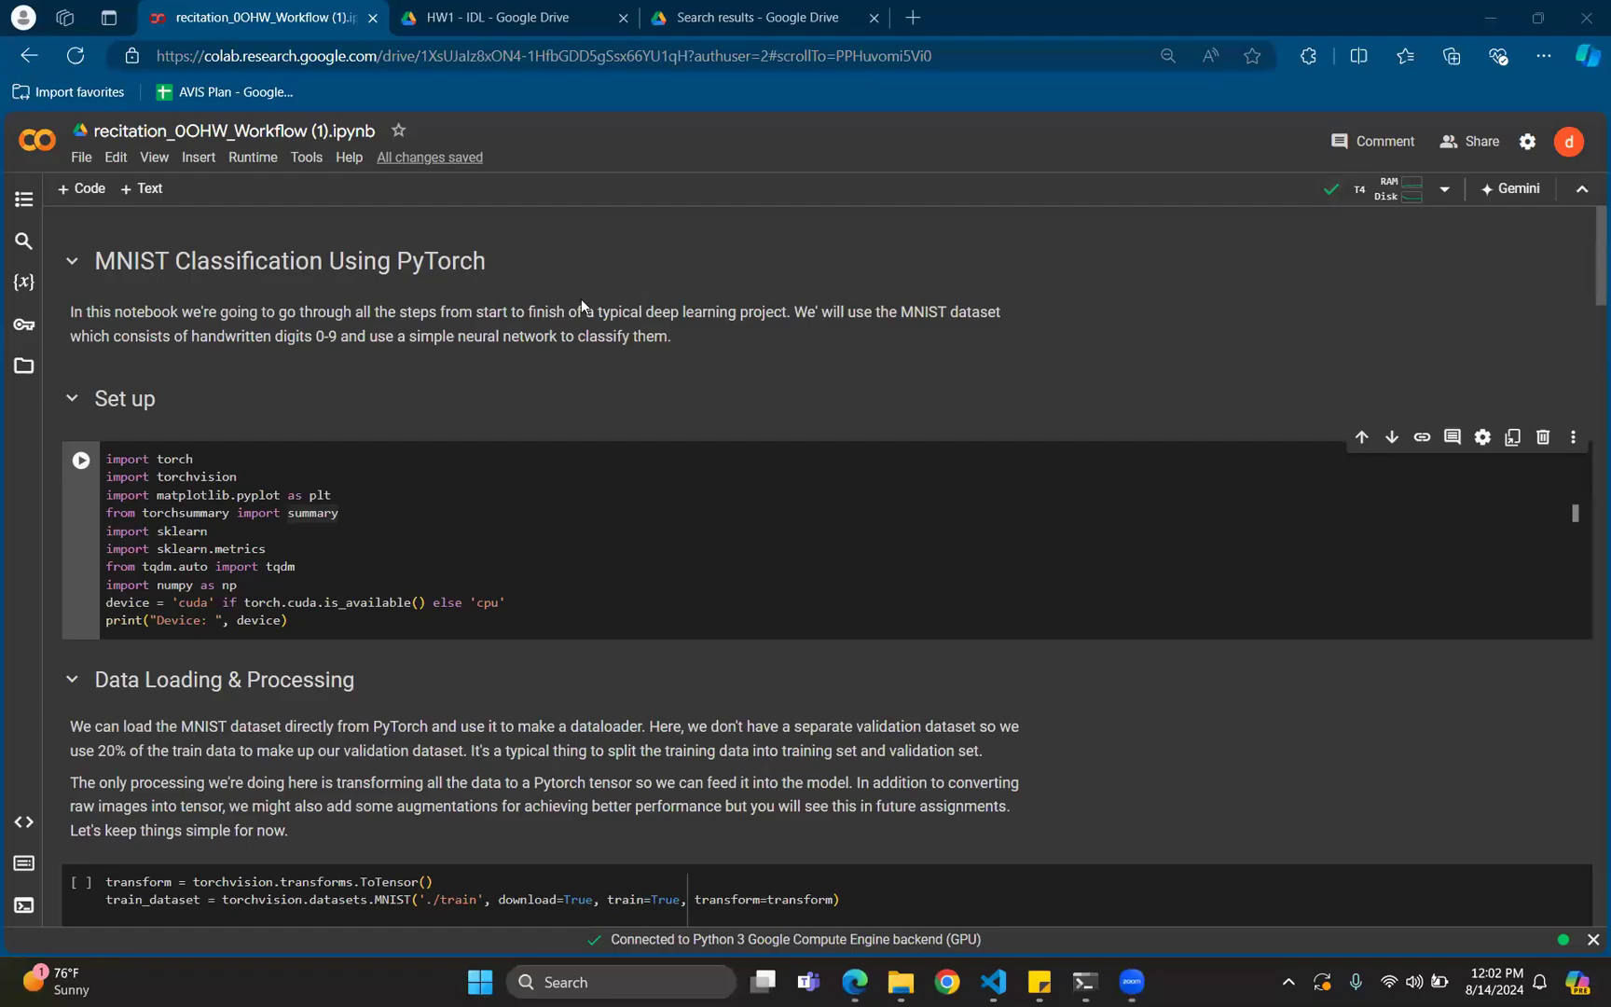
mouse_move(427, 473)
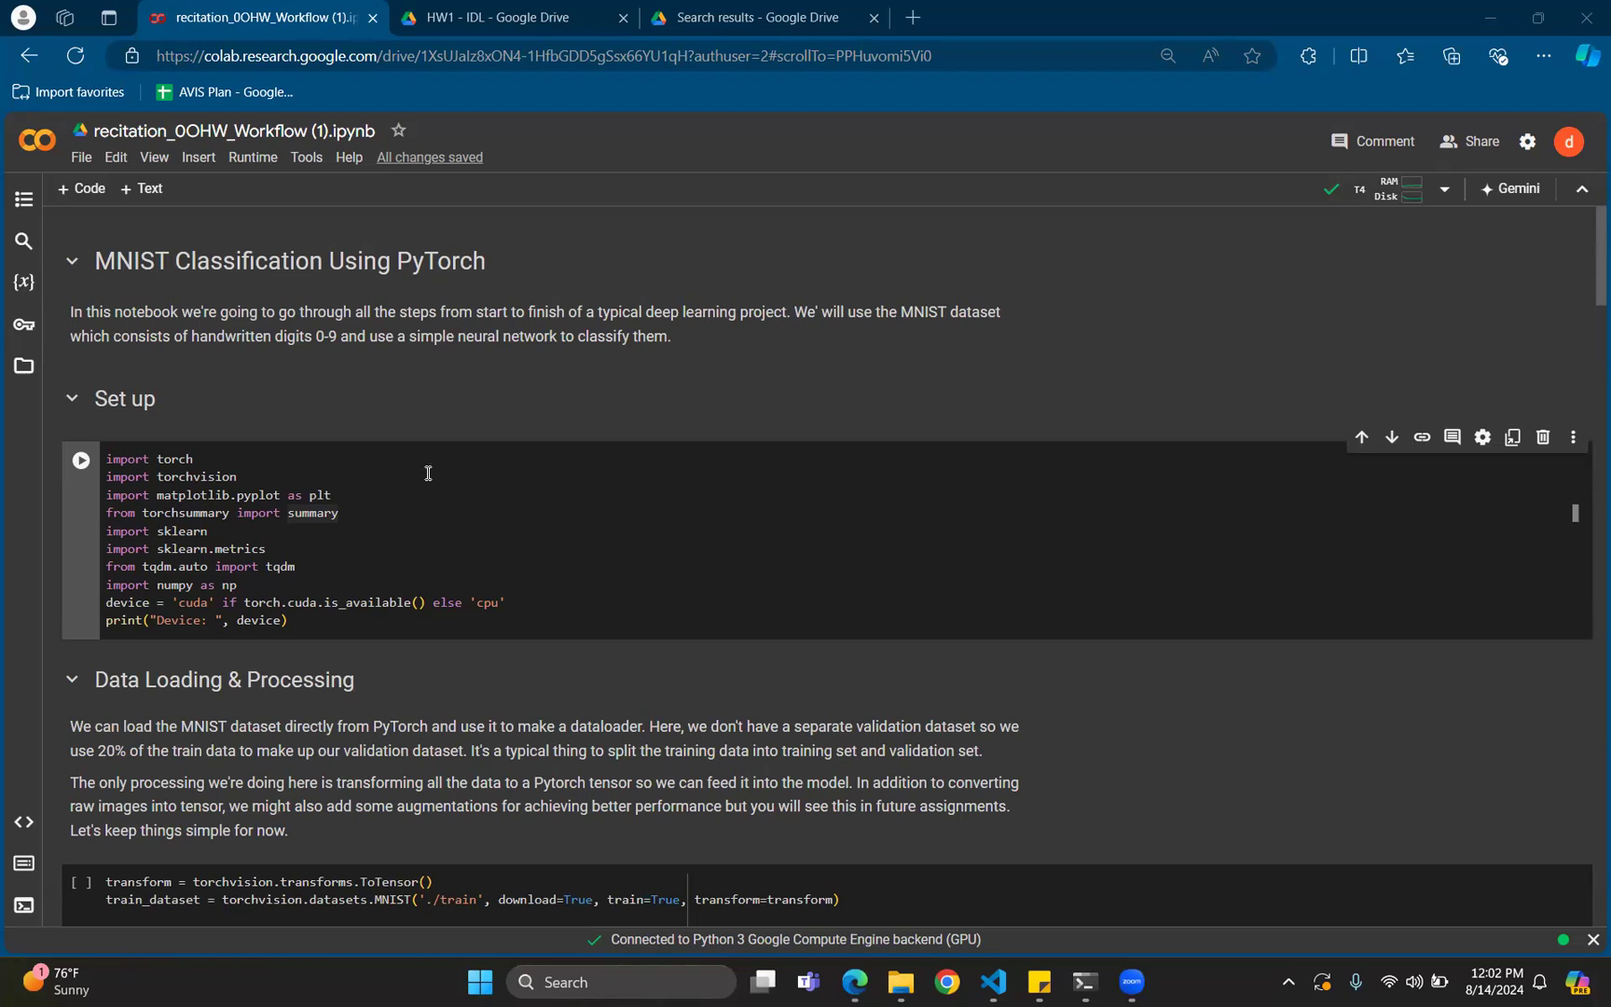
mouse_move(414, 337)
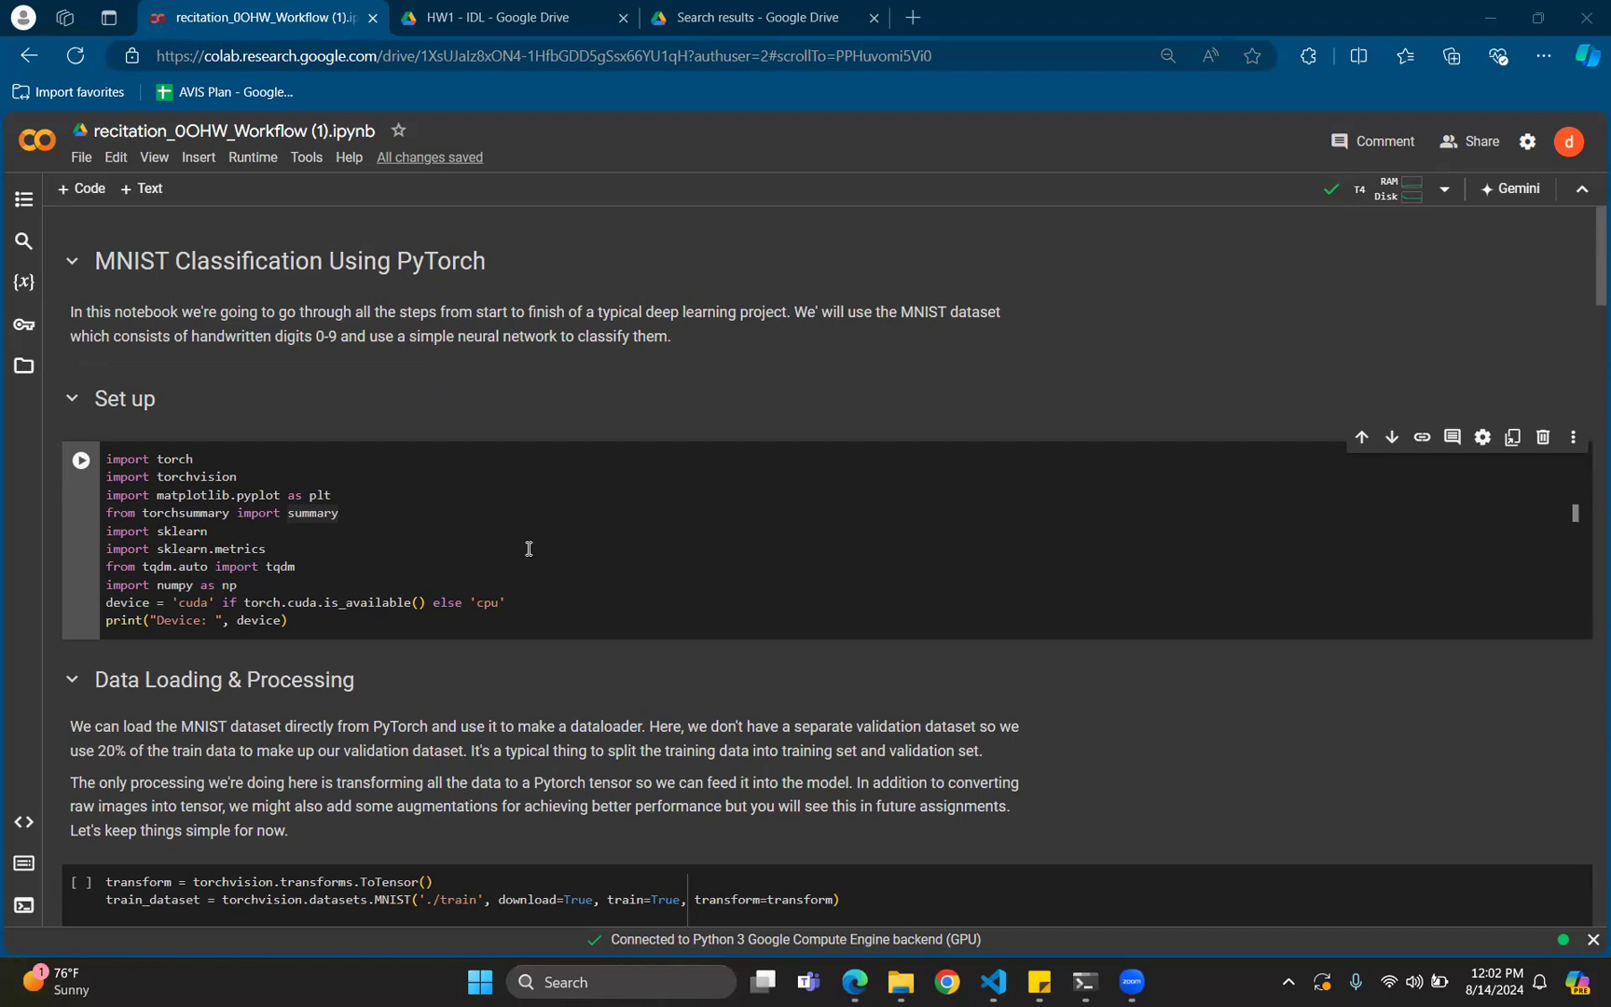
mouse_move(590, 545)
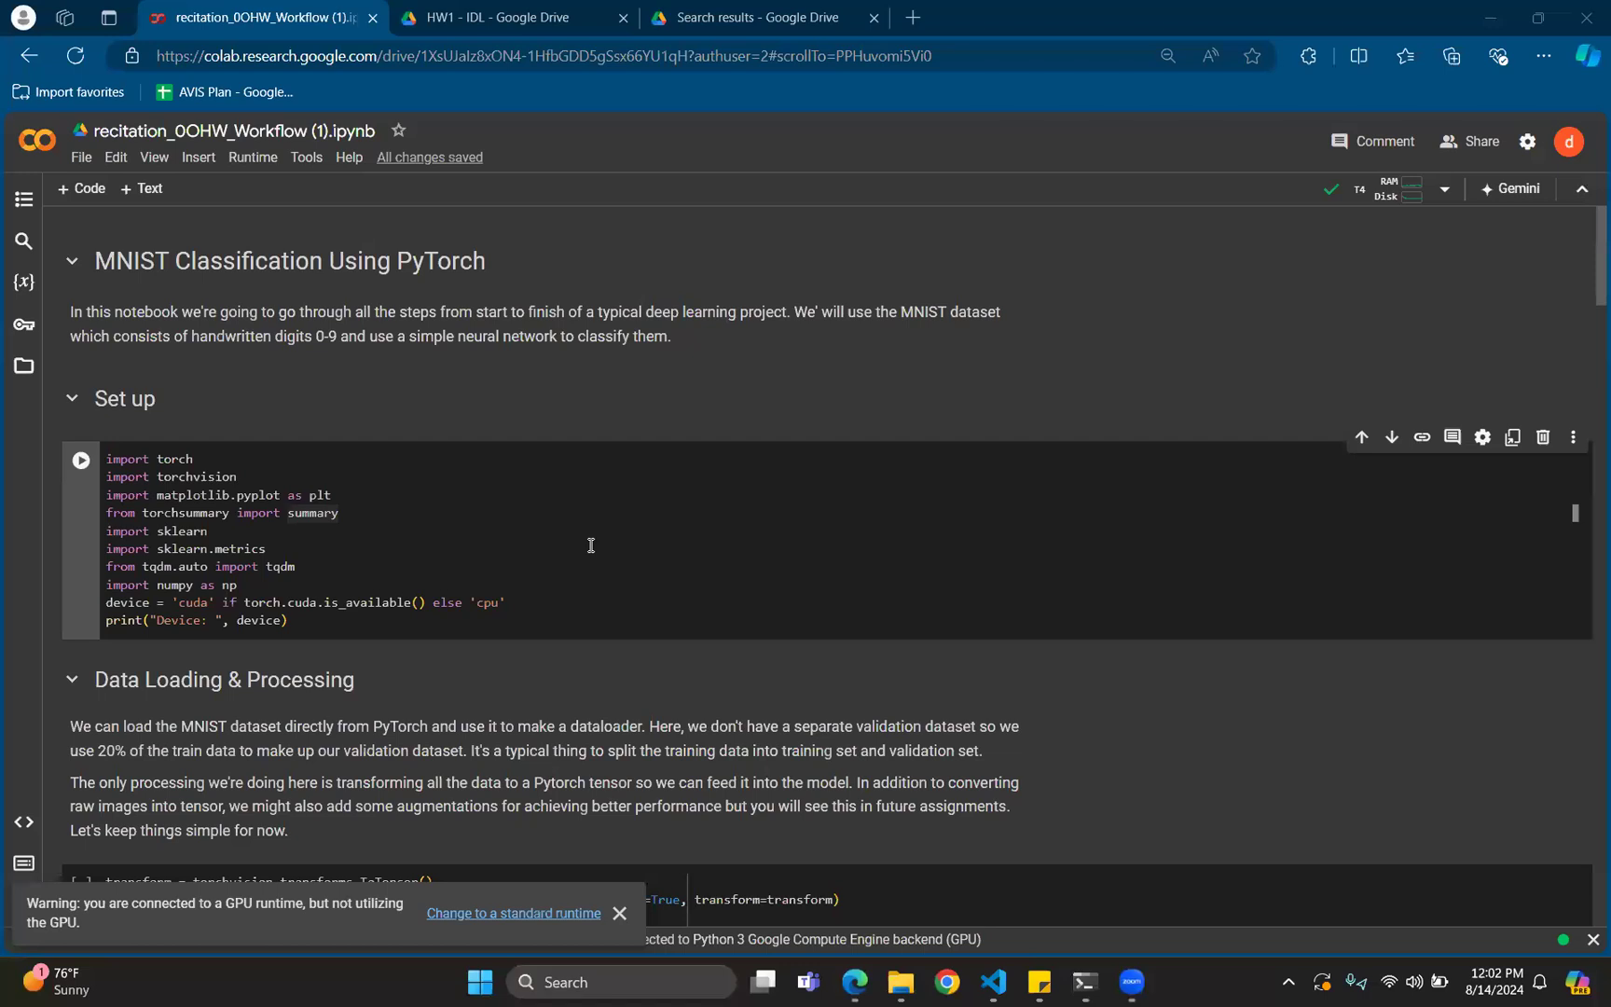
Run the setup cell with imports and device selection, printing 'Device: cuda'
scroll(down, 3)
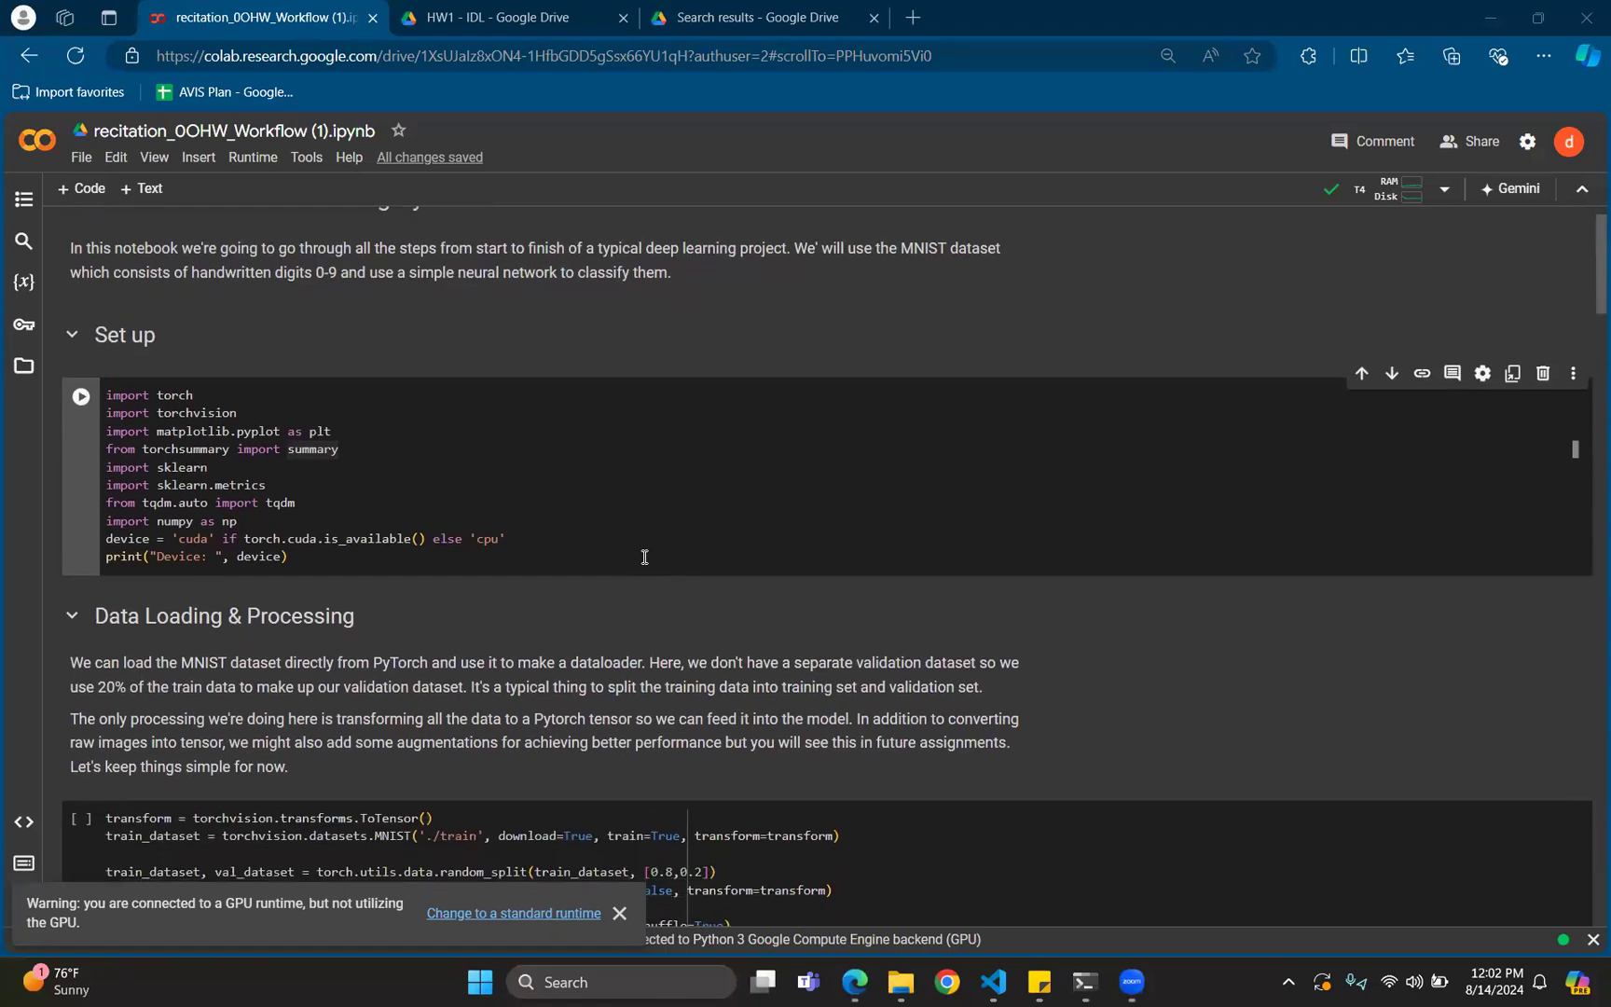
mouse_move(421, 498)
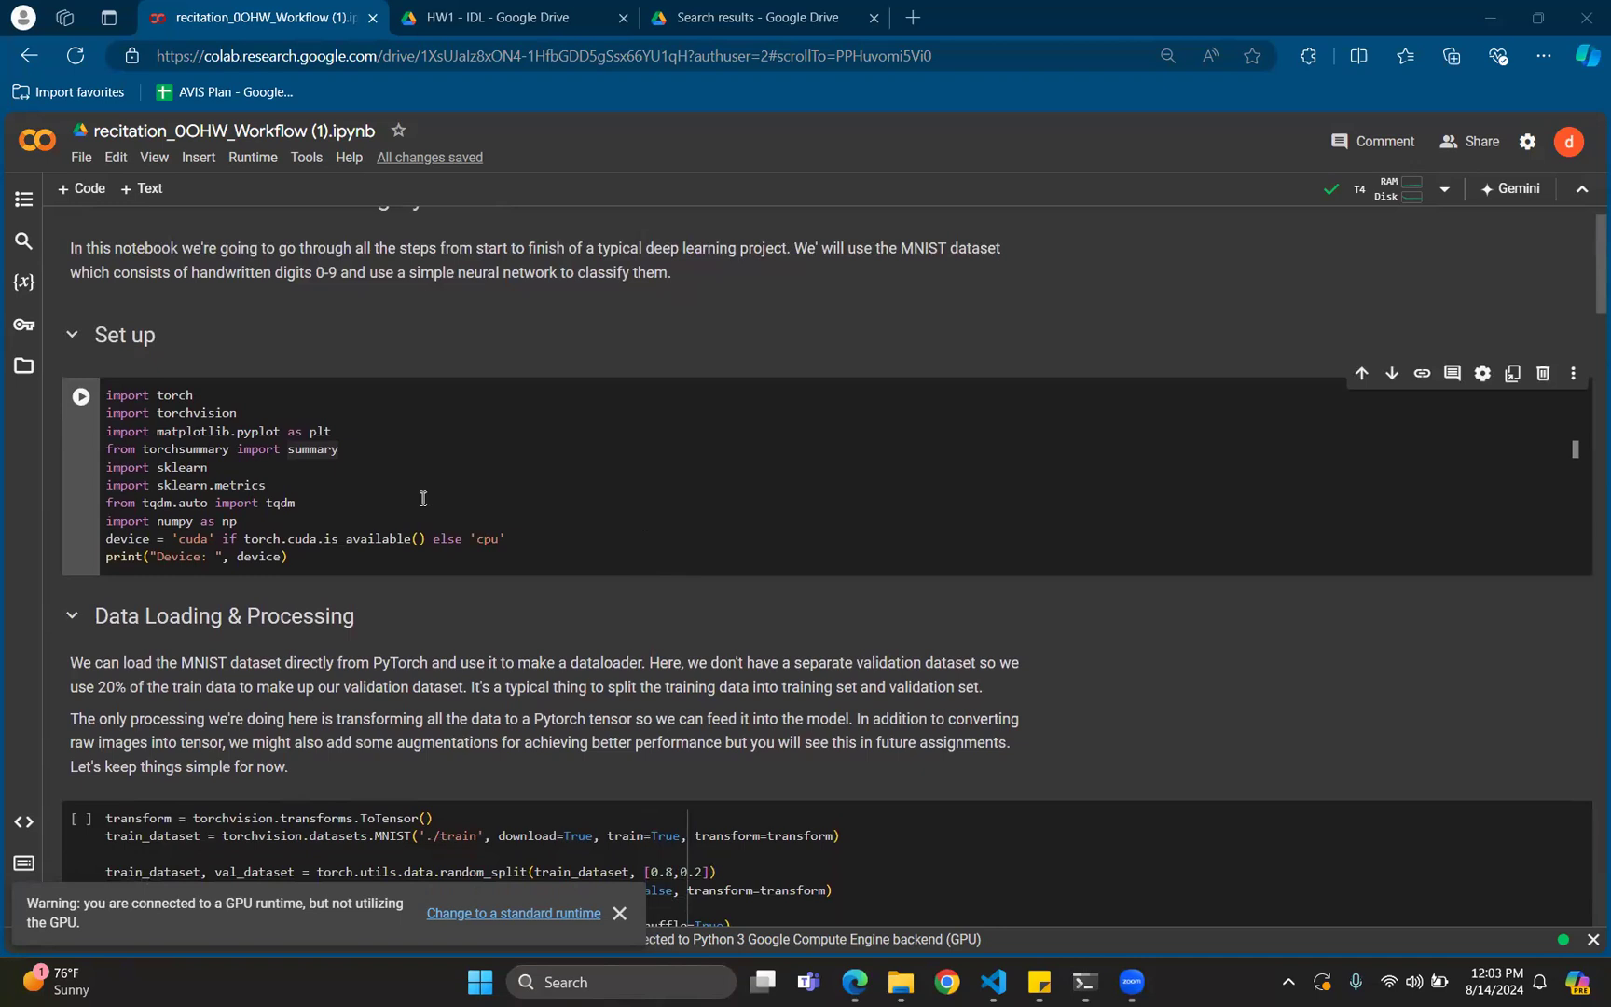
mouse_move(378, 477)
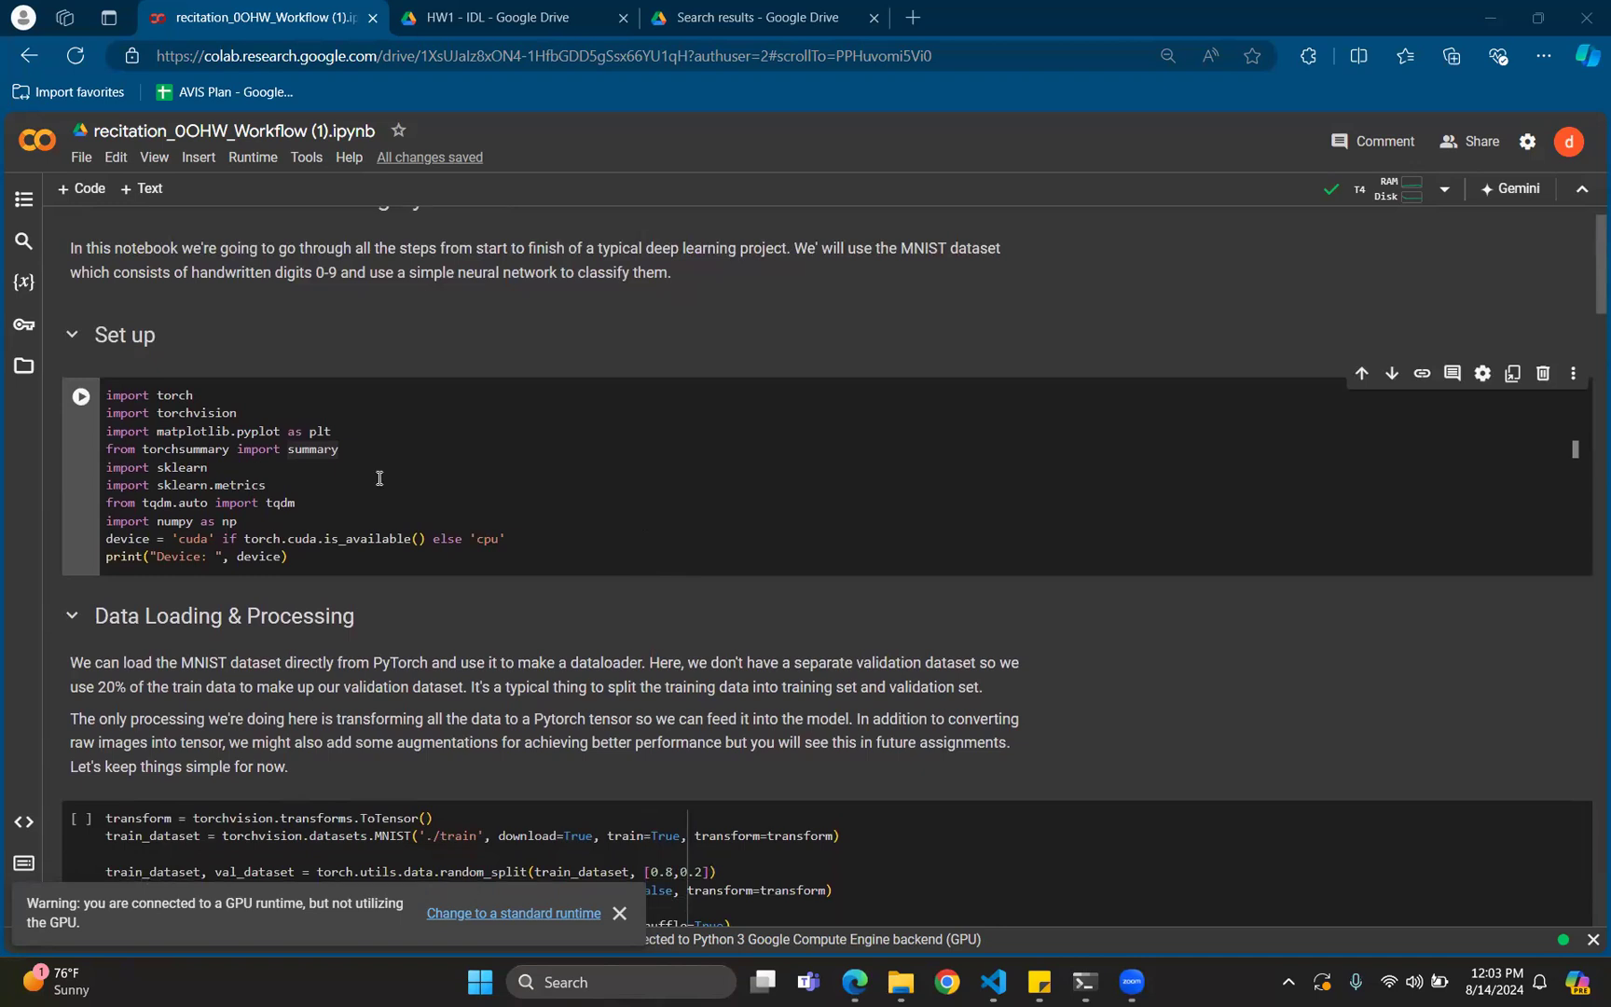
click(620, 914)
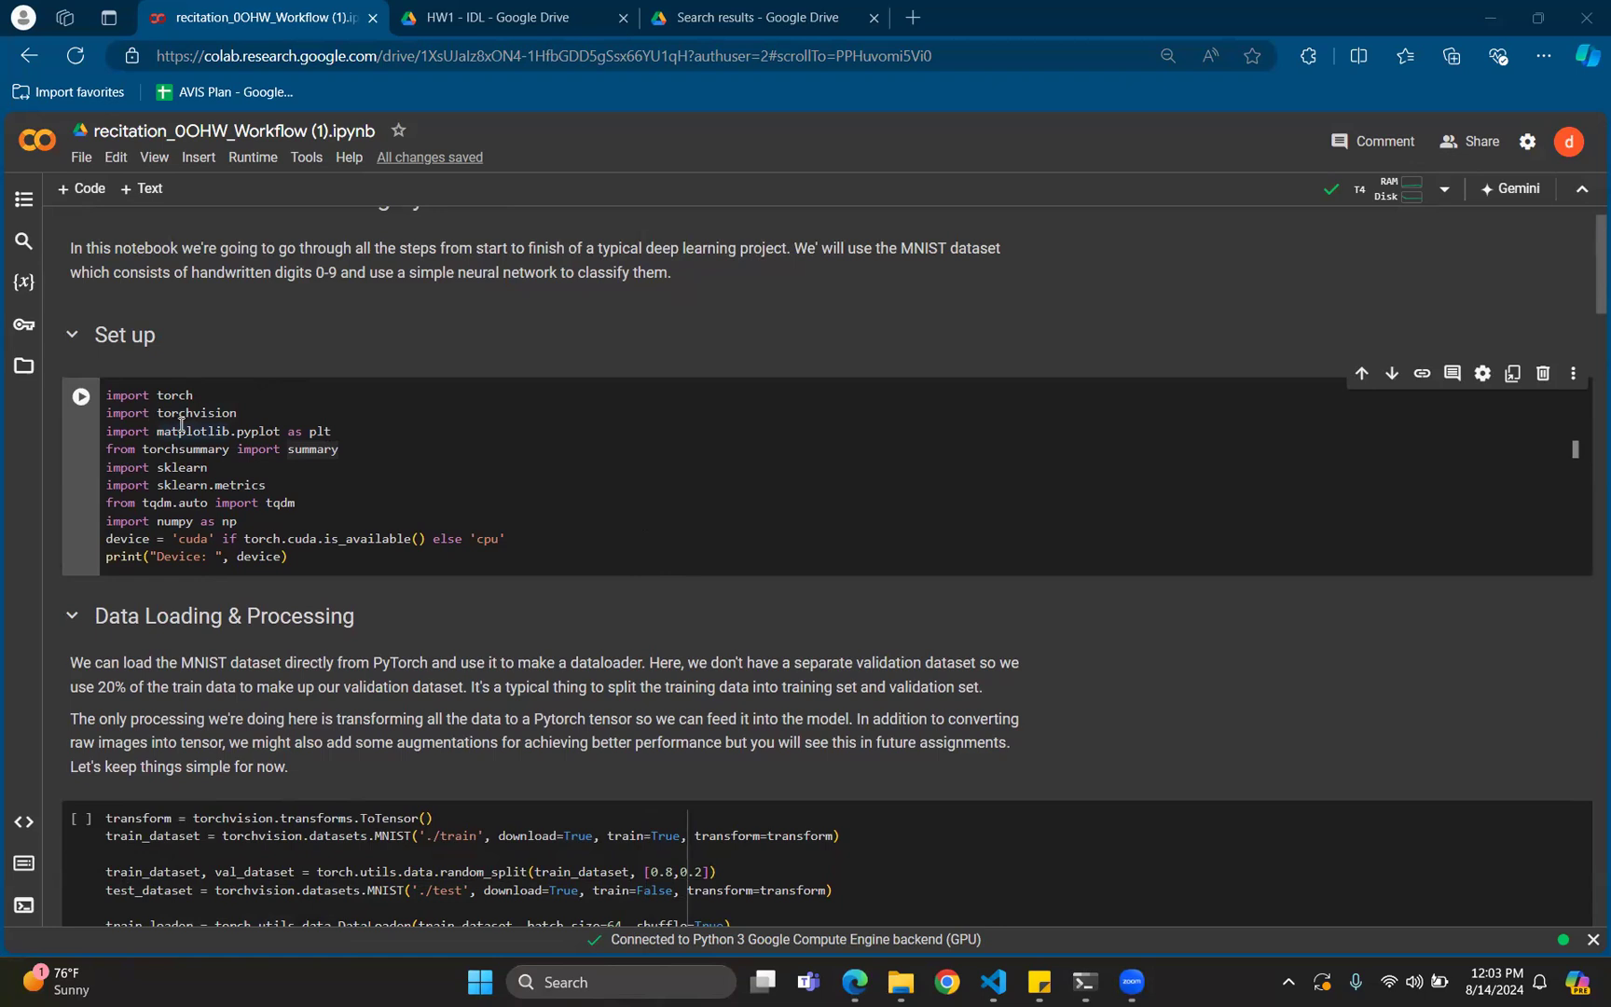
mouse_move(225, 431)
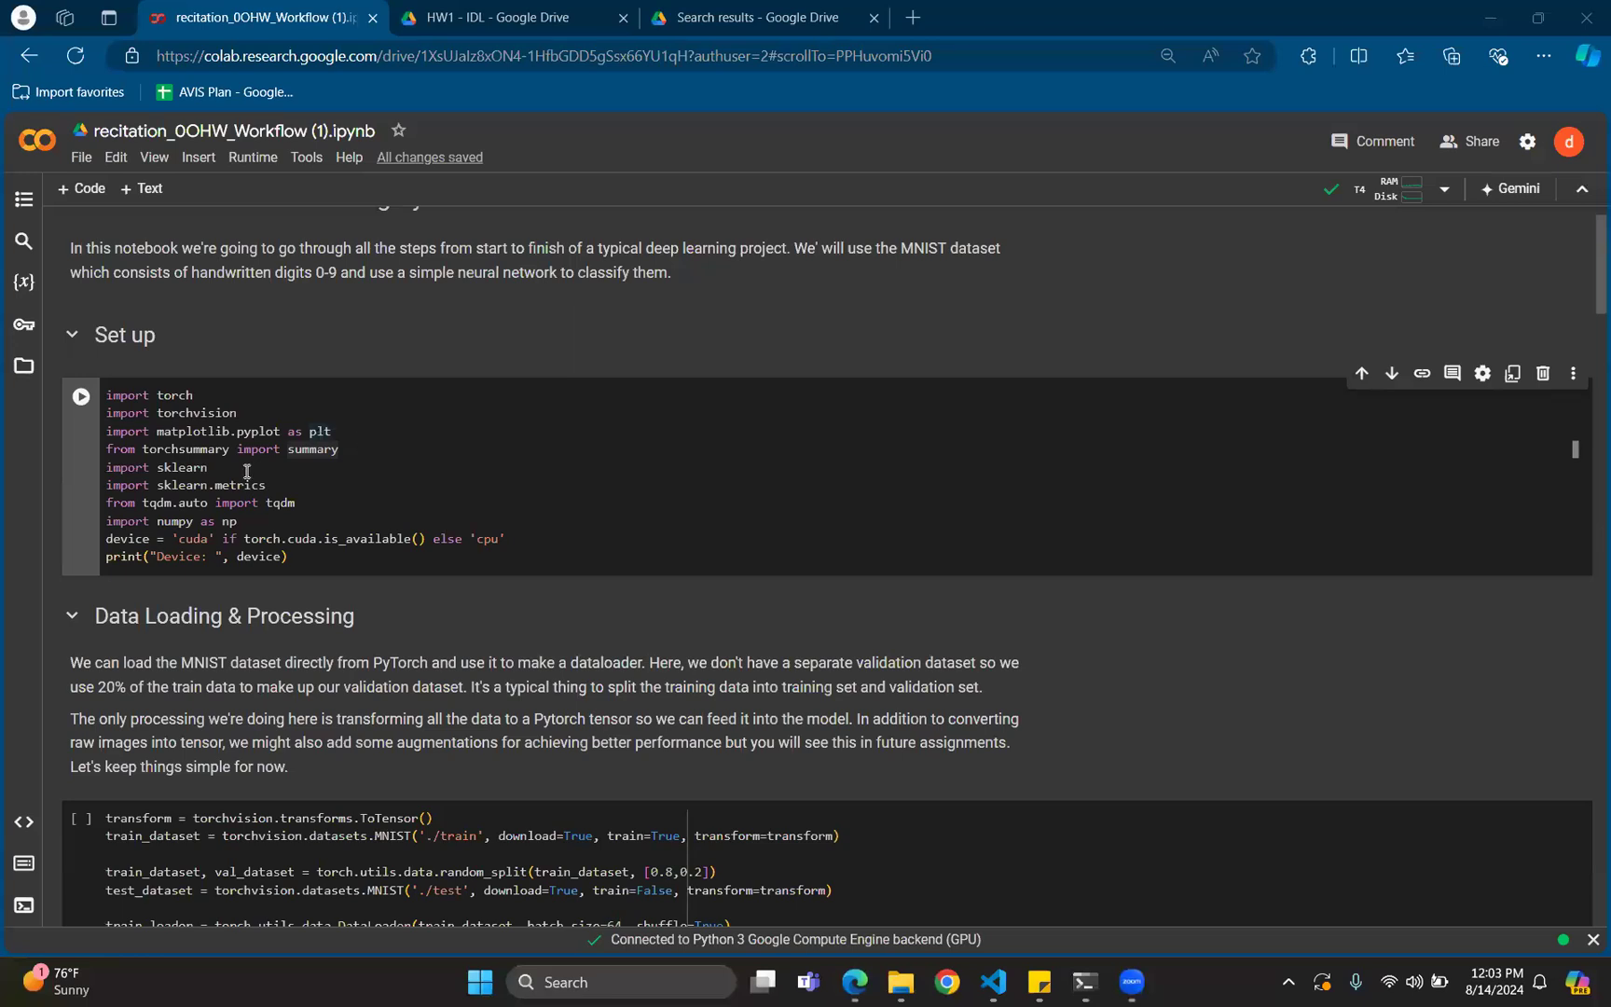
mouse_move(344, 481)
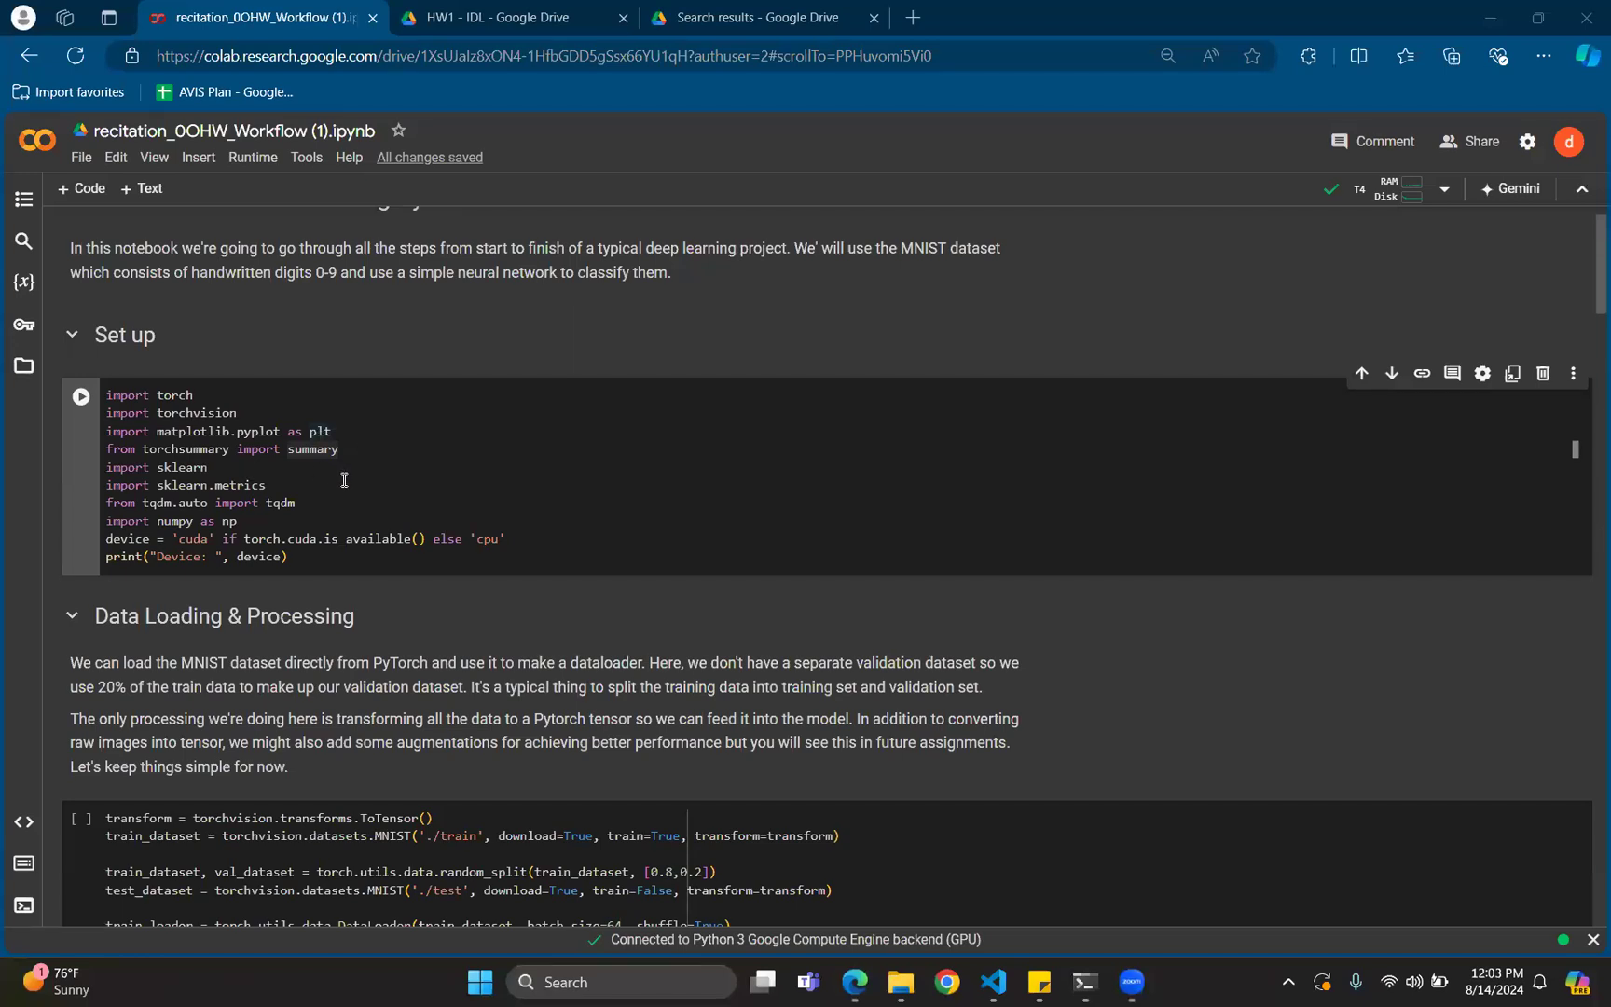
mouse_move(488, 499)
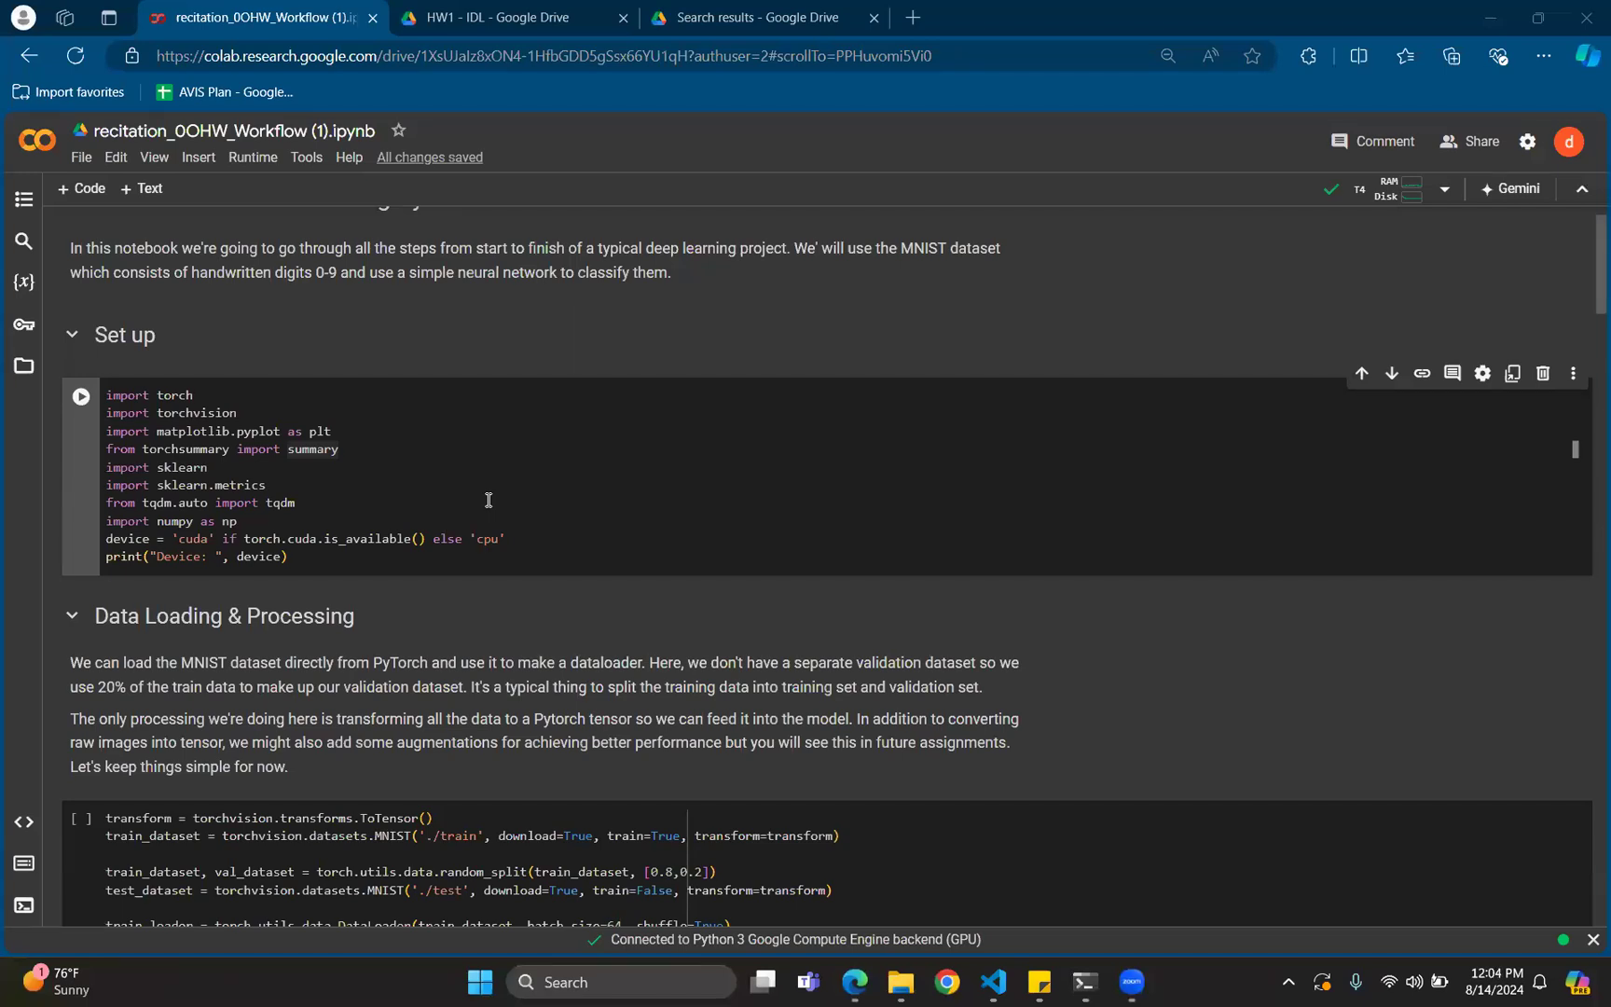
mouse_move(543, 497)
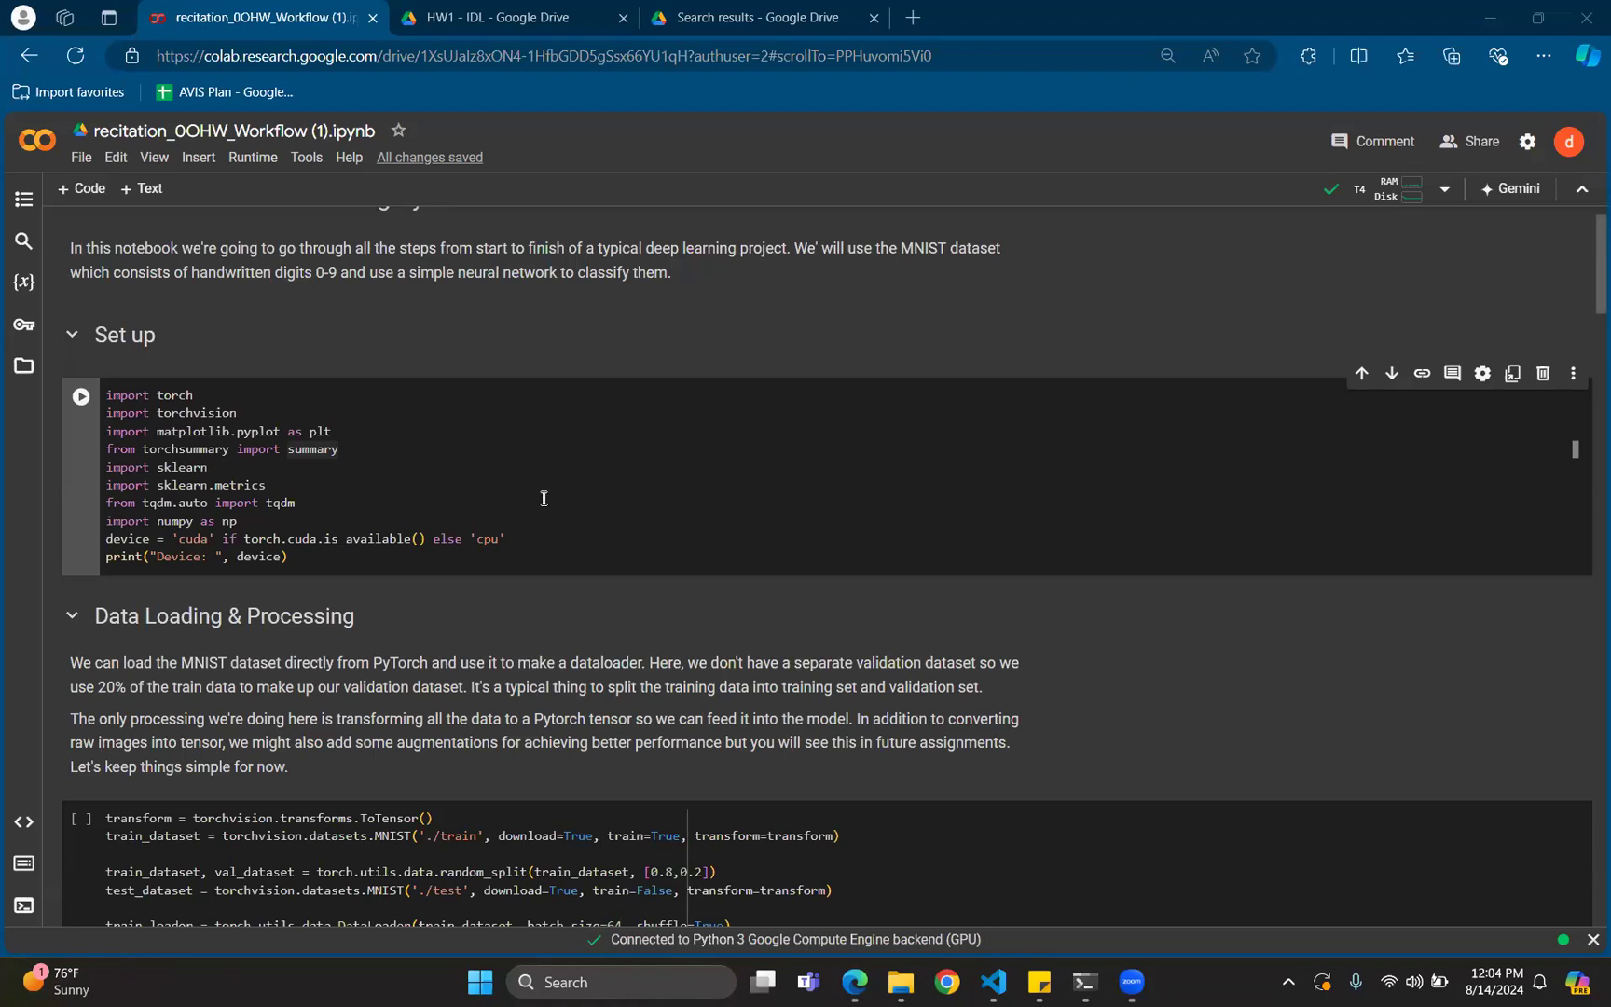
mouse_move(907, 252)
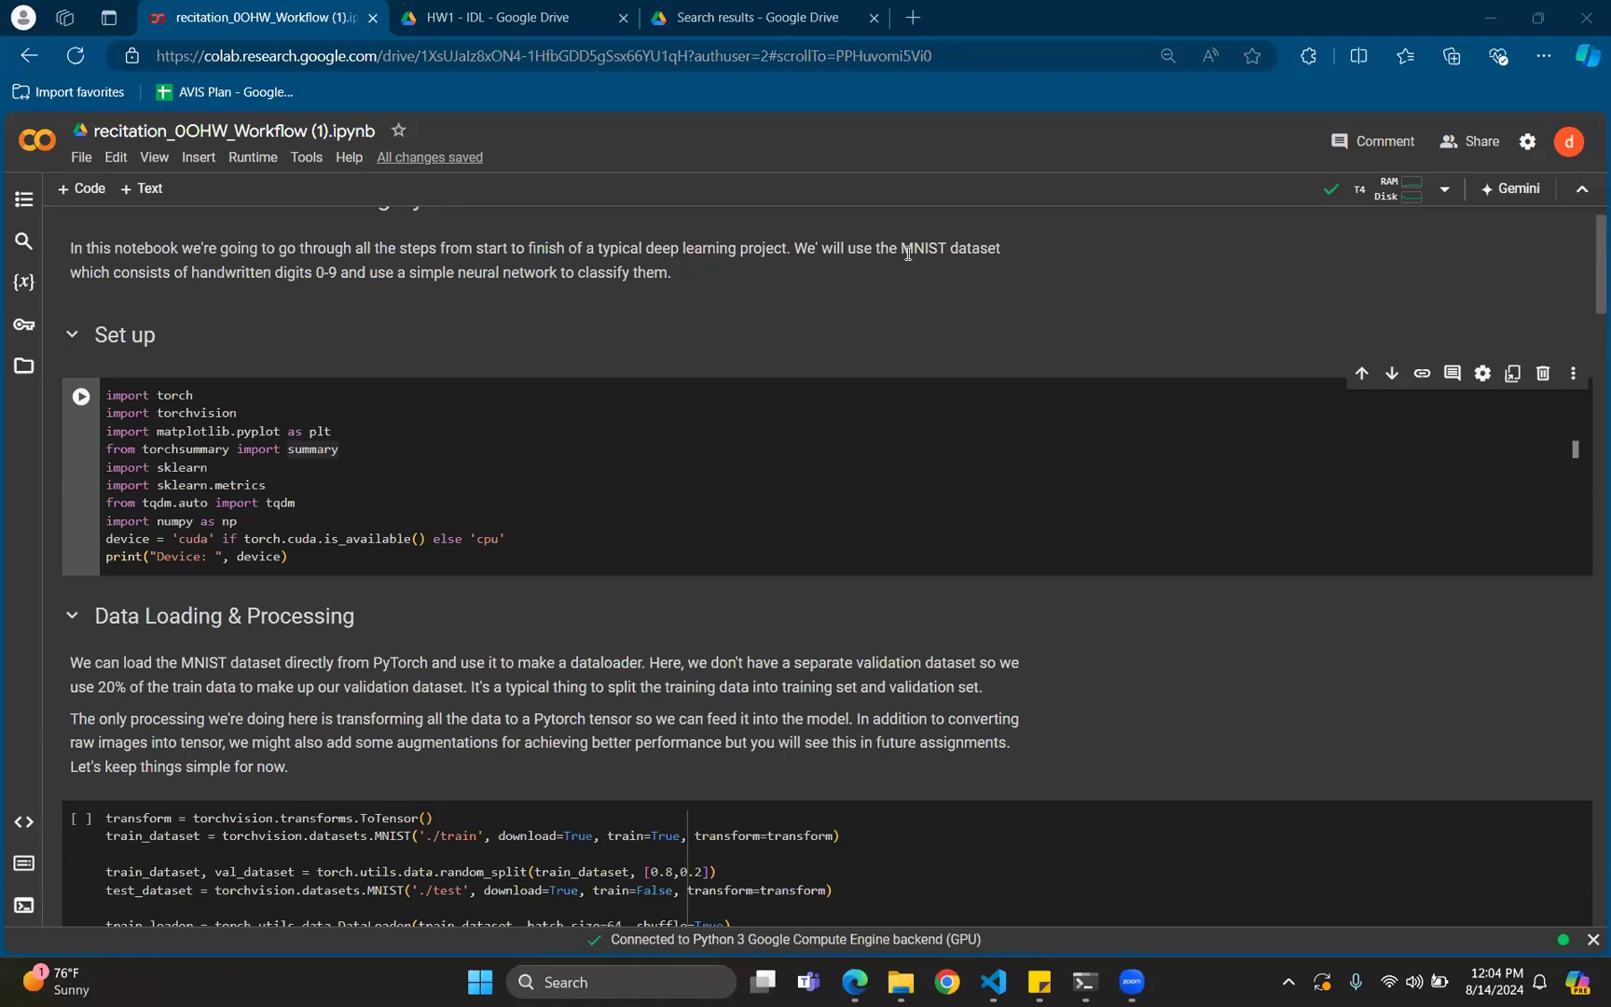
mouse_move(930, 288)
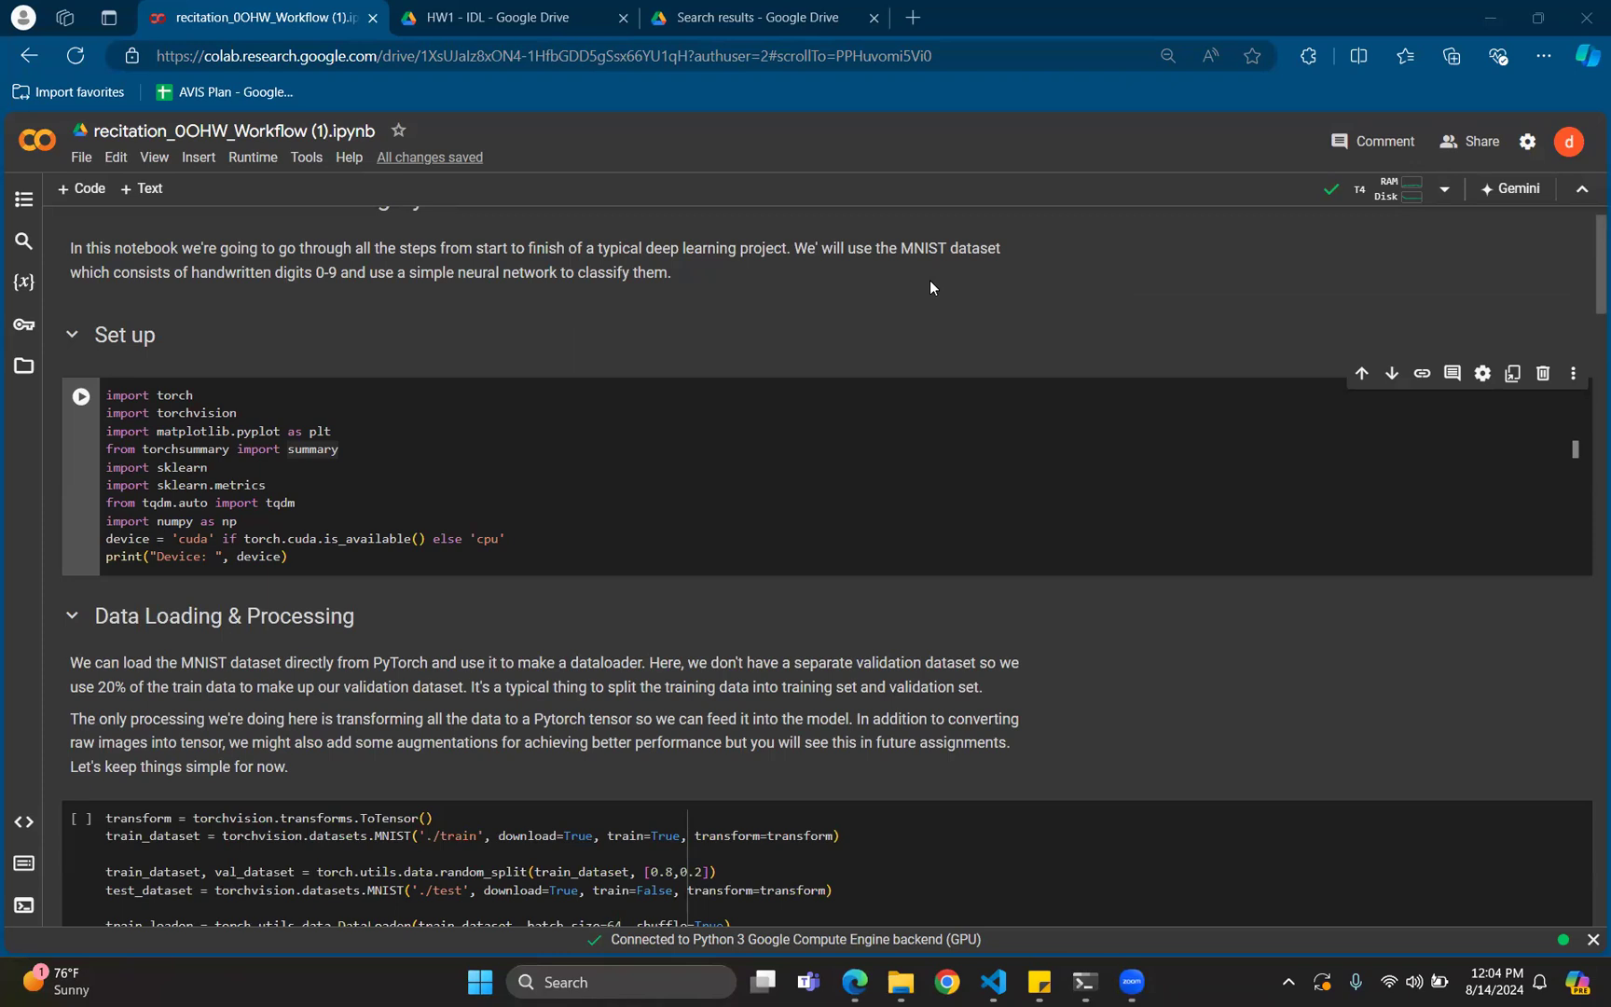
mouse_move(917, 315)
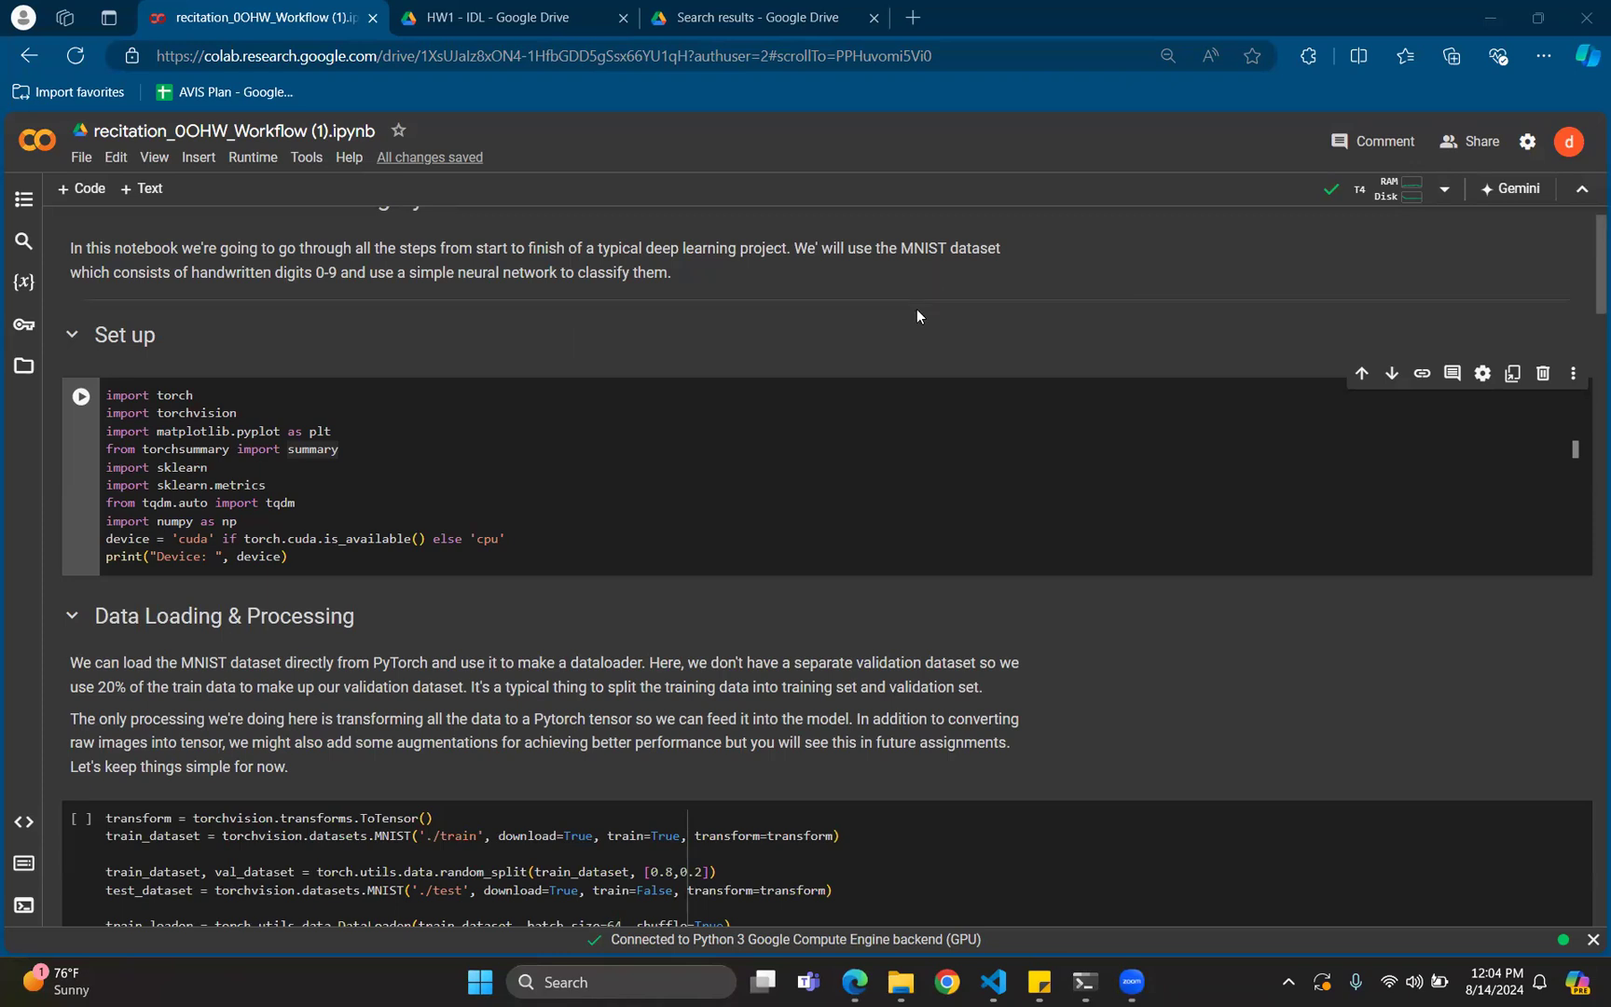
mouse_move(832, 477)
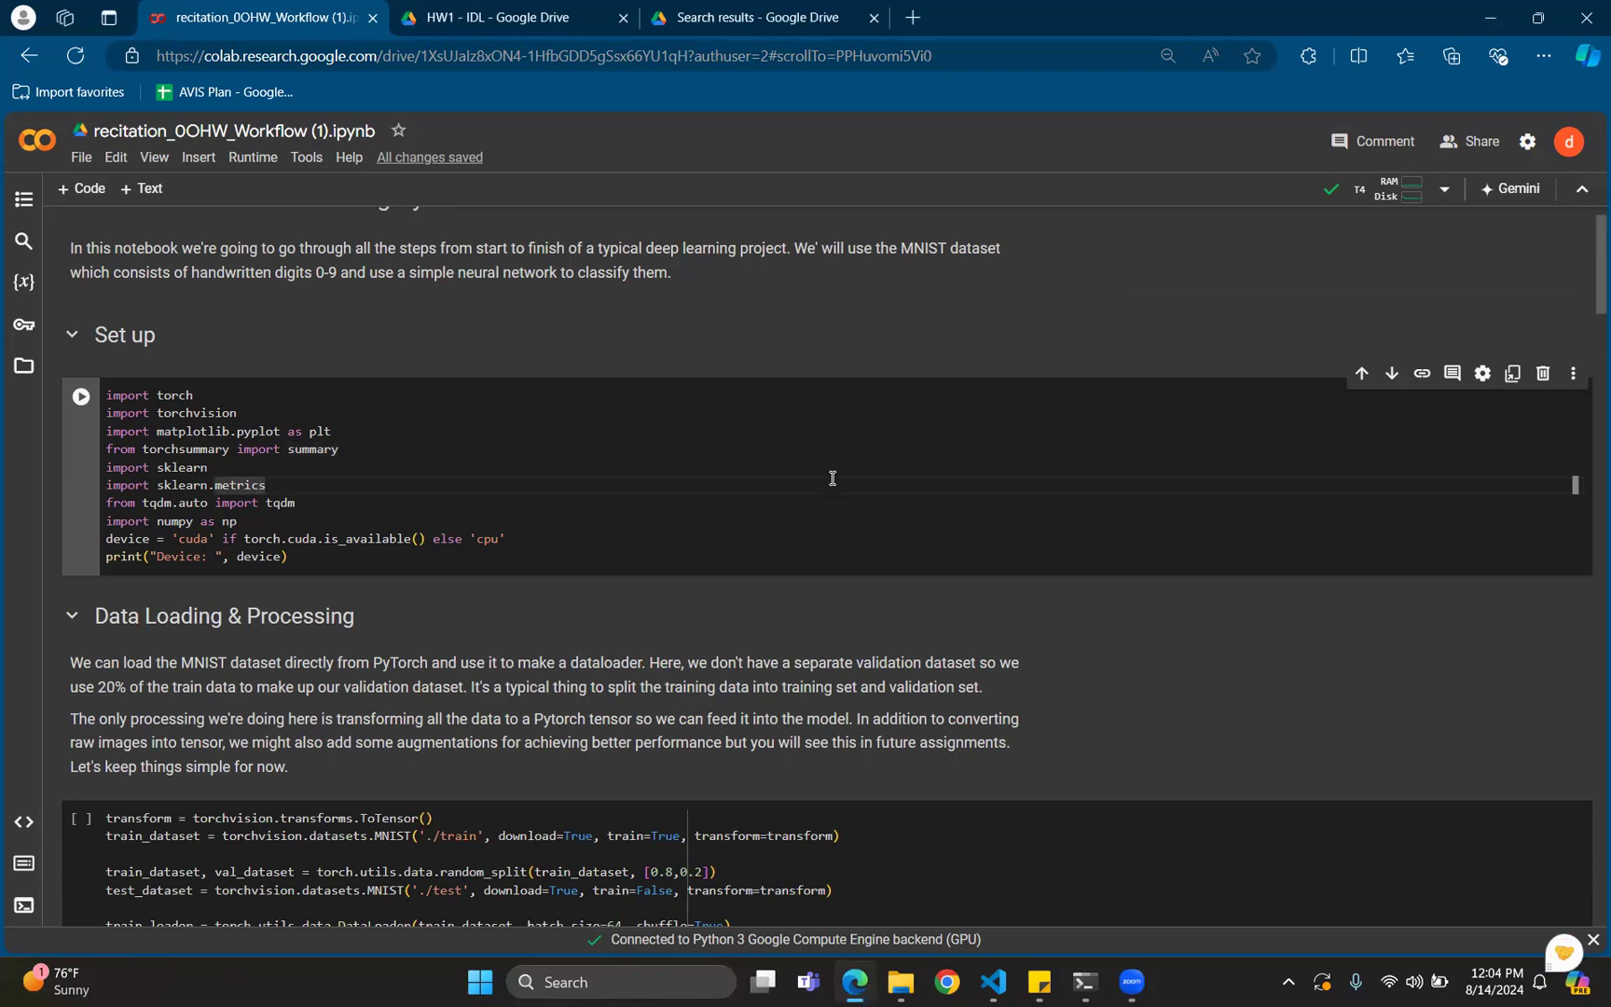
click(80, 396)
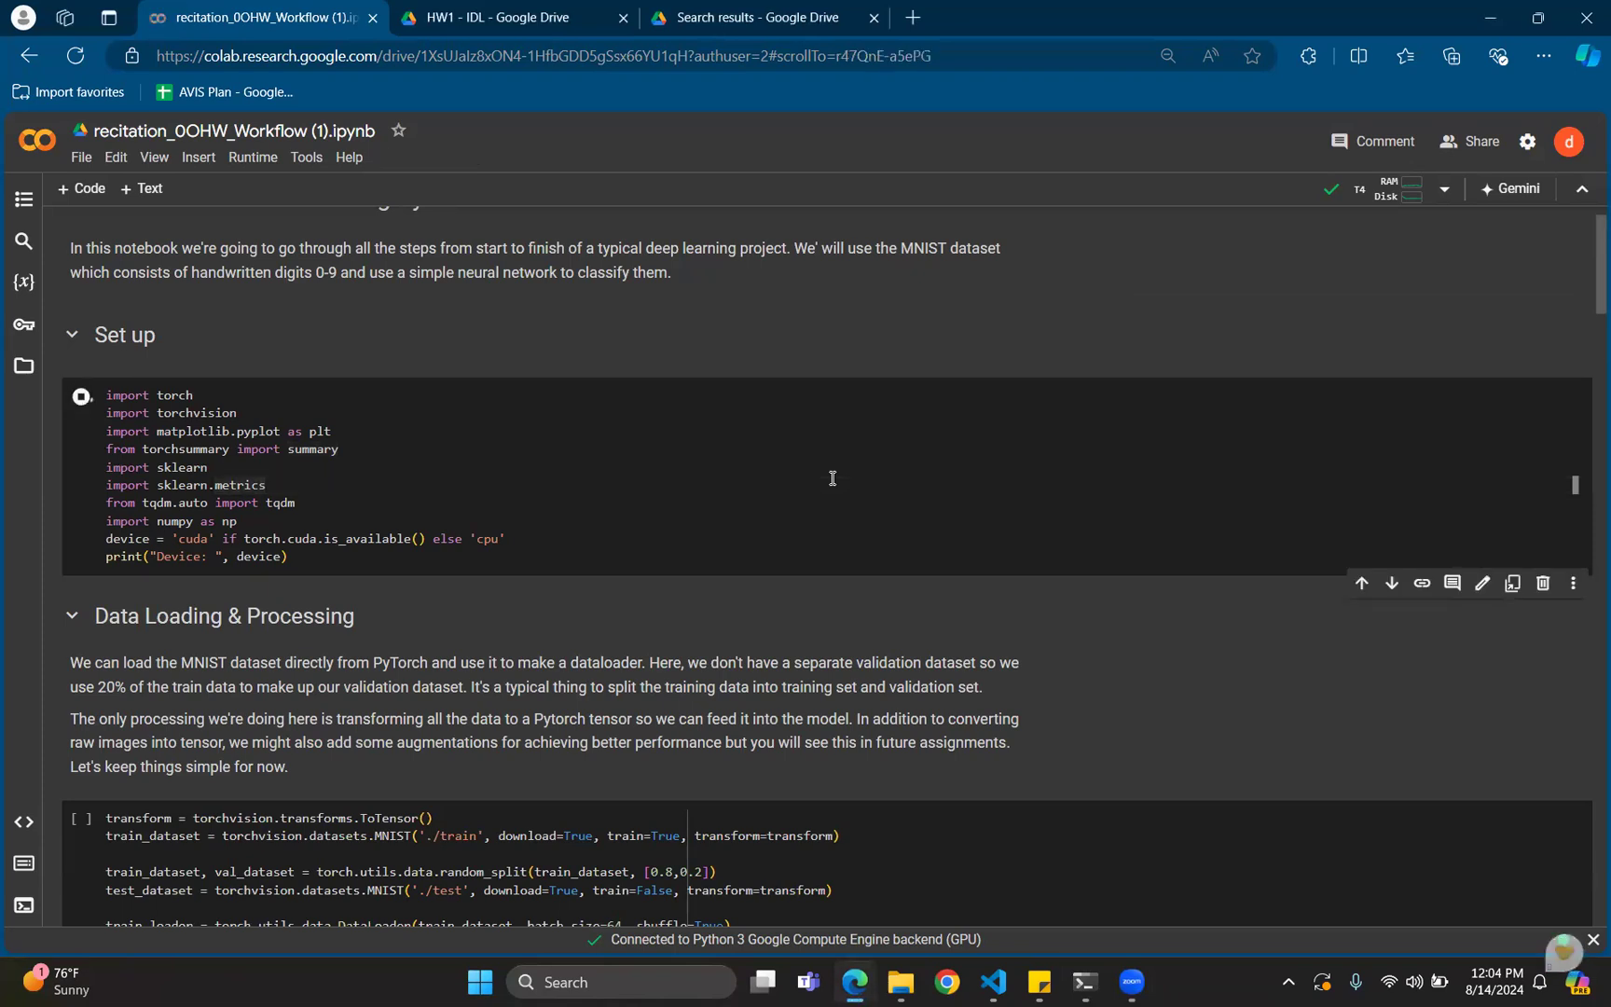
click(81, 395)
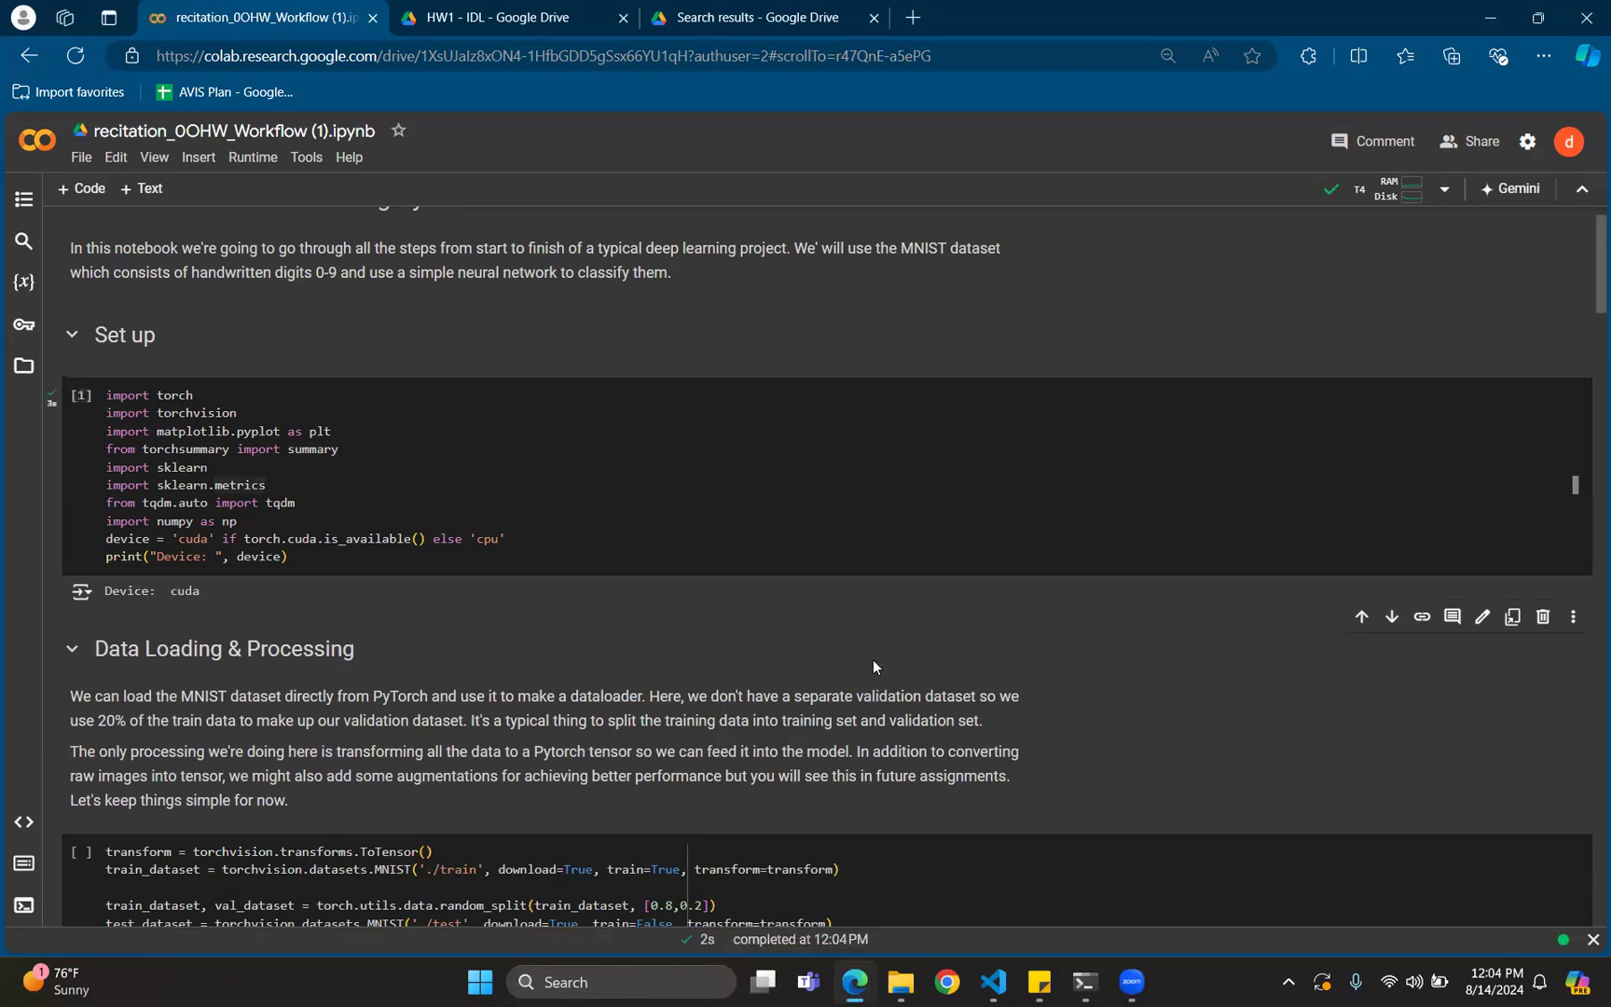
scroll(down, 3)
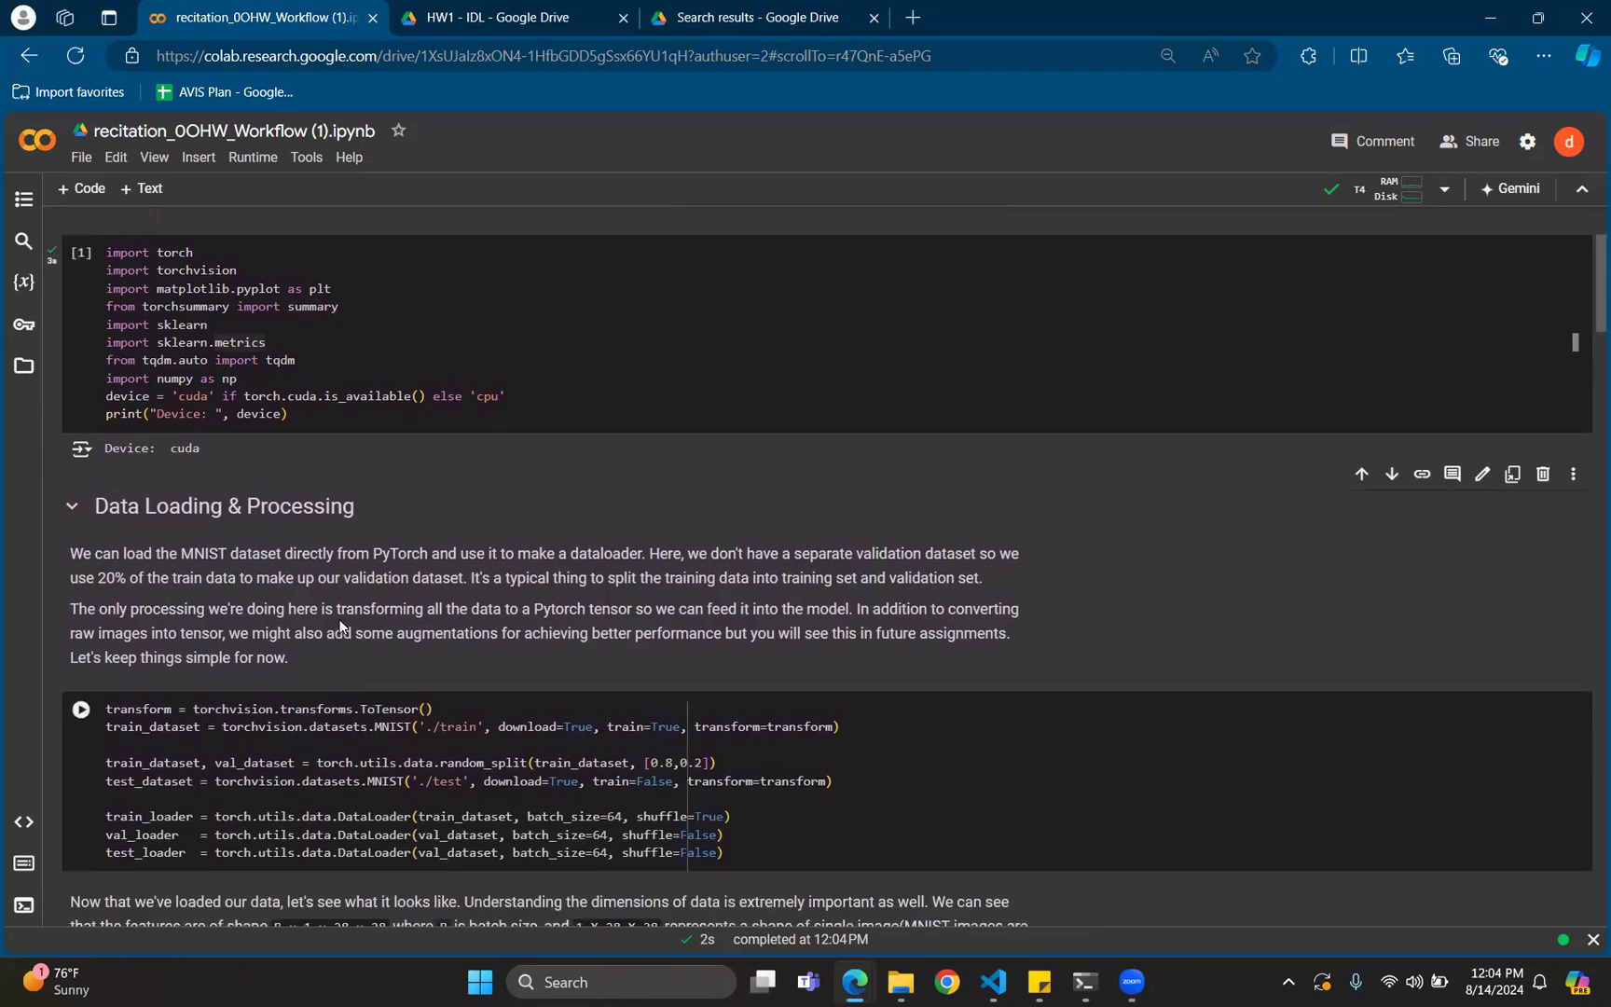
scroll(down, 3)
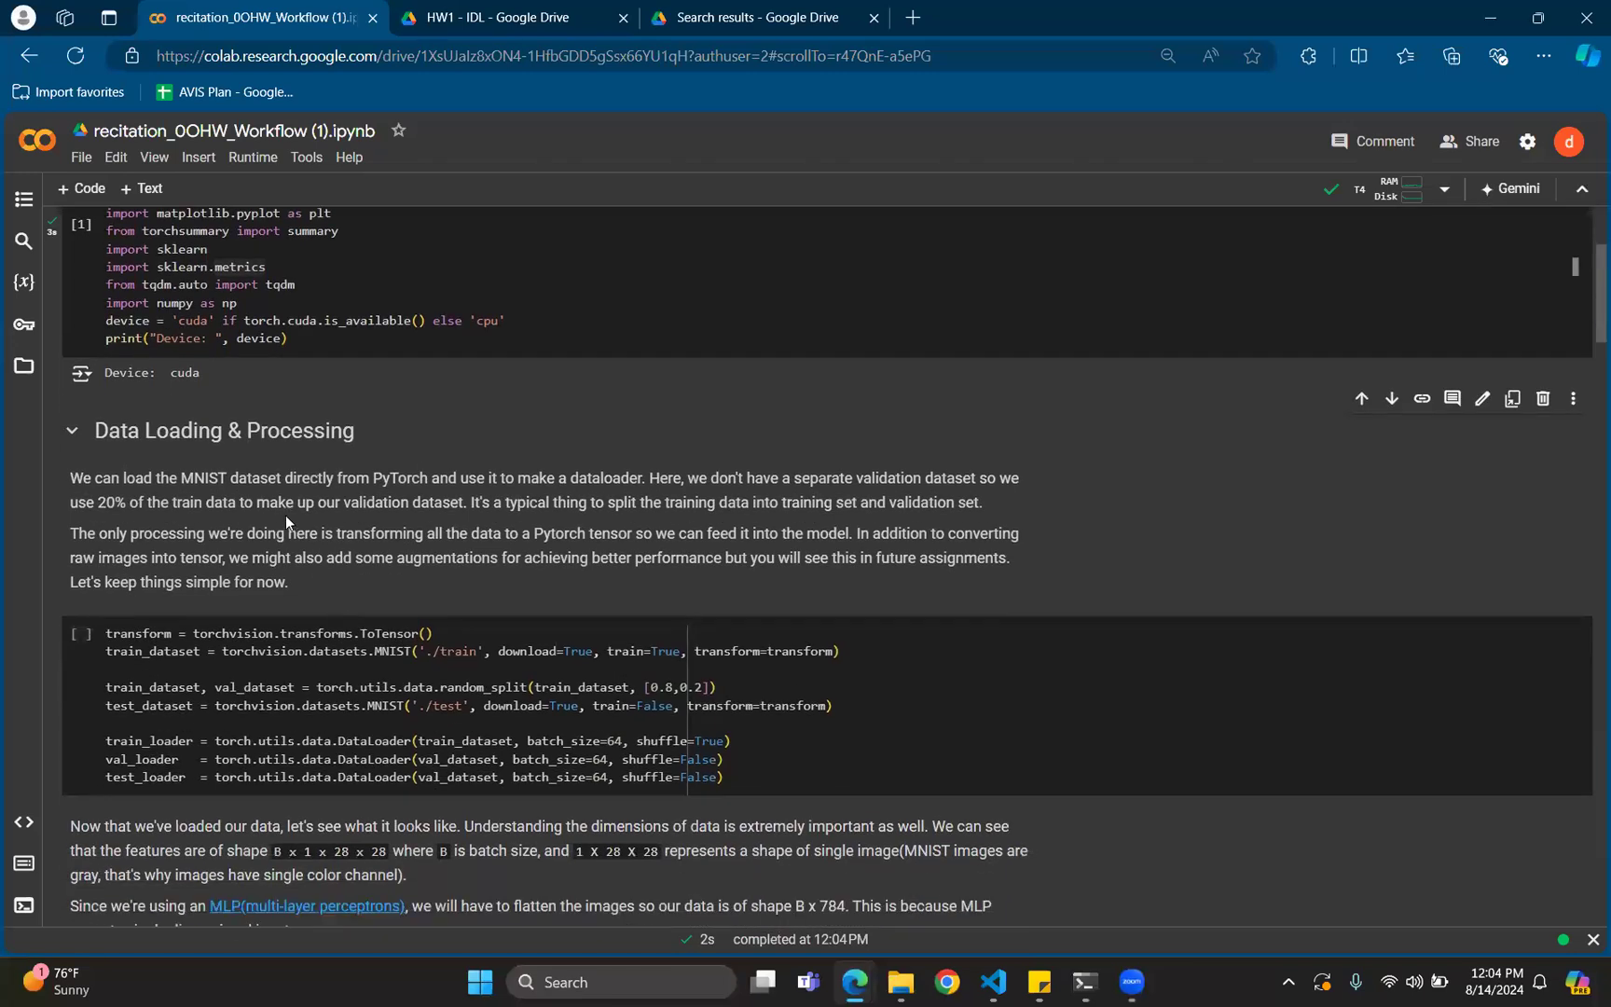
mouse_move(411, 563)
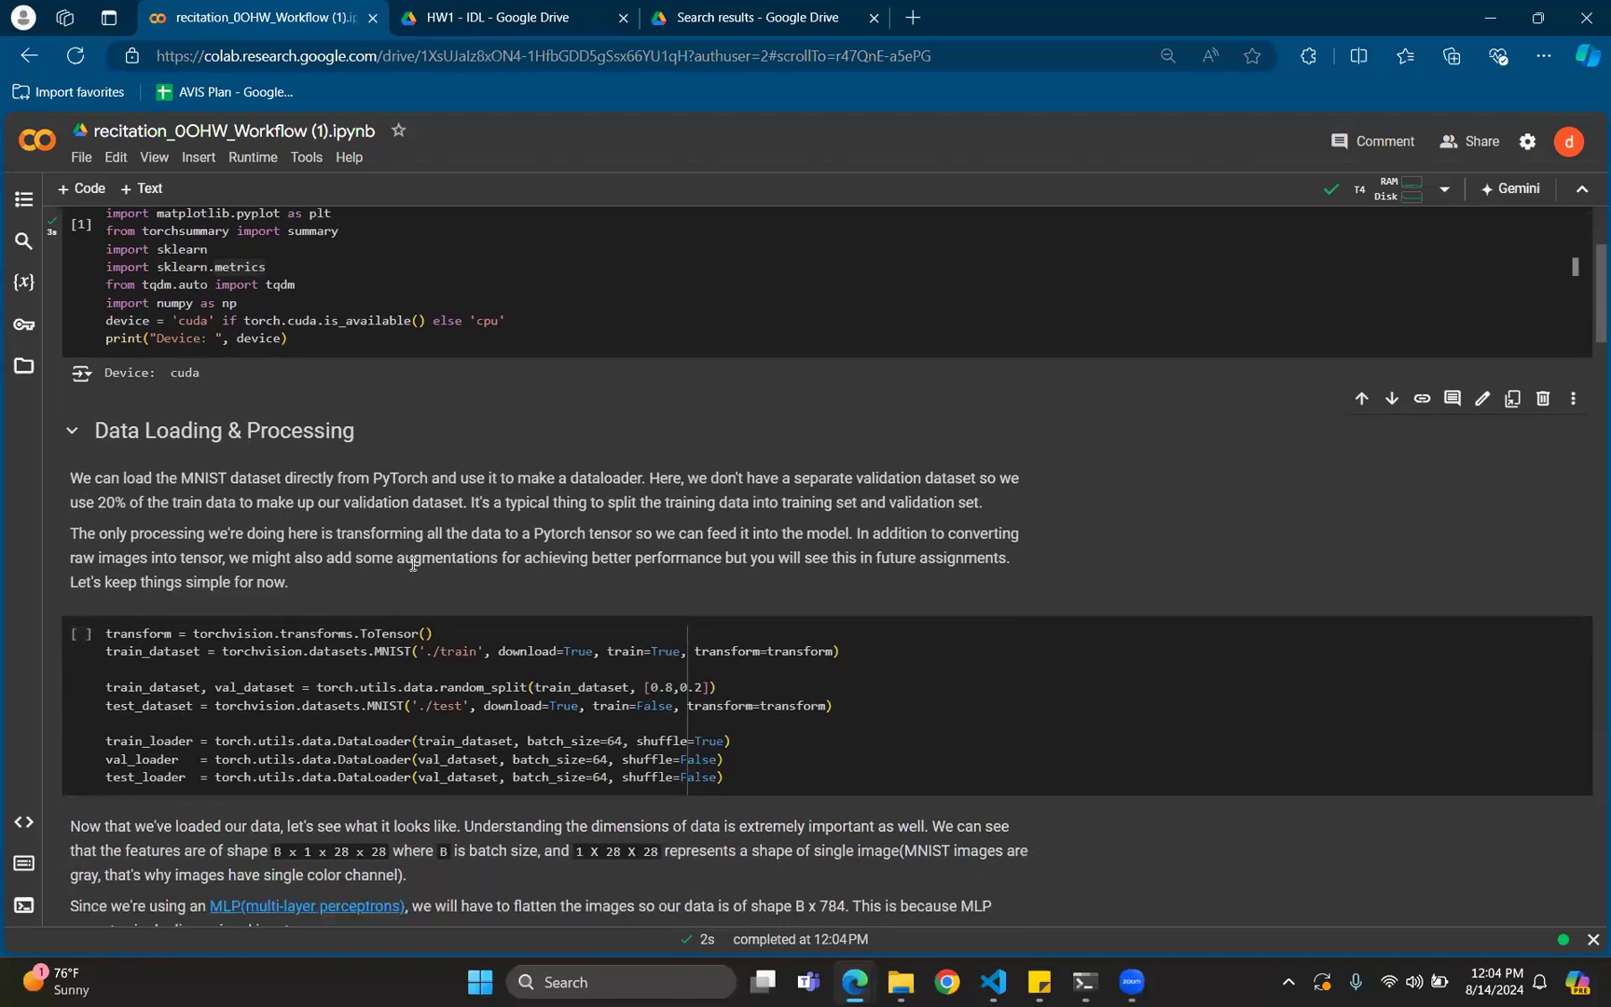
scroll(down, 3)
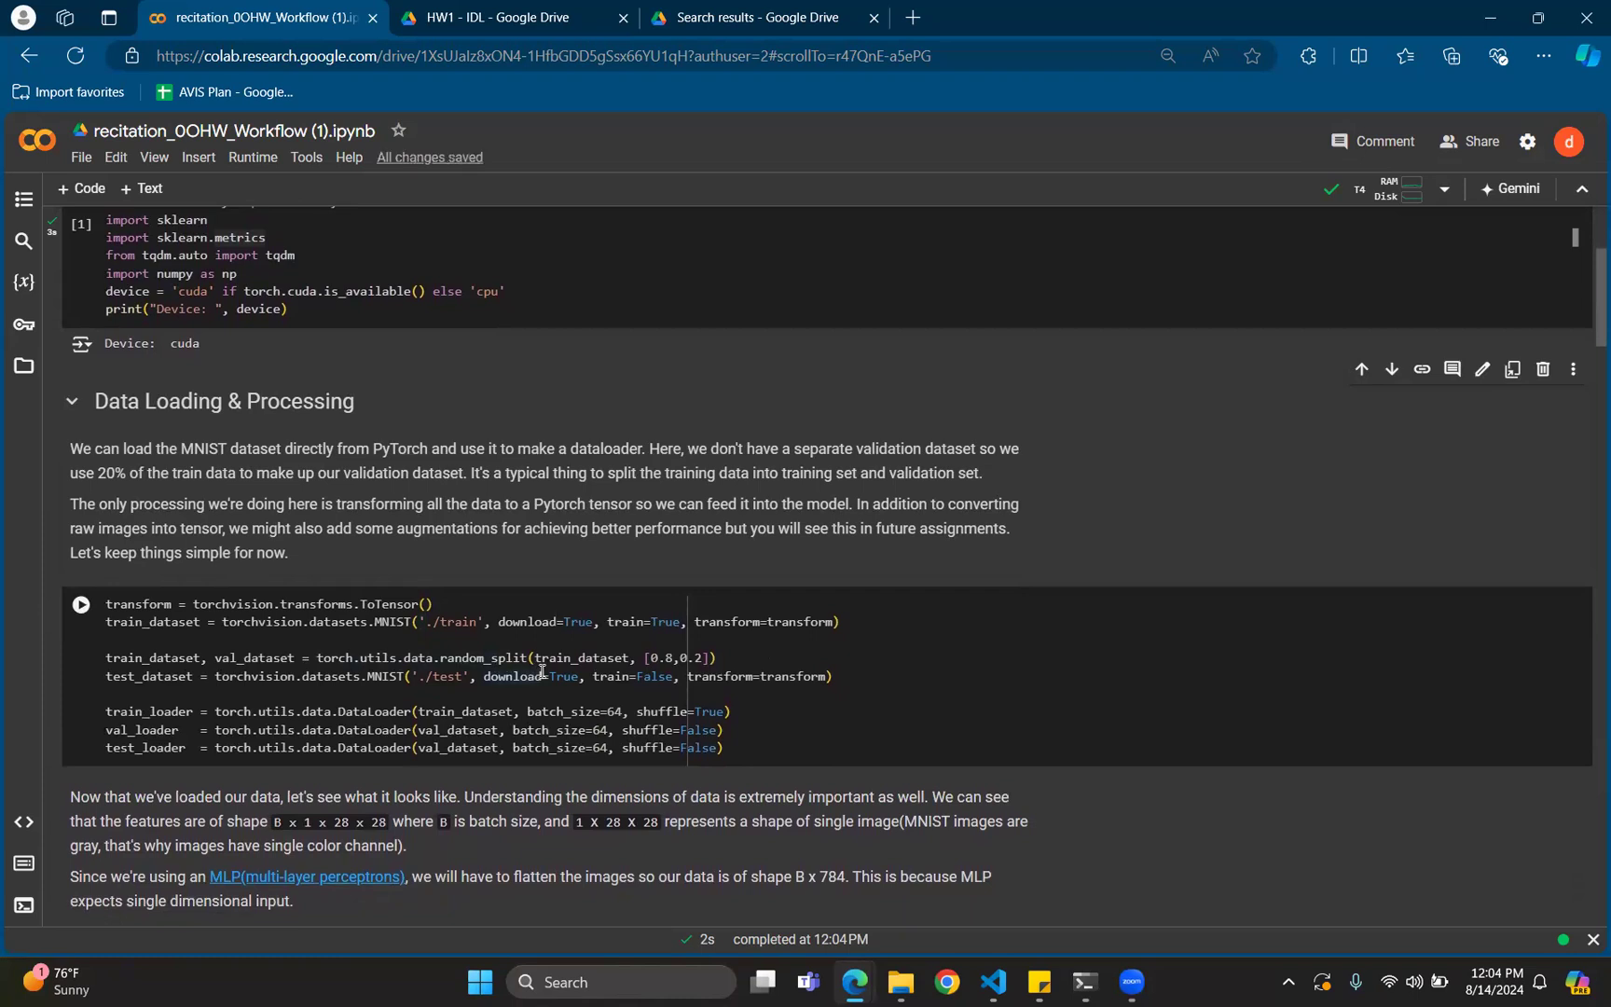
mouse_move(570, 686)
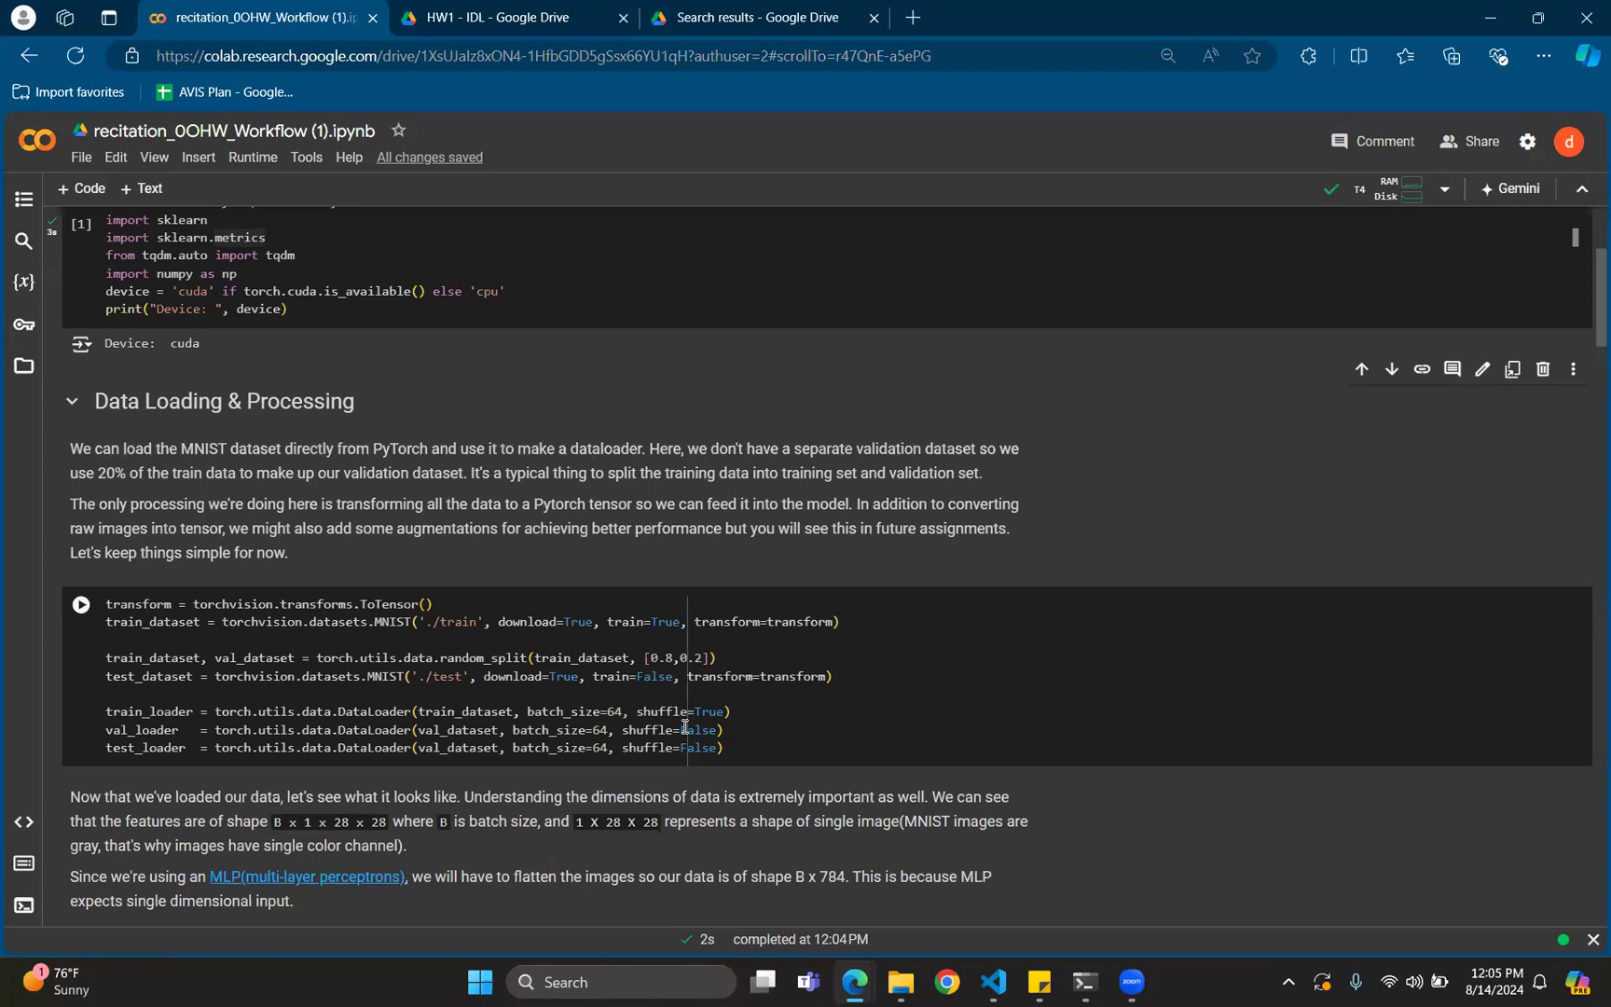
mouse_move(868, 728)
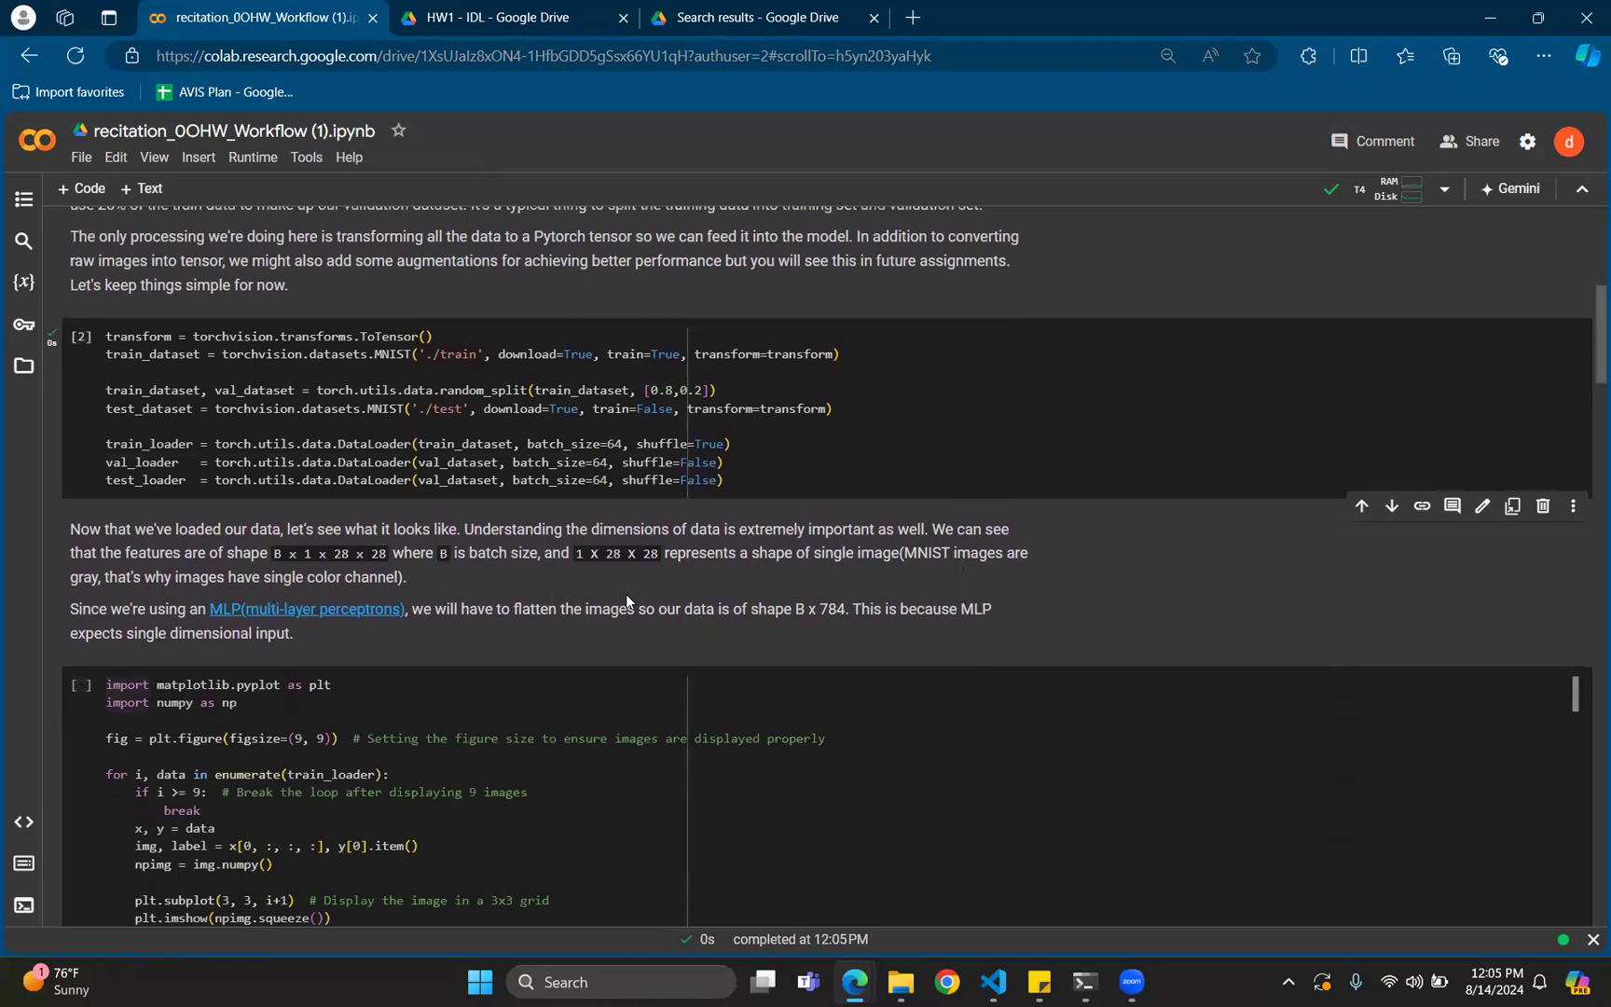
mouse_move(354, 555)
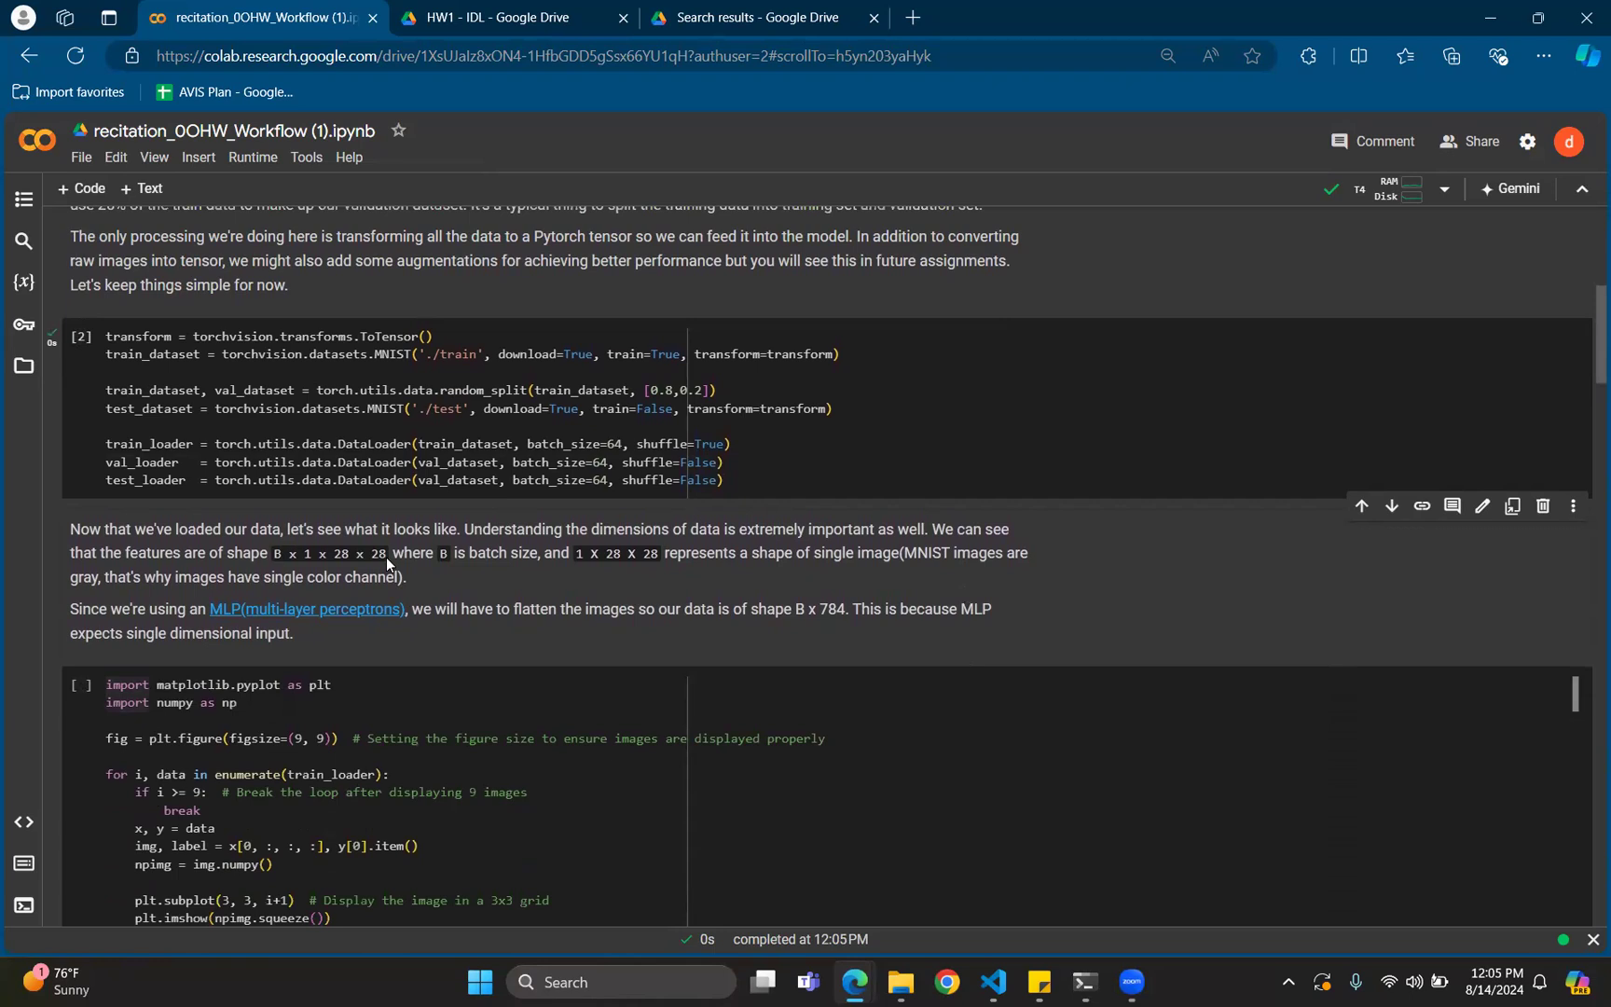
mouse_move(390, 567)
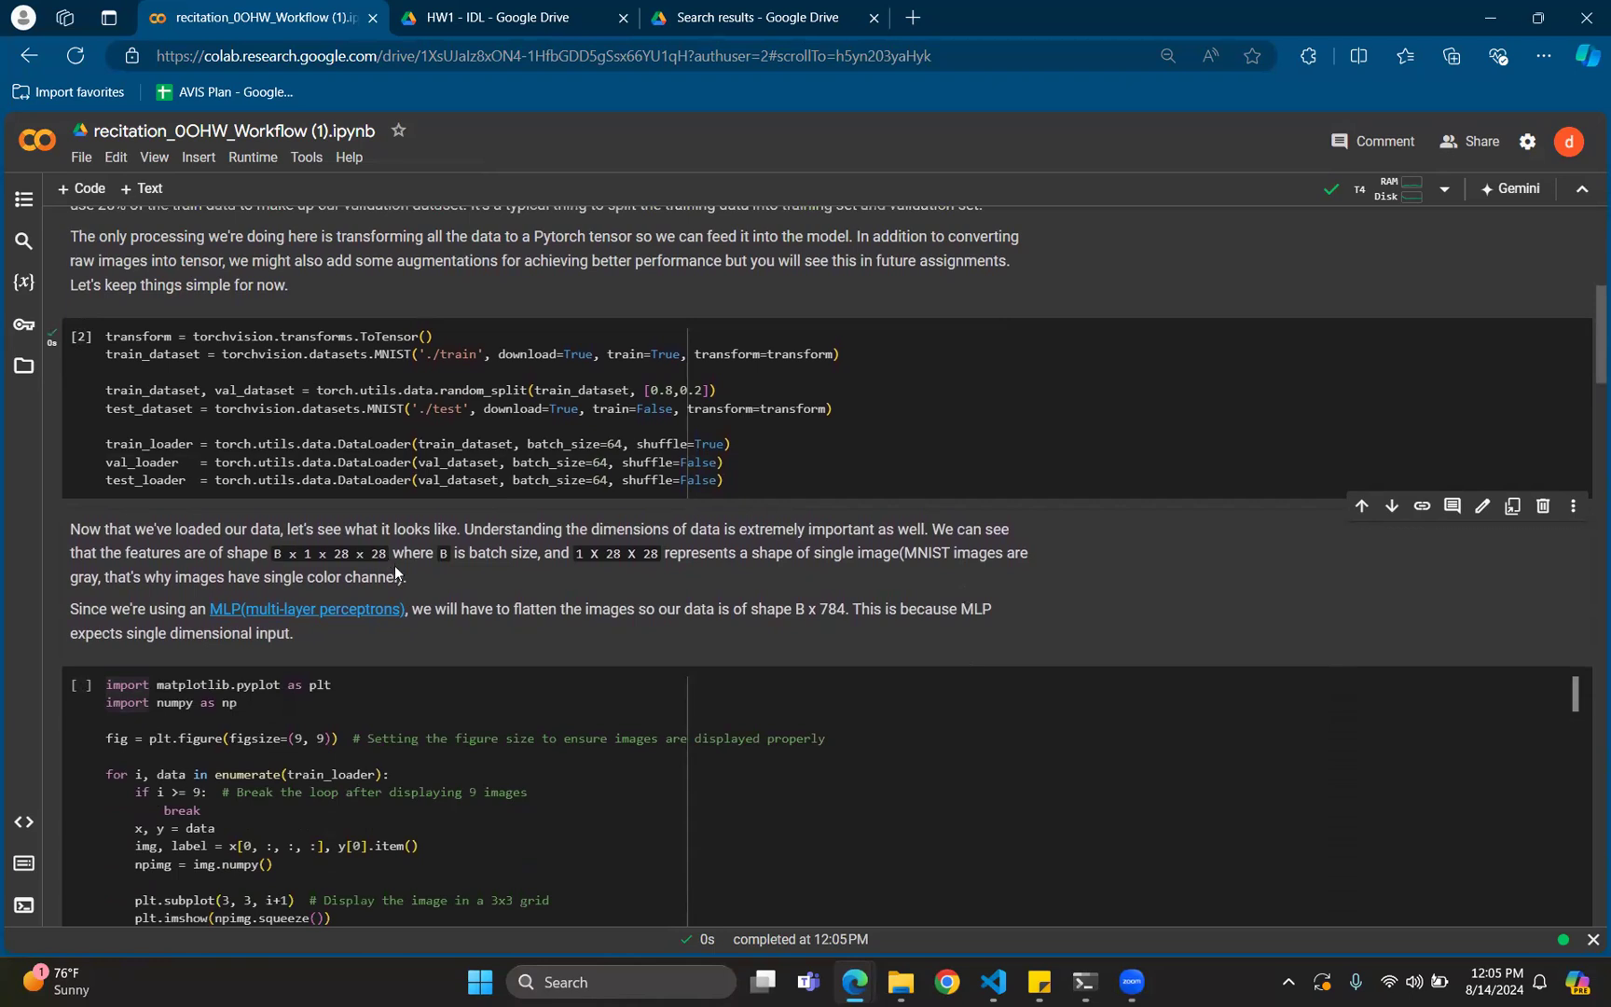
mouse_move(588, 630)
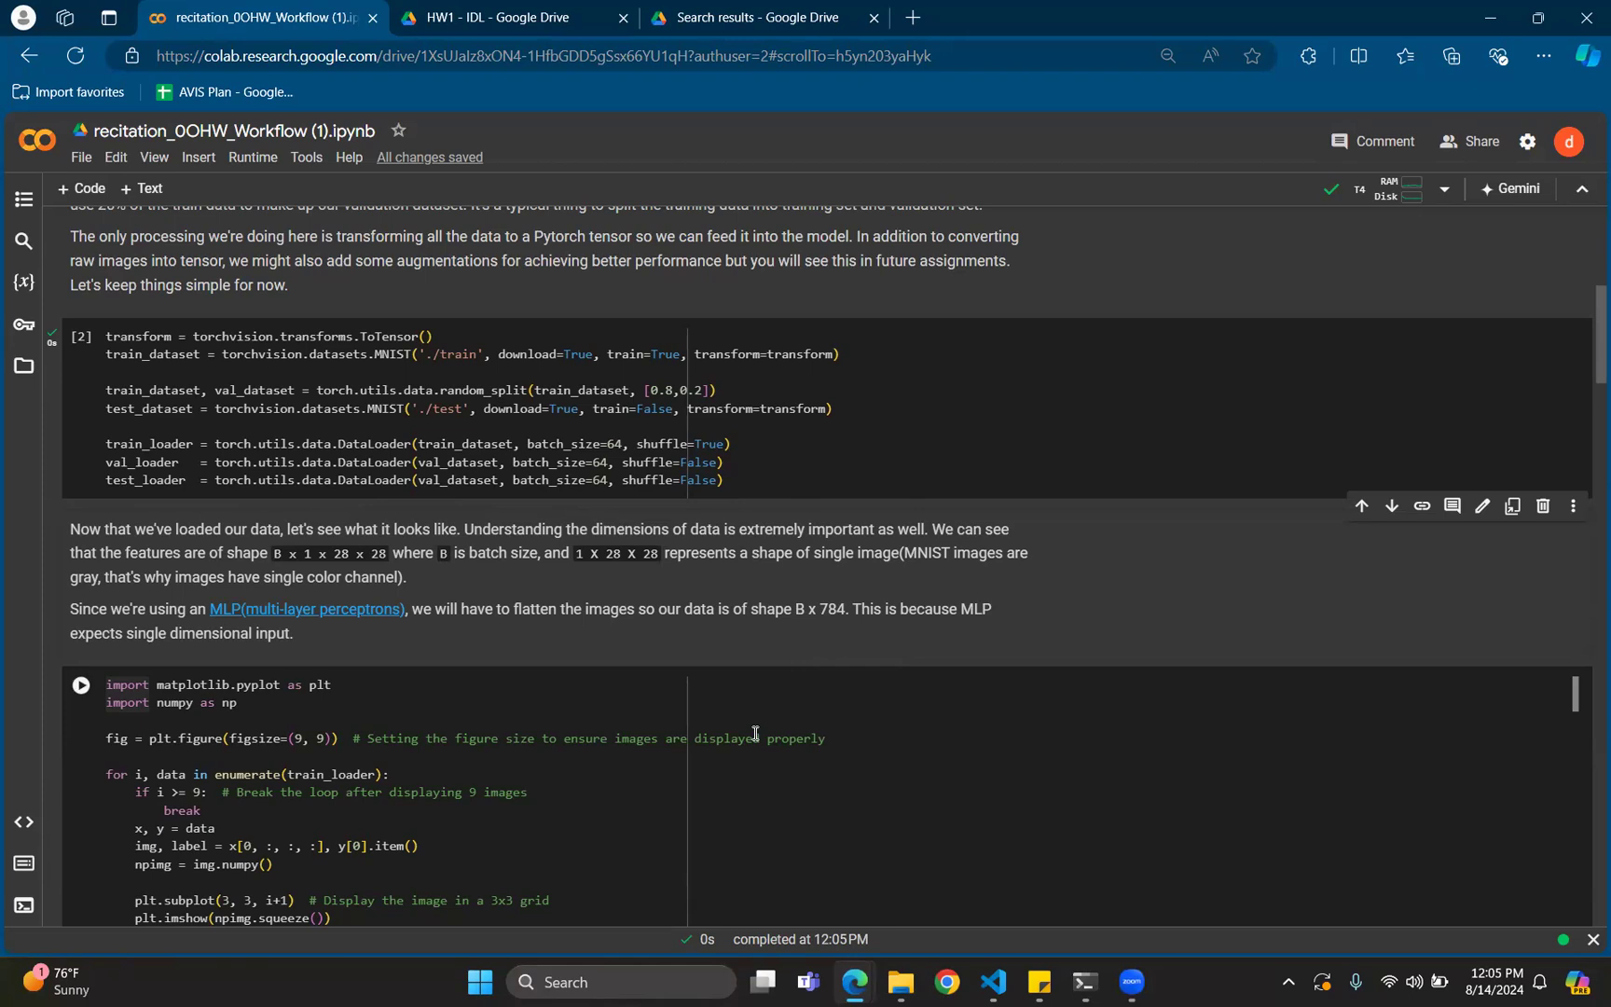
mouse_move(753, 755)
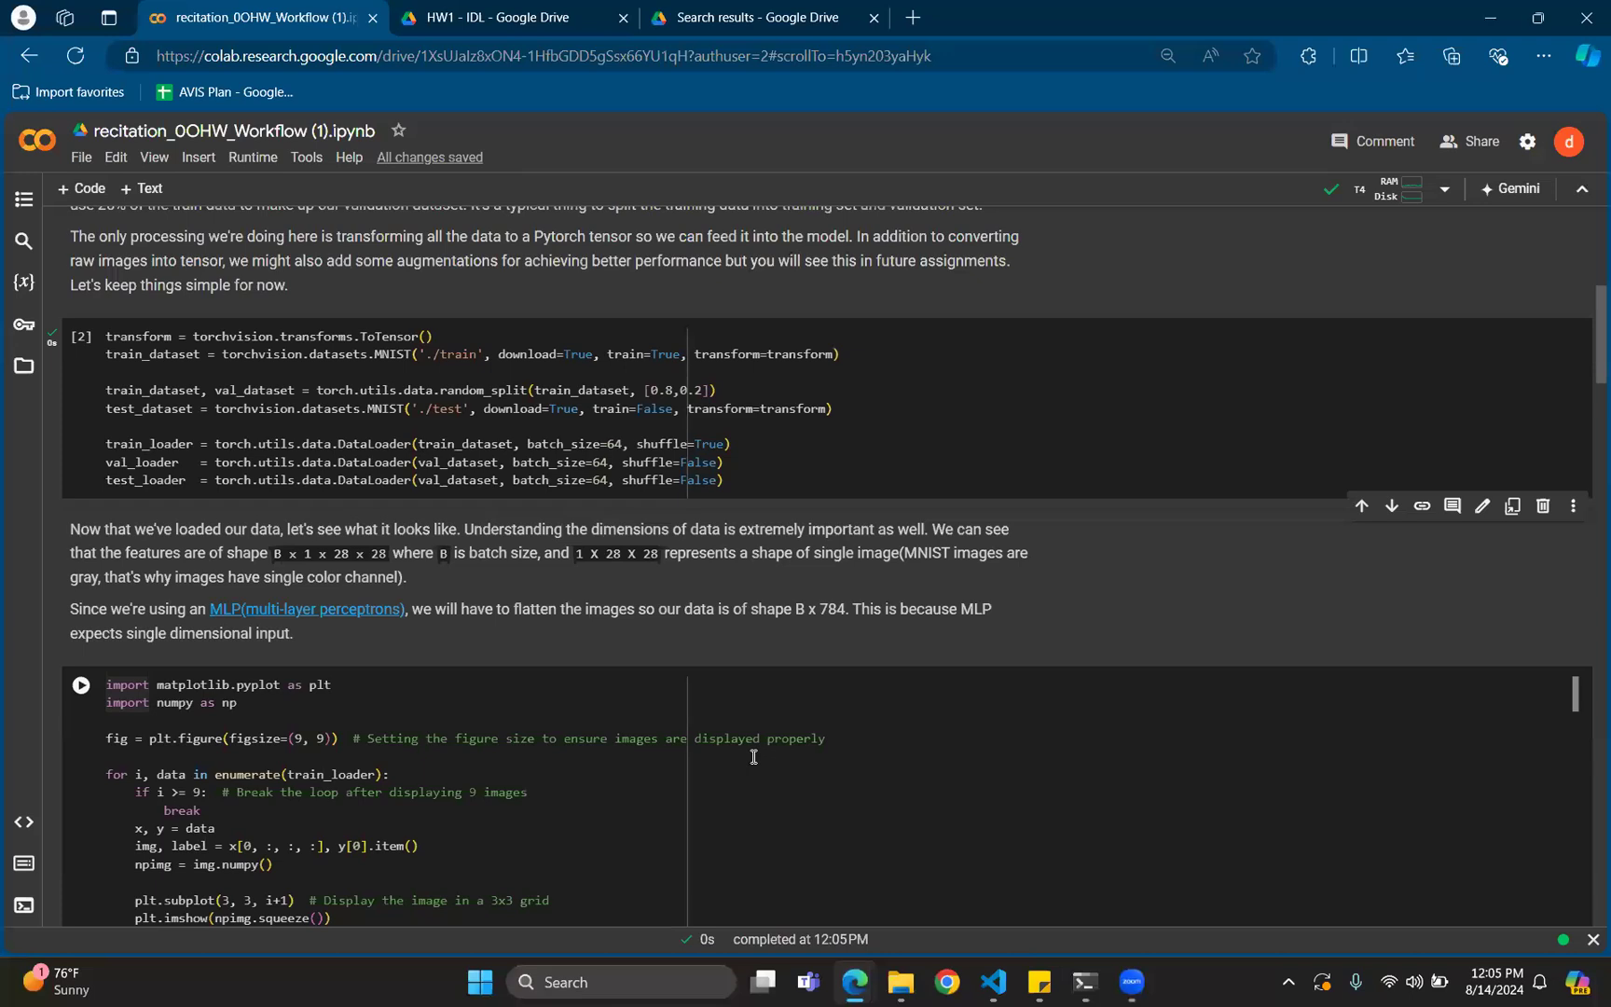
scroll(up, 3)
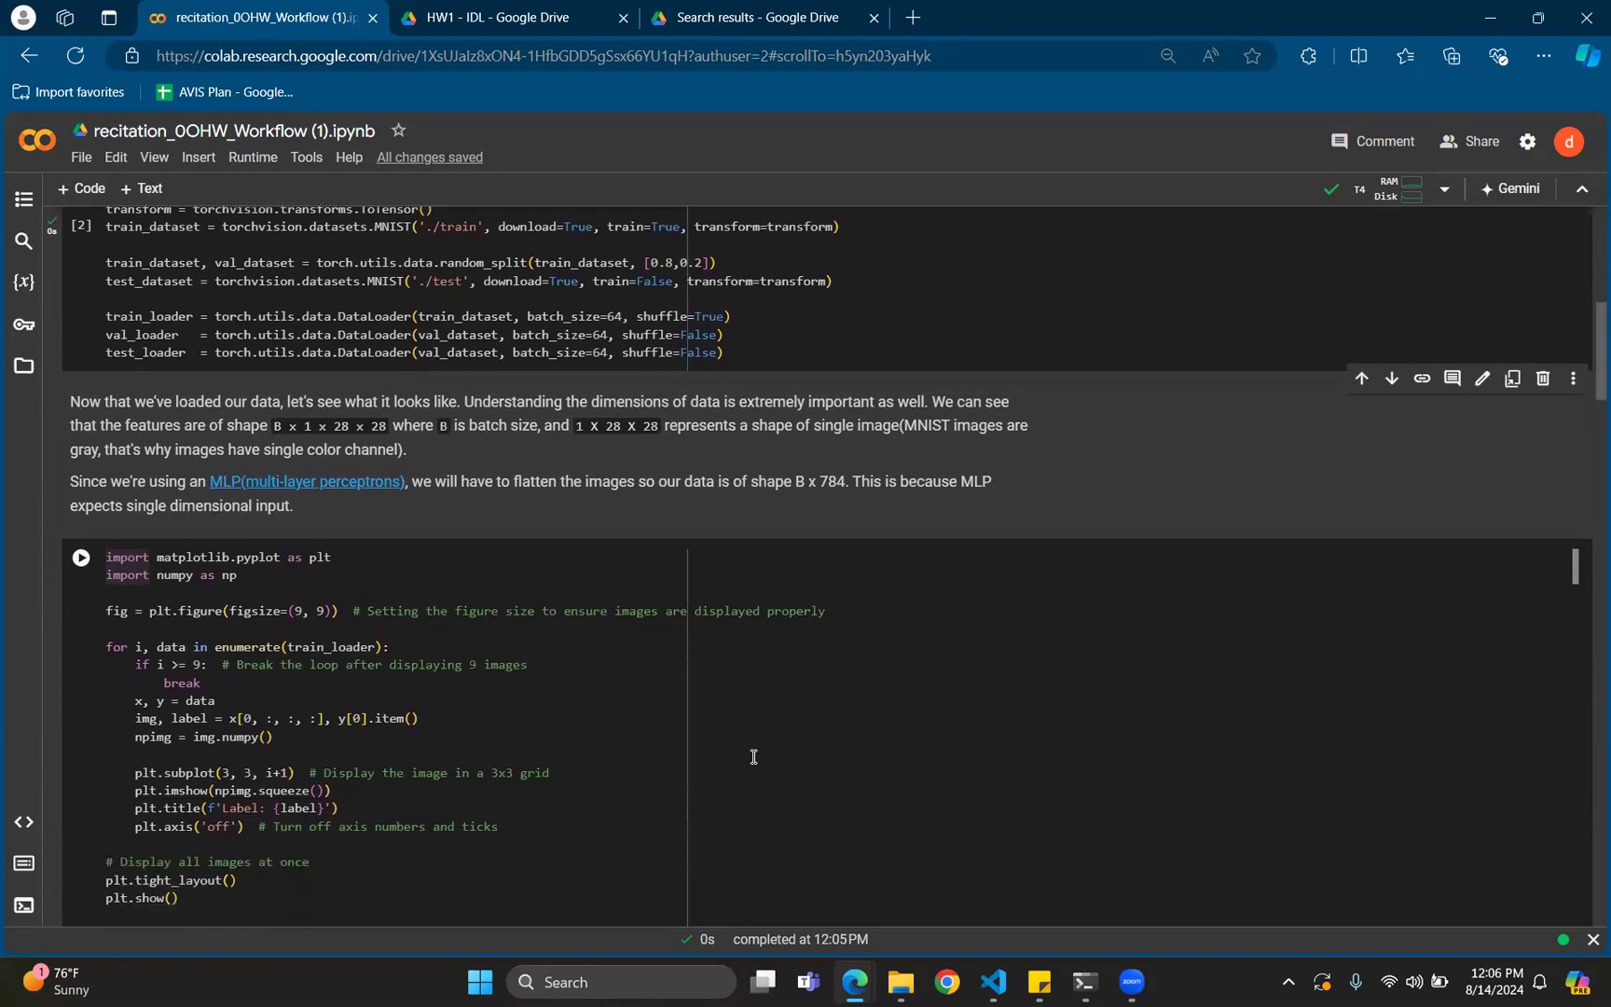
Scroll through the 3x3 grid of labelled MNIST digits and the printed batch shapes
scroll(down, 3)
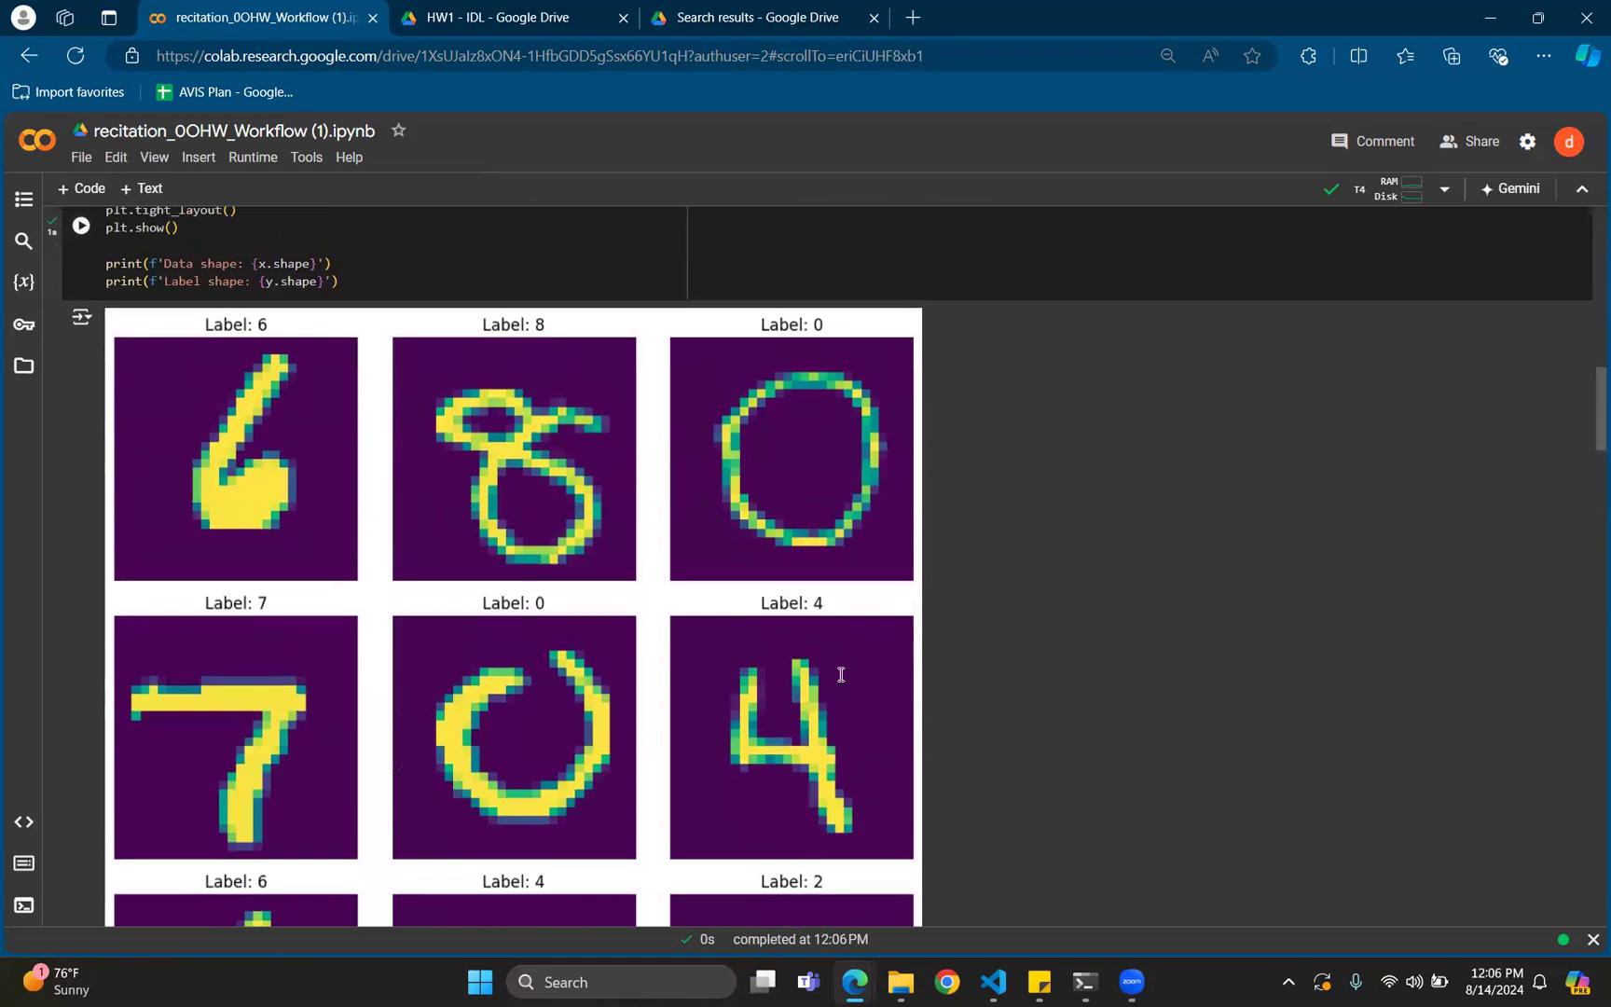
scroll(up, 3)
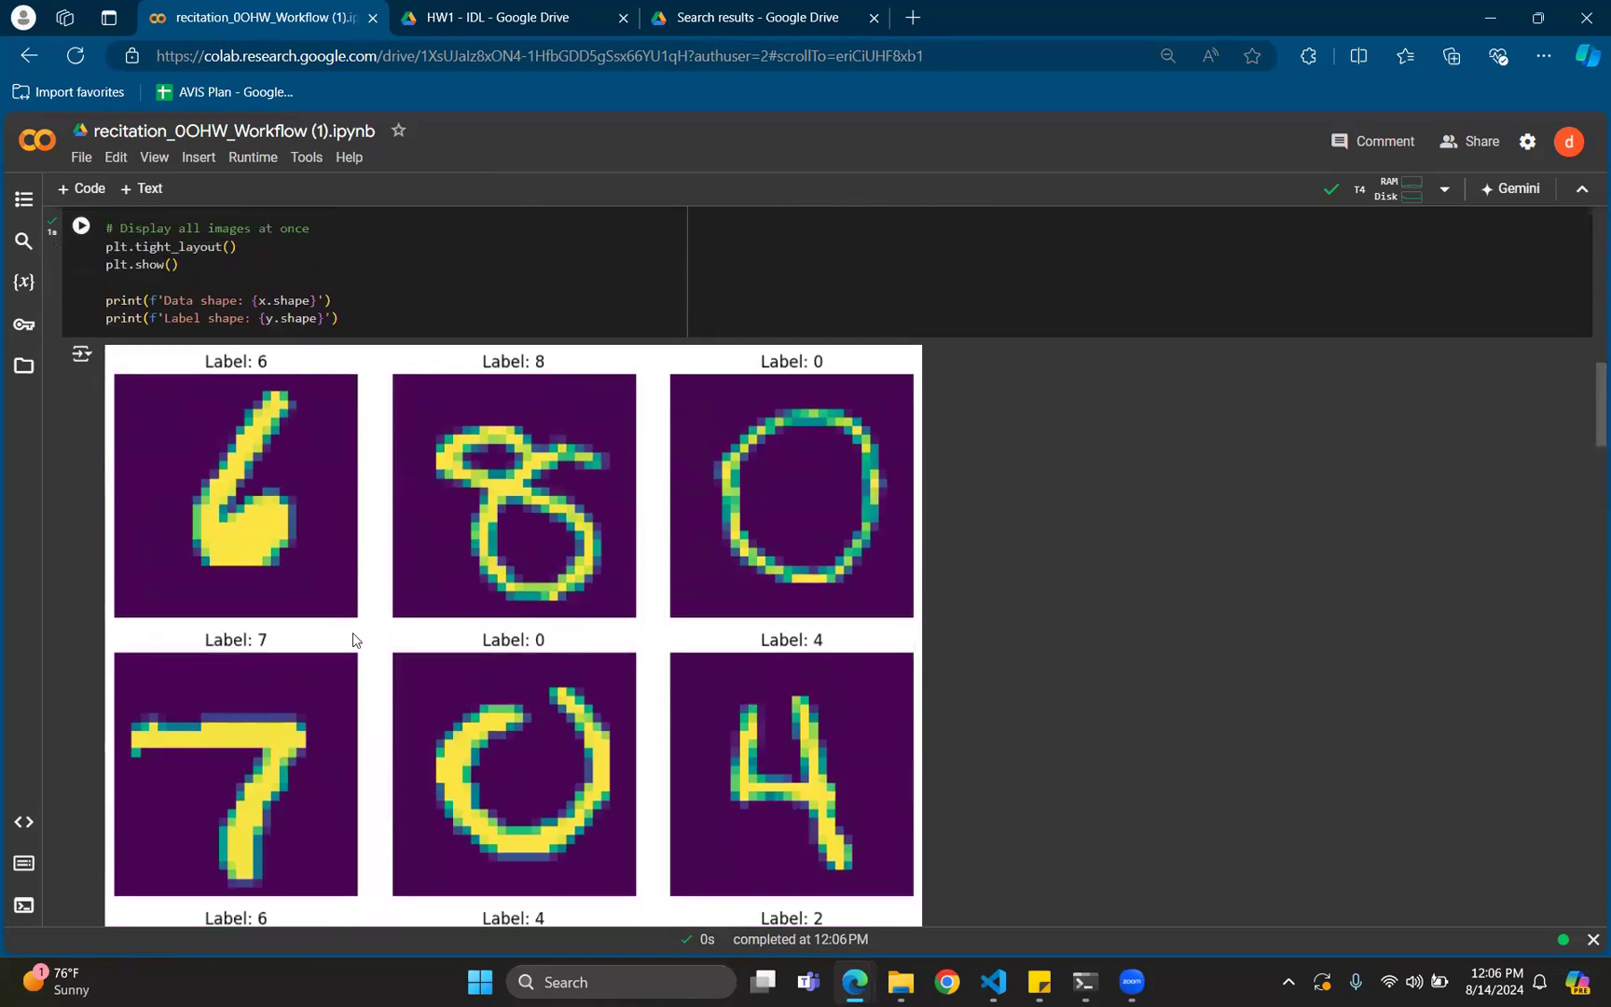
mouse_move(361, 383)
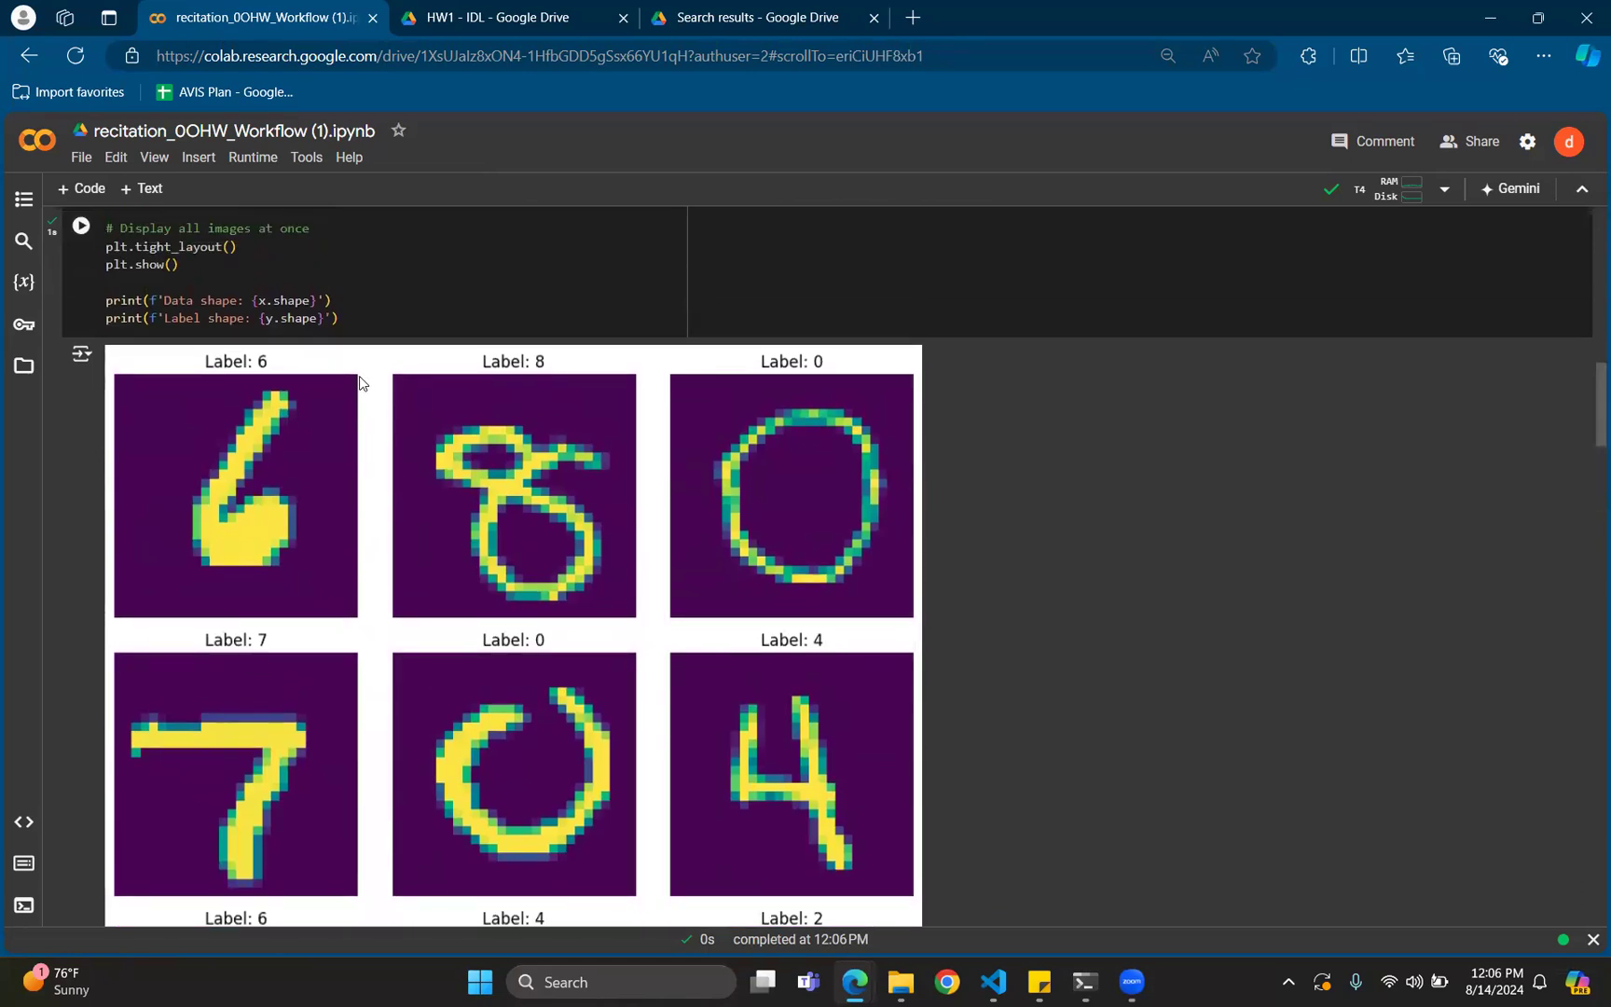
mouse_move(298, 637)
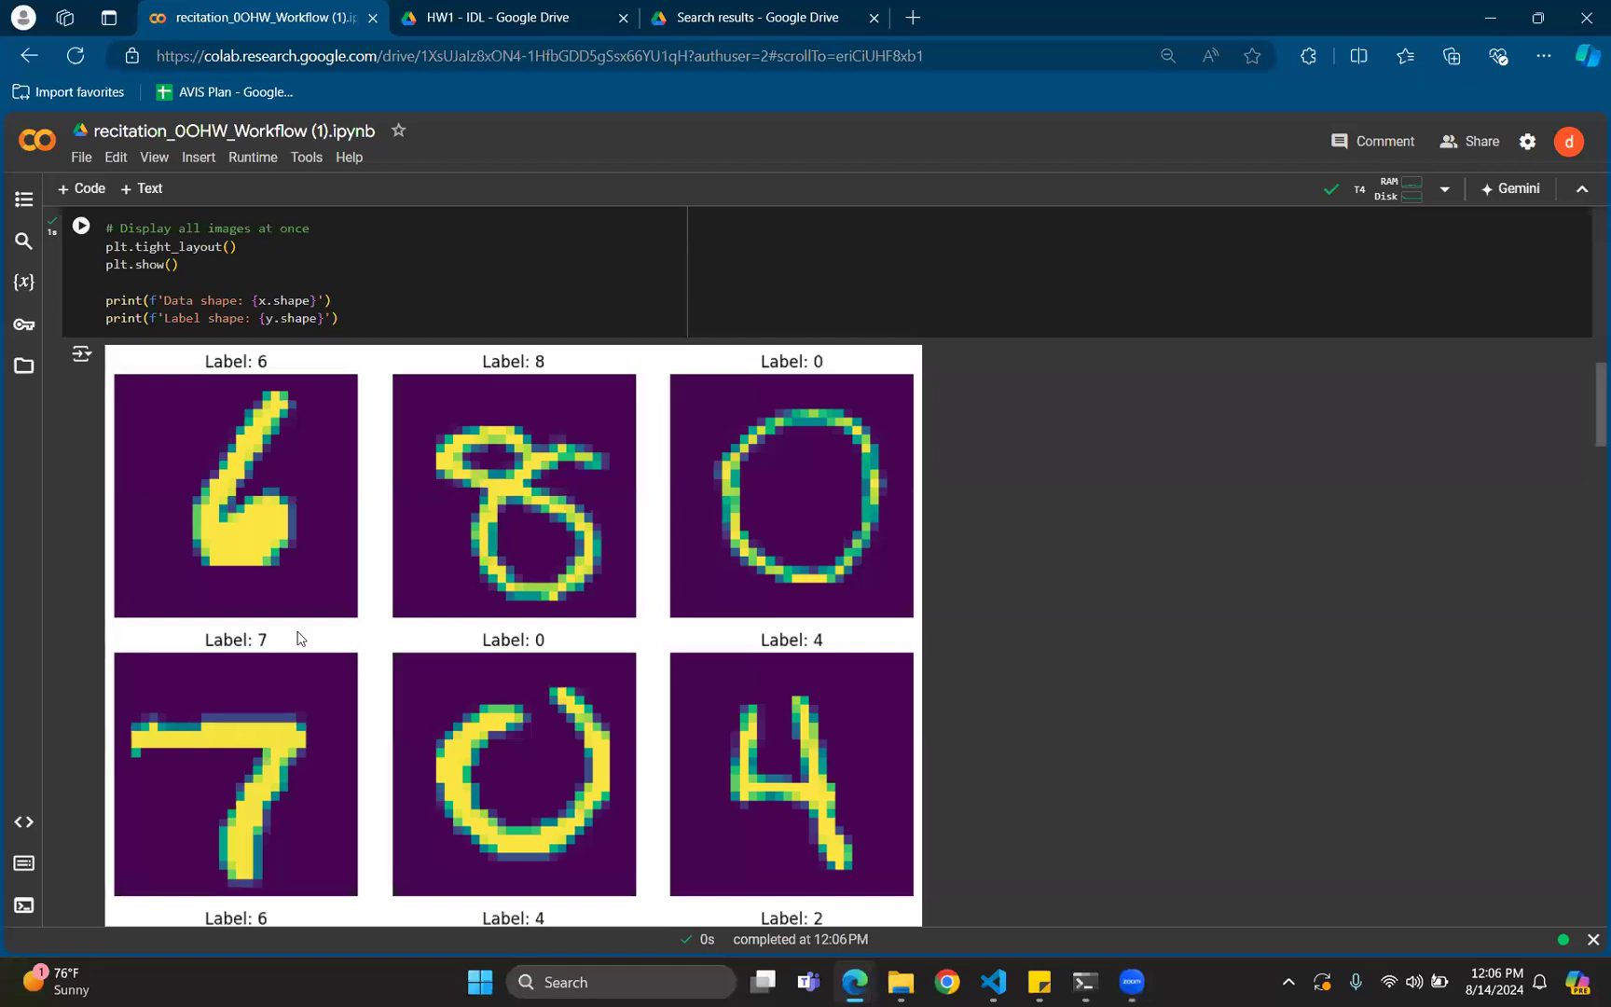
mouse_move(544, 590)
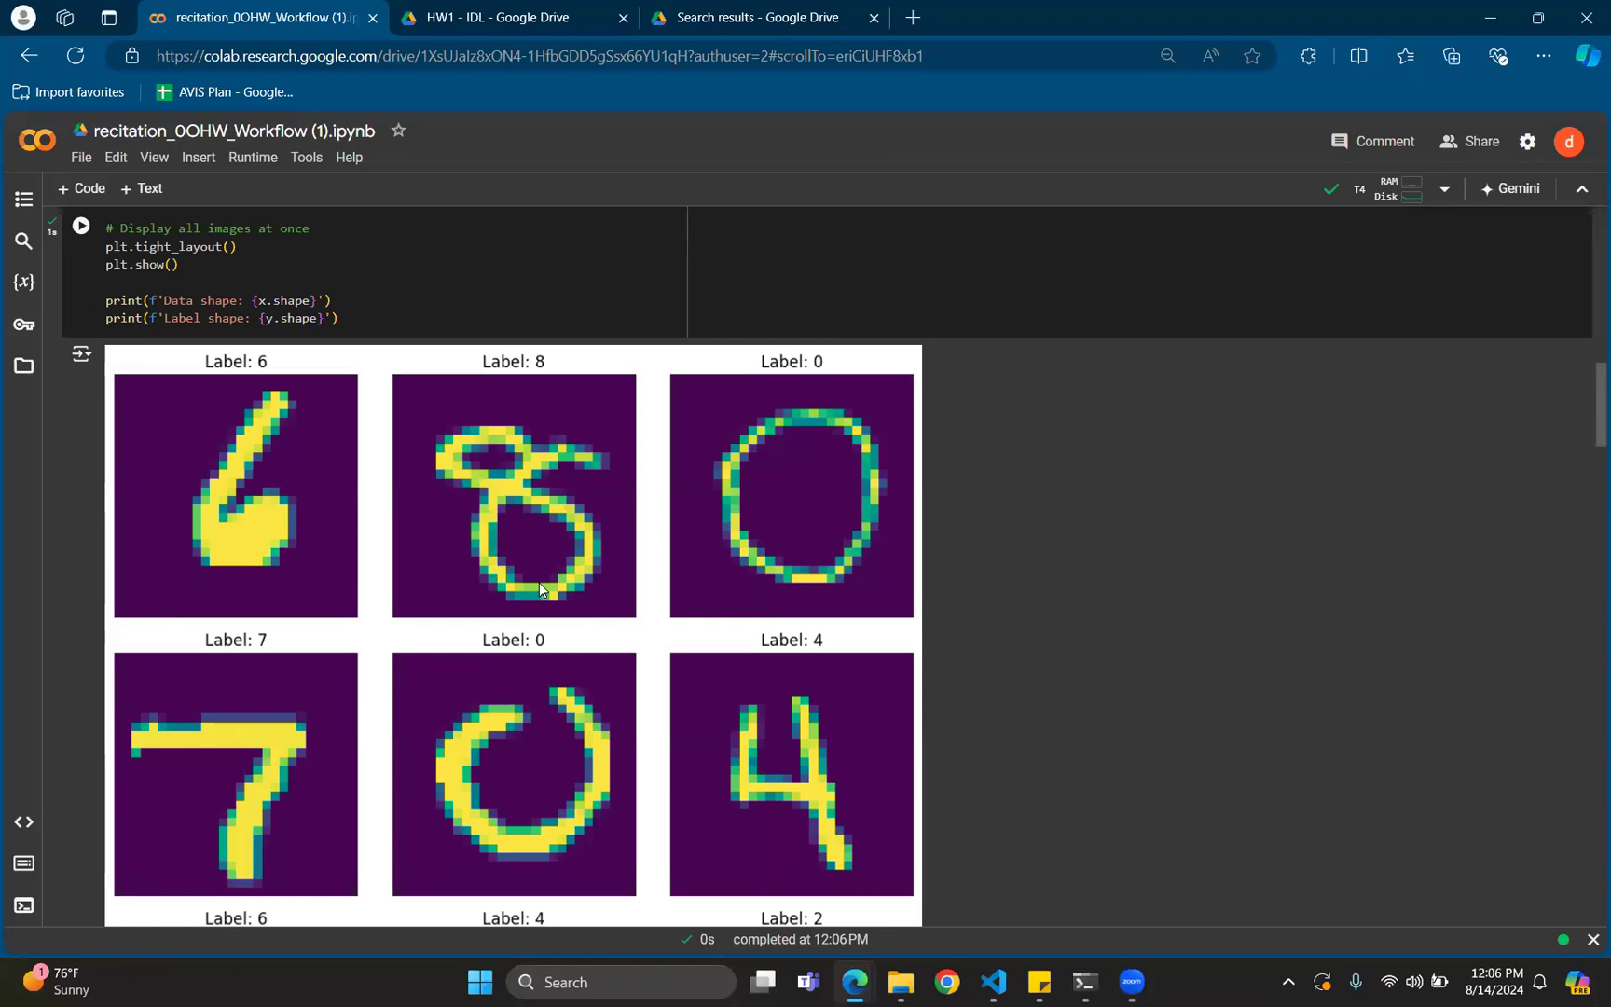
scroll(down, 3)
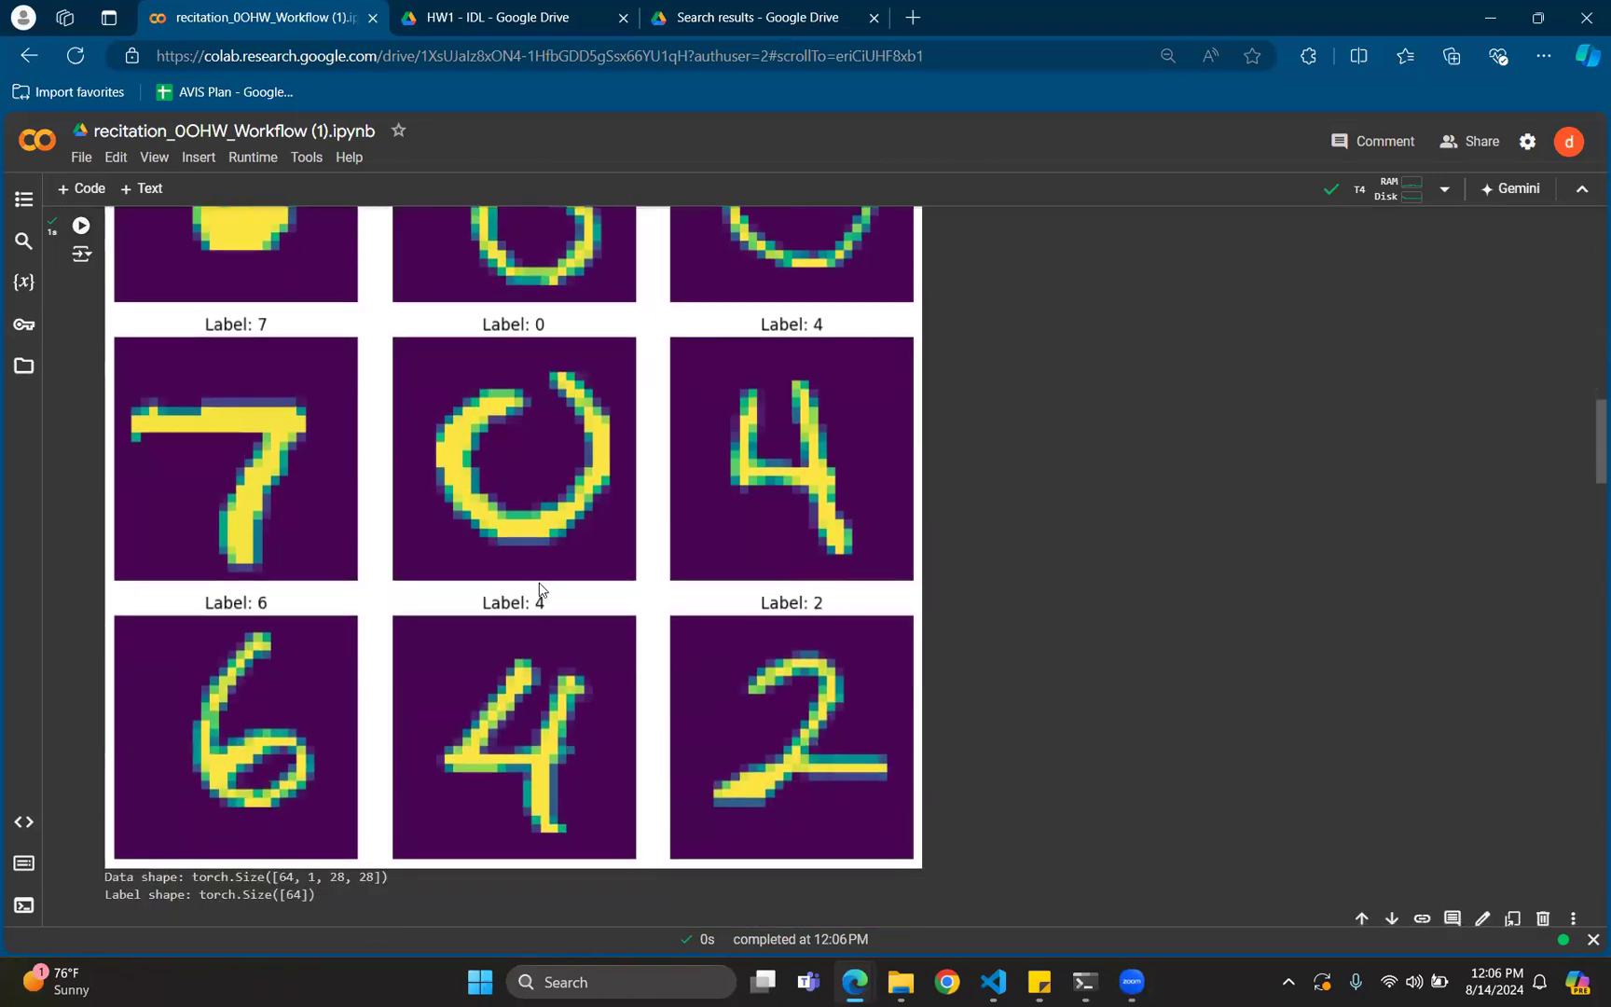
scroll(down, 3)
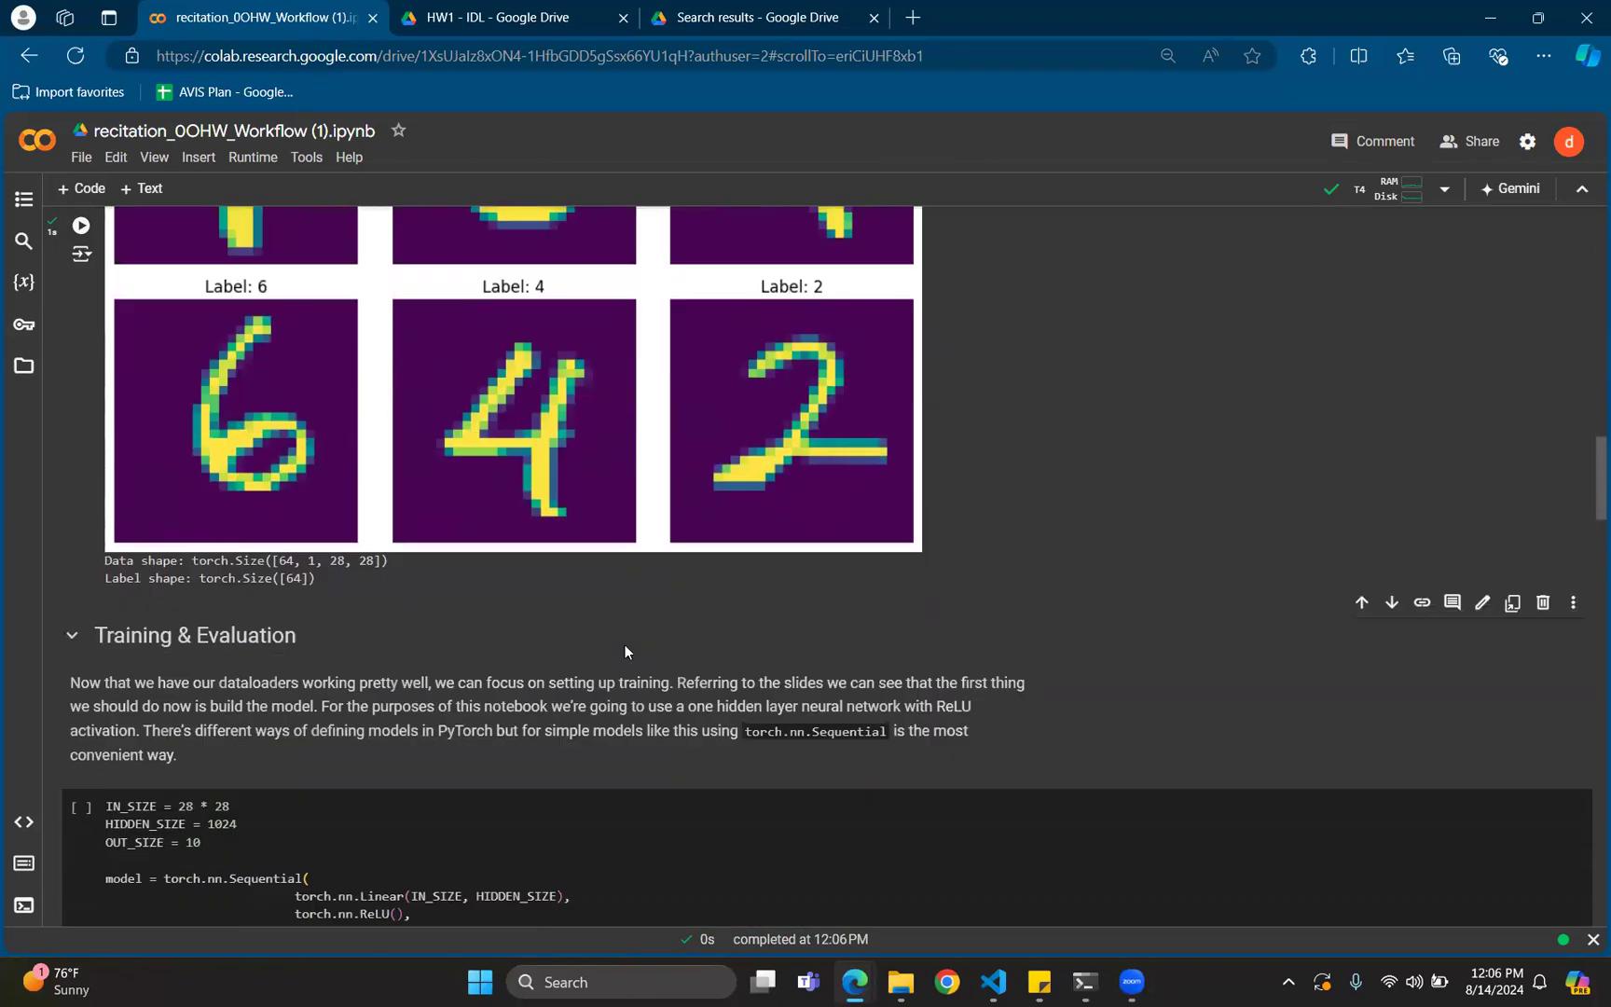
scroll(down, 3)
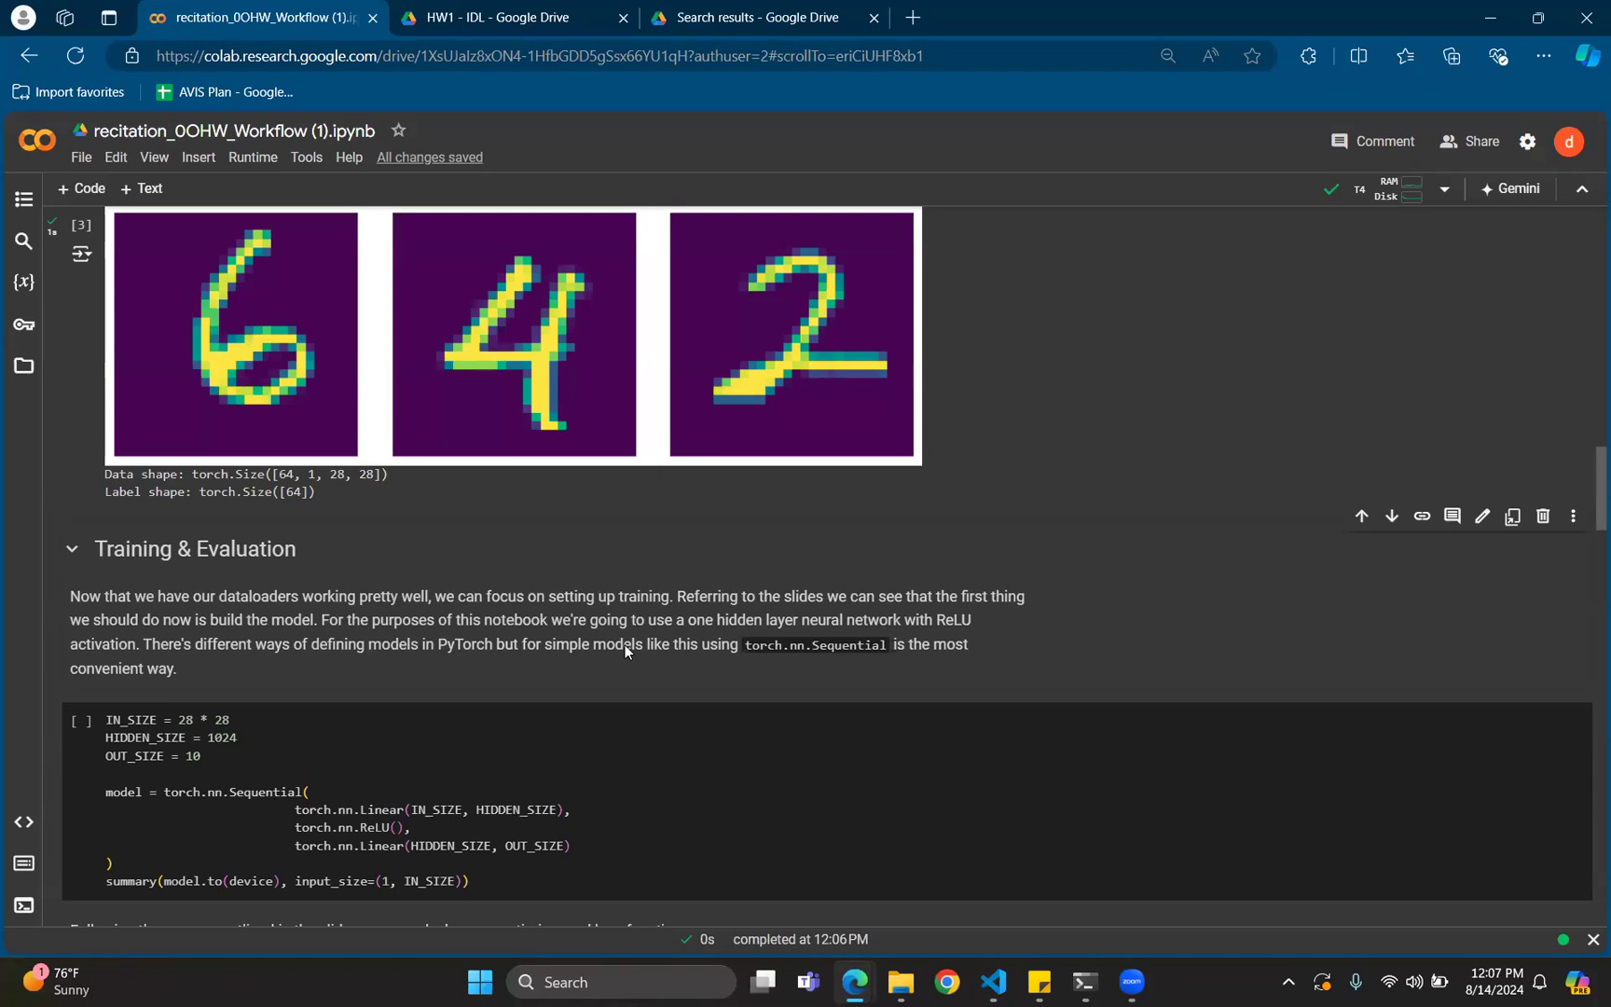
scroll(down, 3)
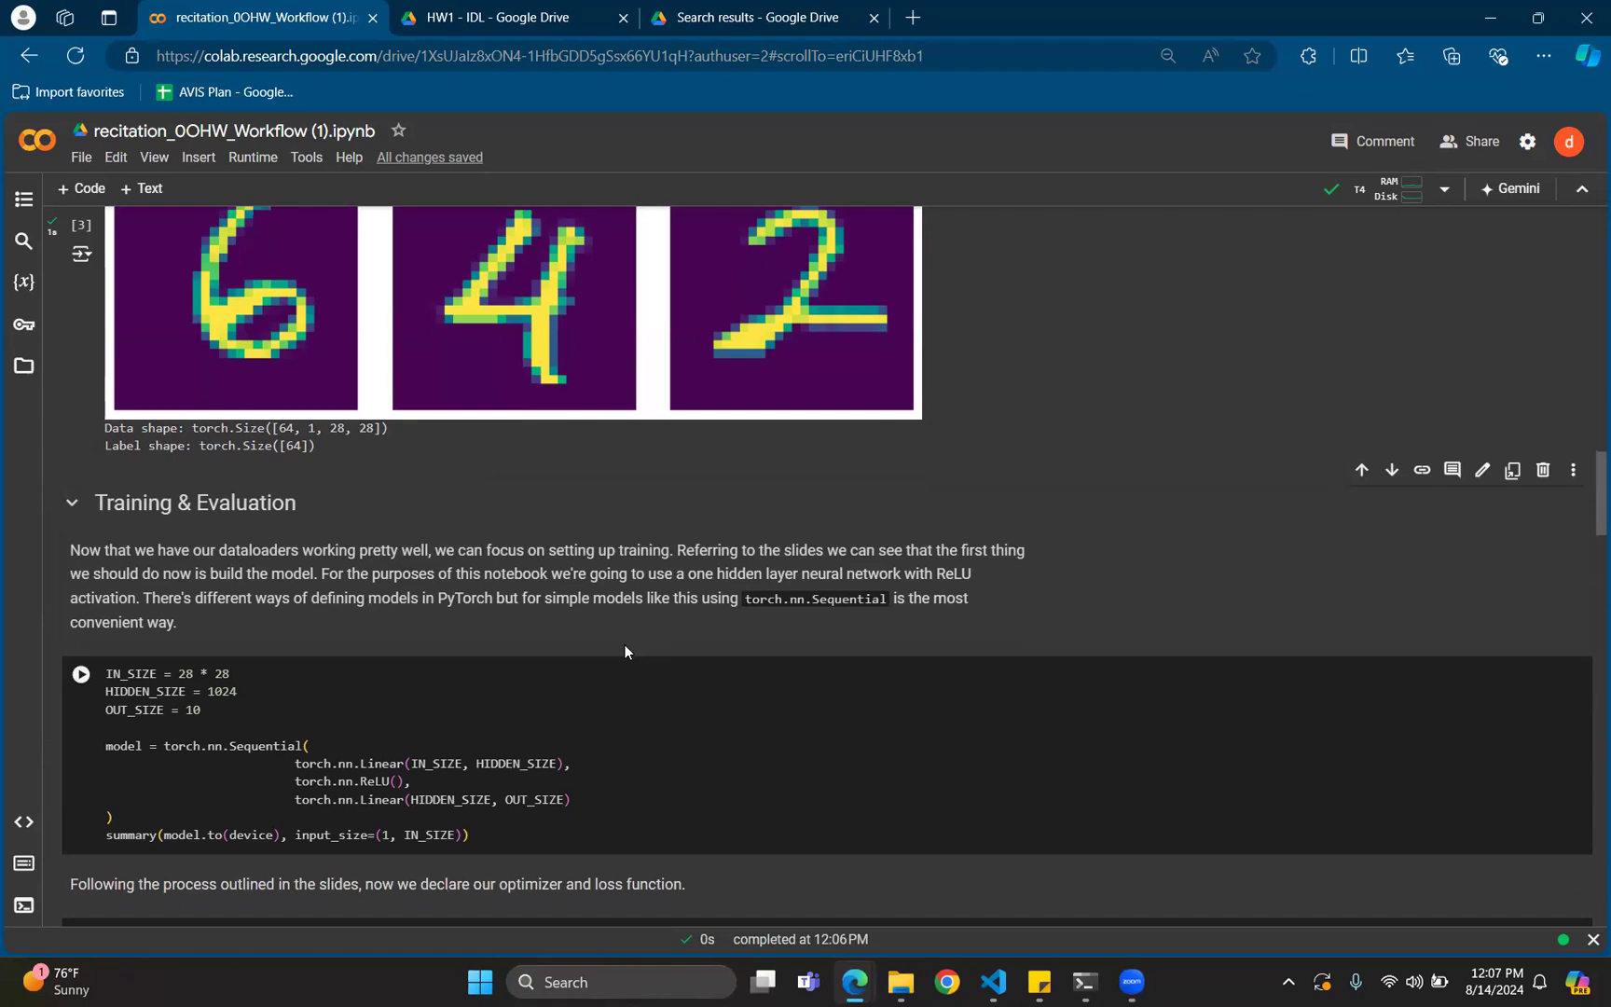
mouse_move(652, 737)
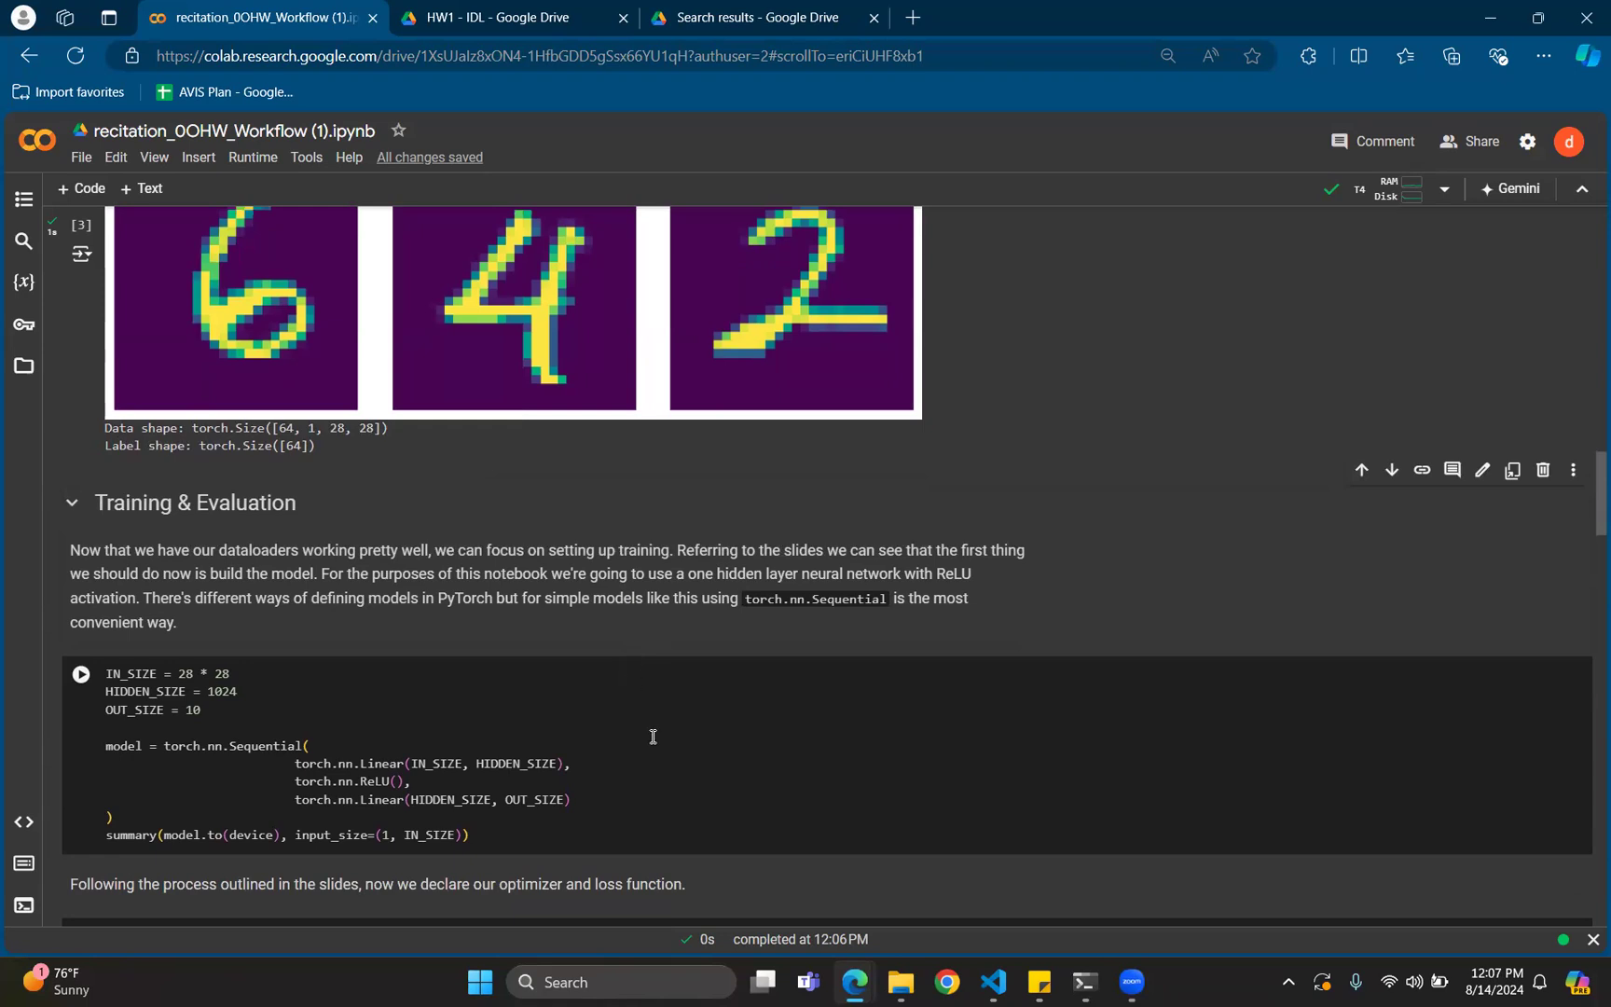
click(653, 737)
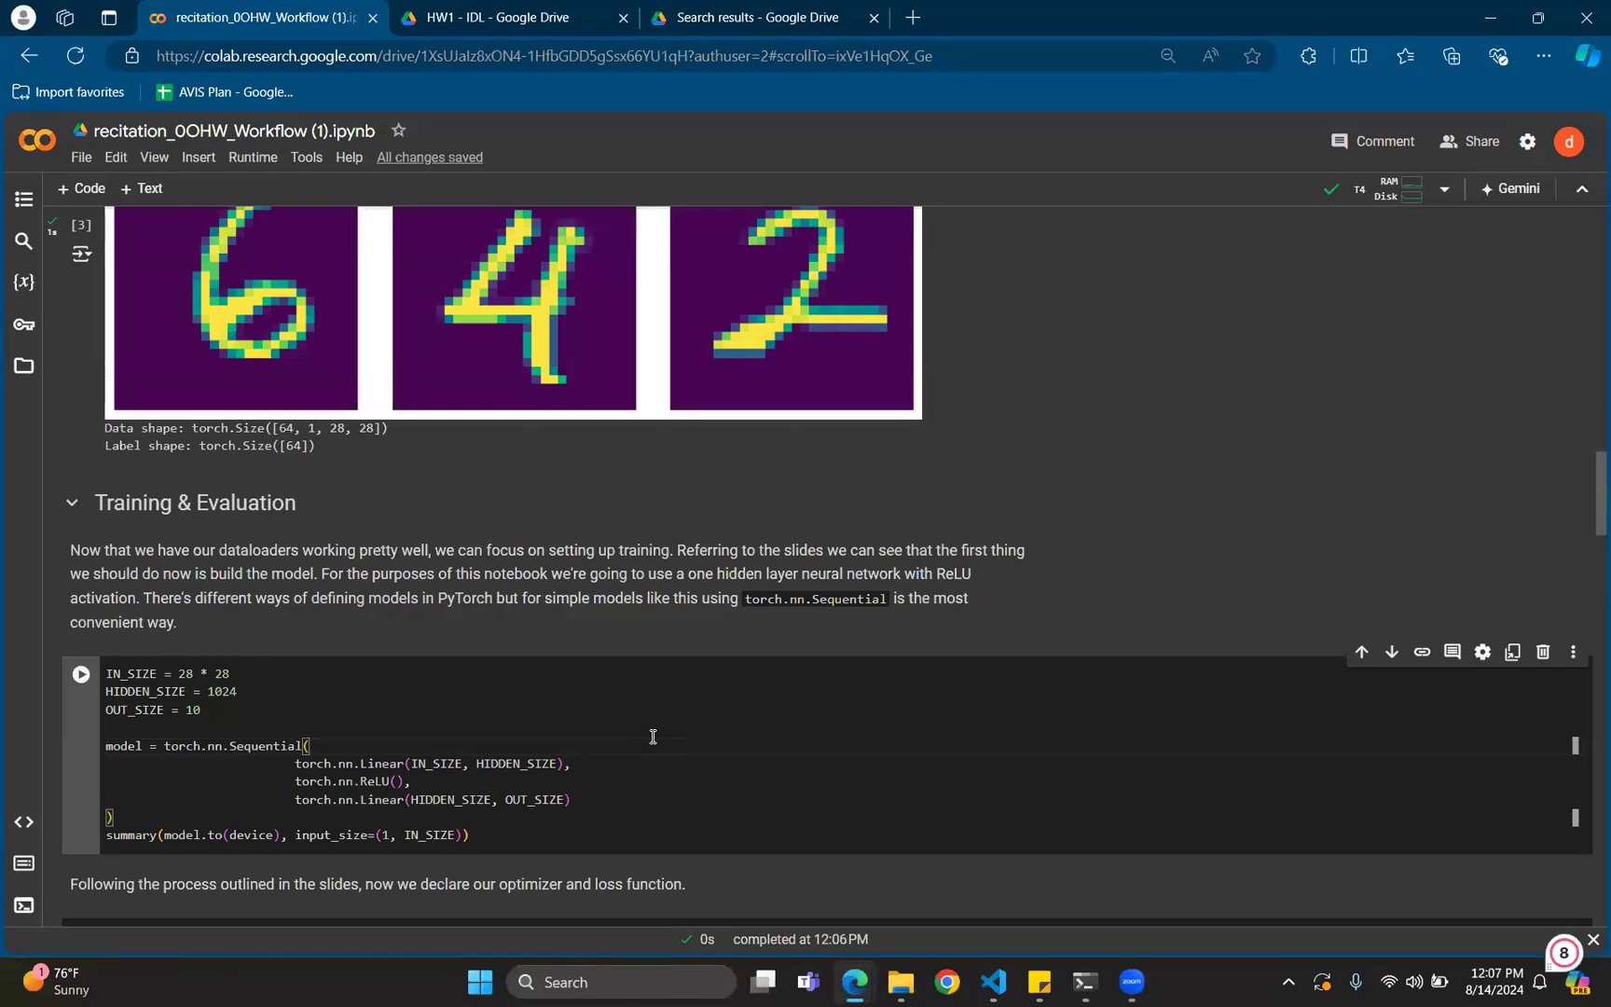
Run the model definition cell, showing the torchsummary table with 814,090 parameters
click(80, 674)
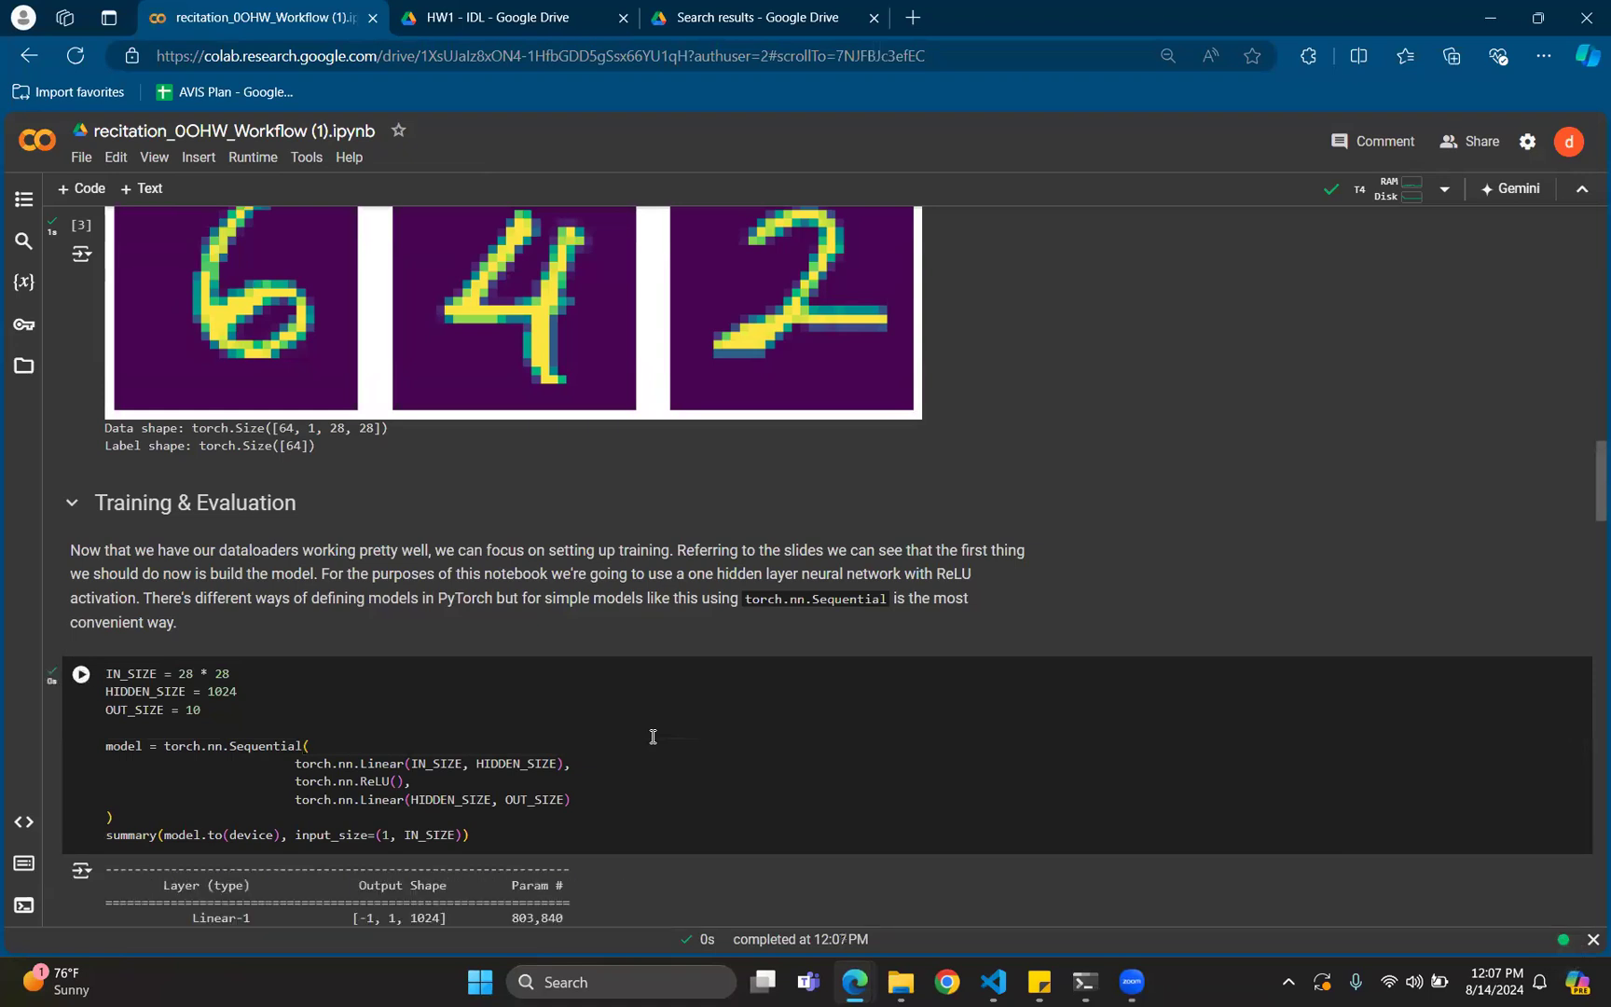
scroll(down, 3)
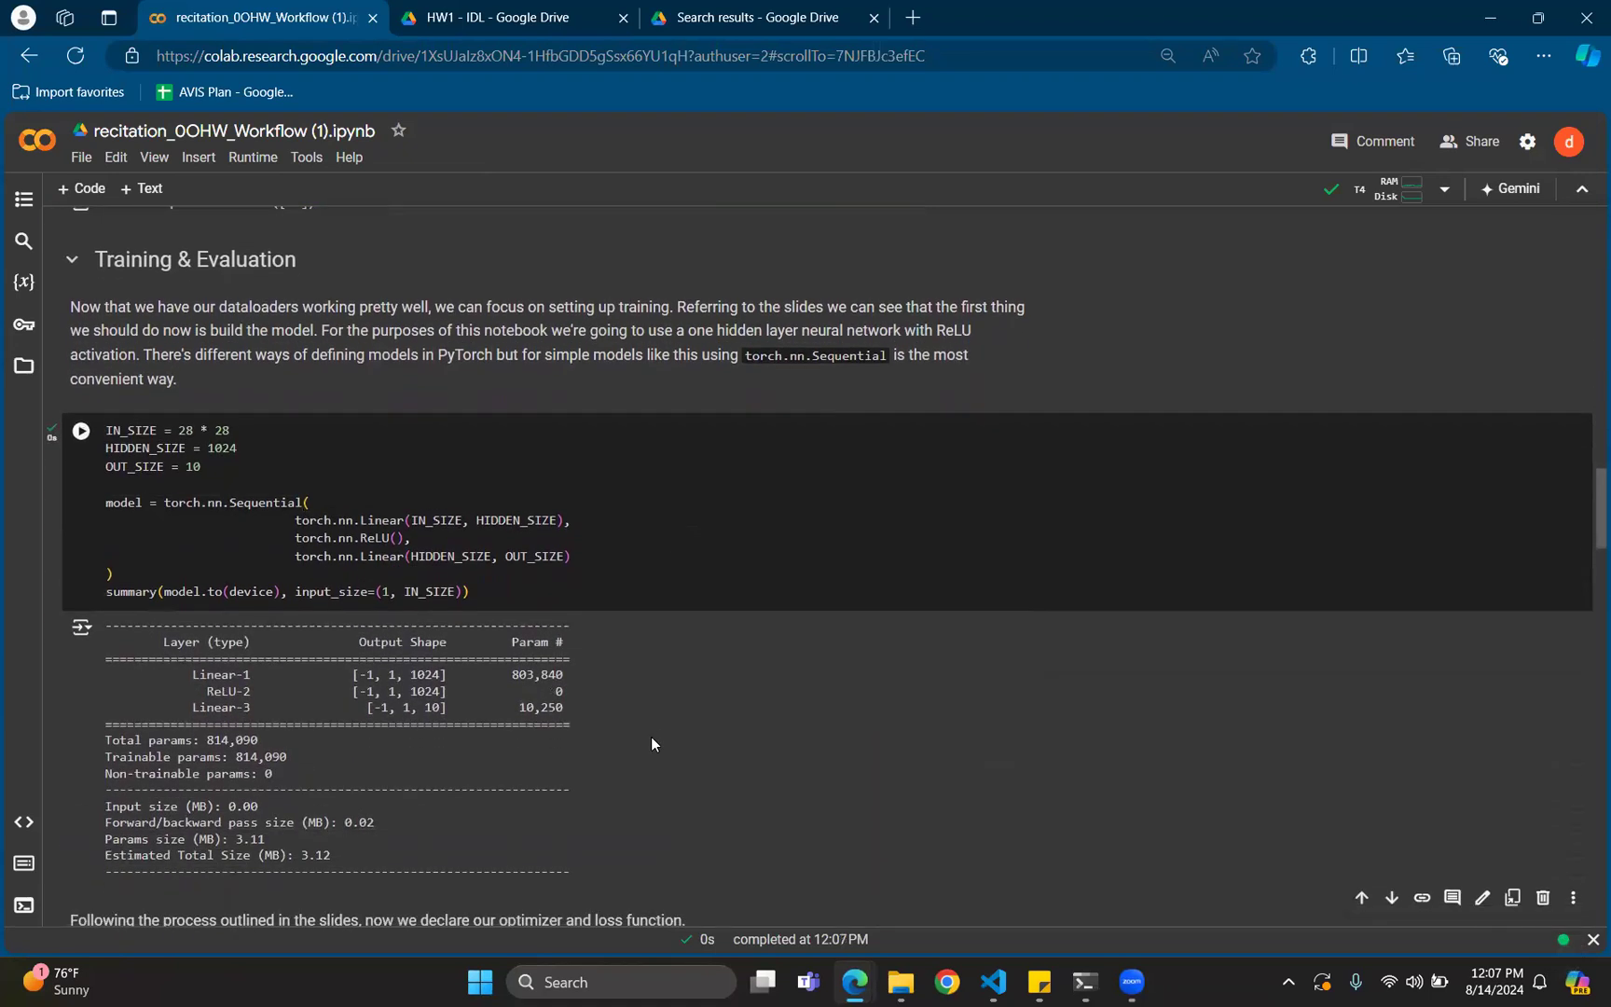
mouse_move(424, 653)
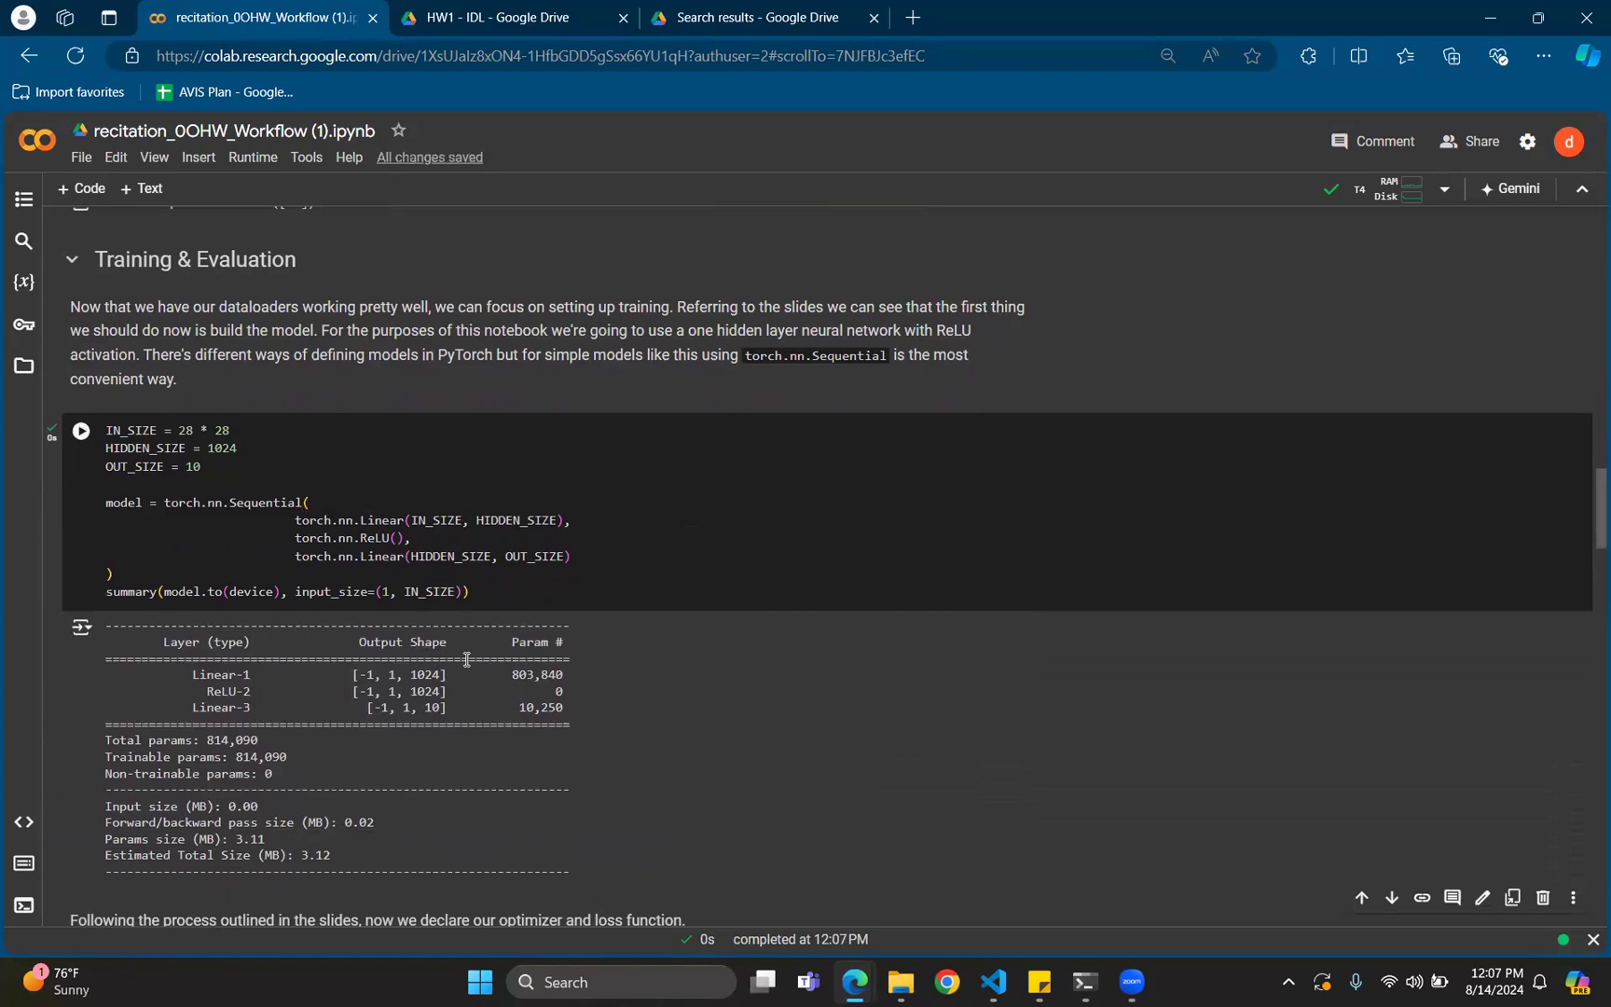
mouse_move(498, 696)
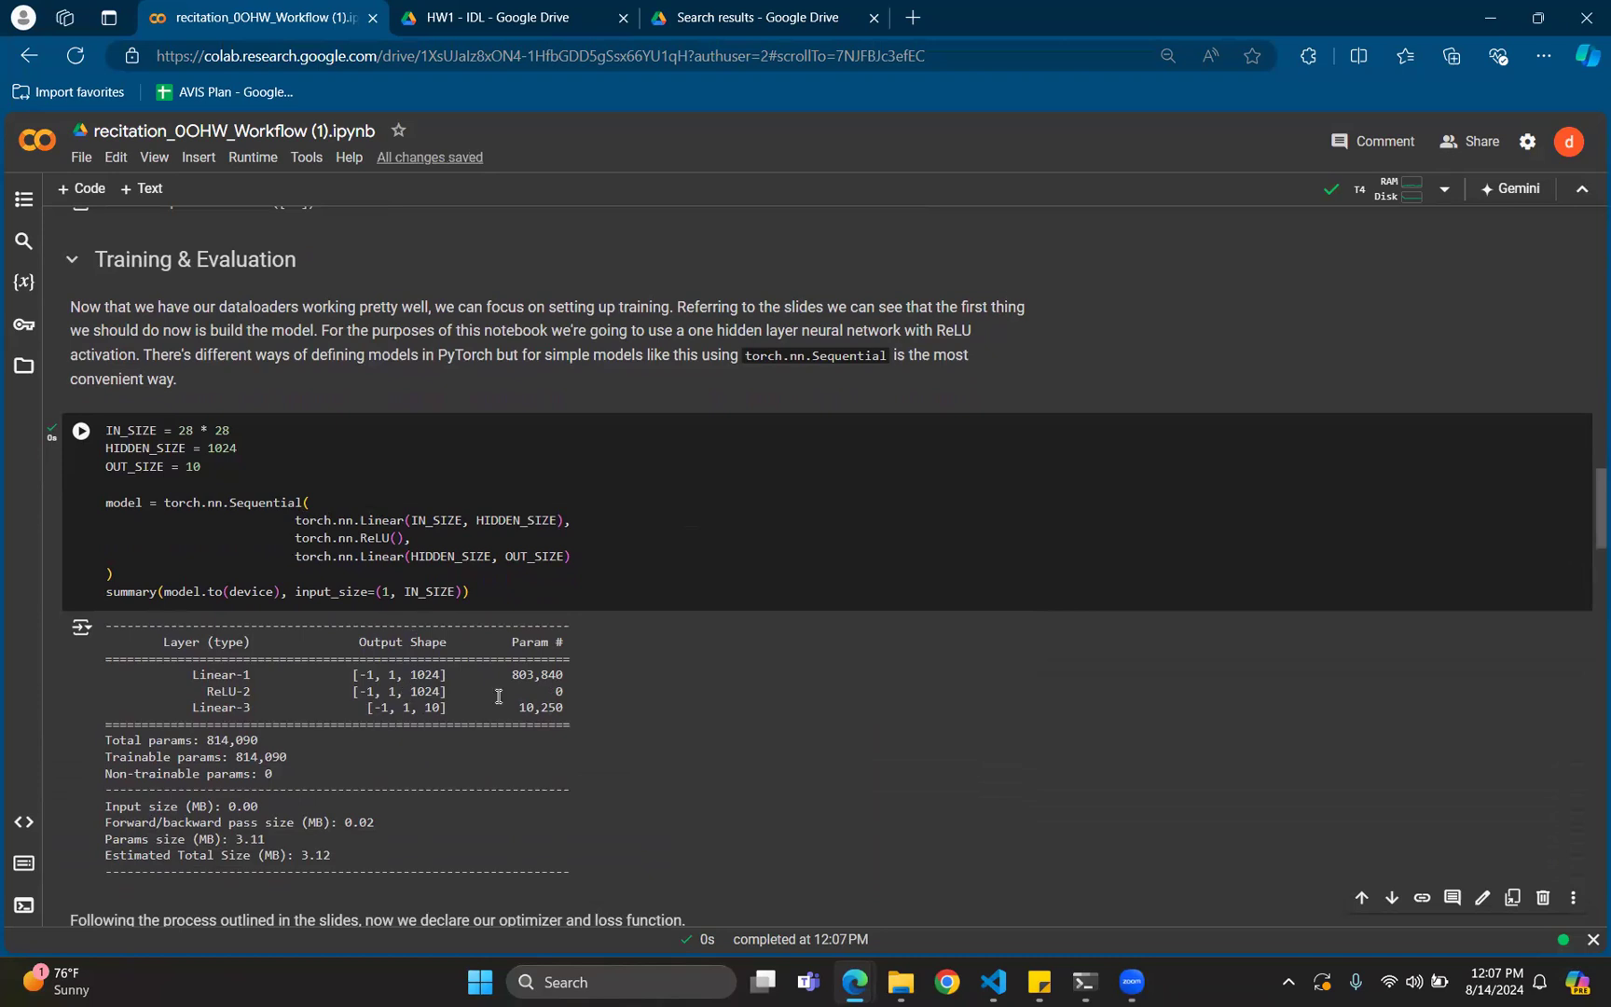
mouse_move(565, 765)
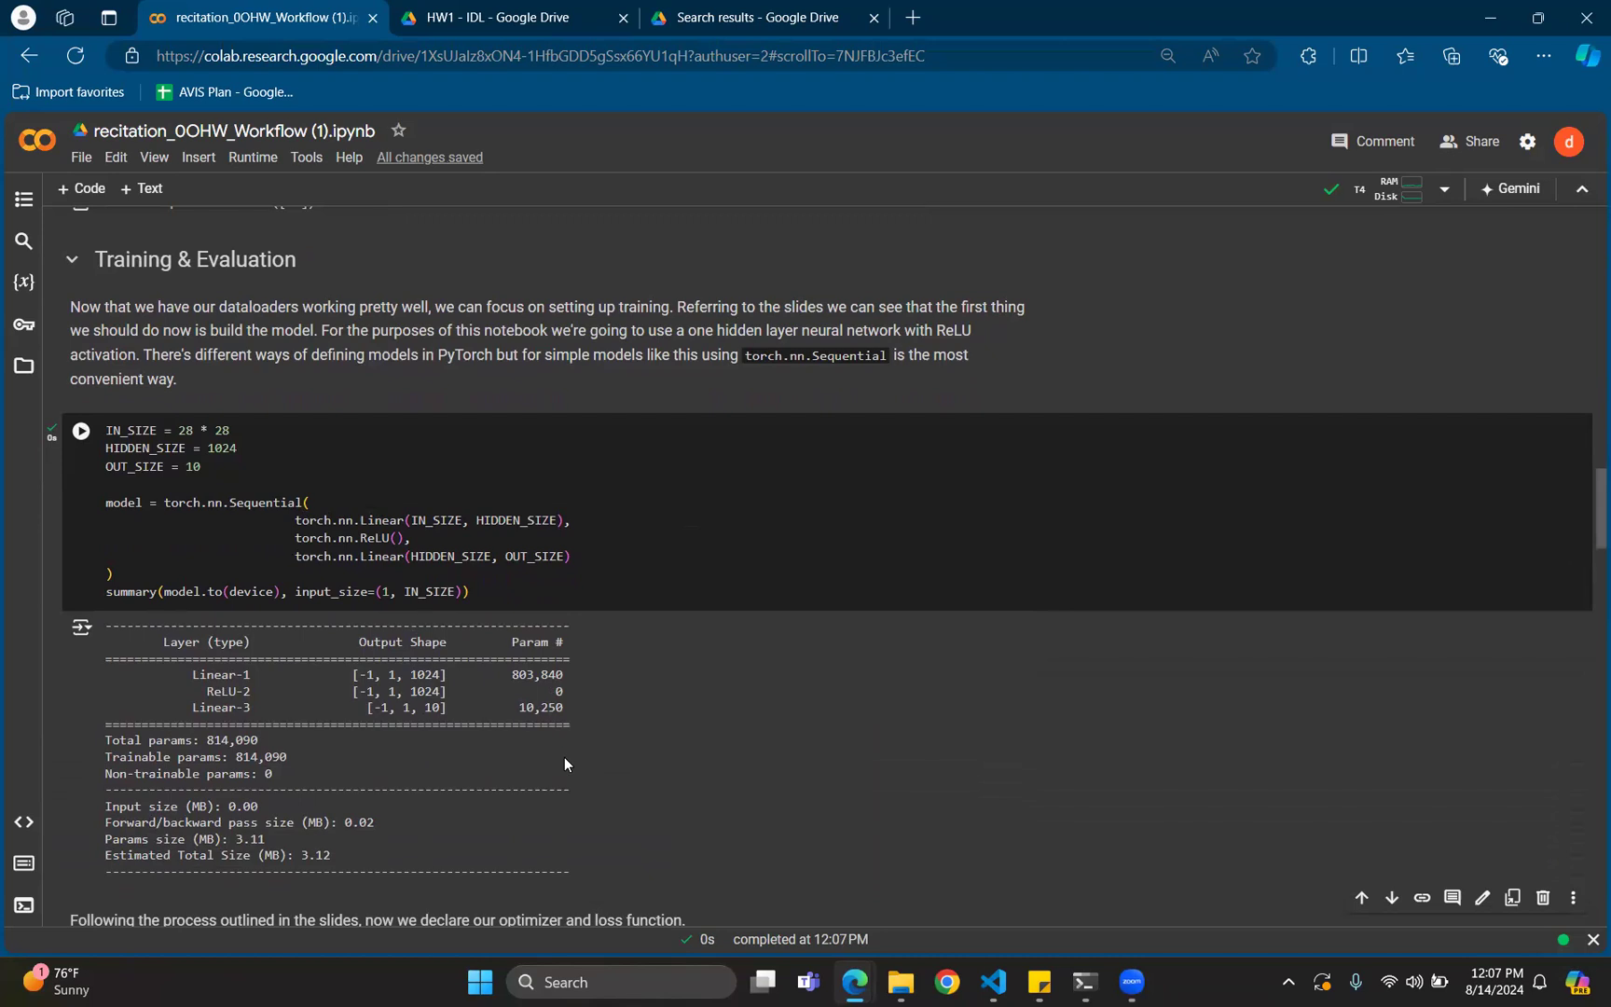
scroll(down, 3)
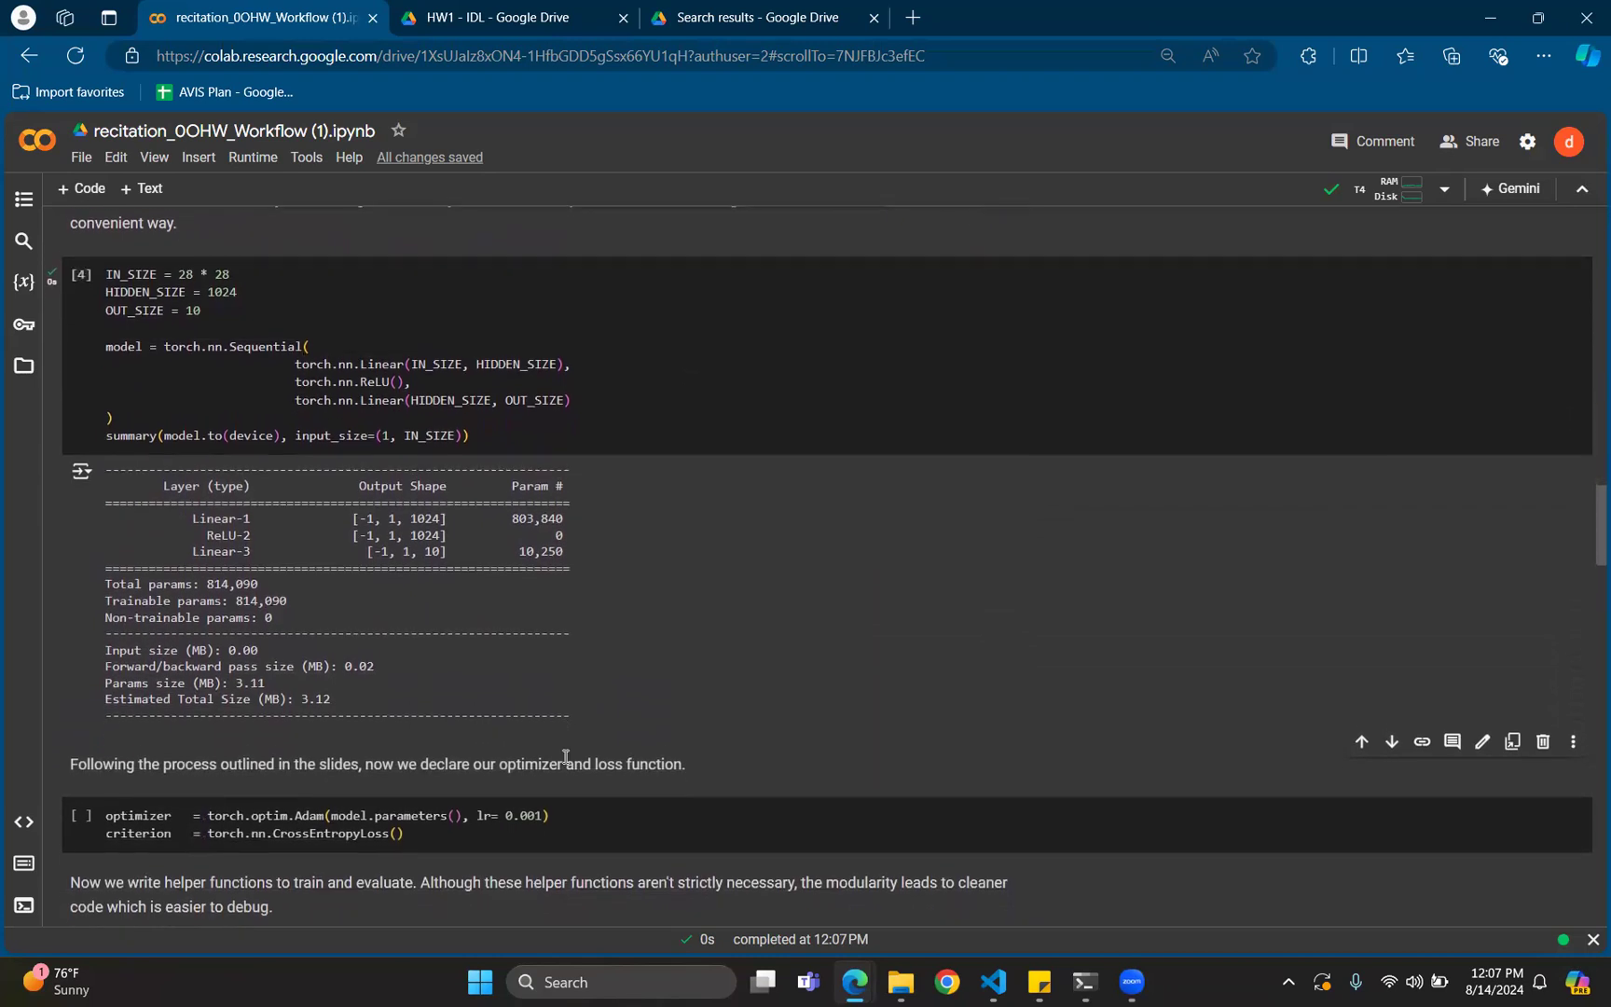
Run the cell defining the Adam optimizer (lr 0.001) and cross-entropy loss
scroll(down, 3)
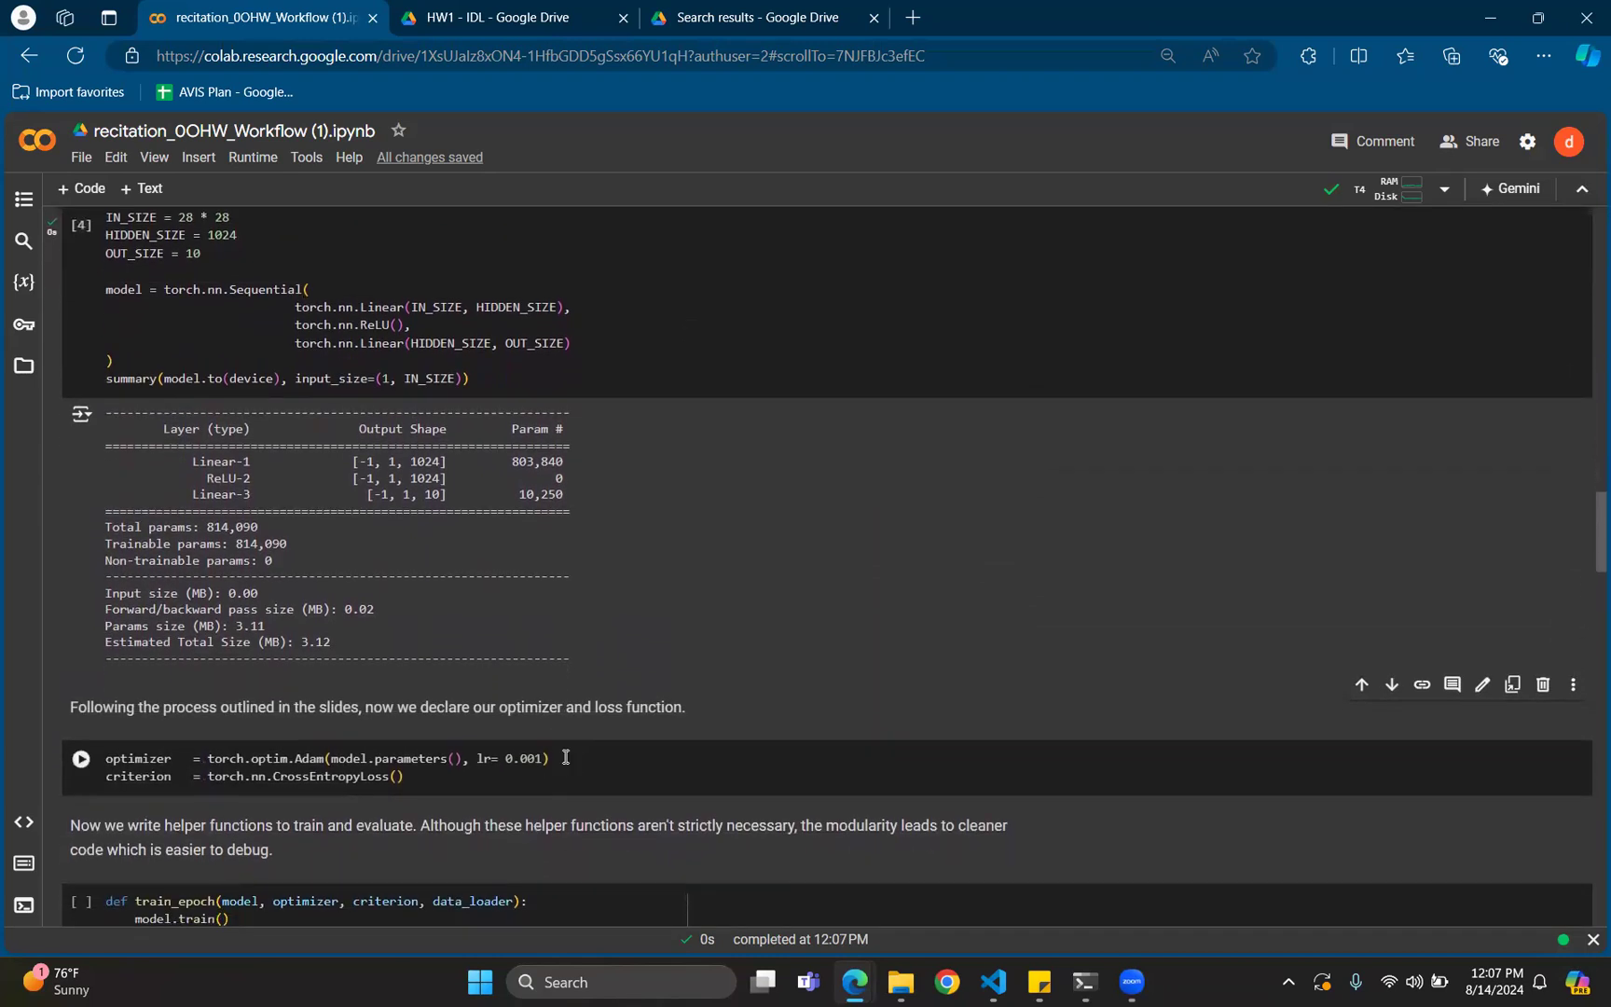
scroll(down, 3)
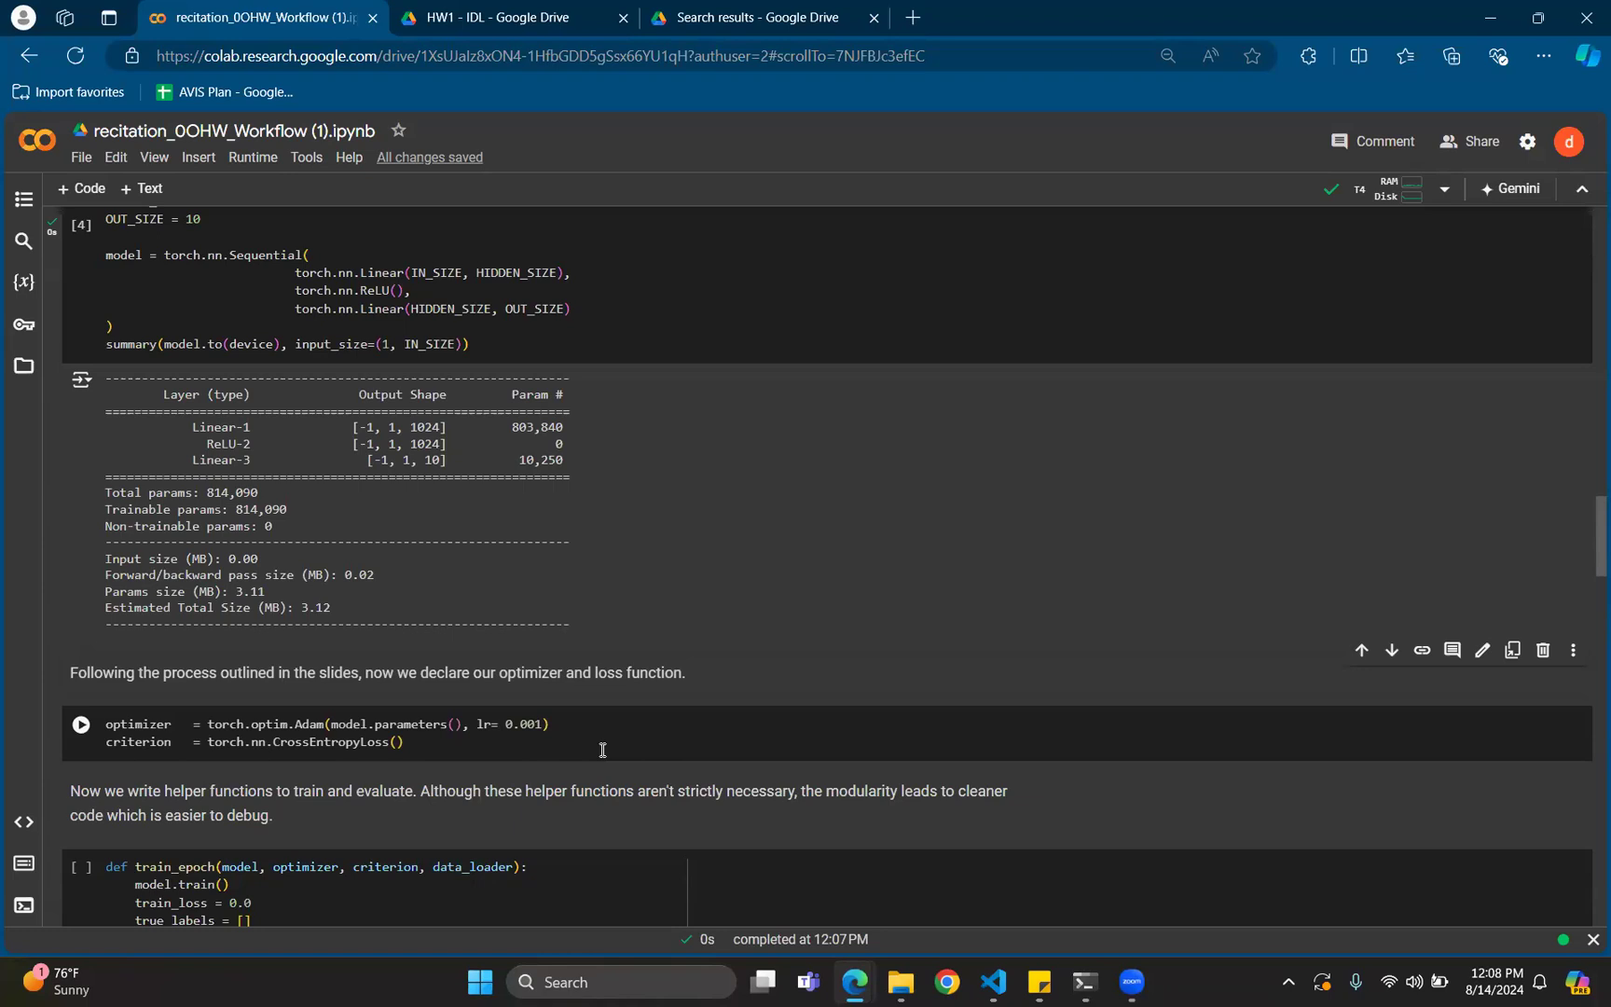
mouse_move(624, 750)
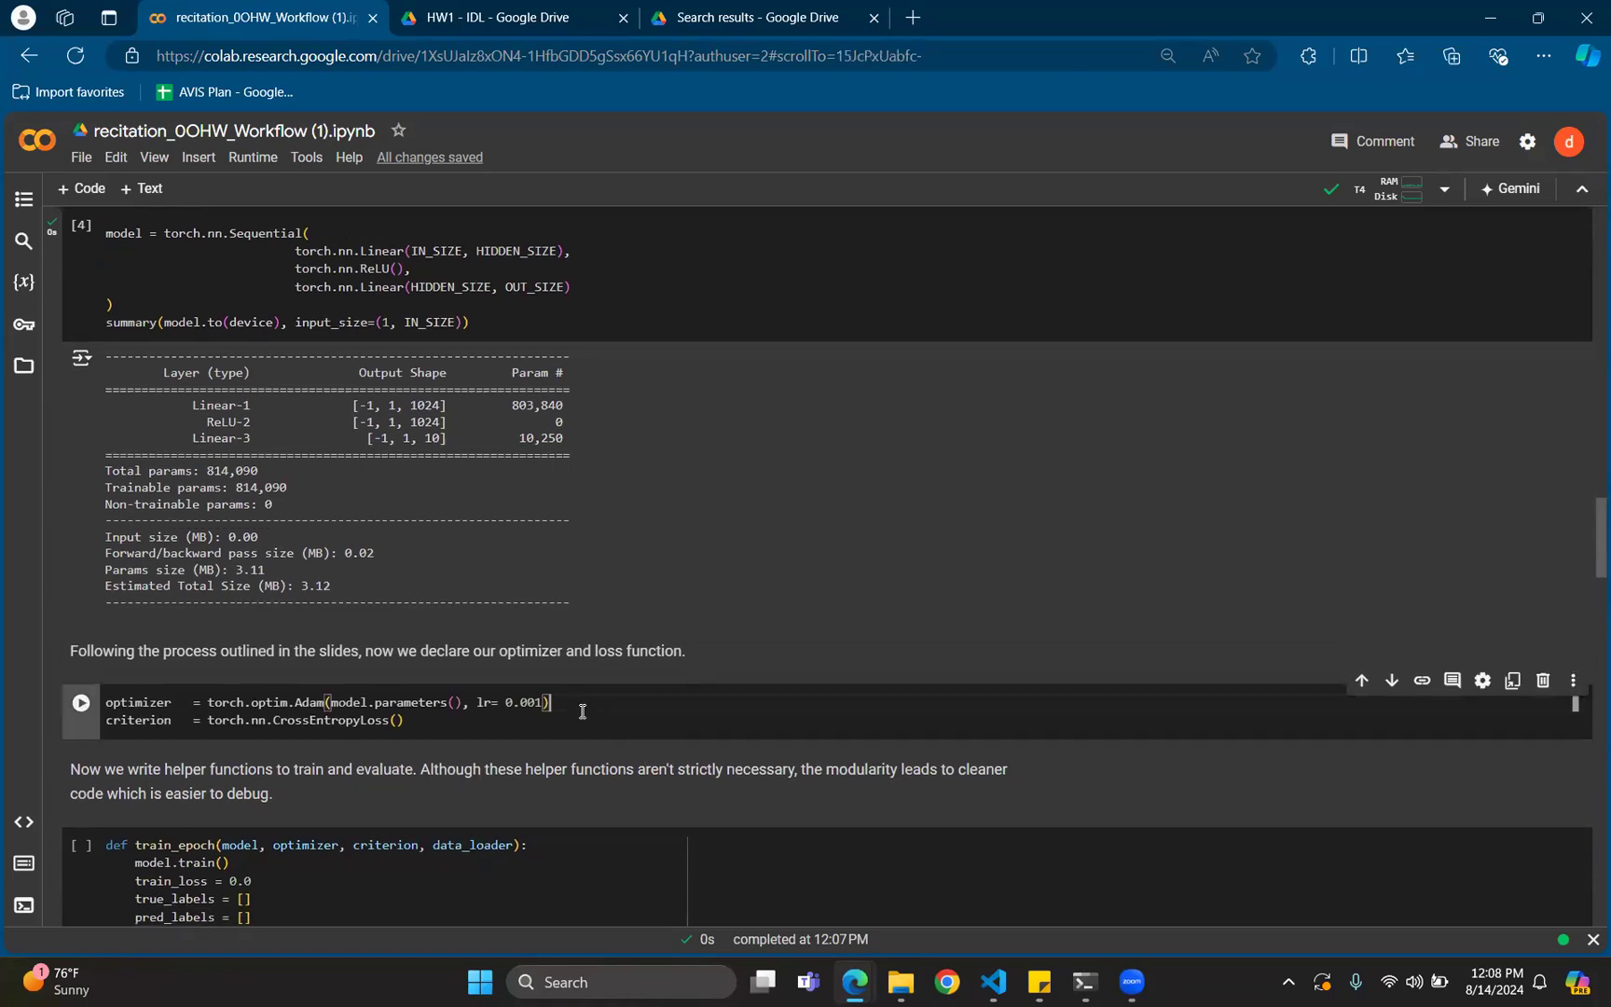
click(80, 703)
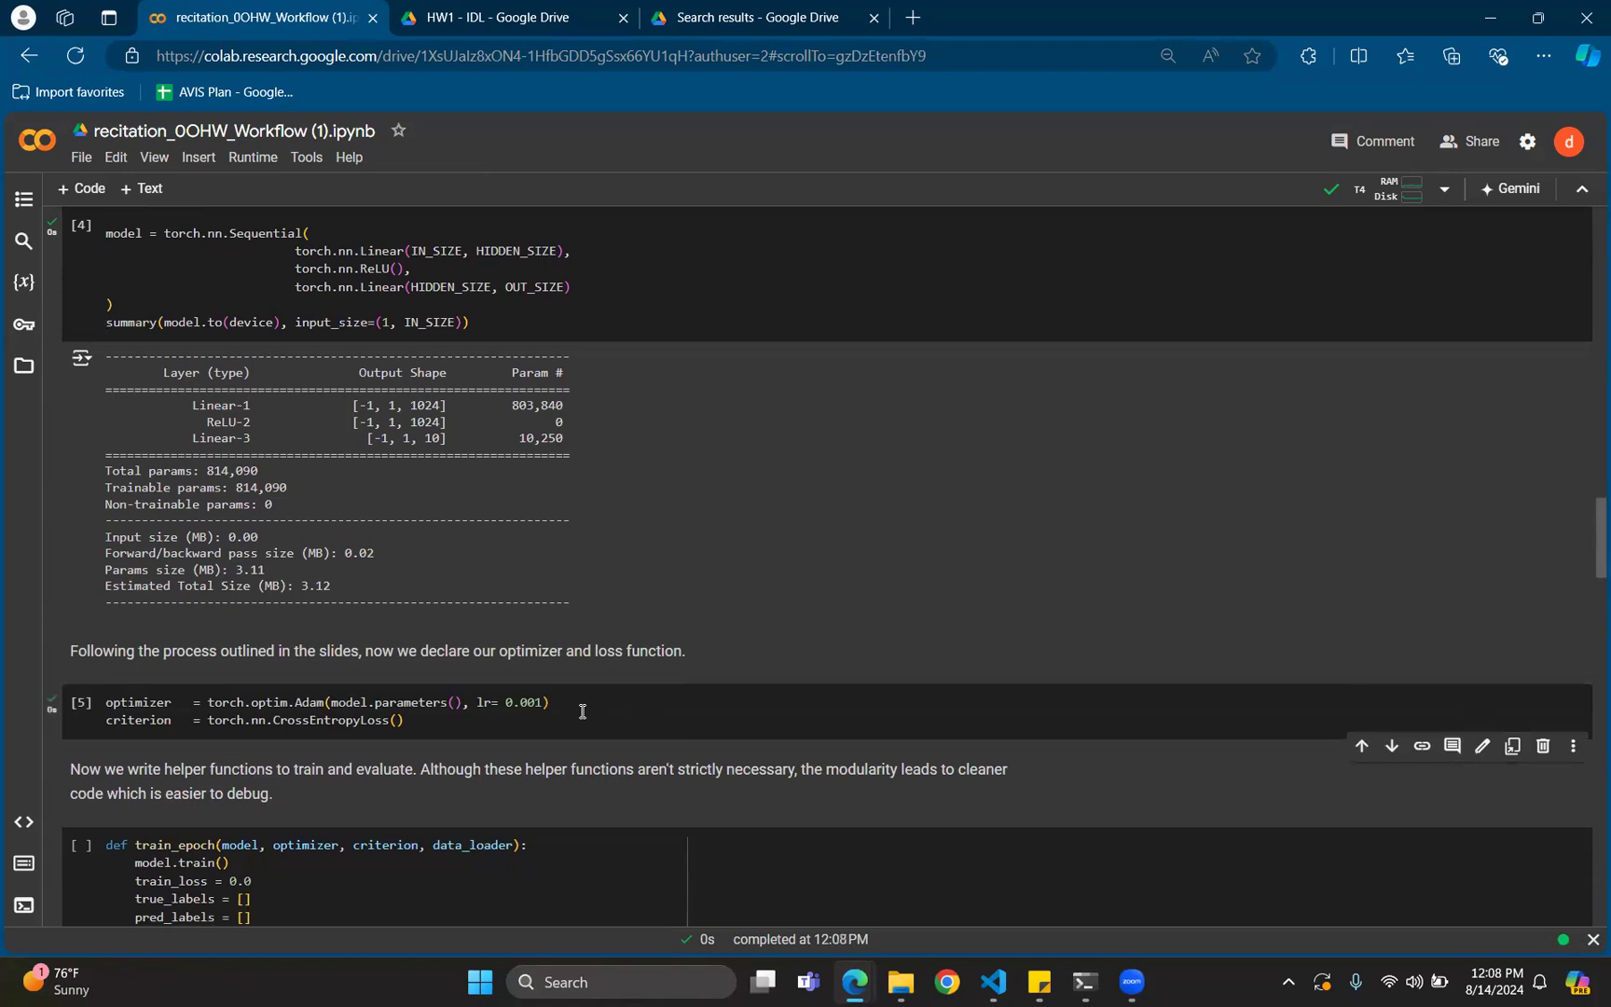
scroll(down, 3)
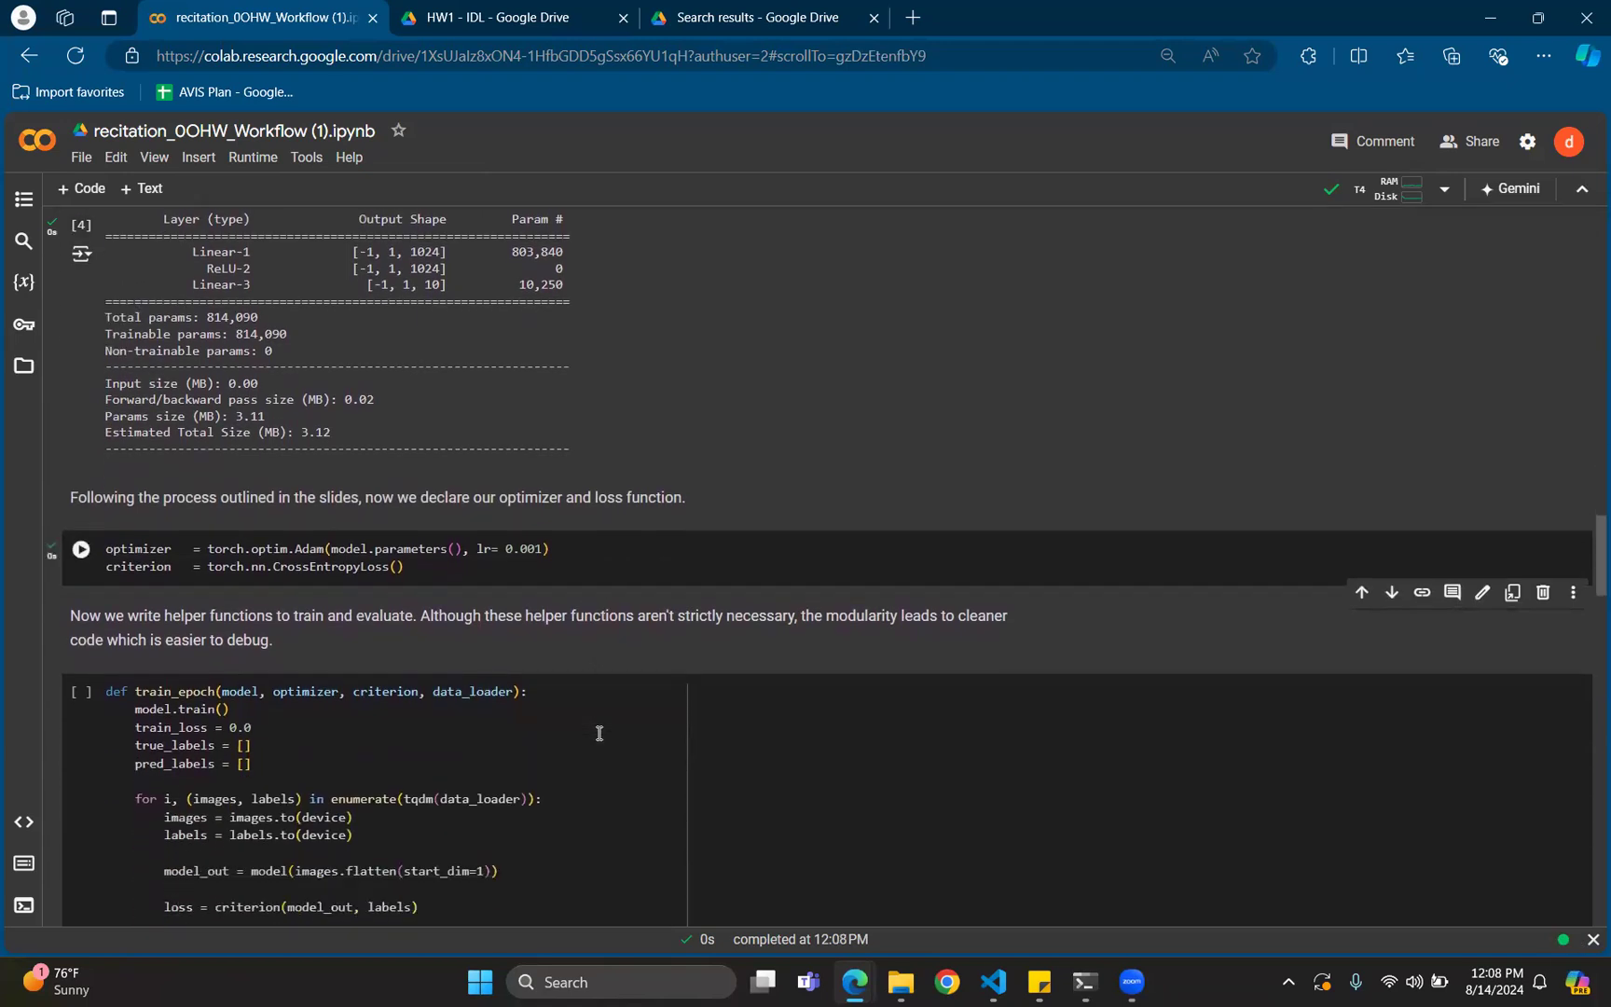
Scroll through the train_epoch helper's forward pass, loss, backward step and accuracy code
scroll(down, 3)
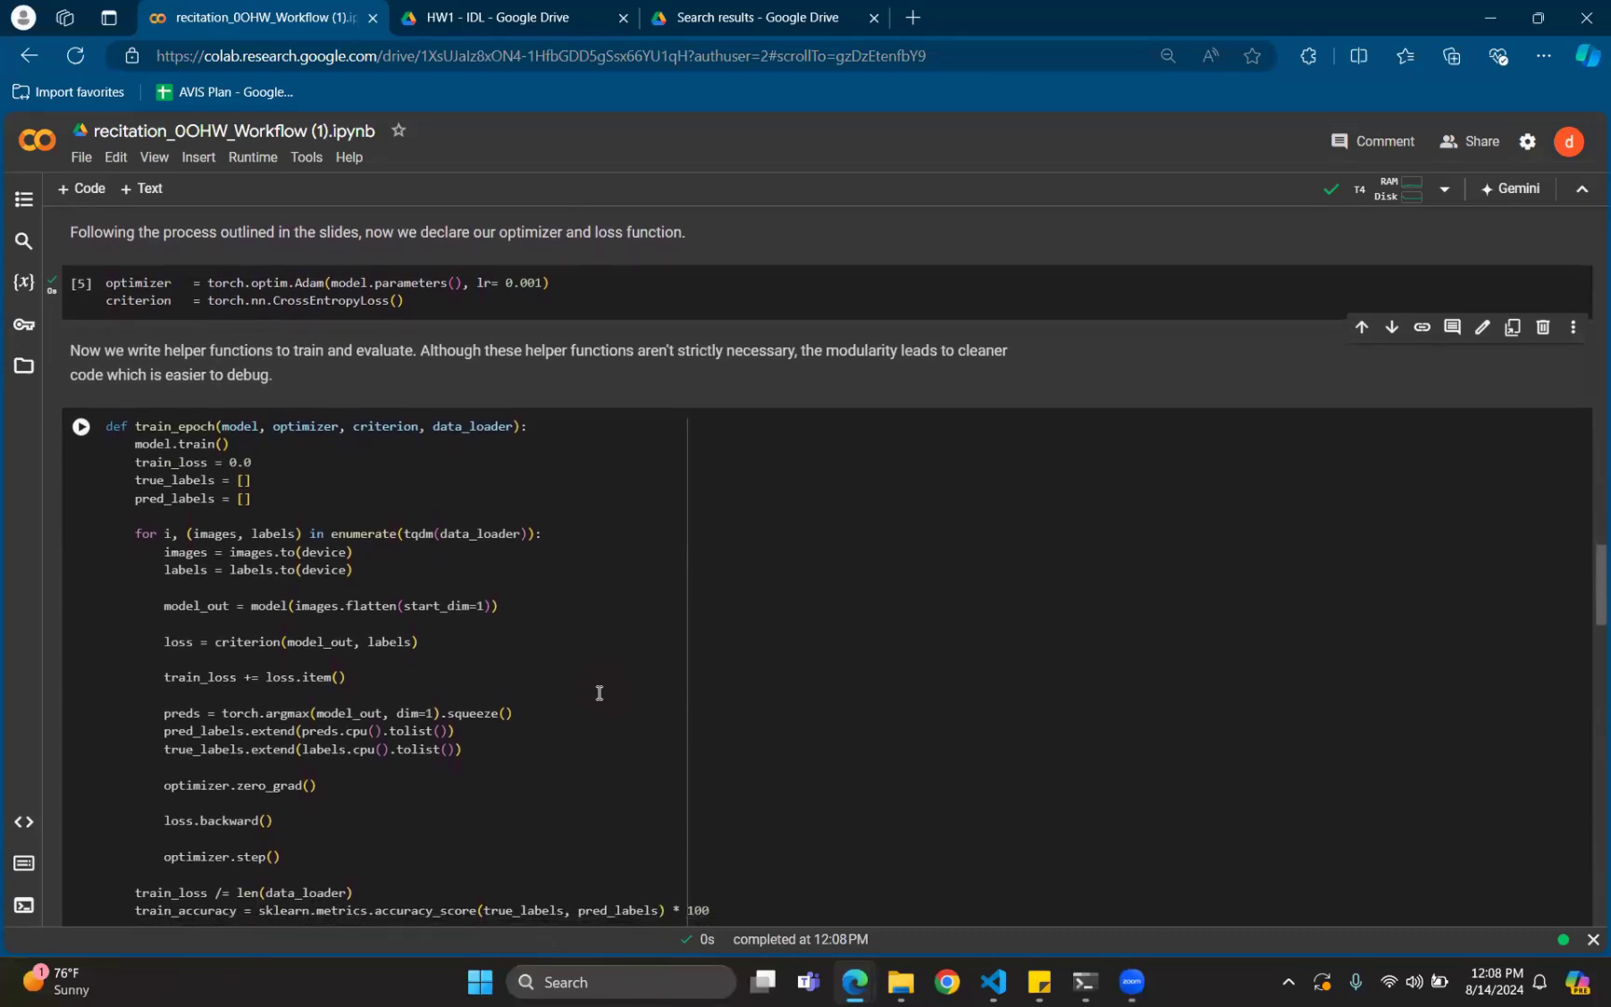
scroll(up, 3)
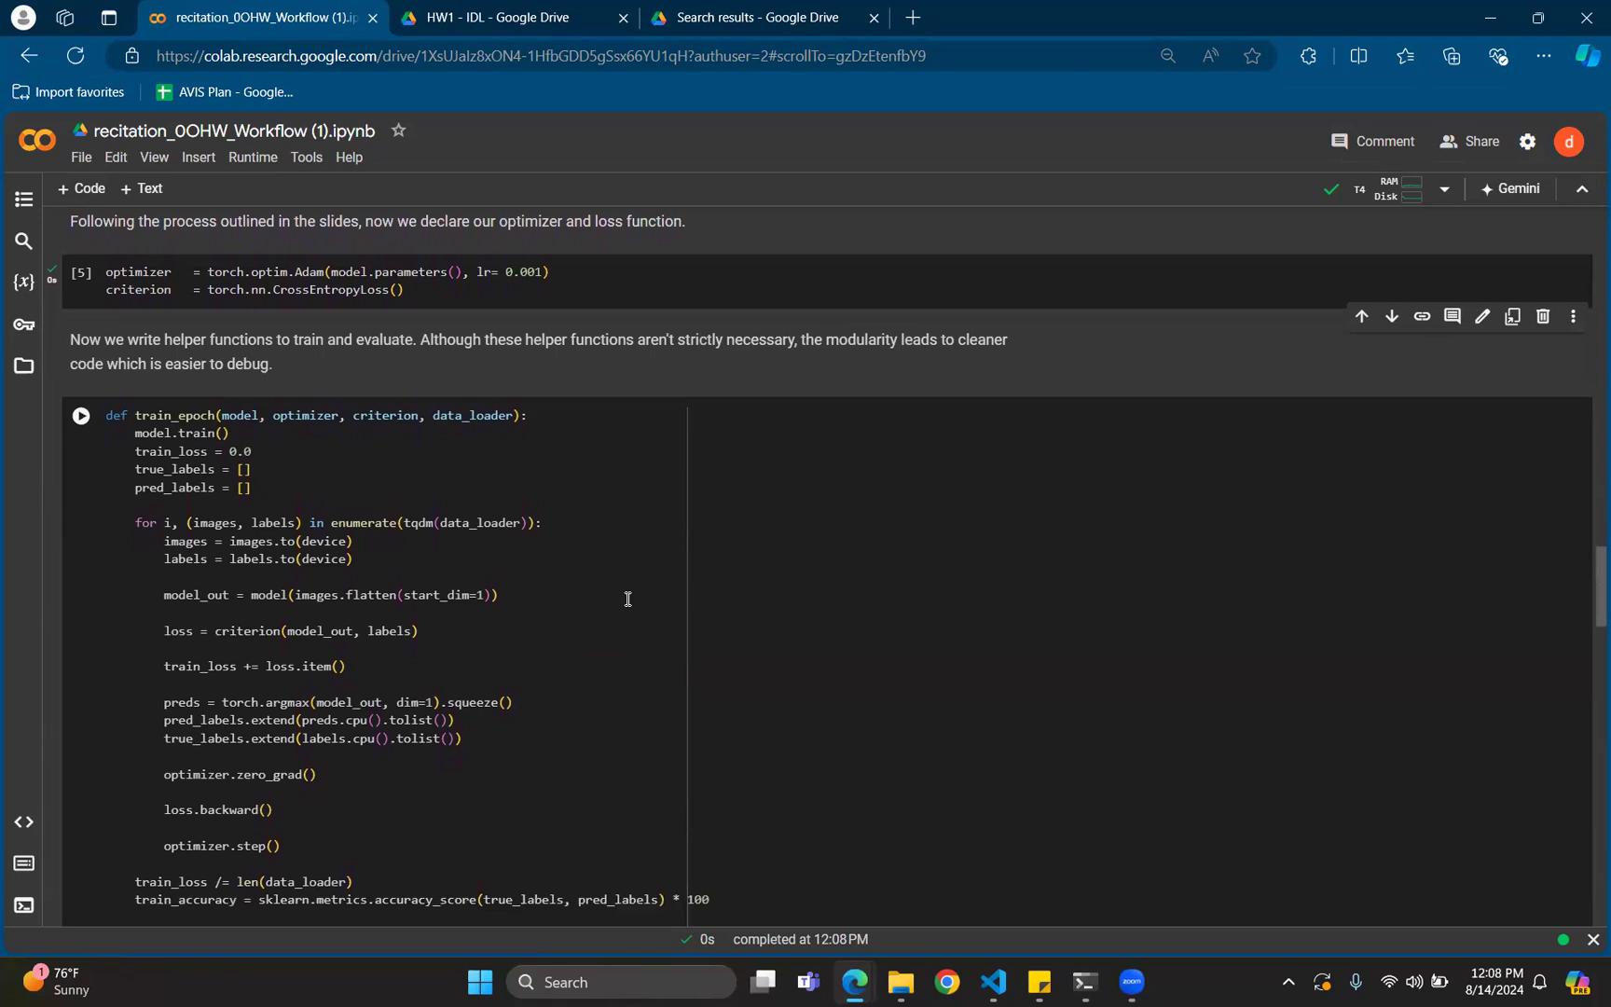
scroll(down, 3)
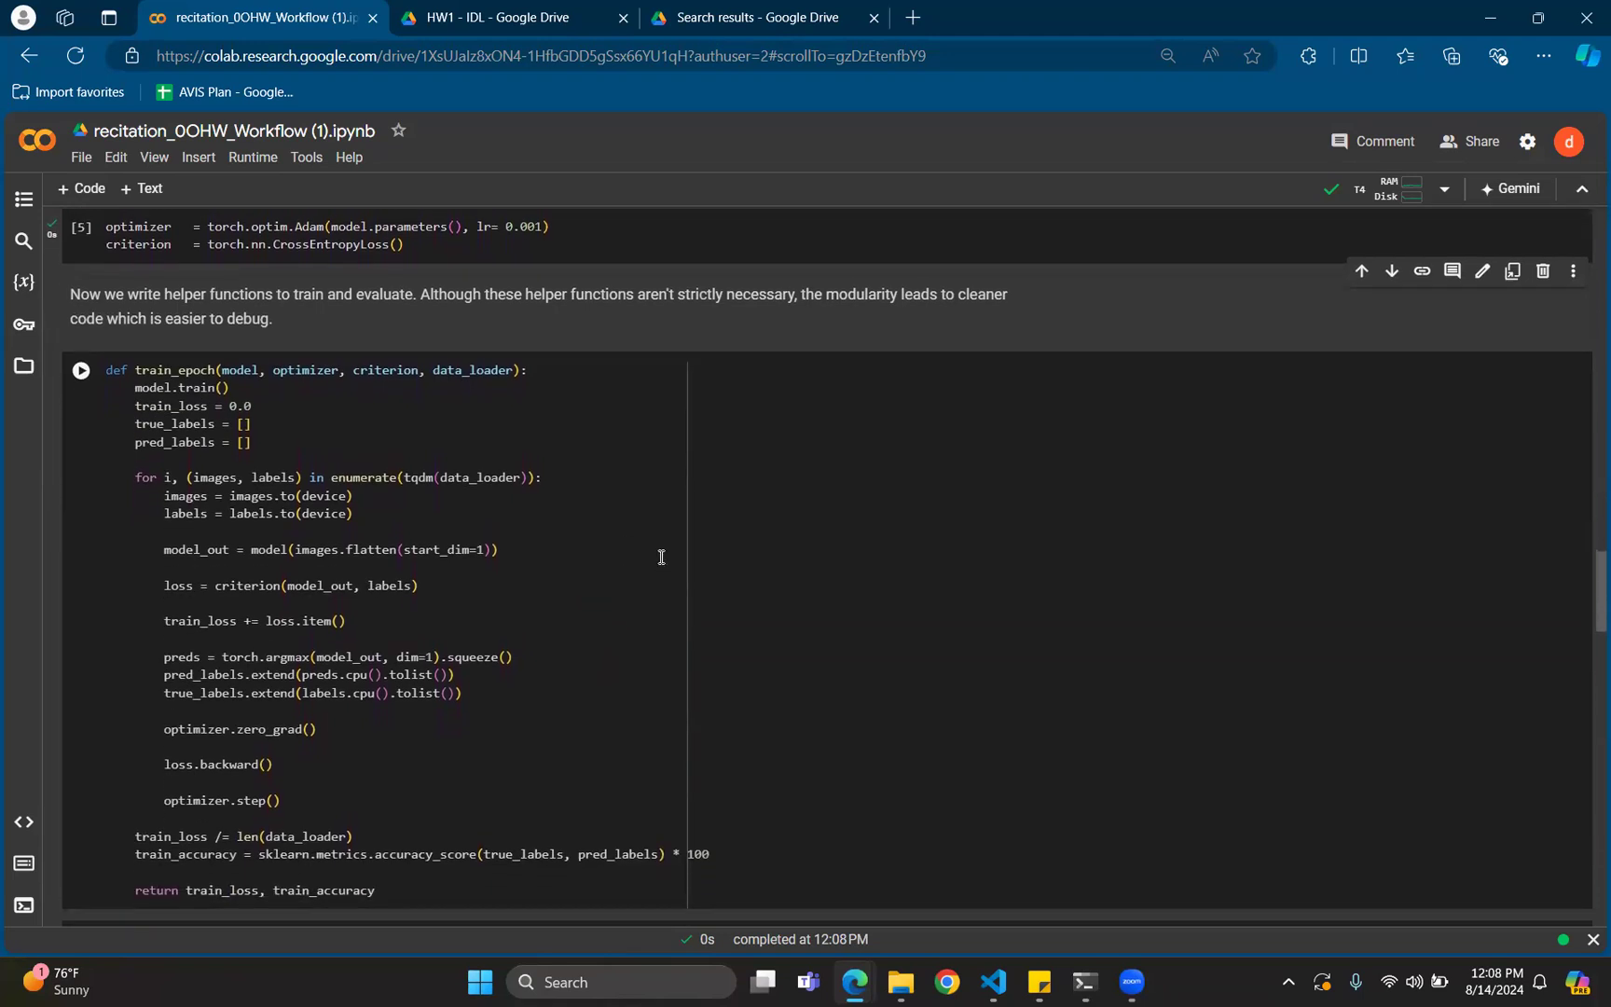
mouse_move(707, 608)
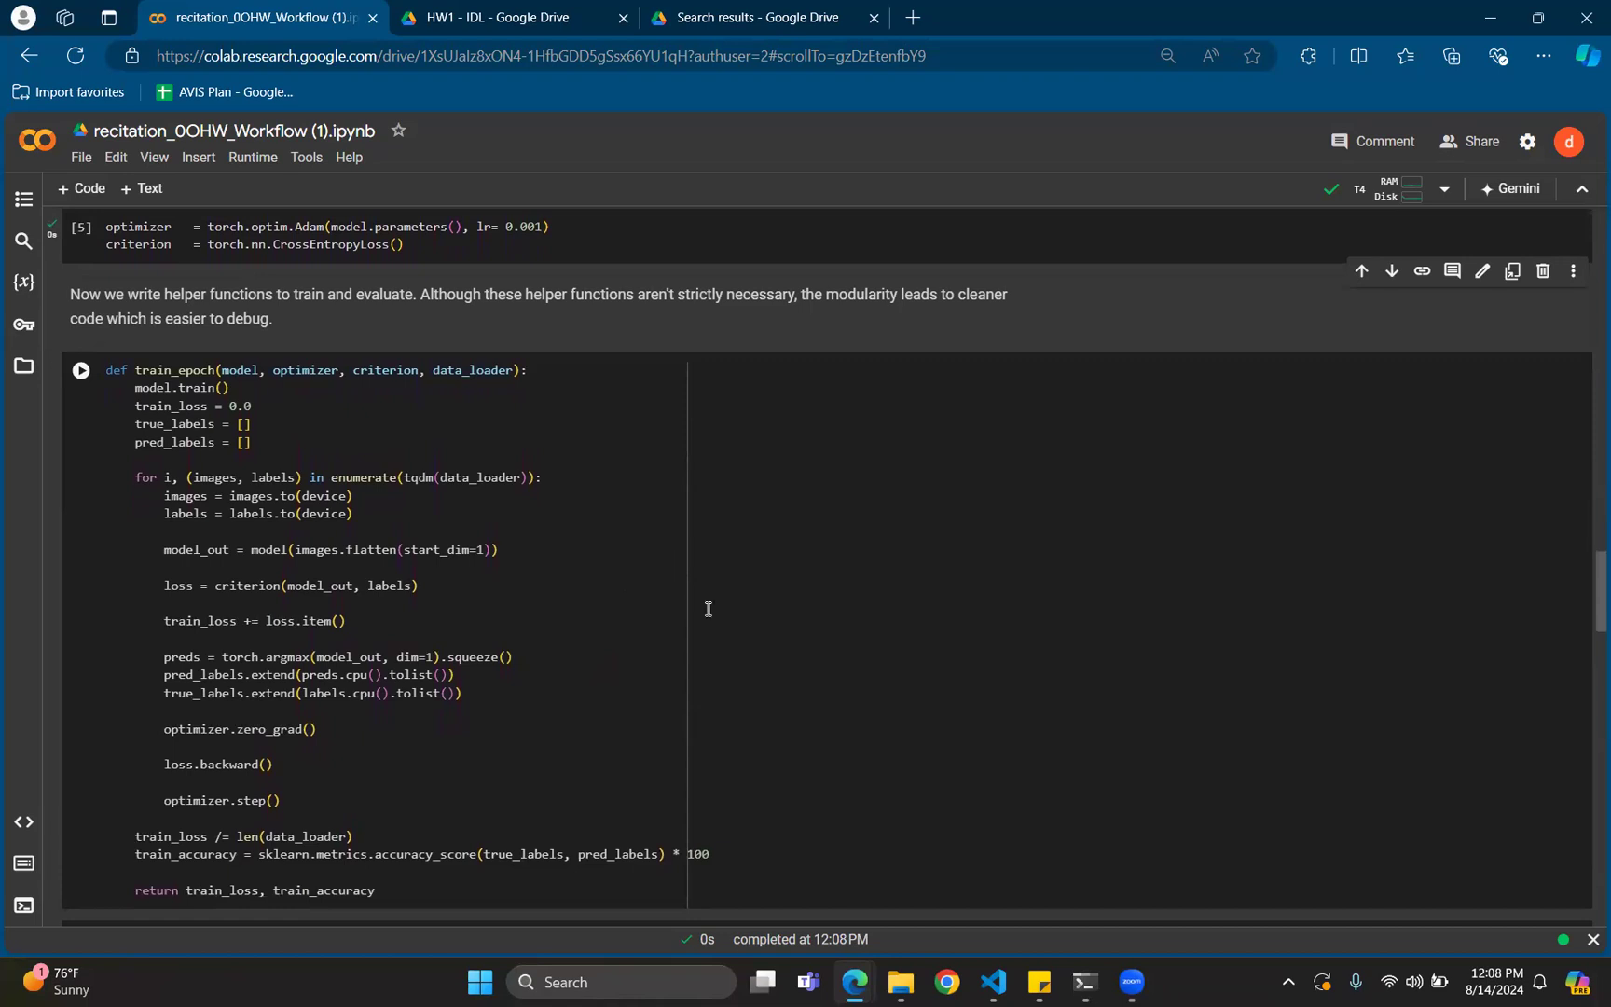
scroll(down, 3)
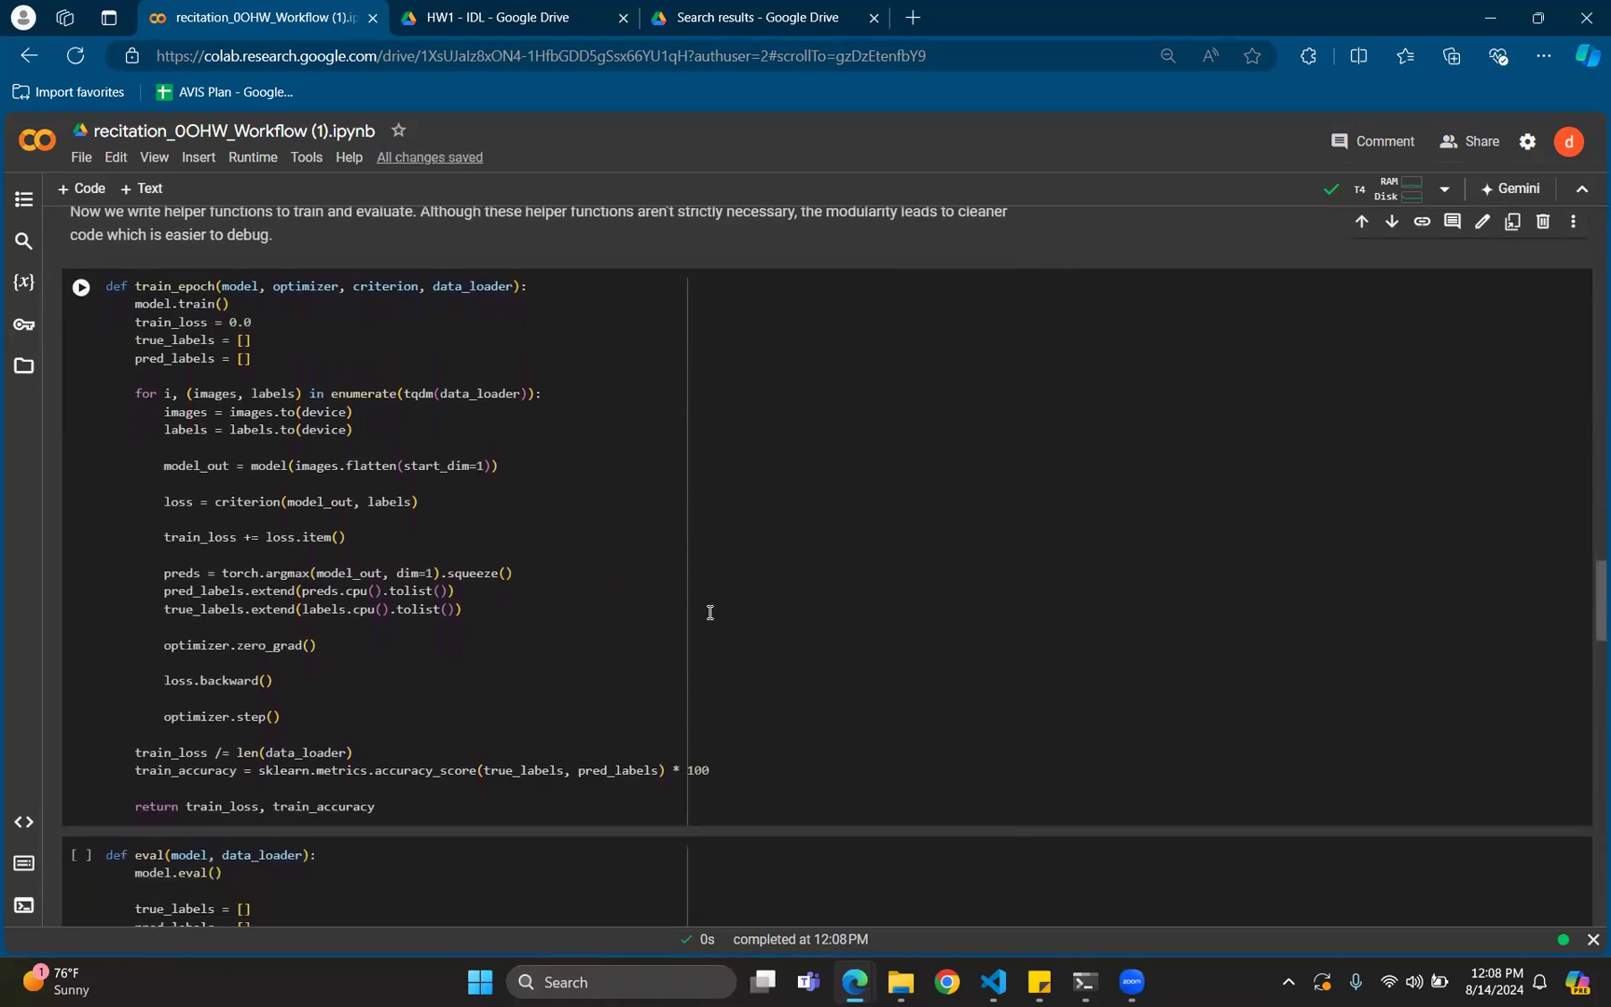
scroll(up, 3)
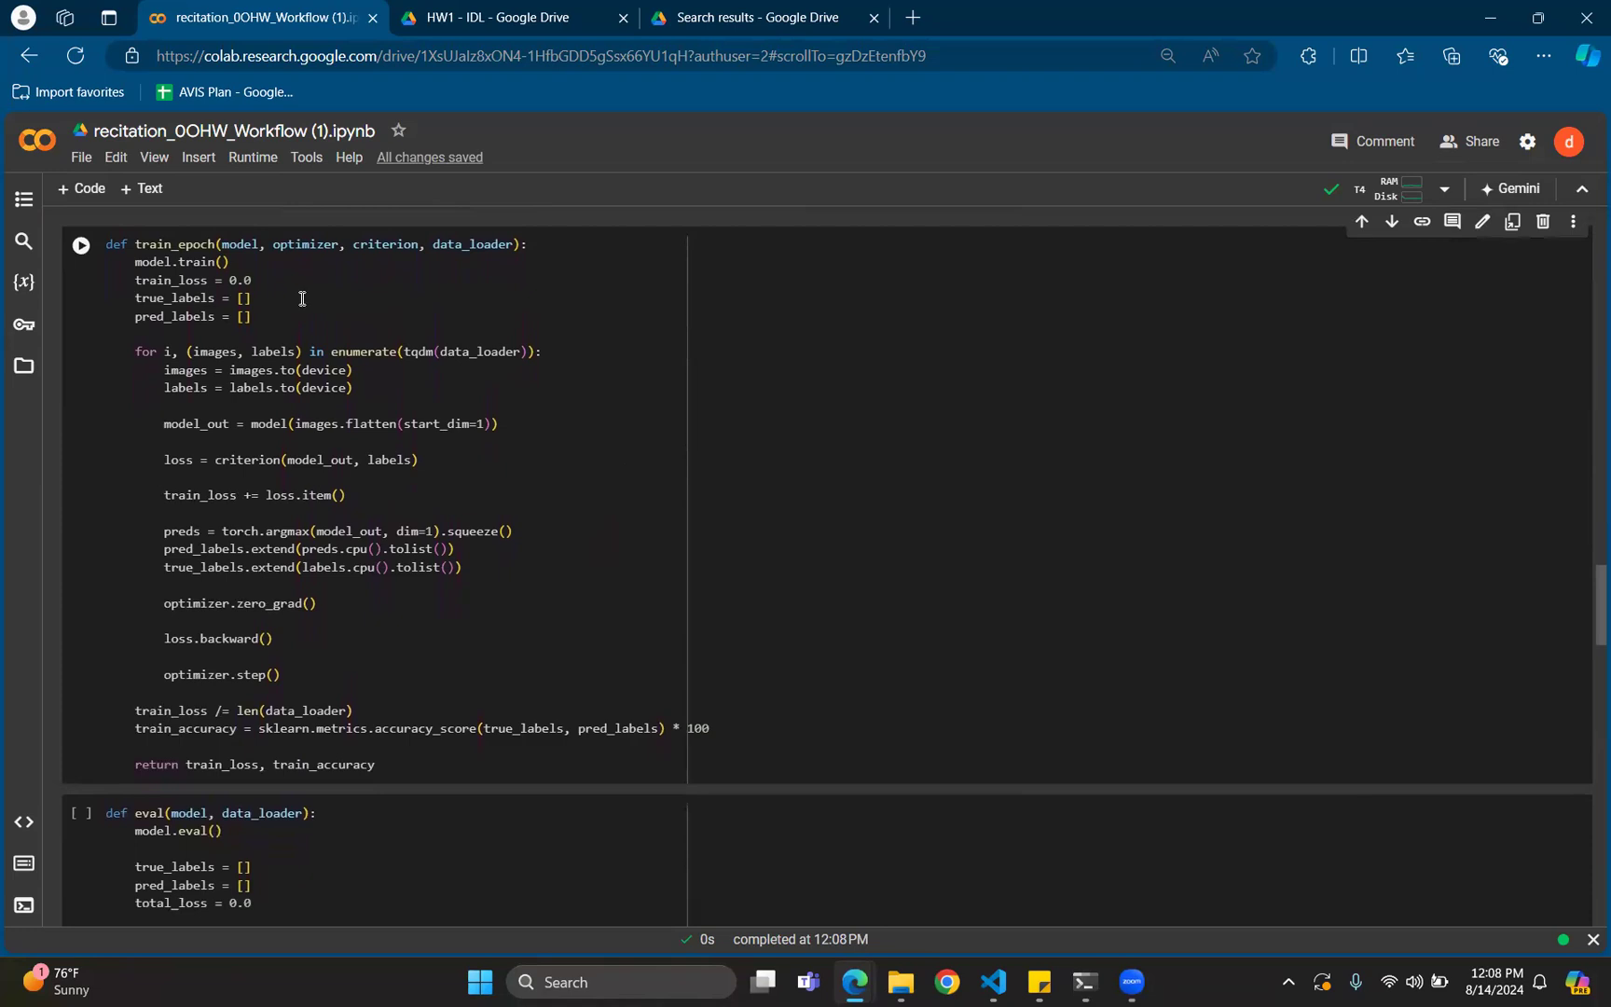
mouse_move(288, 301)
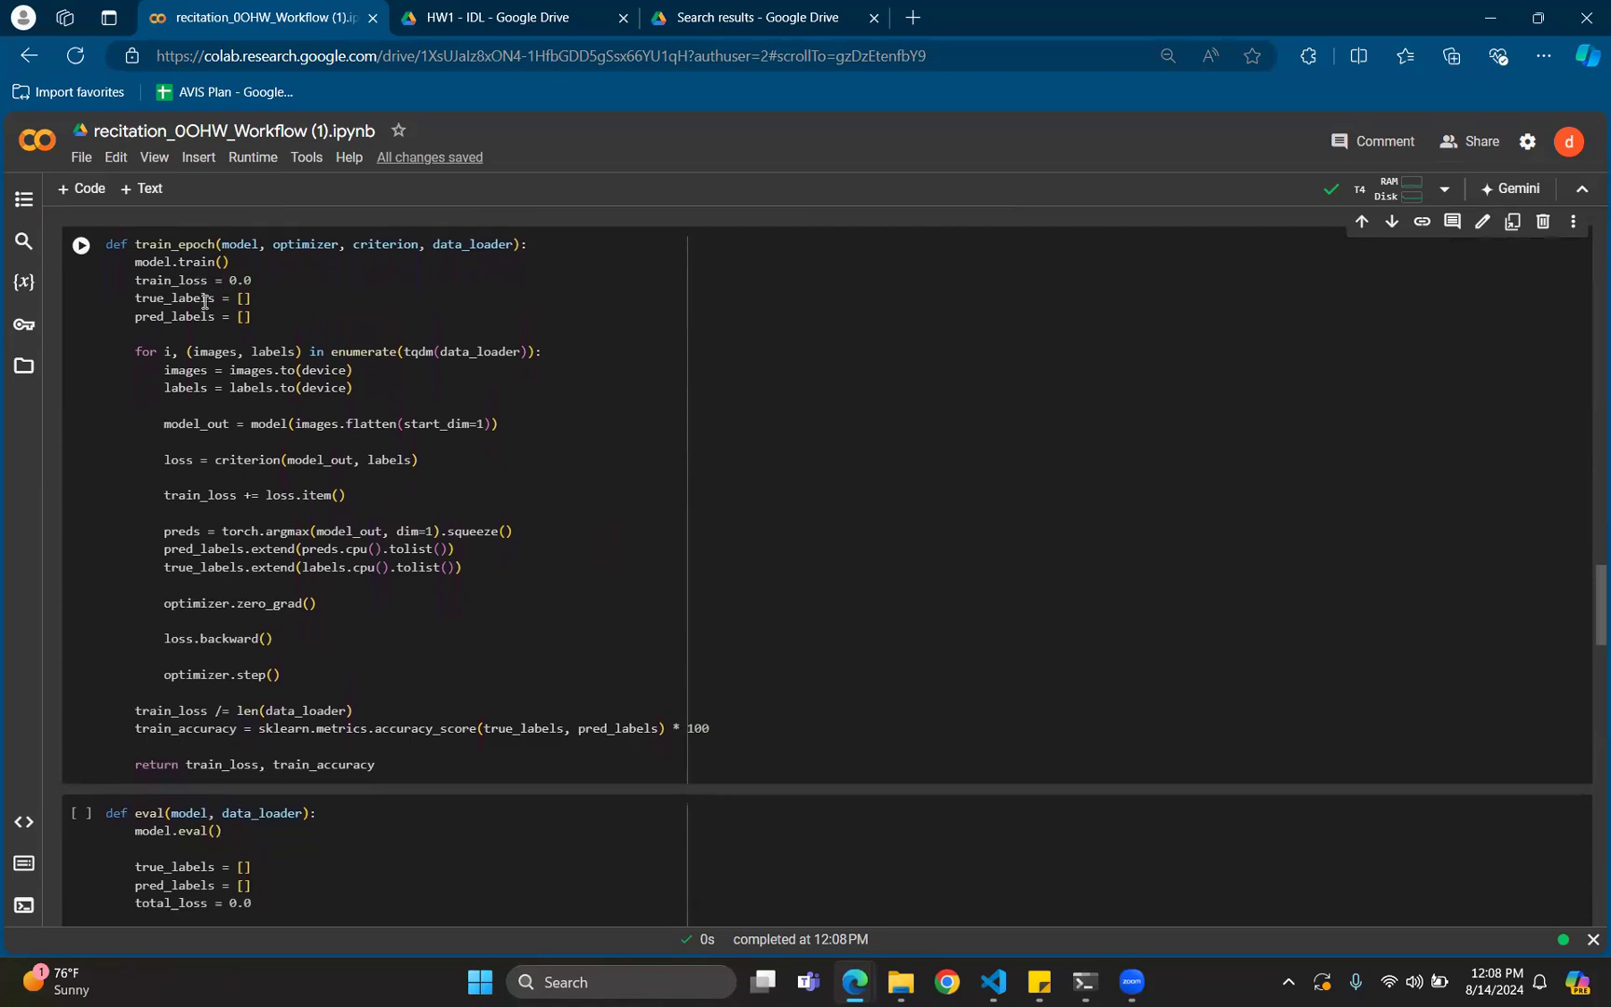
mouse_move(183, 298)
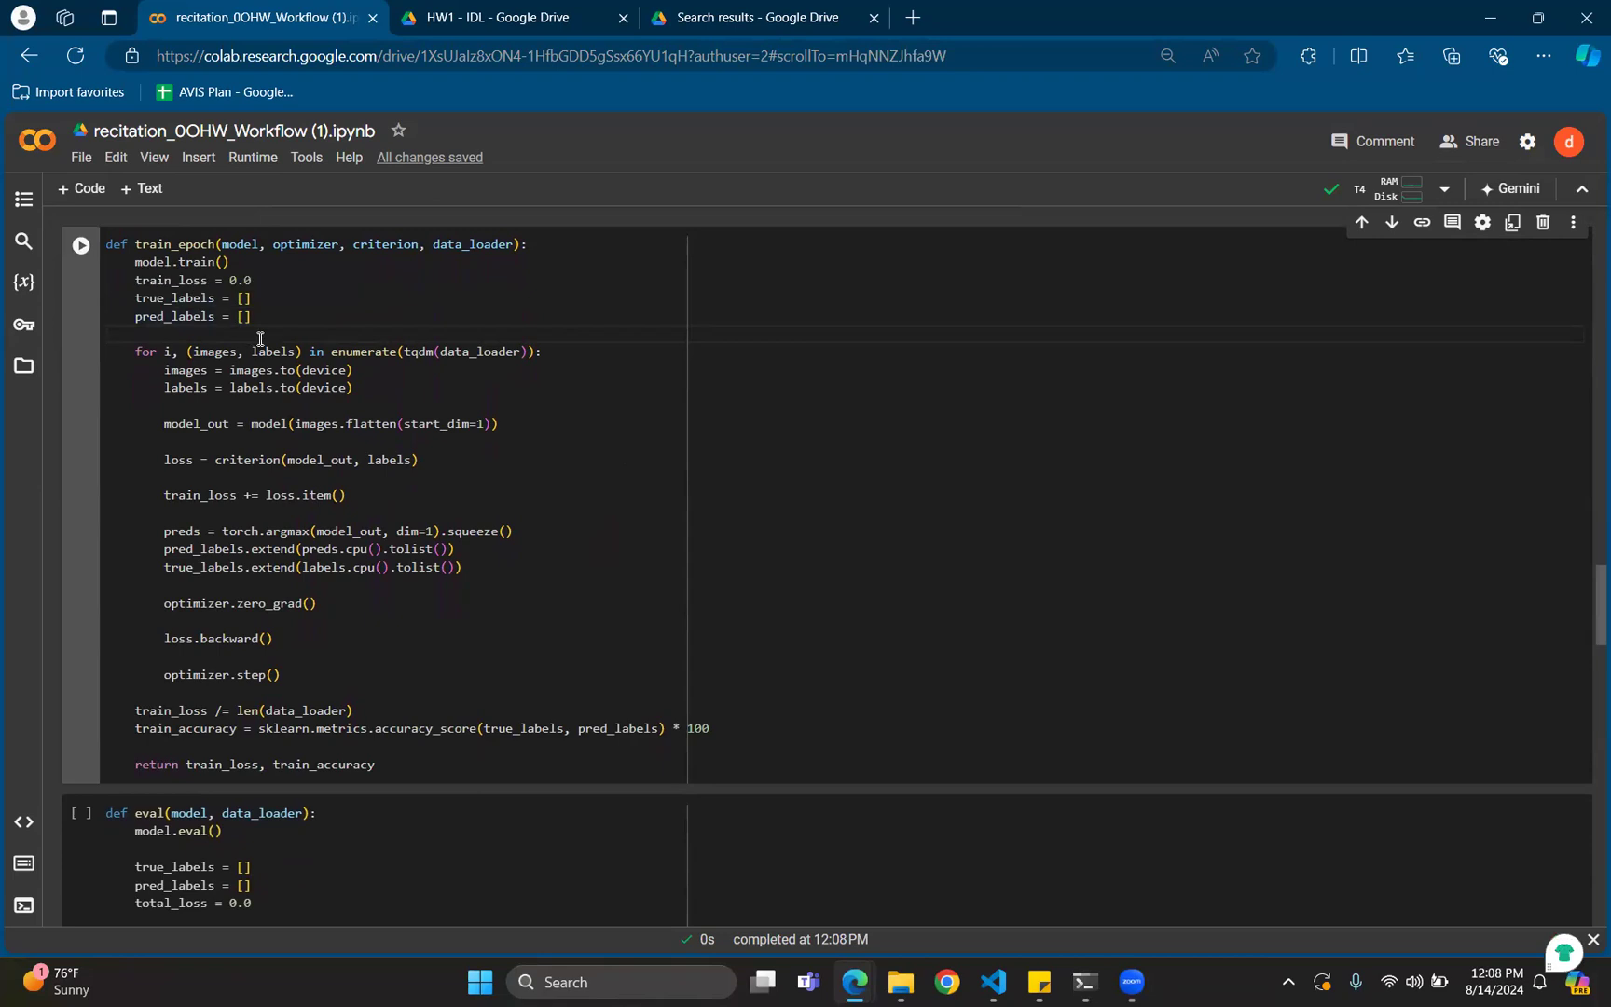
mouse_move(320, 426)
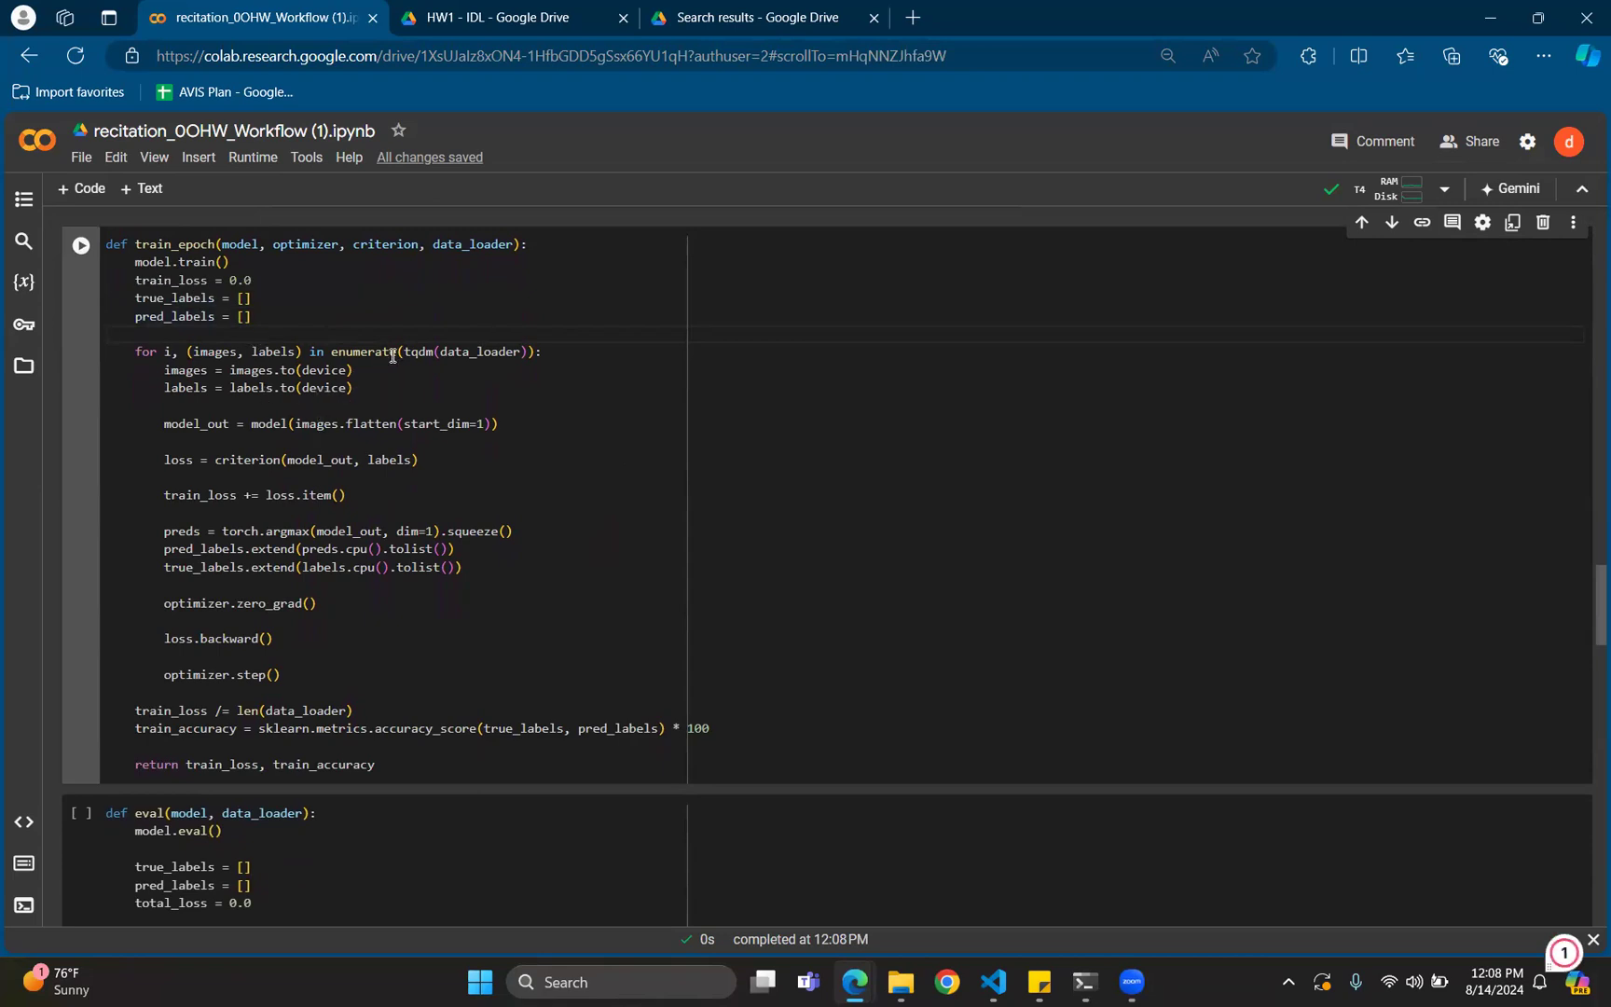
mouse_move(319, 423)
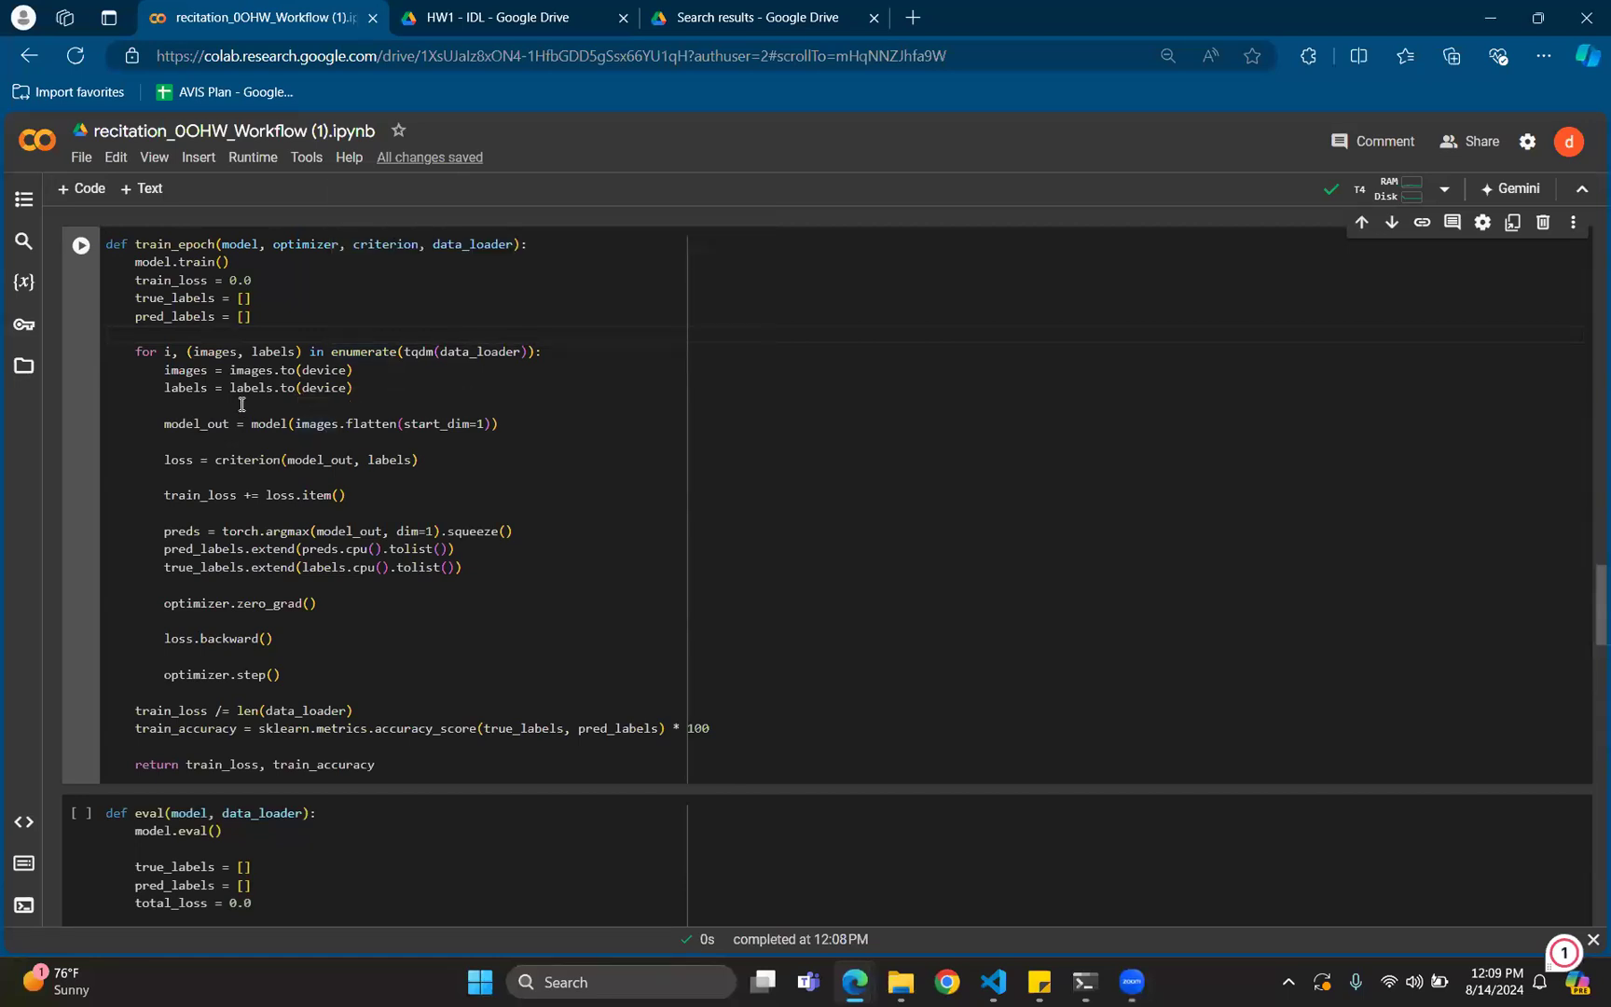
mouse_move(185, 370)
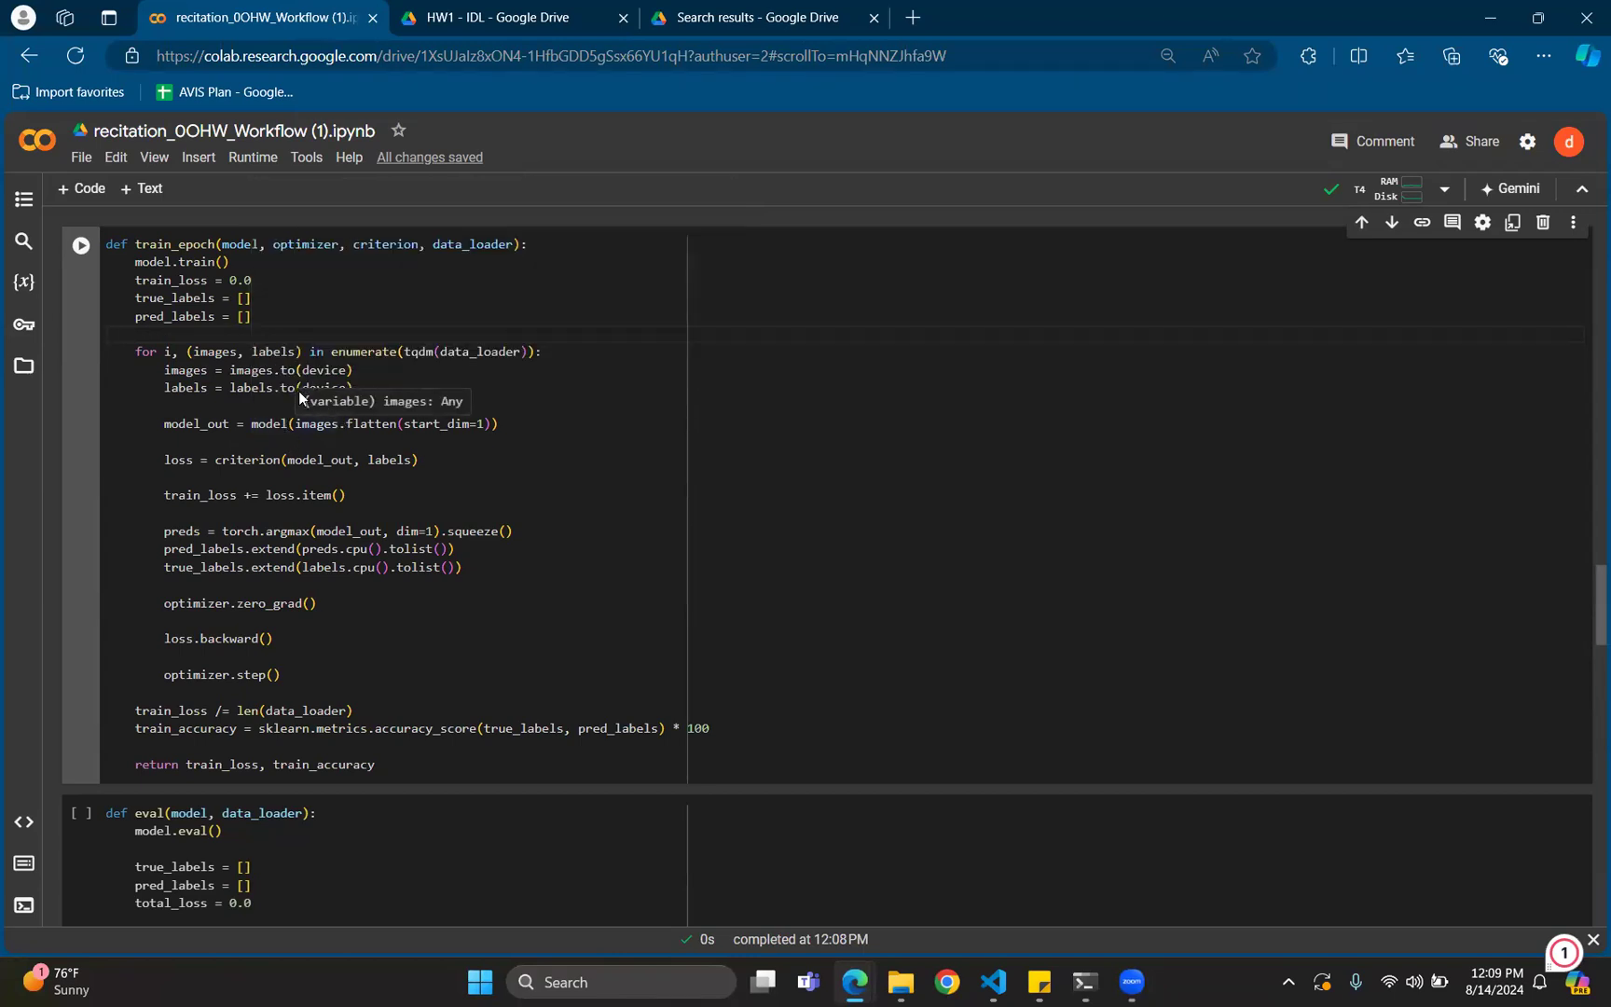
mouse_move(325, 371)
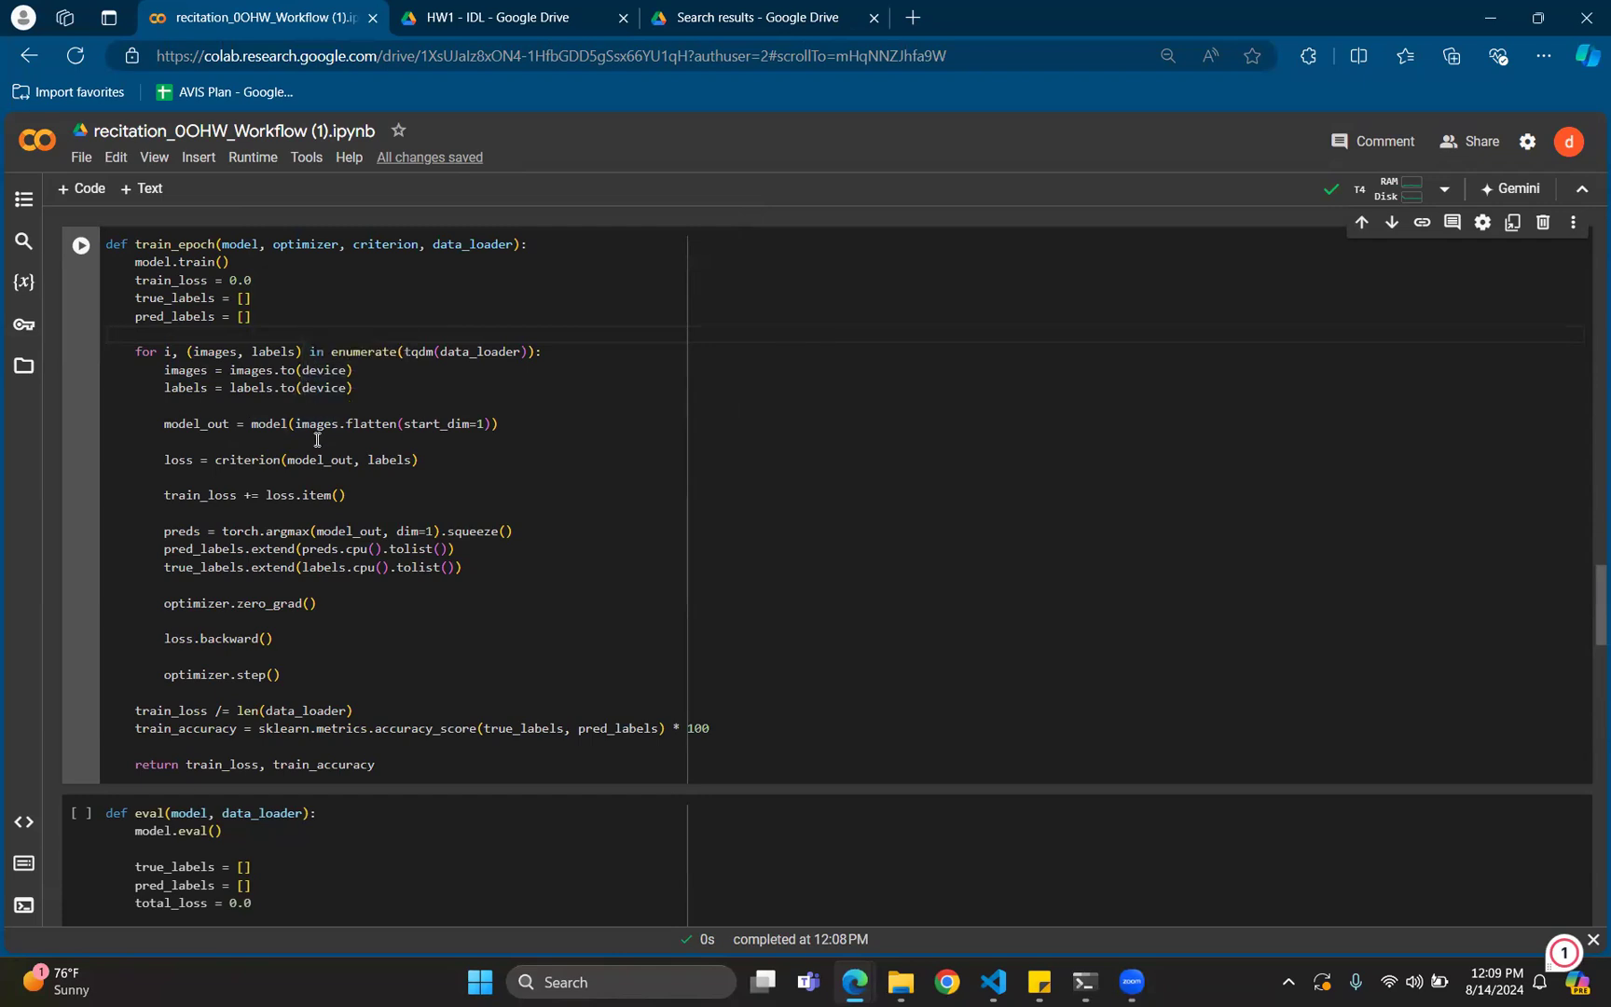
scroll(down, 3)
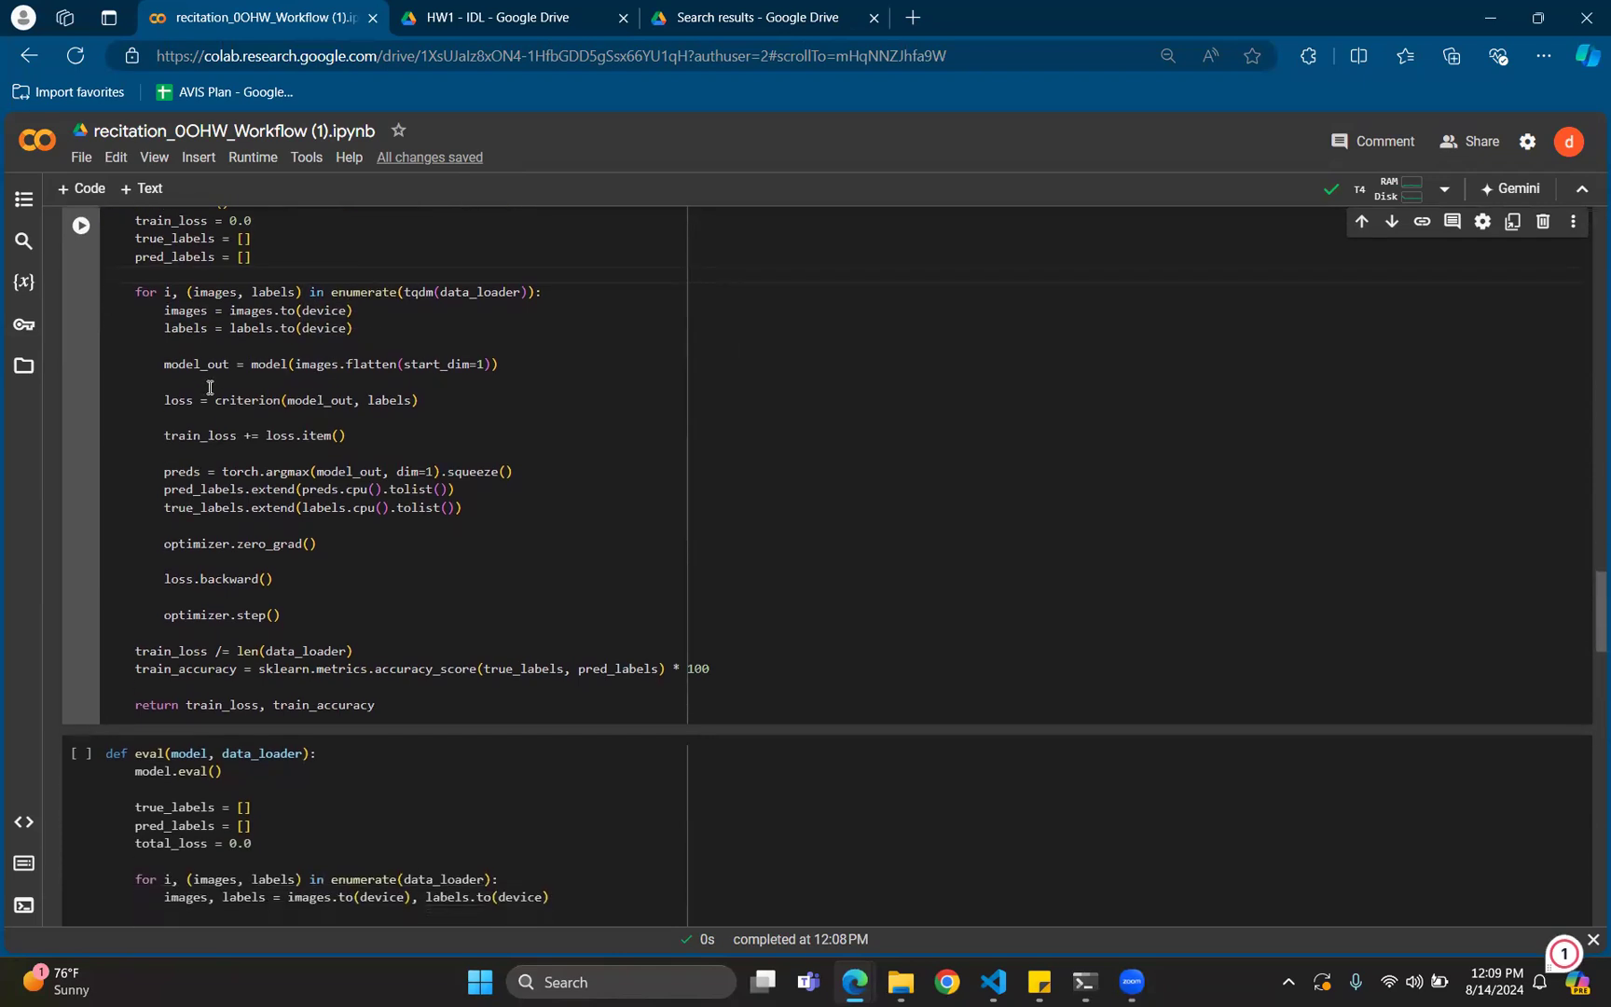
mouse_move(336, 400)
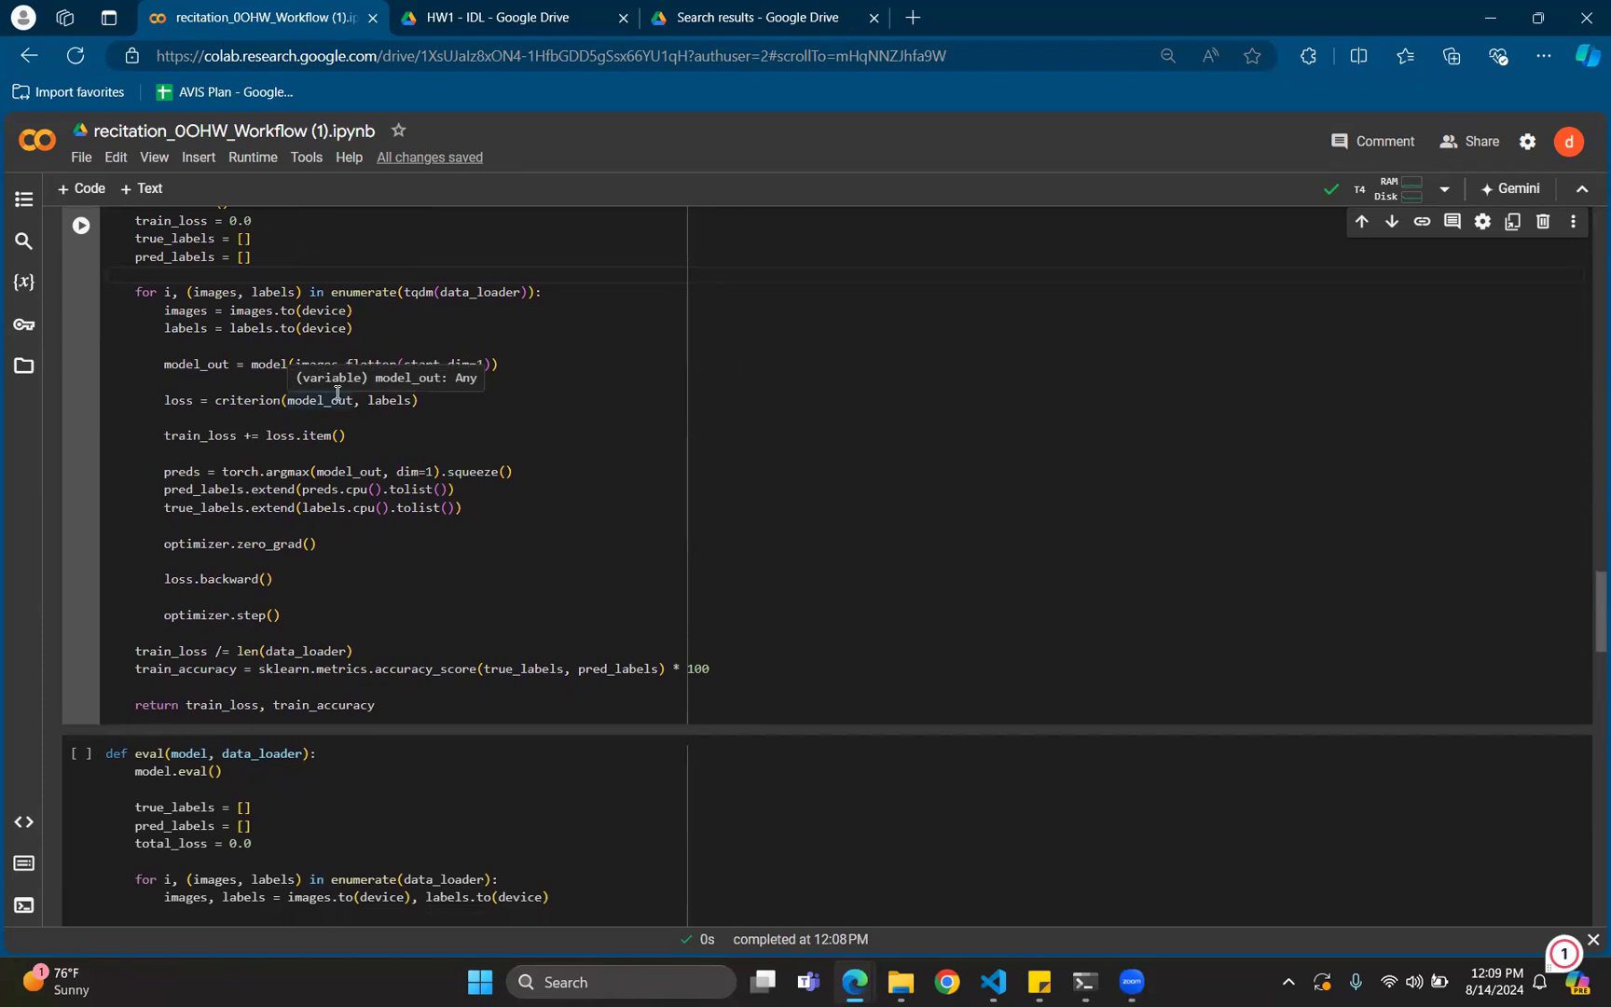
mouse_move(344, 418)
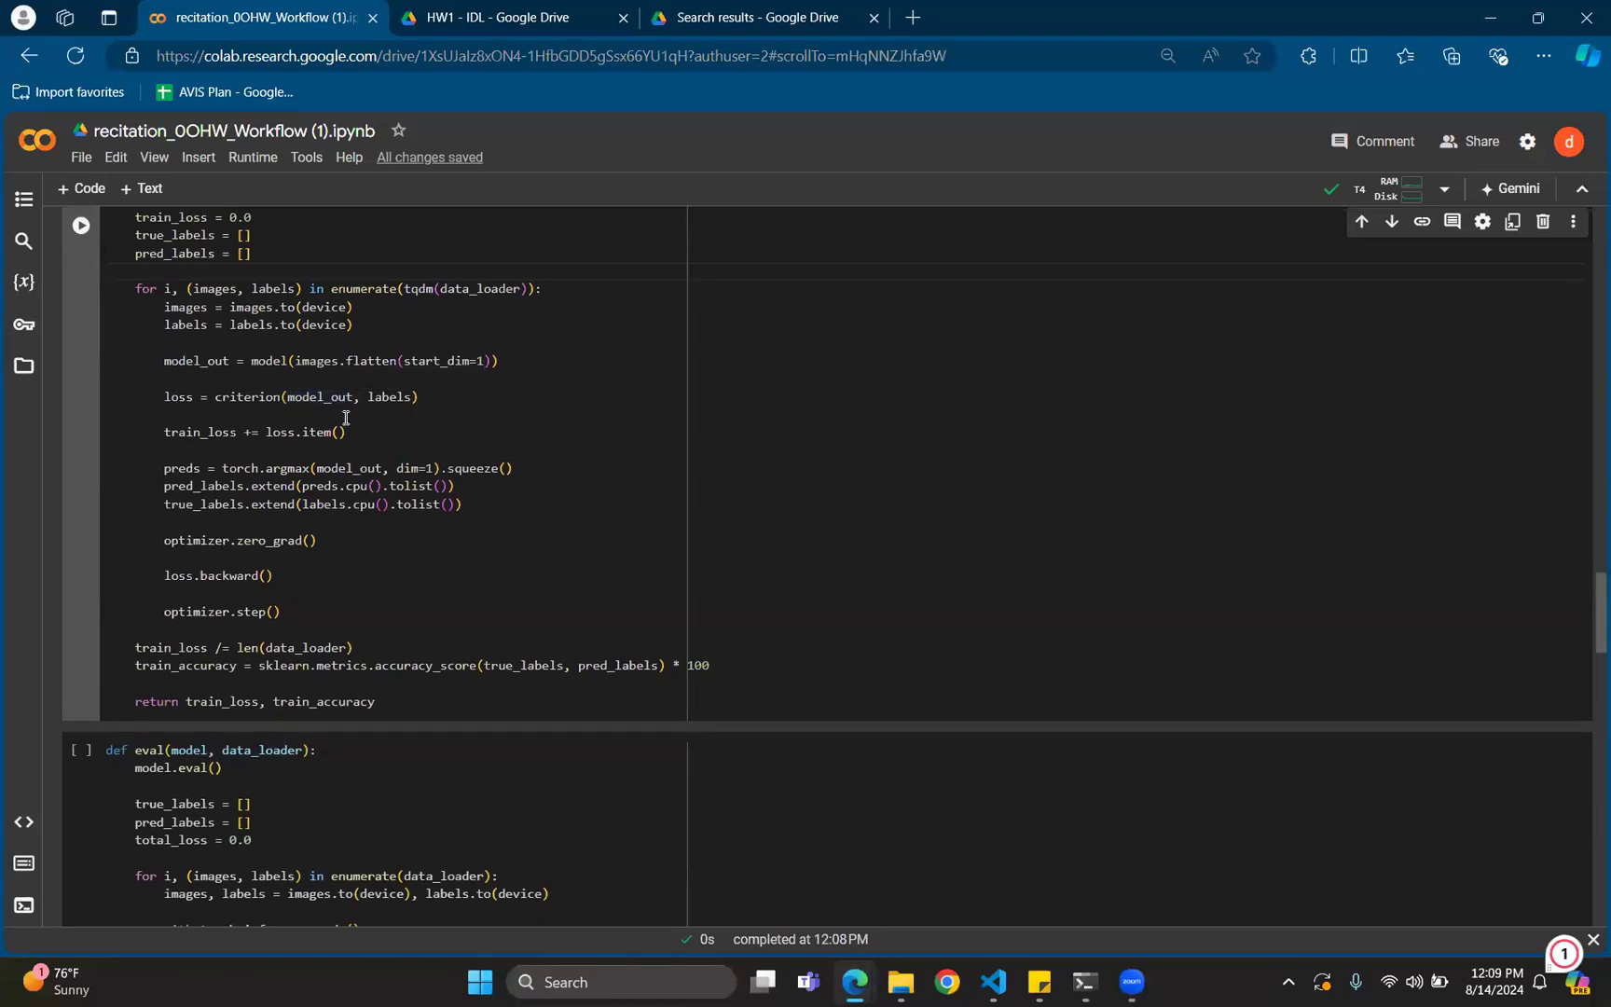
scroll(down, 3)
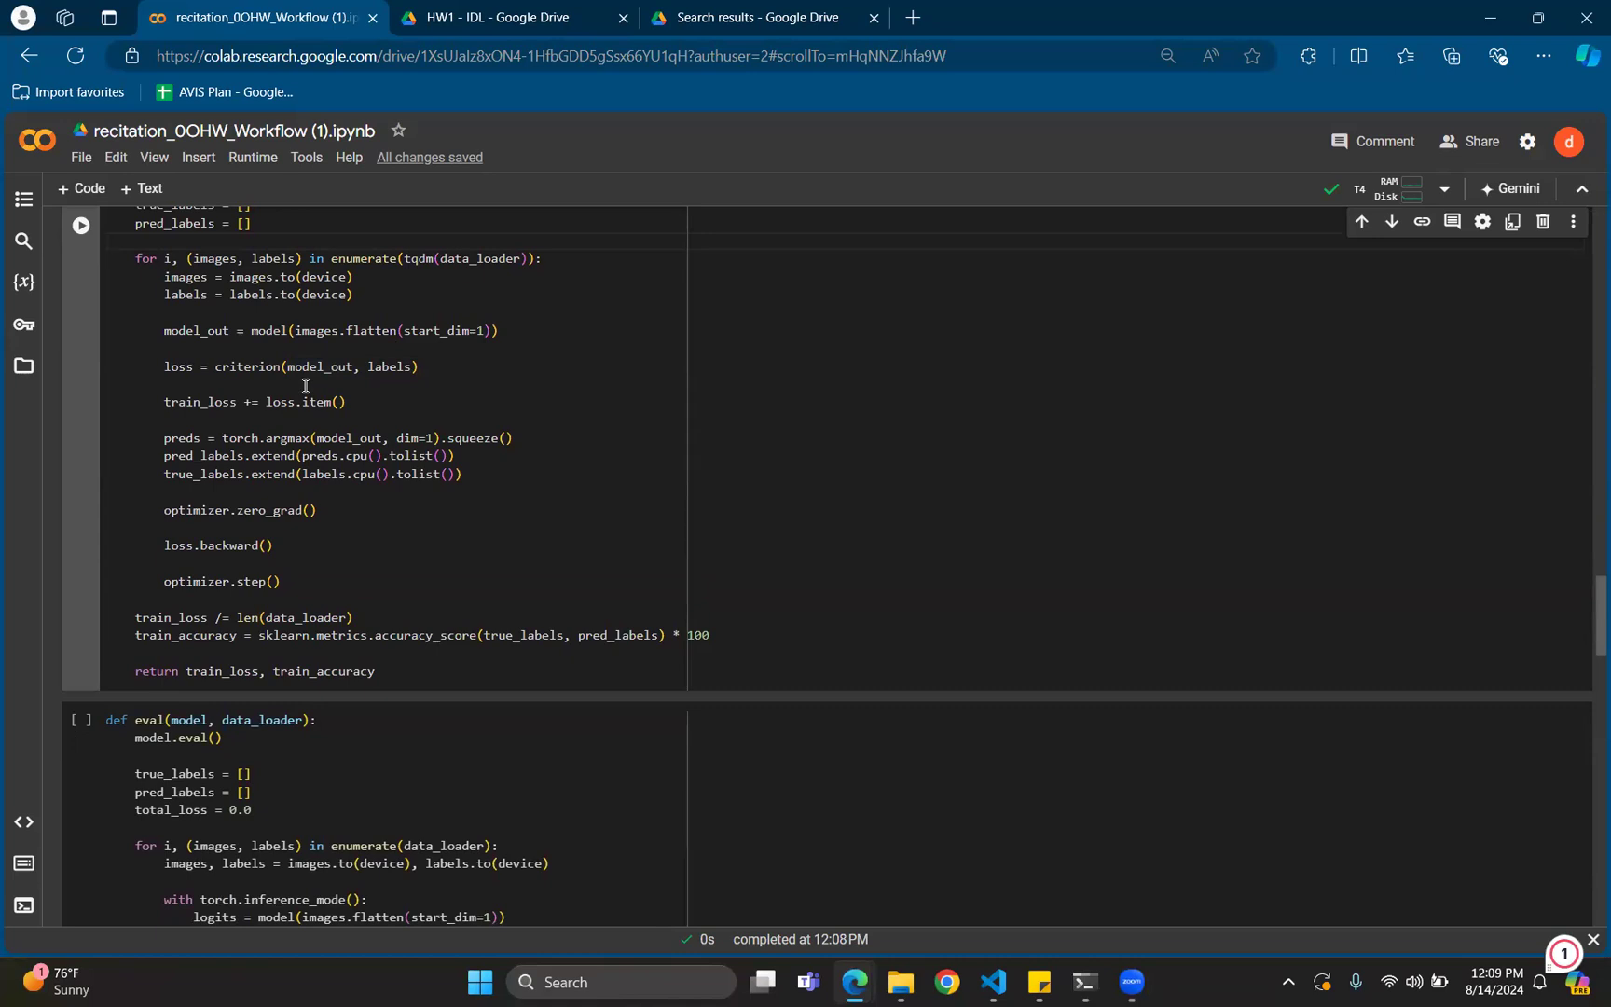
mouse_move(304, 437)
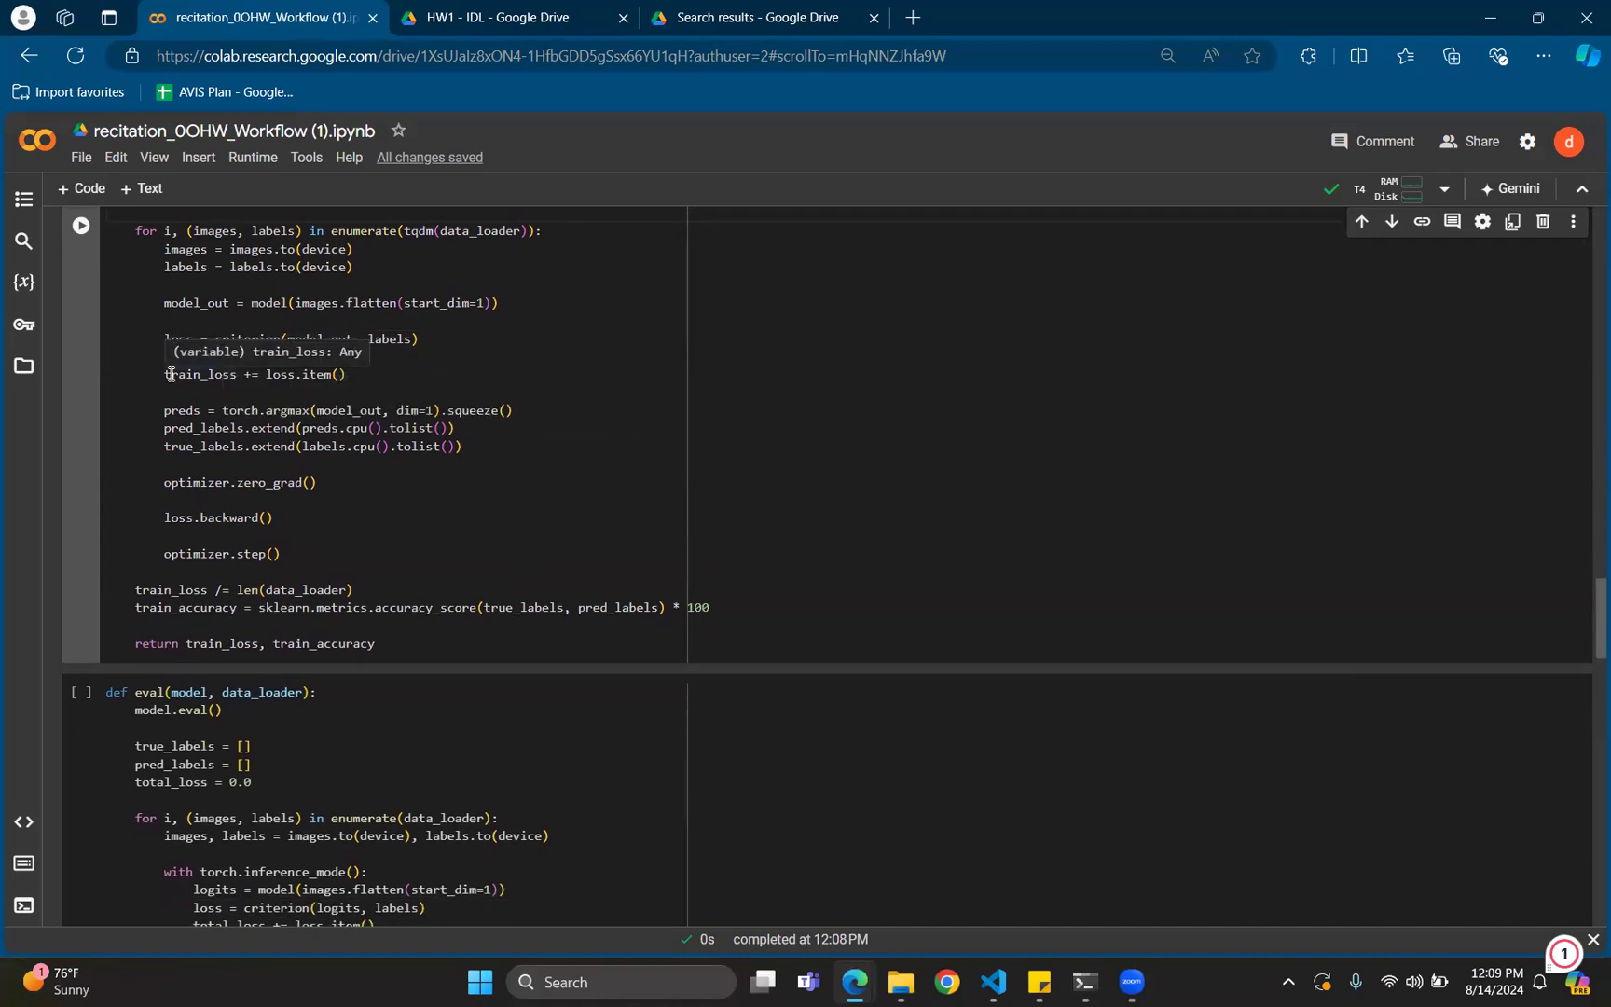
mouse_move(212, 488)
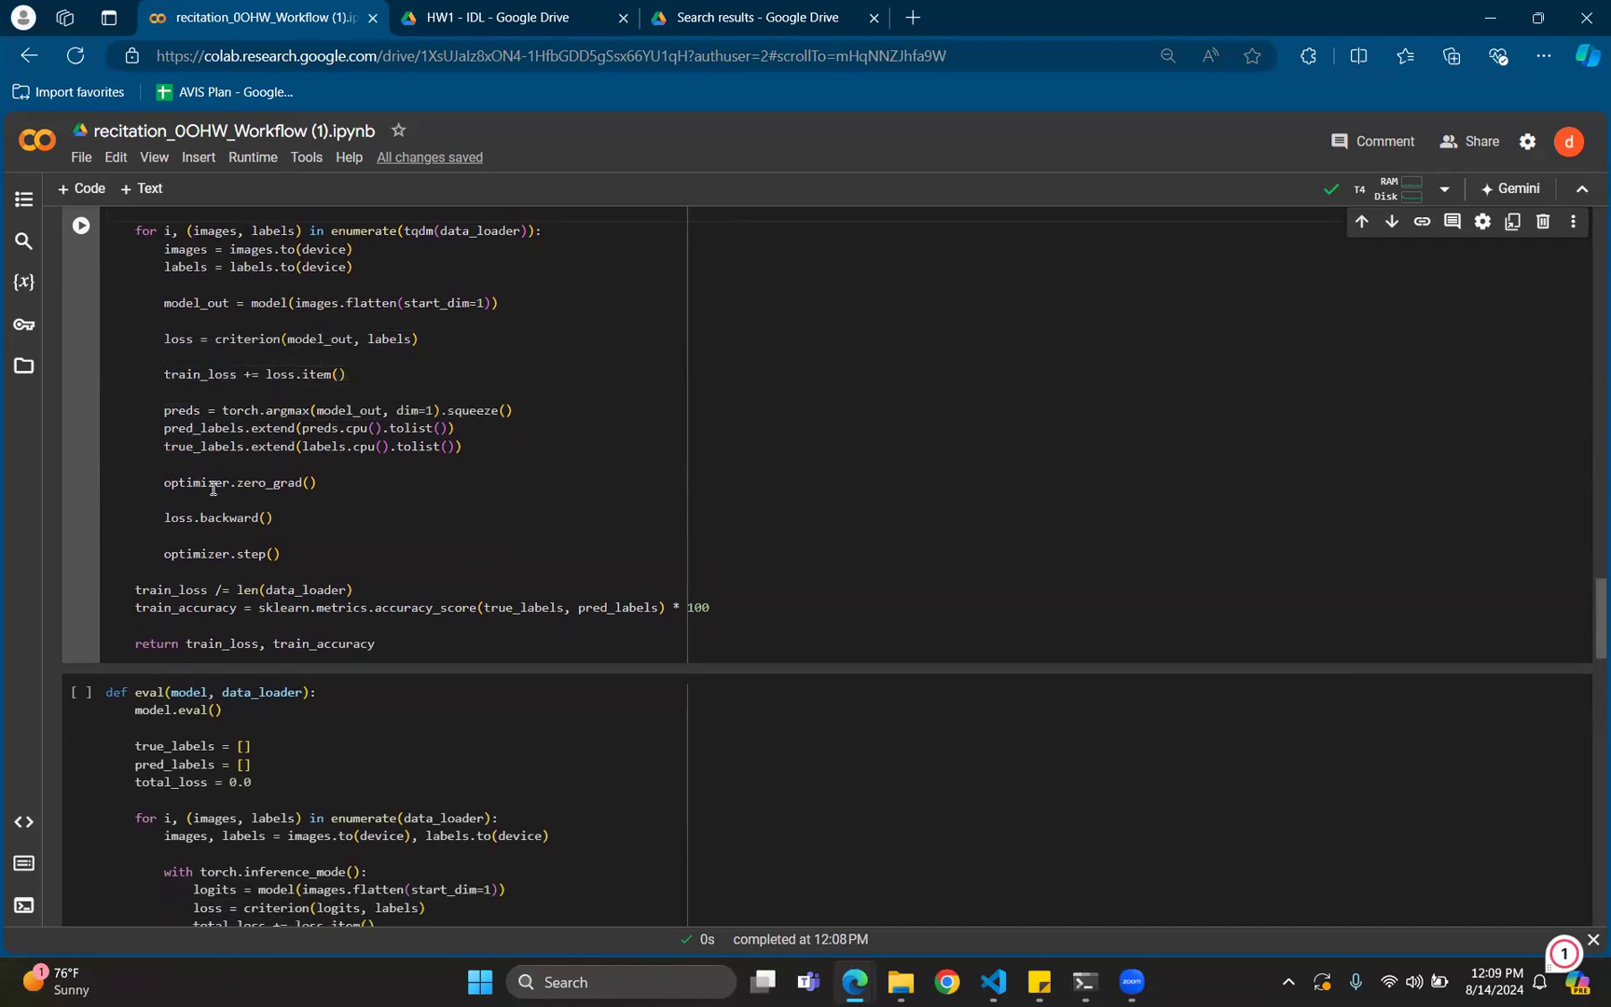
scroll(down, 3)
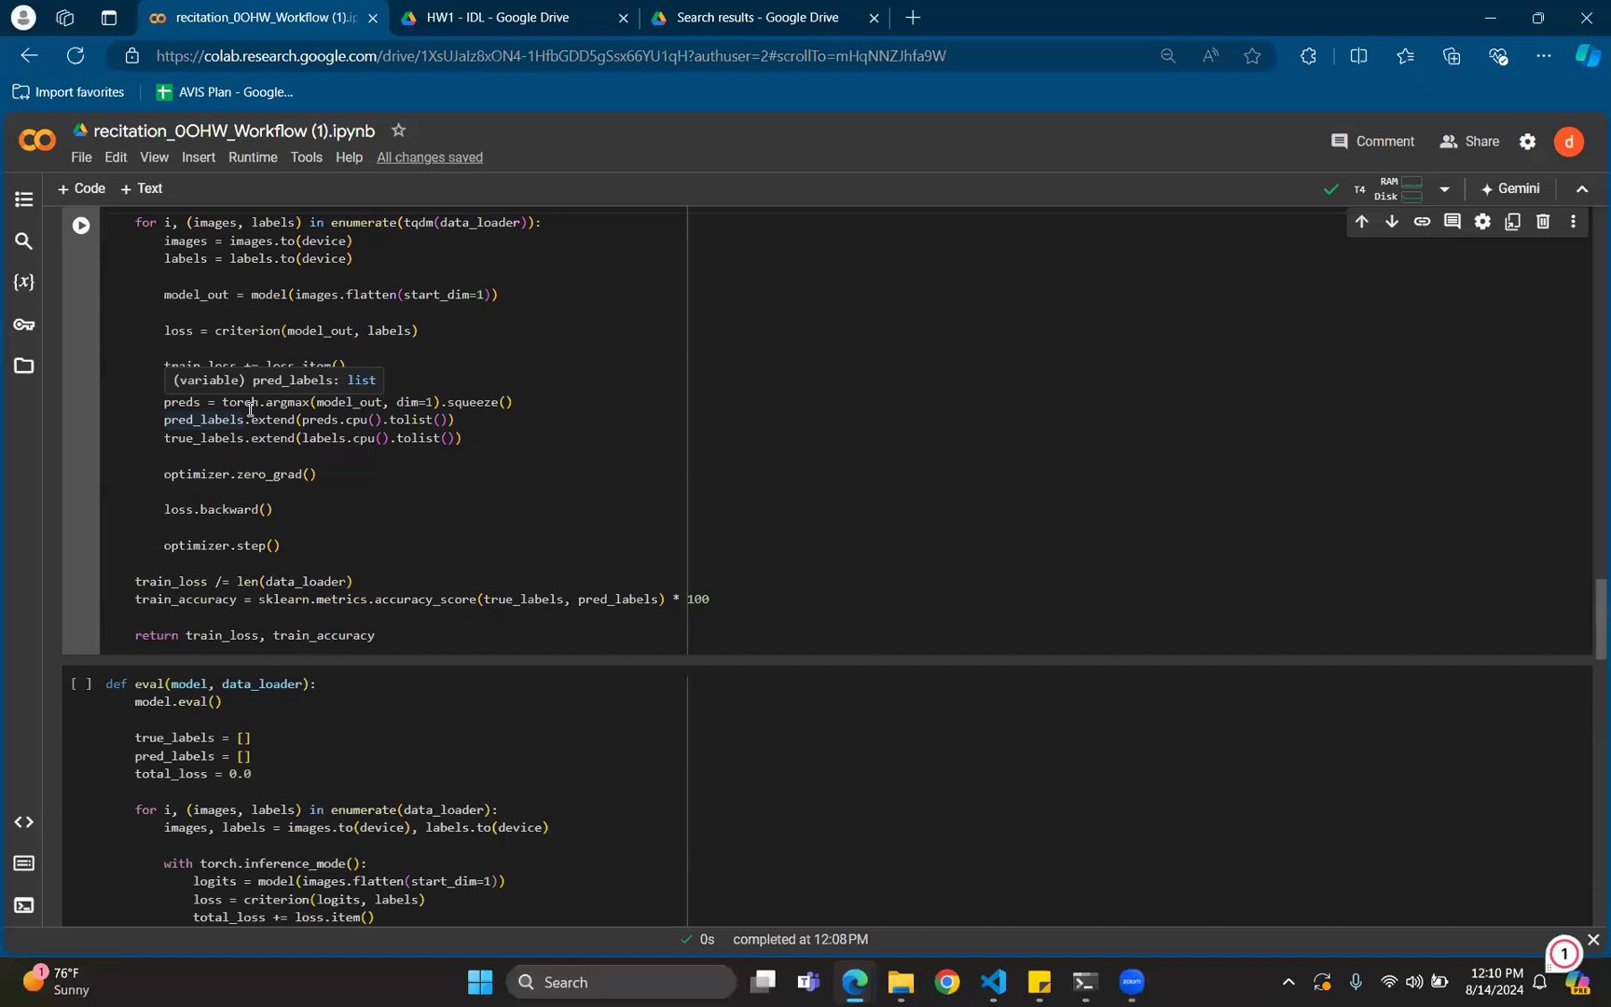
mouse_move(293, 426)
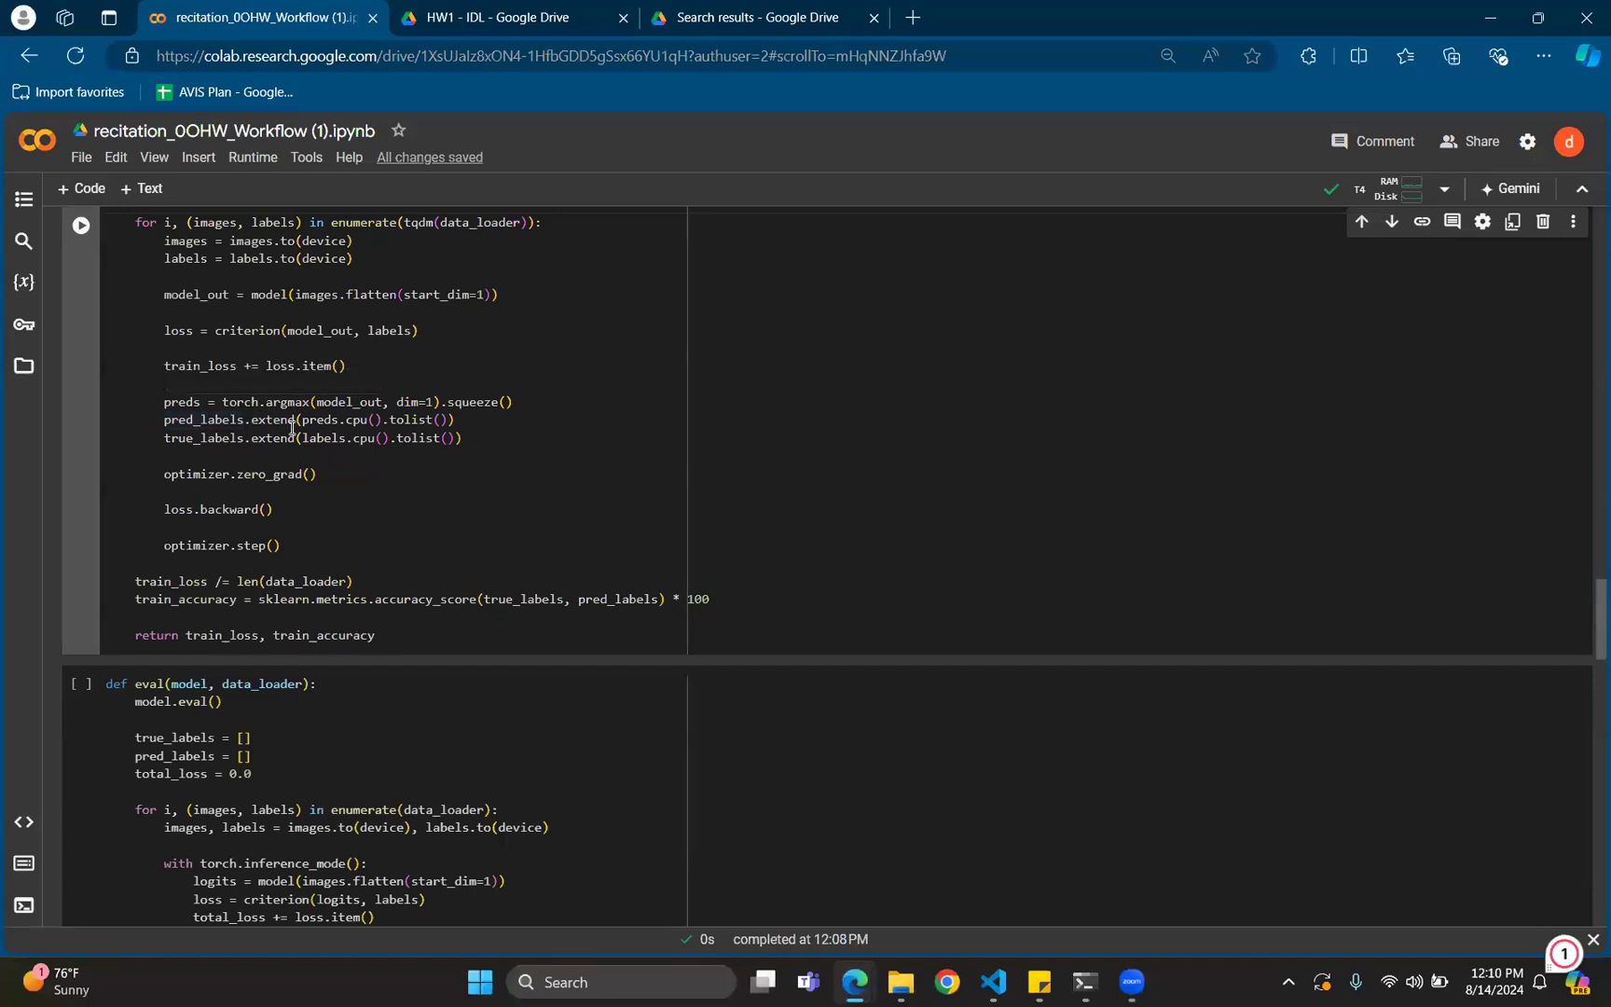
mouse_move(273, 419)
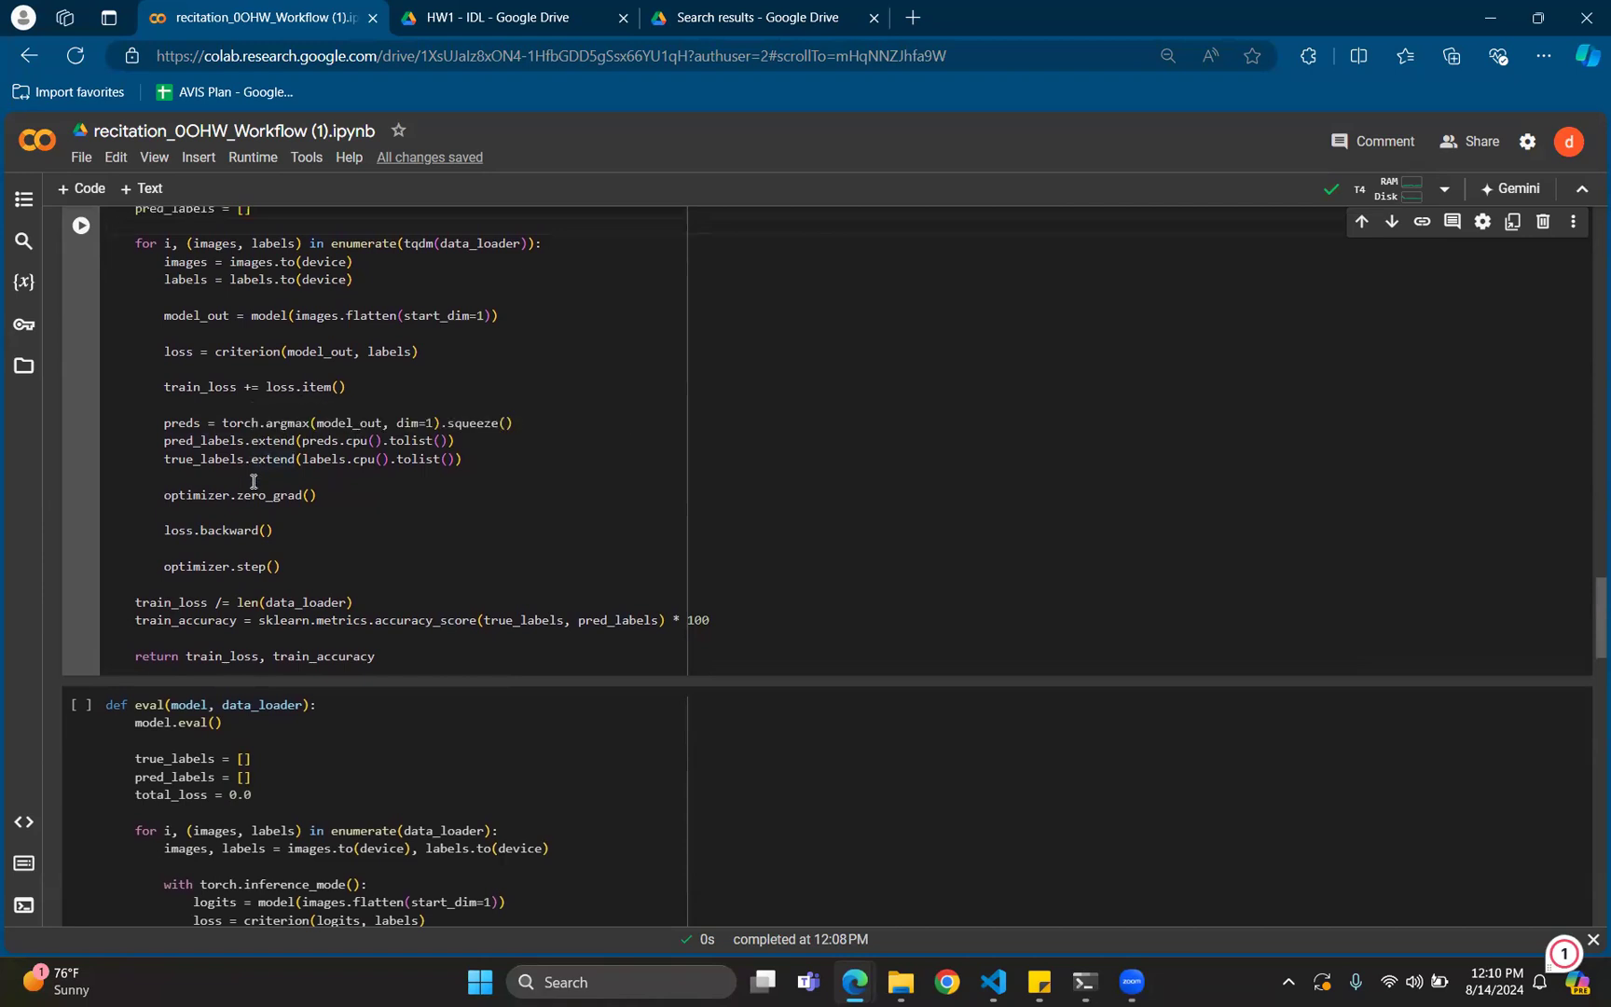
mouse_move(346, 491)
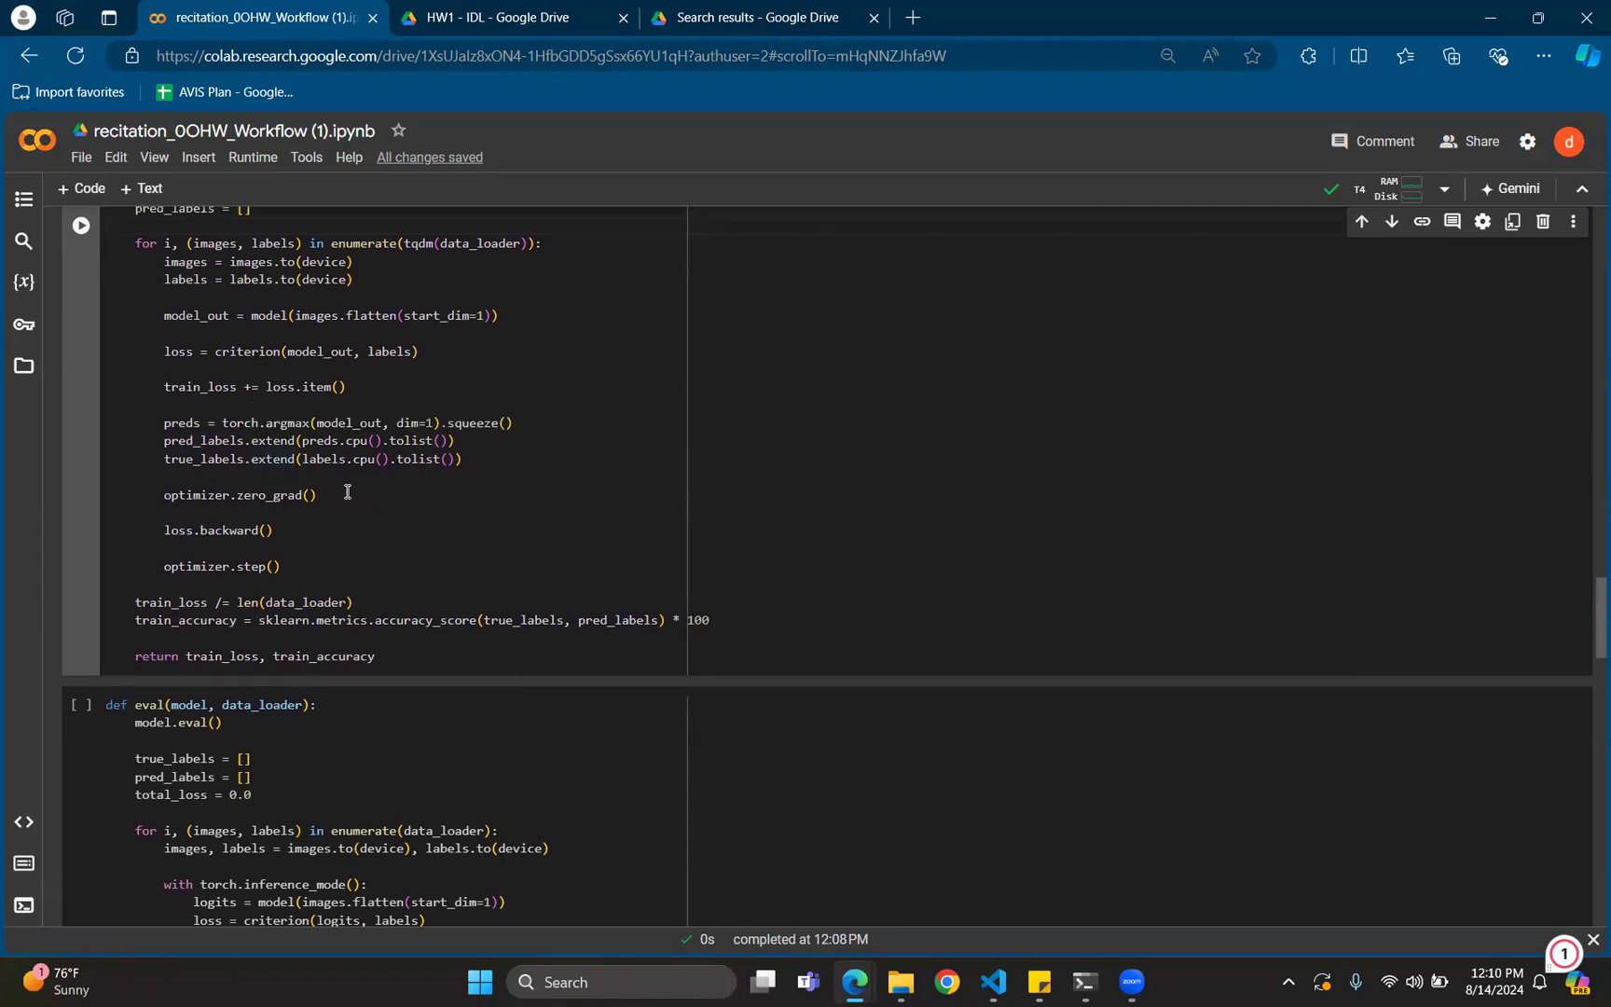
mouse_move(358, 481)
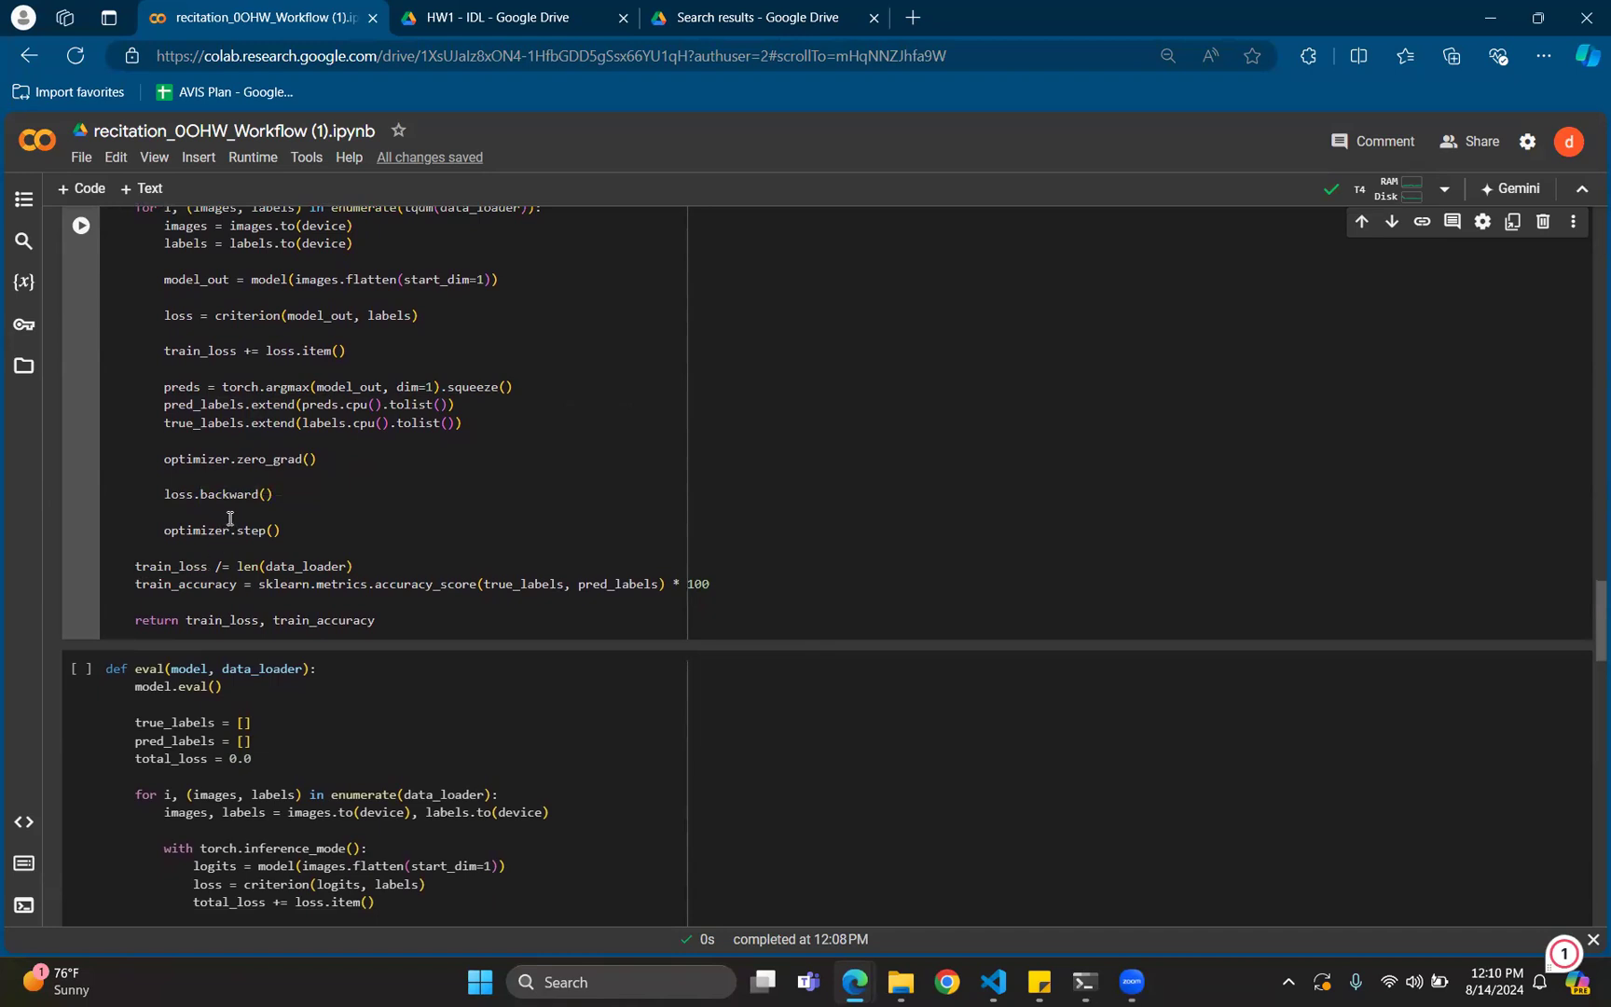
mouse_move(301, 626)
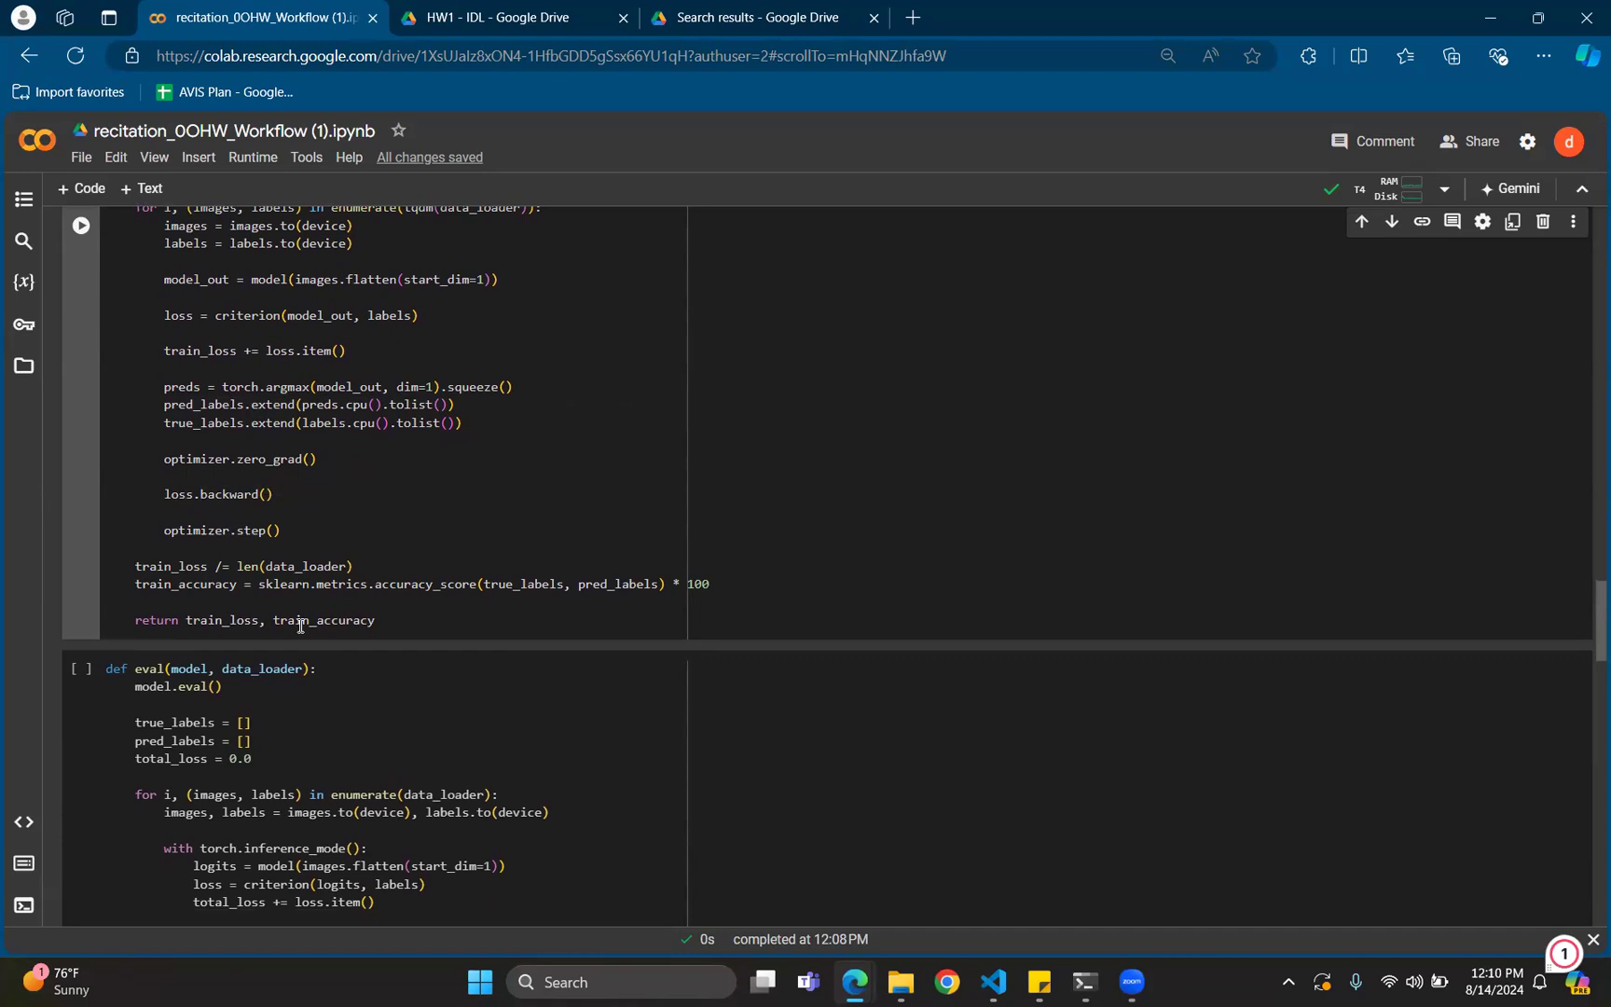
mouse_move(241, 540)
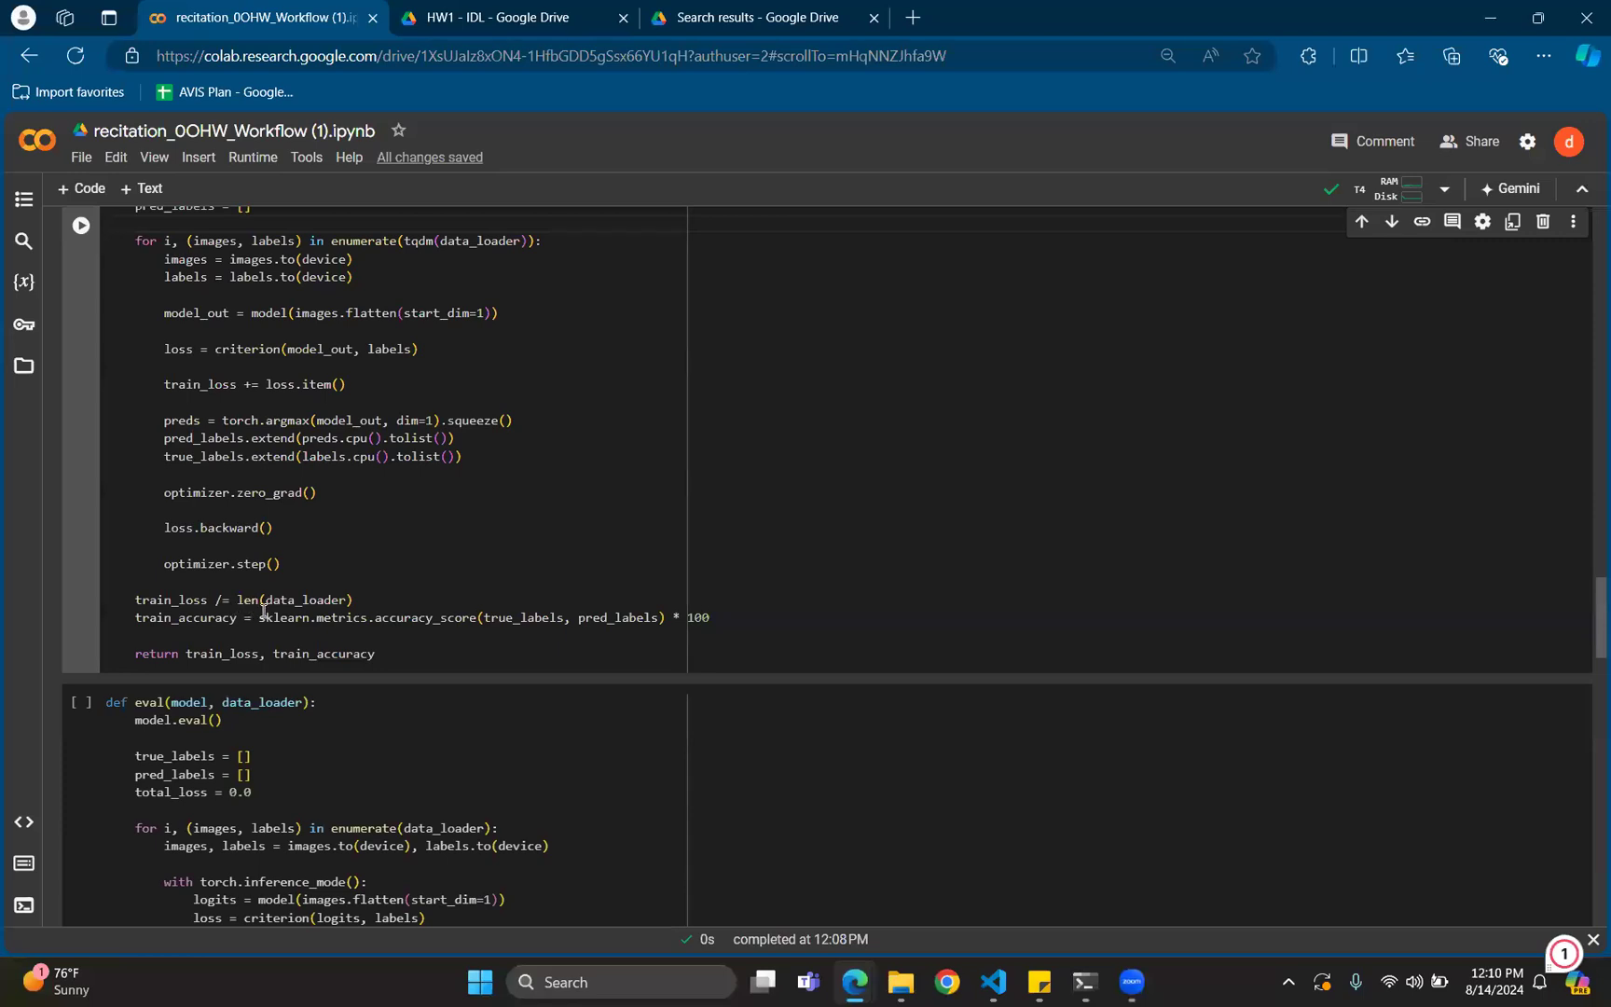
mouse_move(284, 617)
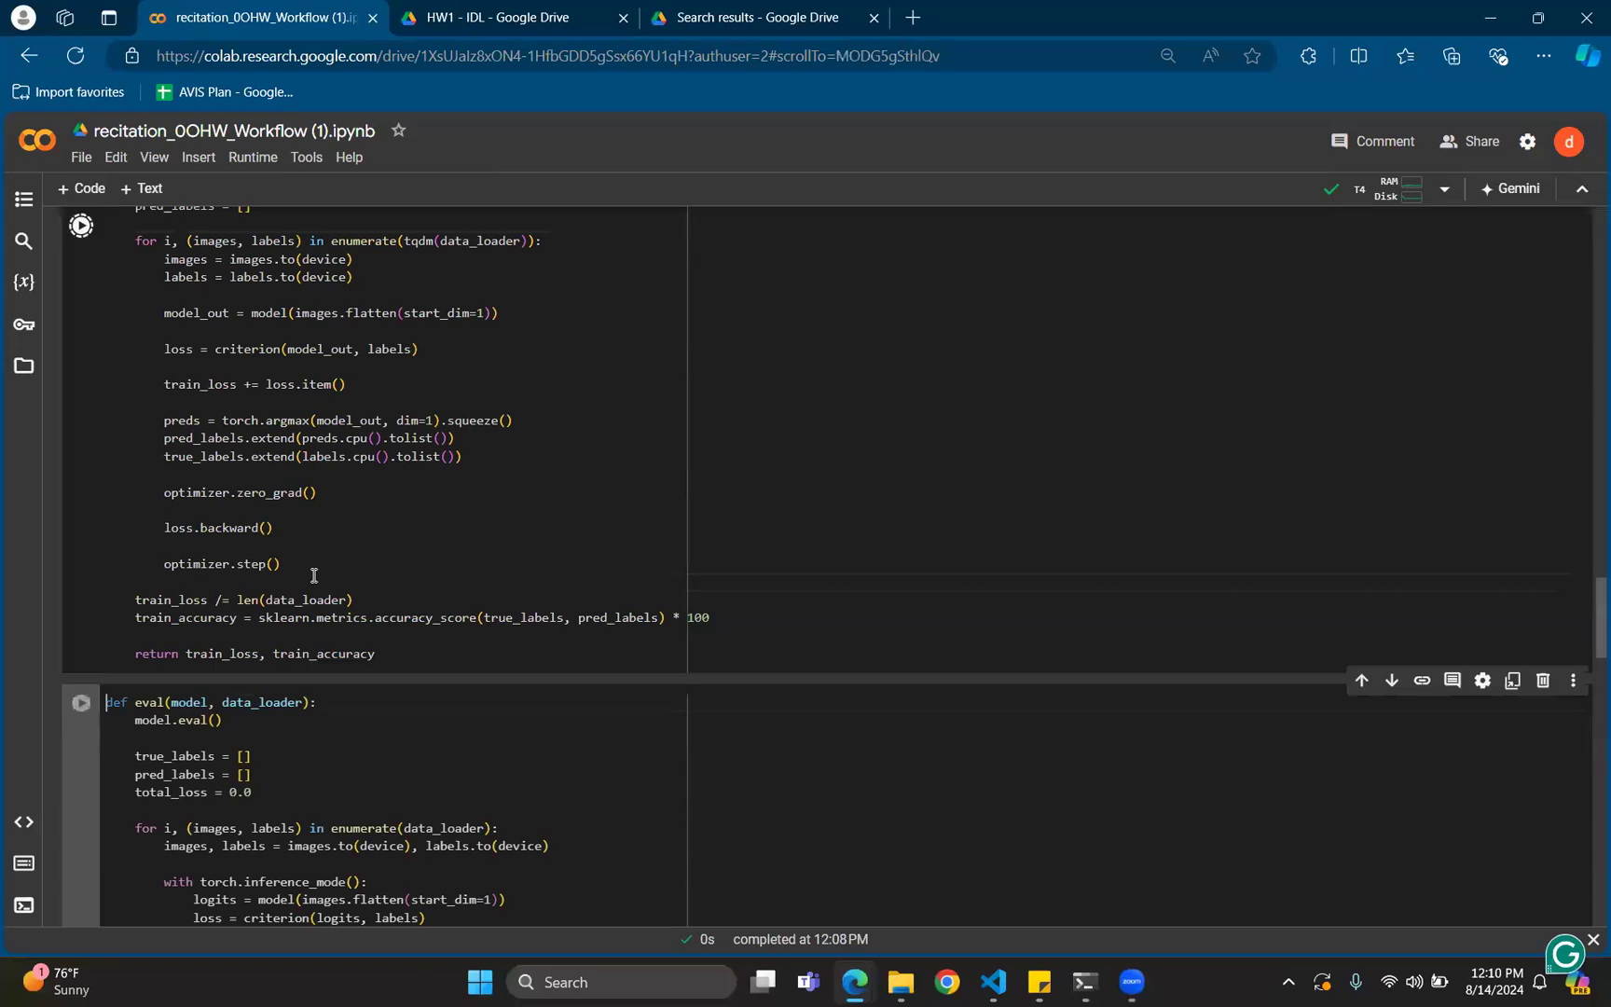
Review the eval helper, save the notebook with Ctrl+S and reach the 15-epoch training loop cell
scroll(down, 3)
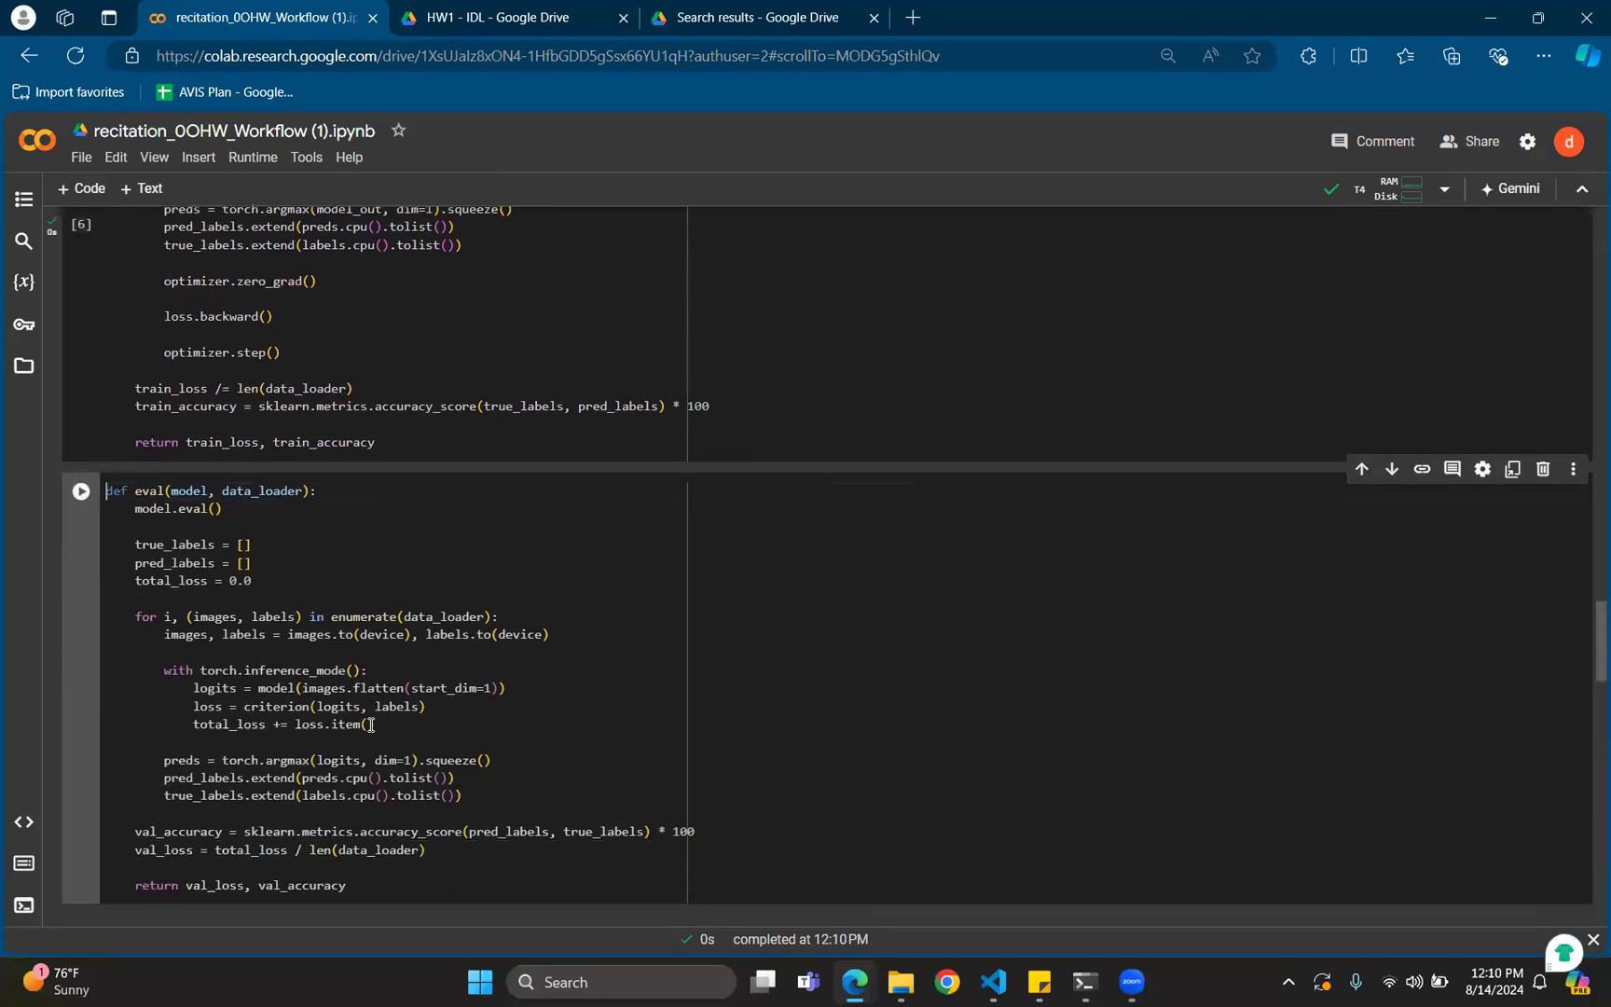
scroll(down, 3)
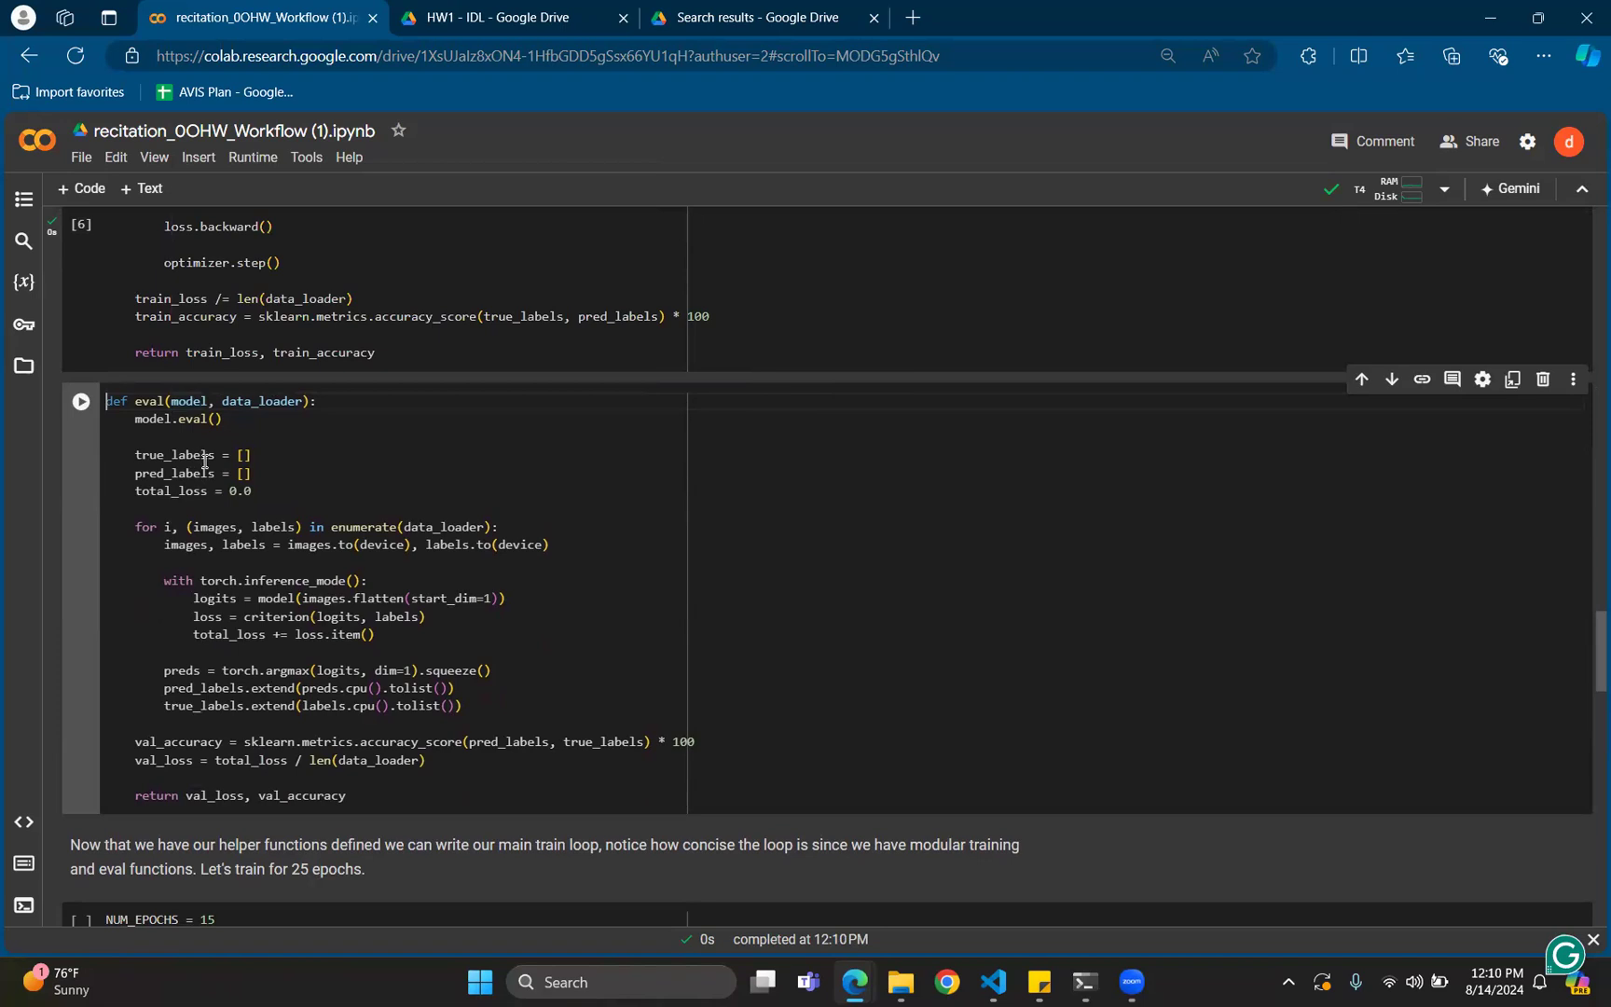
mouse_move(202, 455)
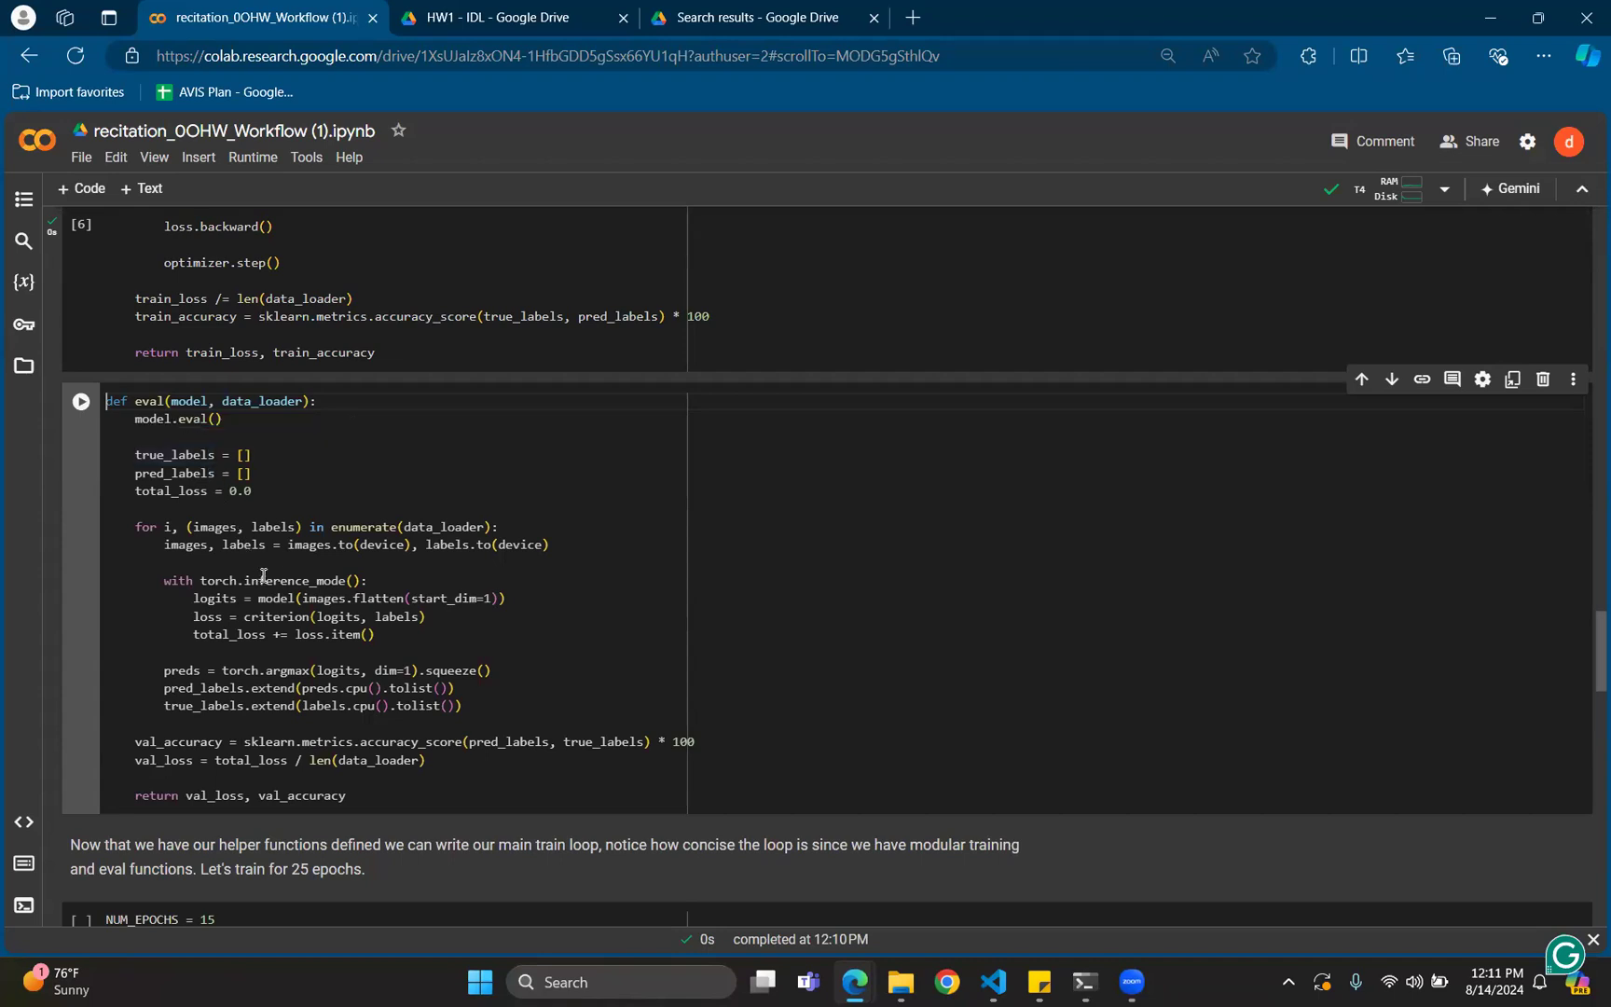
mouse_move(268, 580)
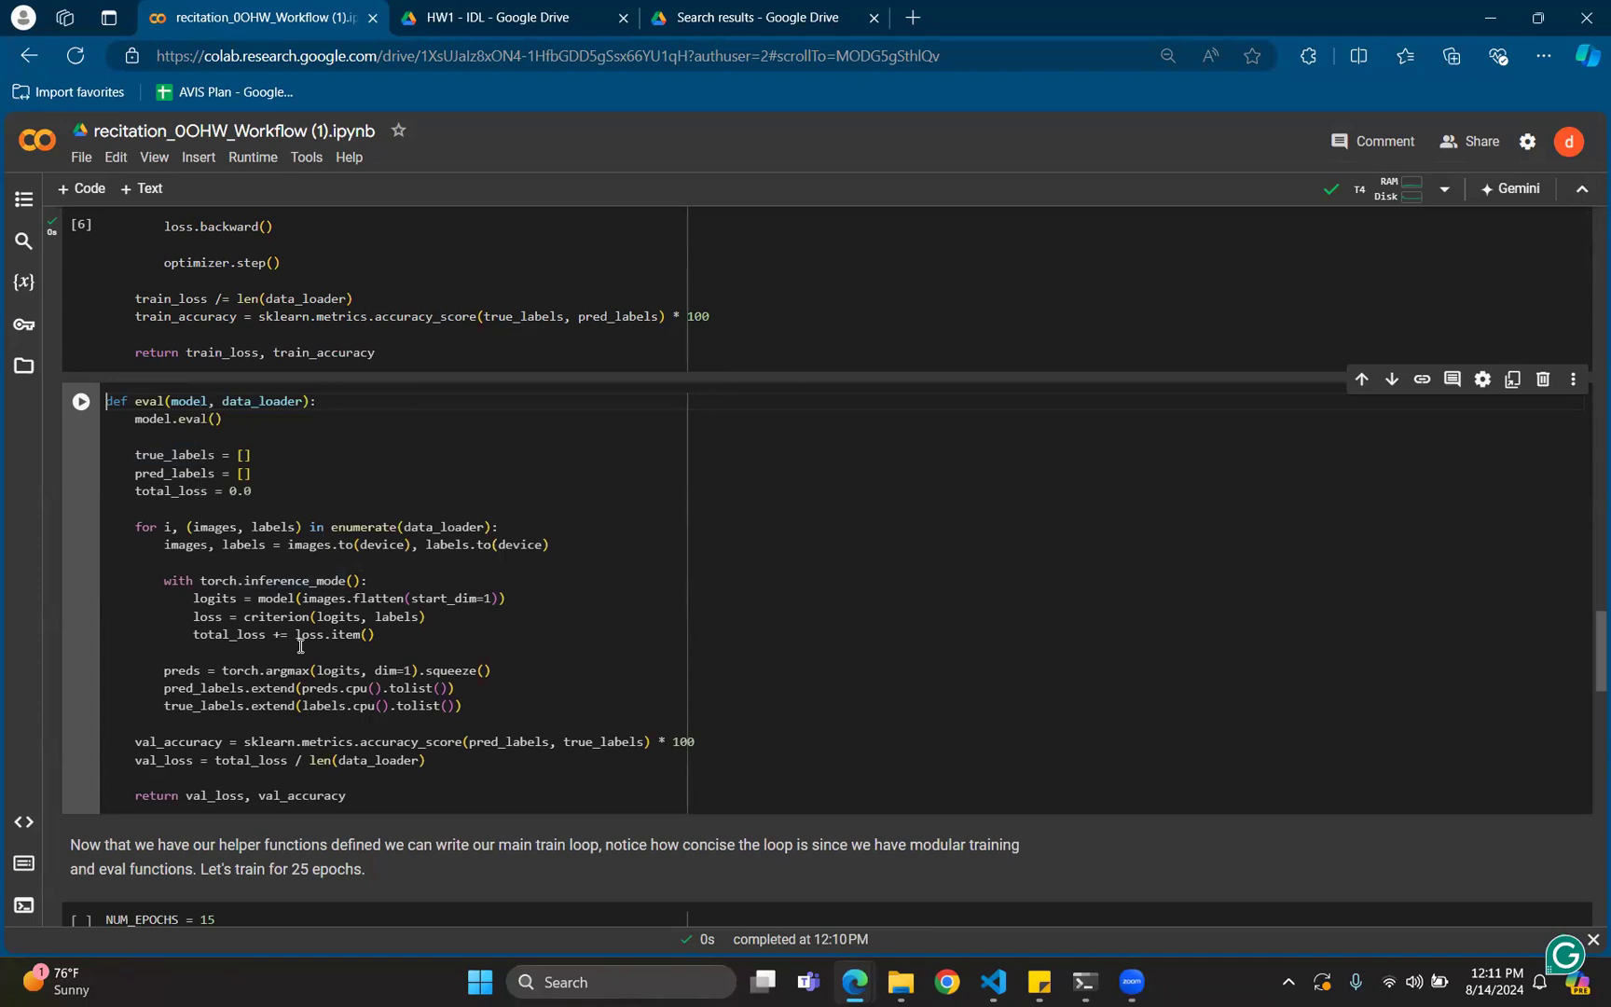
key(ctrl+s)
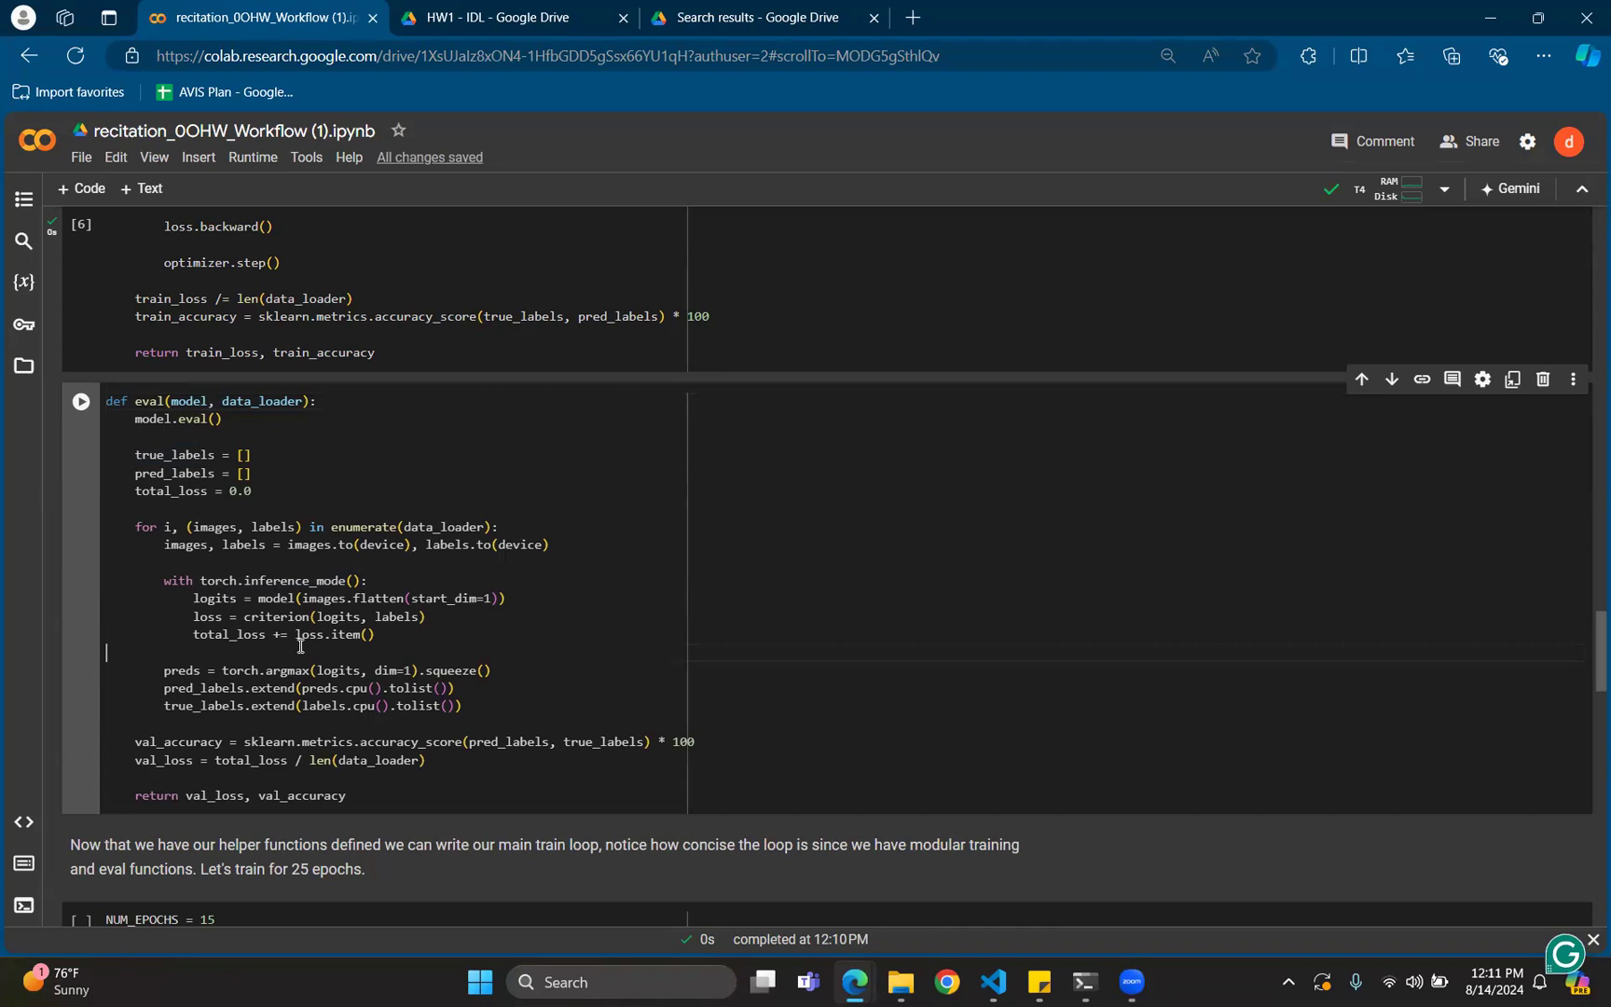
scroll(down, 3)
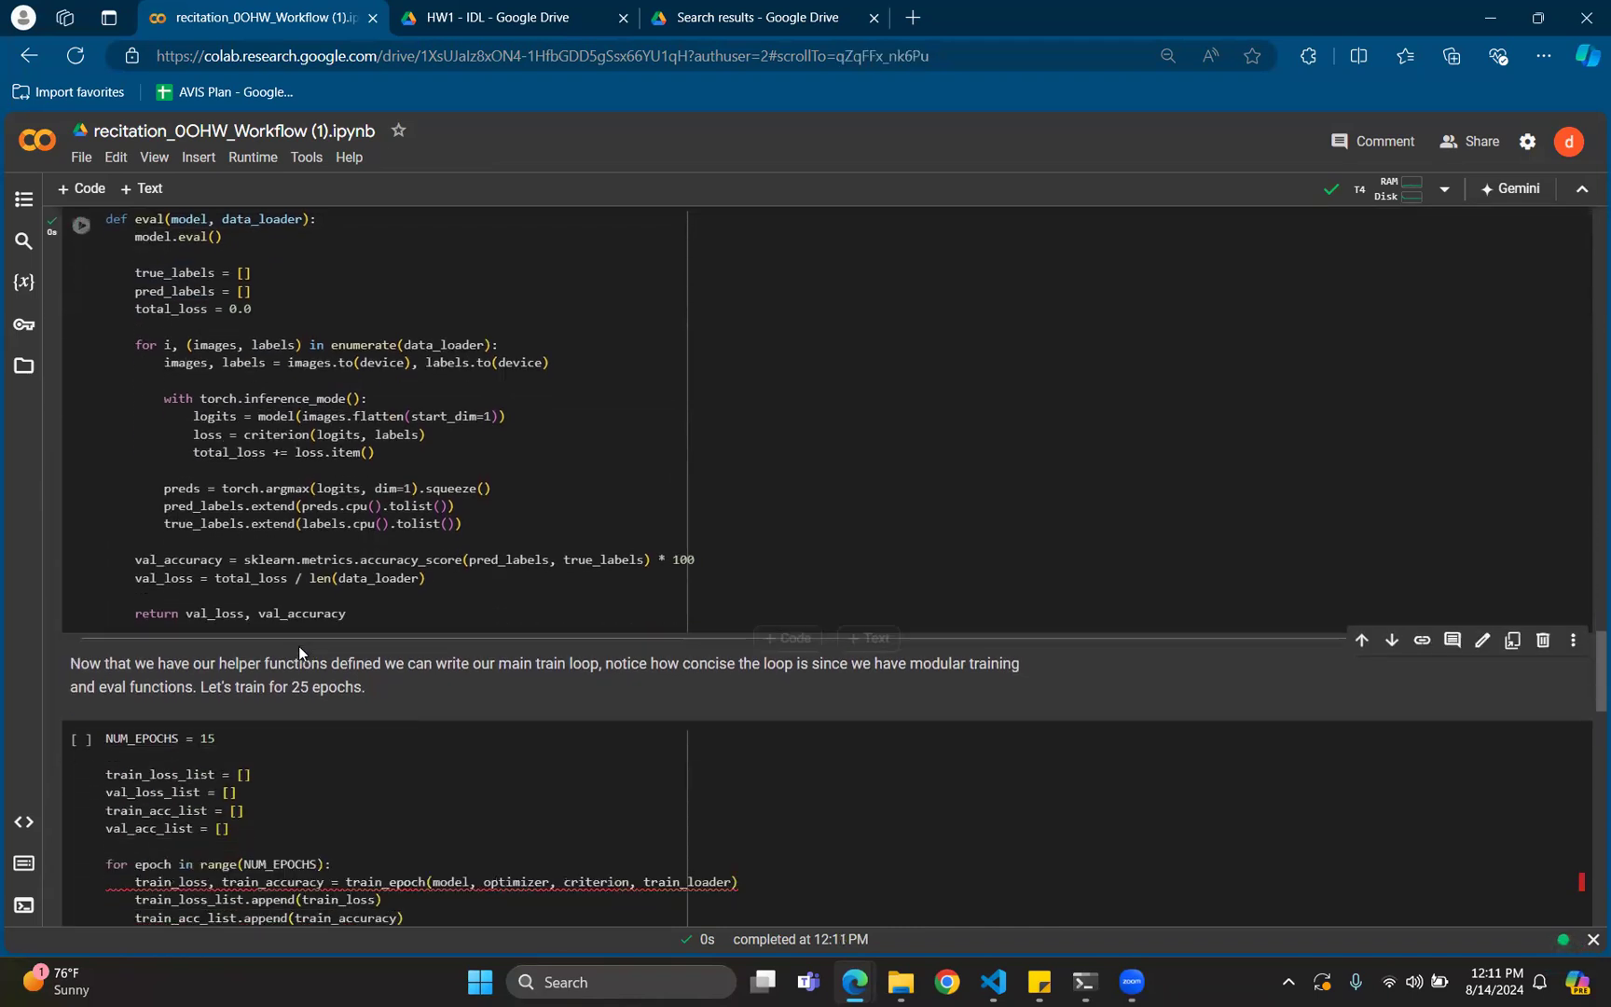
Start the NUM_EPOCHS training loop cell so per-epoch loss and accuracy begin printing
scroll(down, 3)
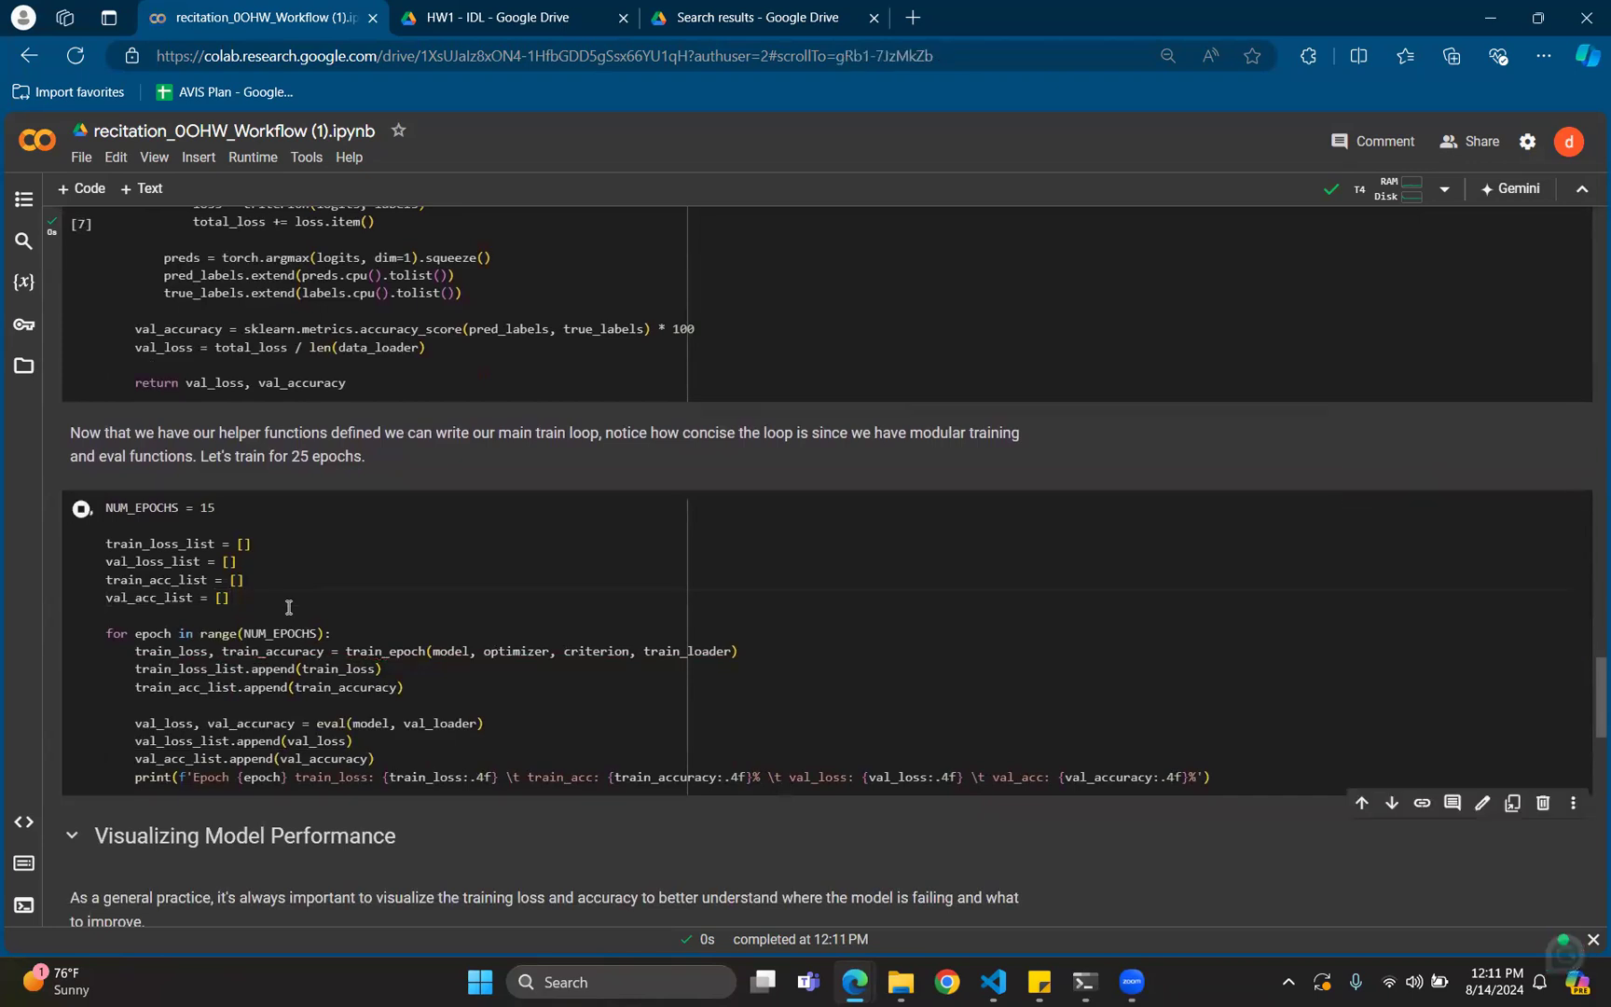
click(80, 507)
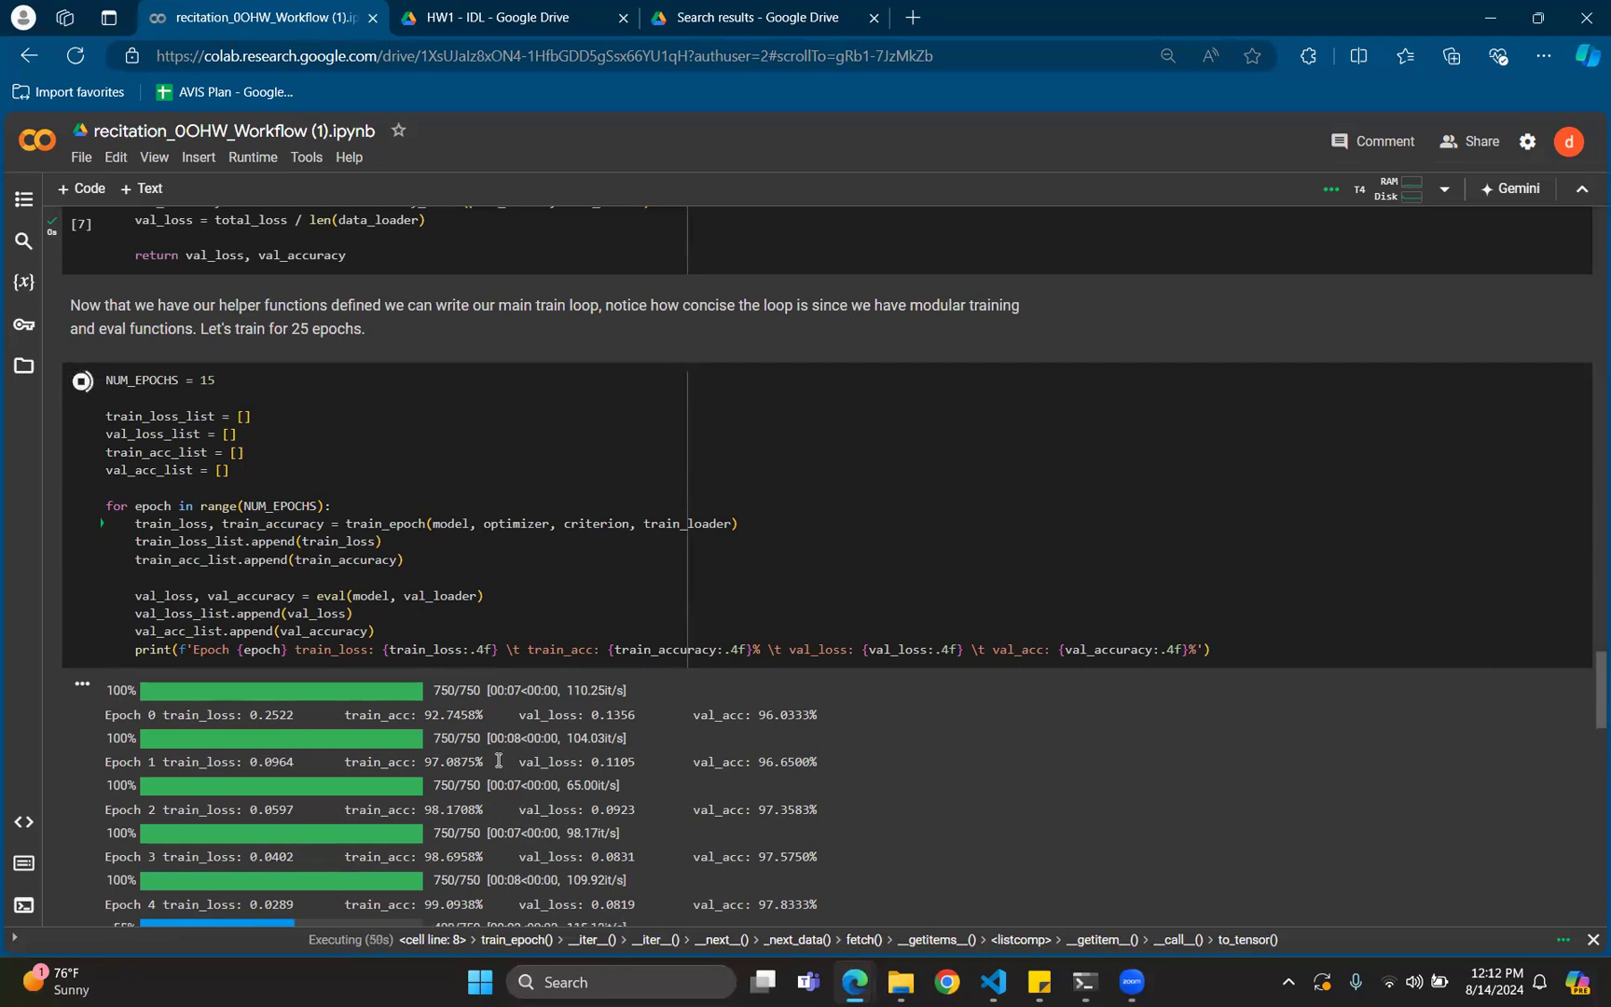
mouse_move(451, 802)
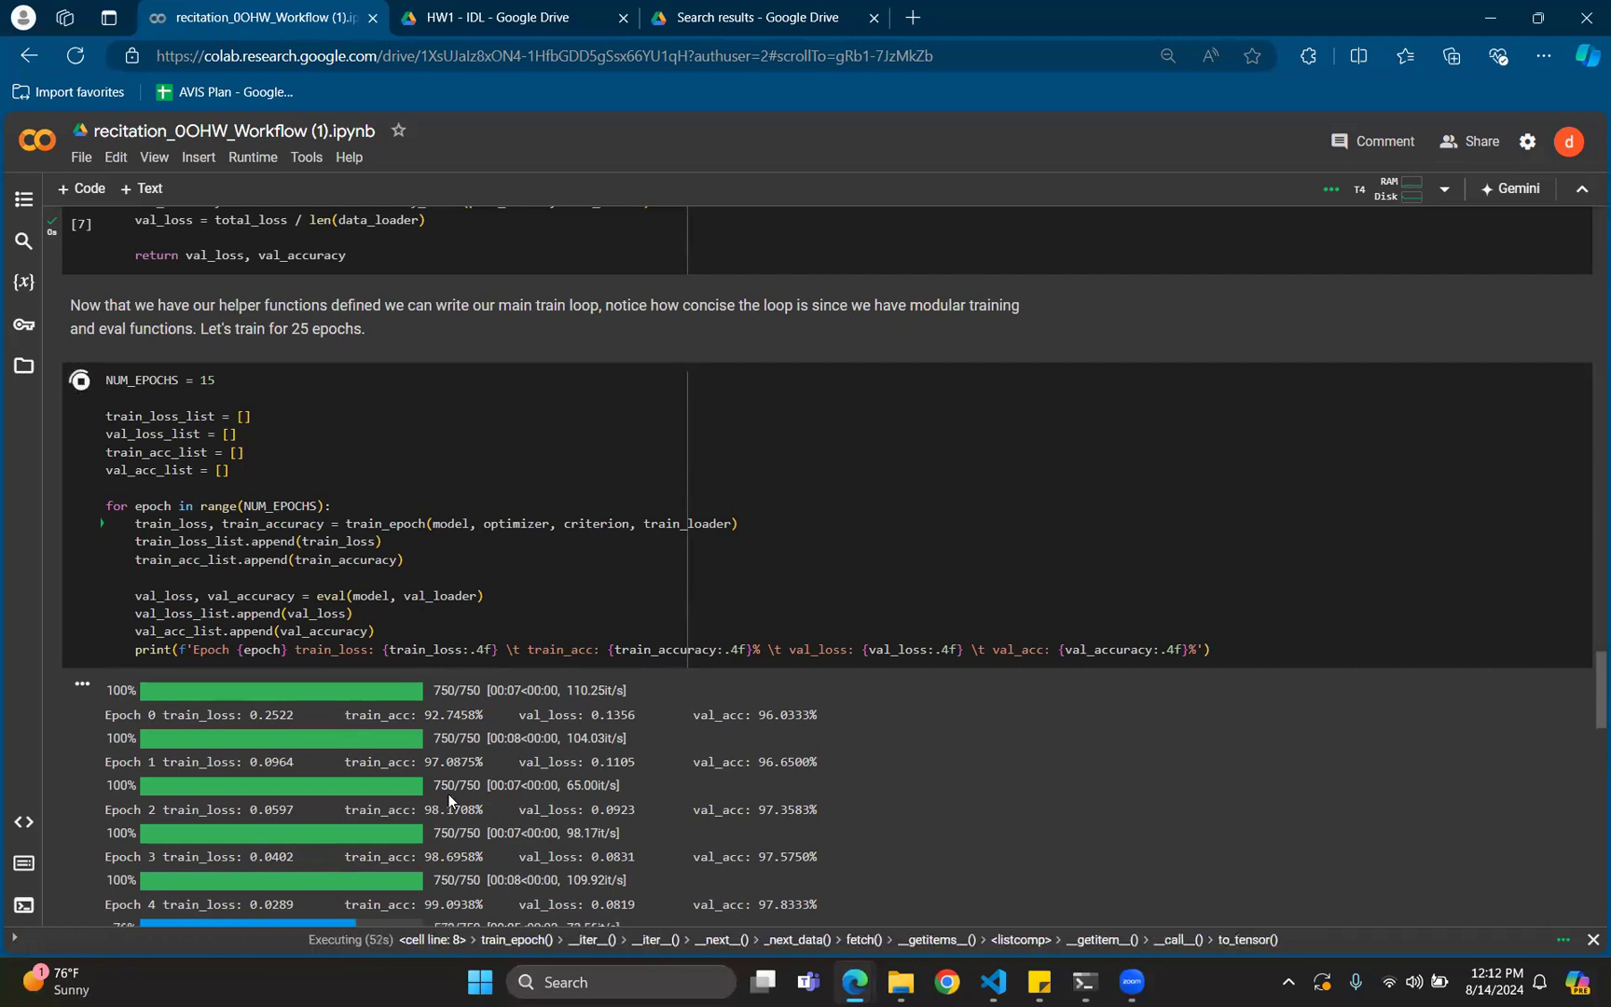
Follow the training output to epoch 14 with 99.80% train and 97.76% validation accuracy
scroll(down, 3)
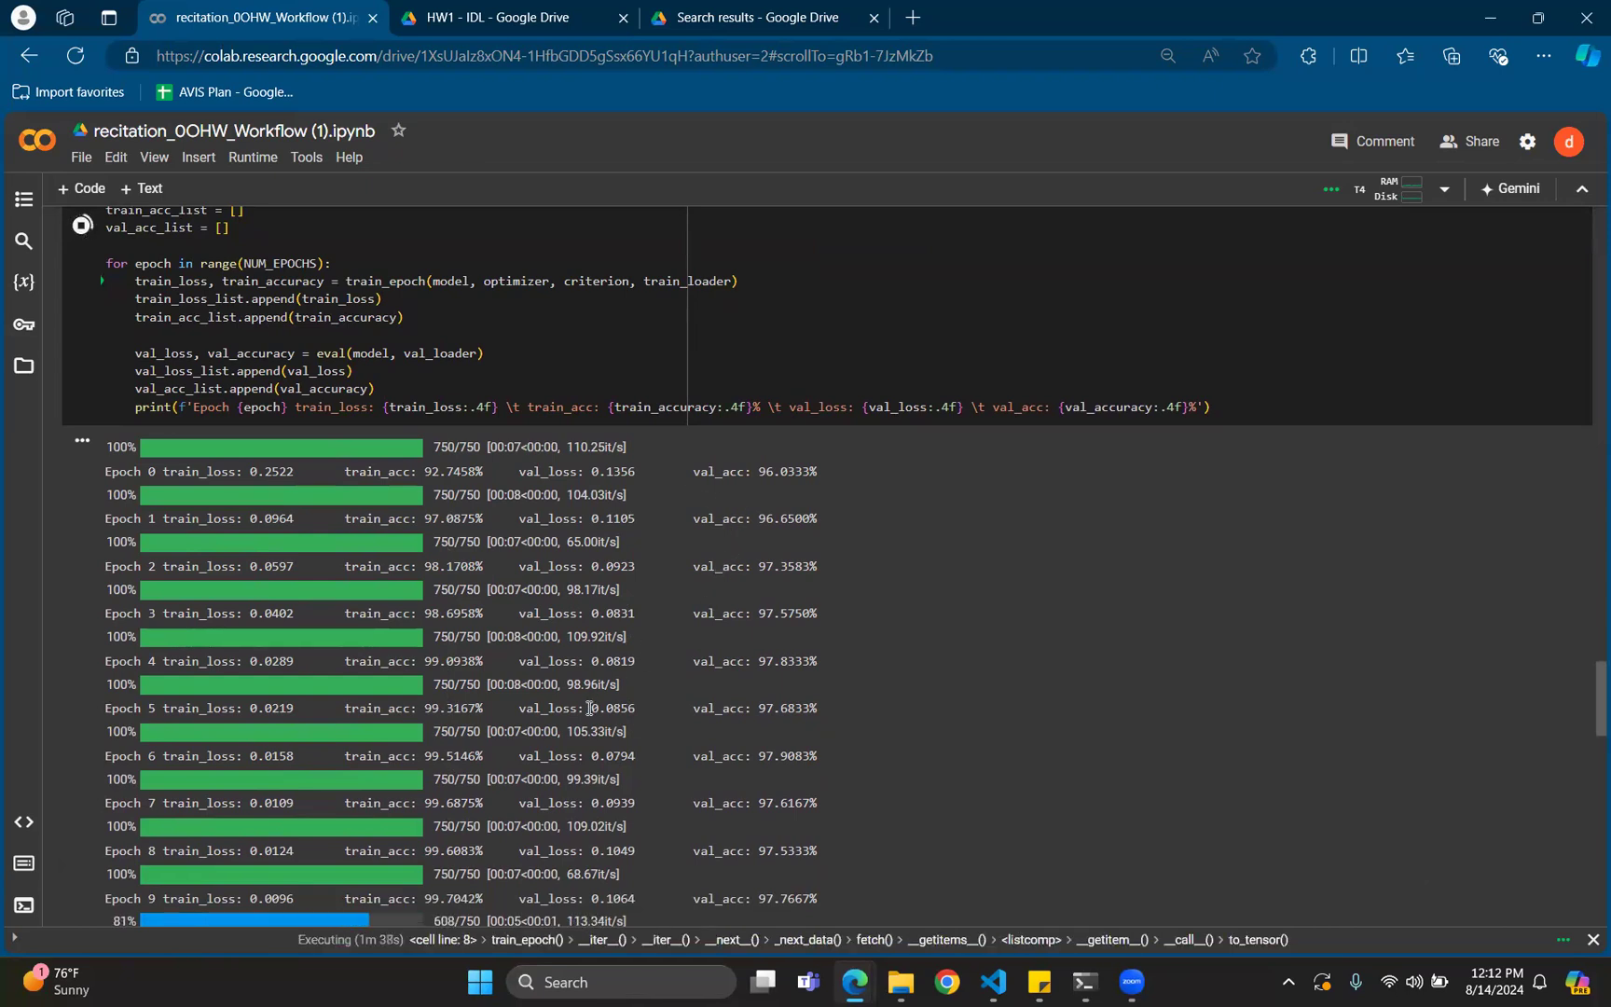
scroll(down, 3)
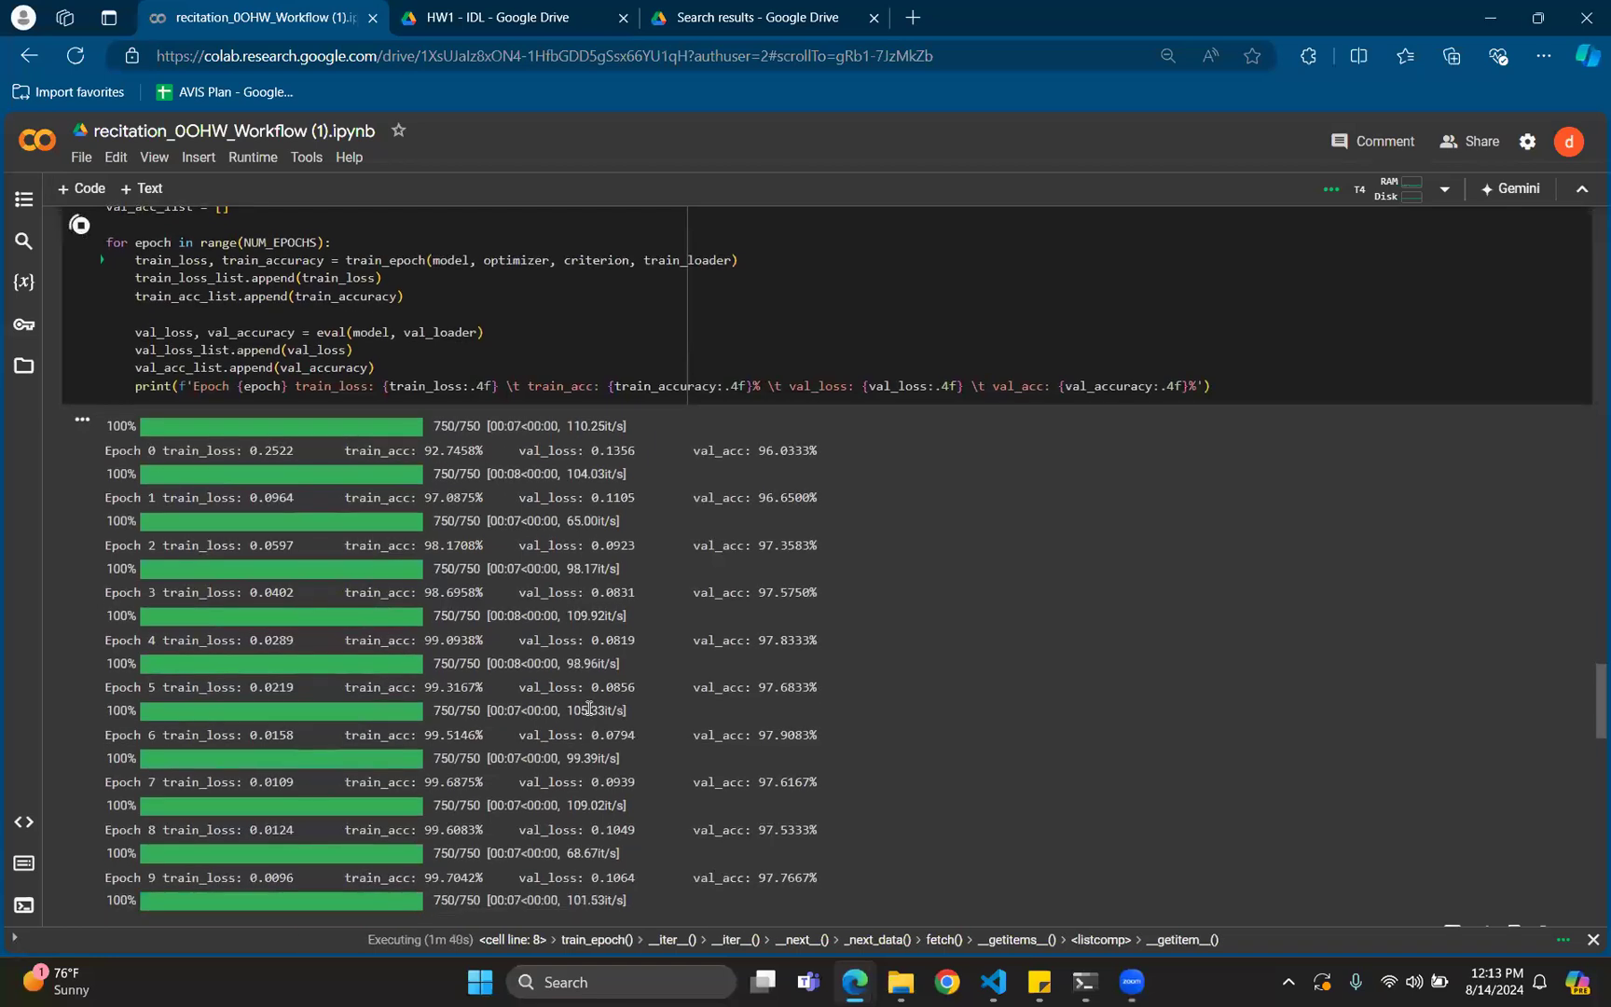
scroll(down, 3)
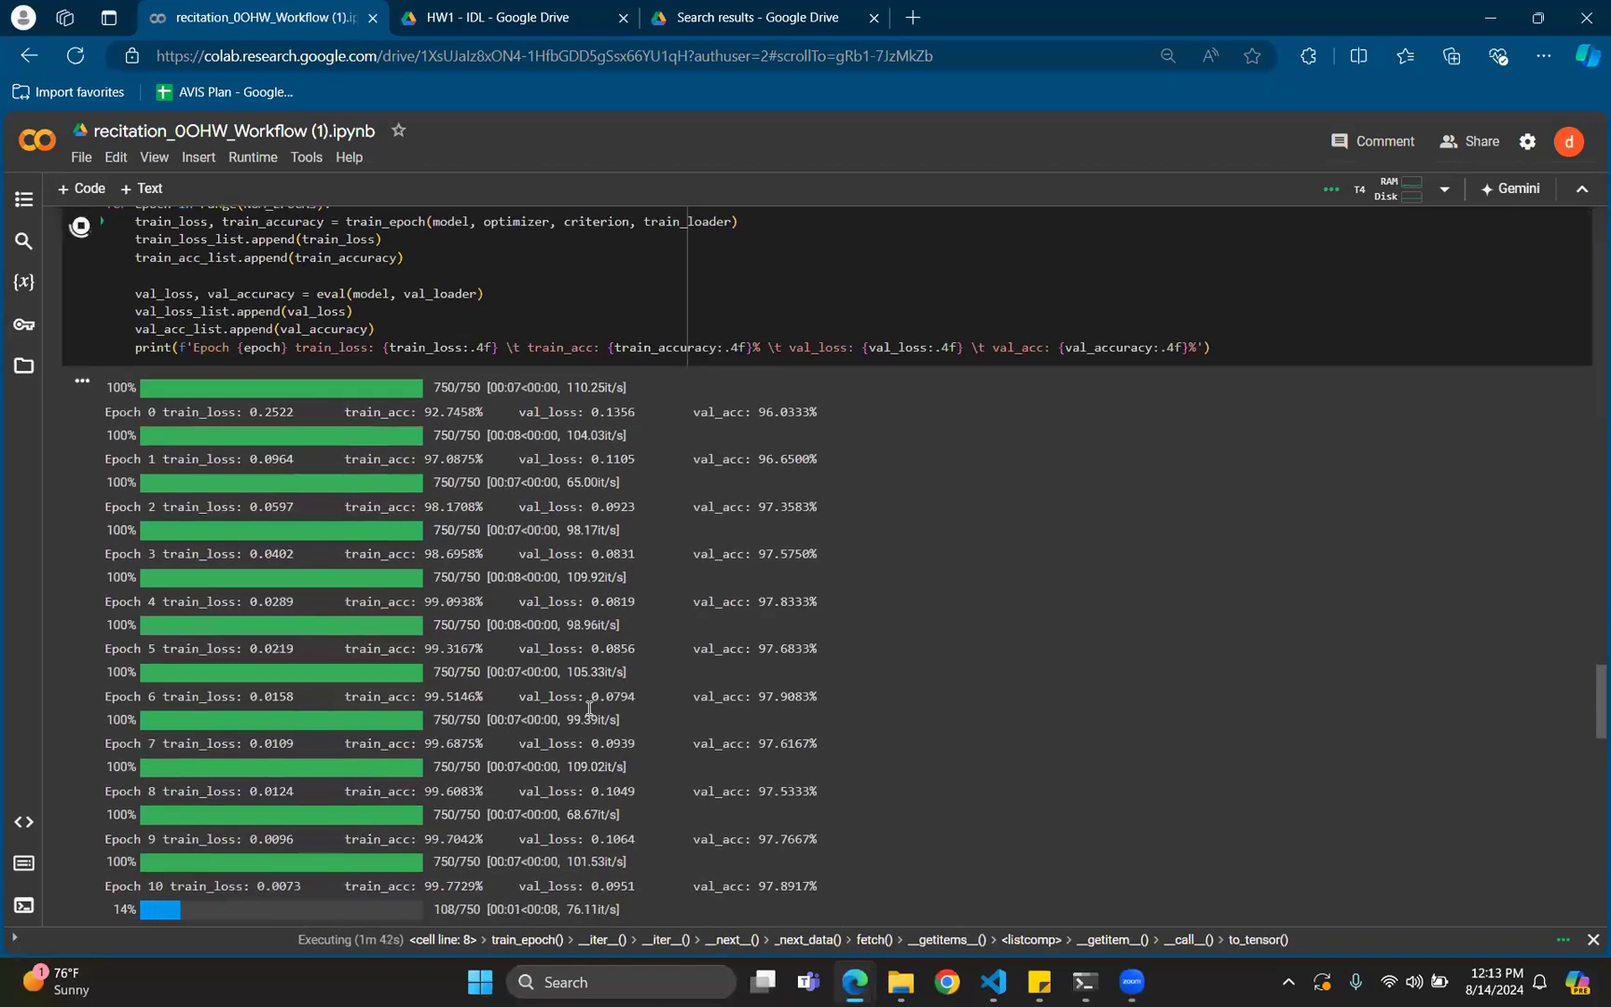
scroll(down, 3)
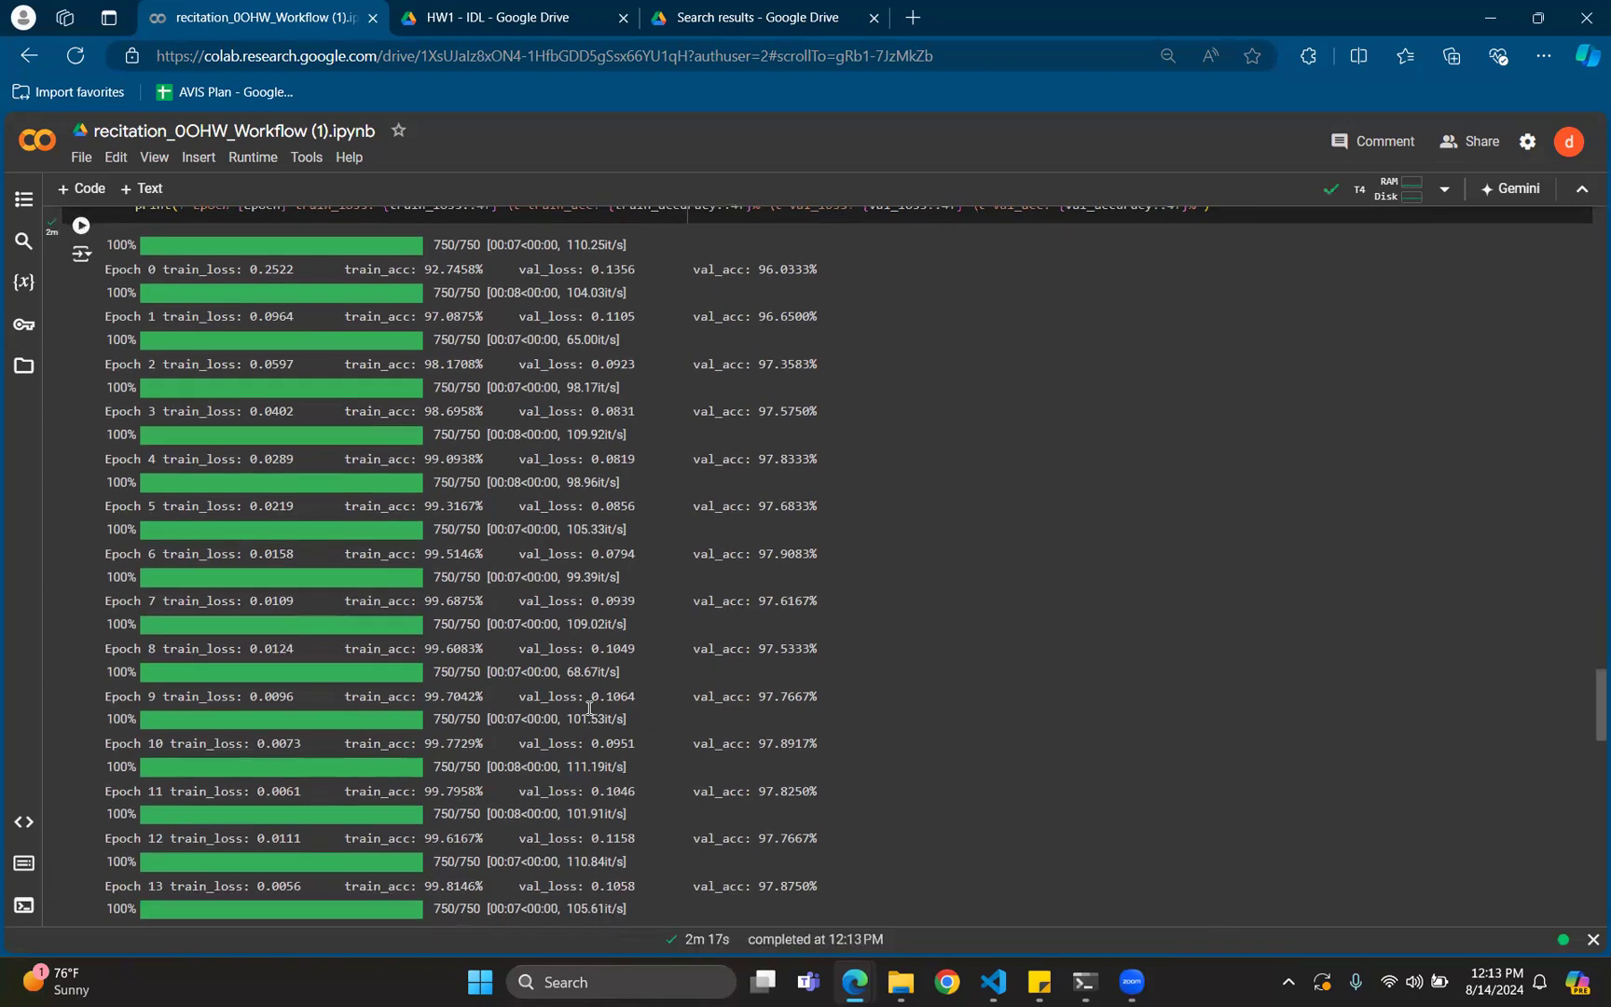
scroll(down, 3)
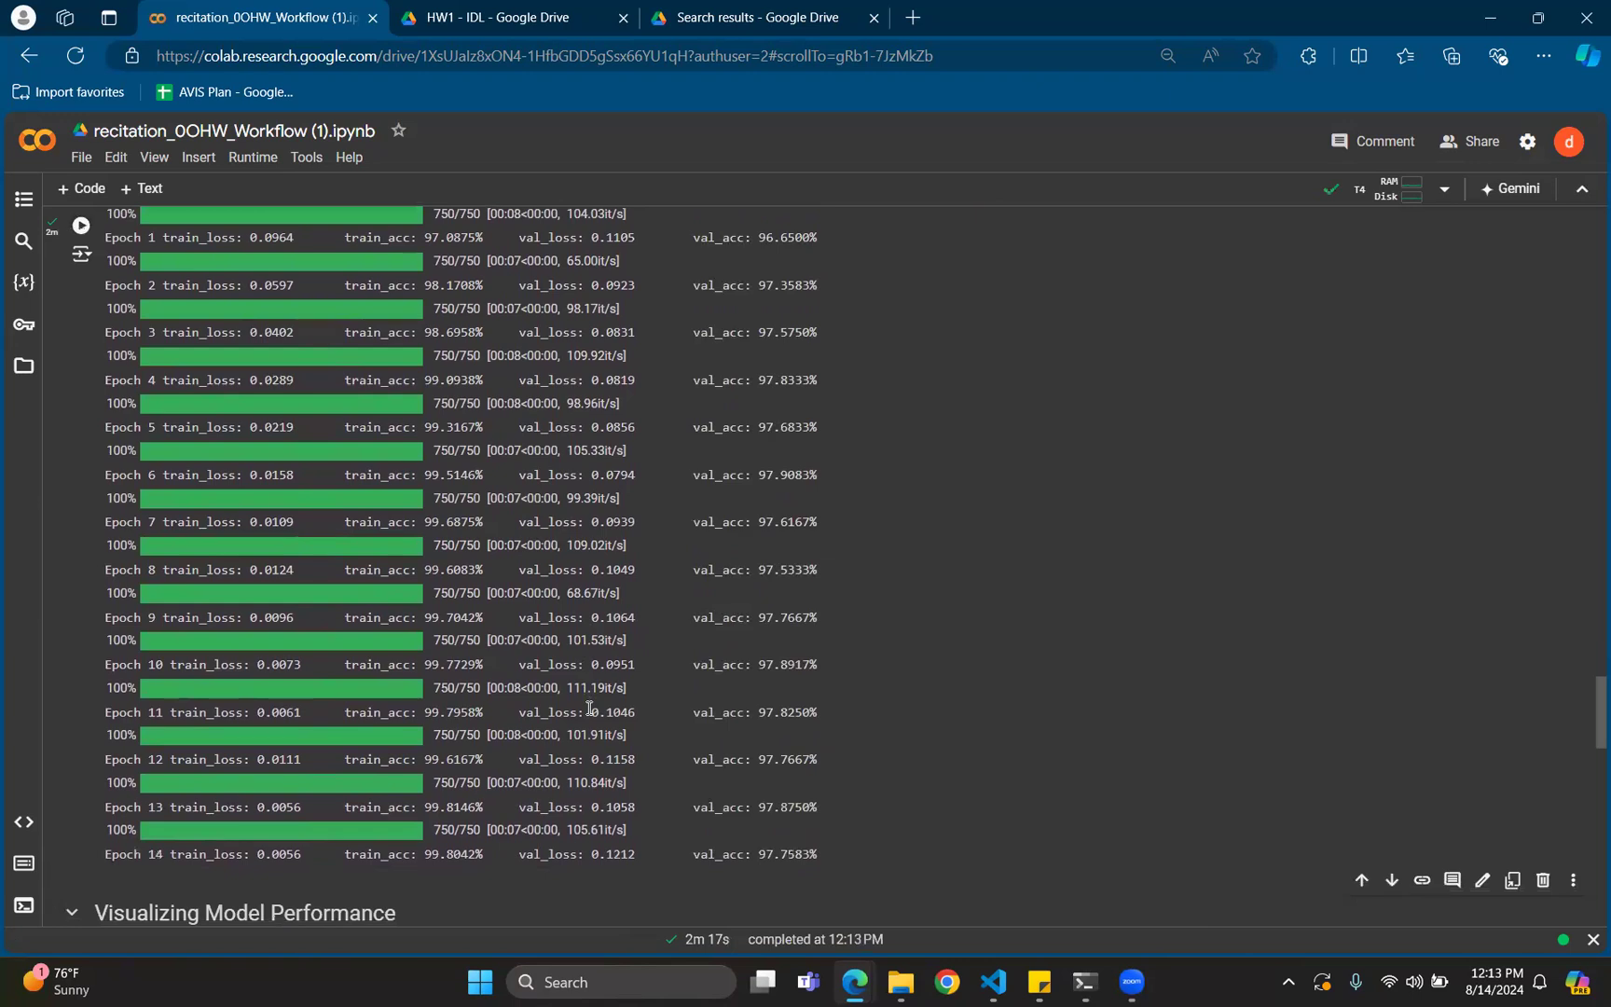
Reach the Visualizing Model Performance section and run the loss-plotting cell
scroll(up, 3)
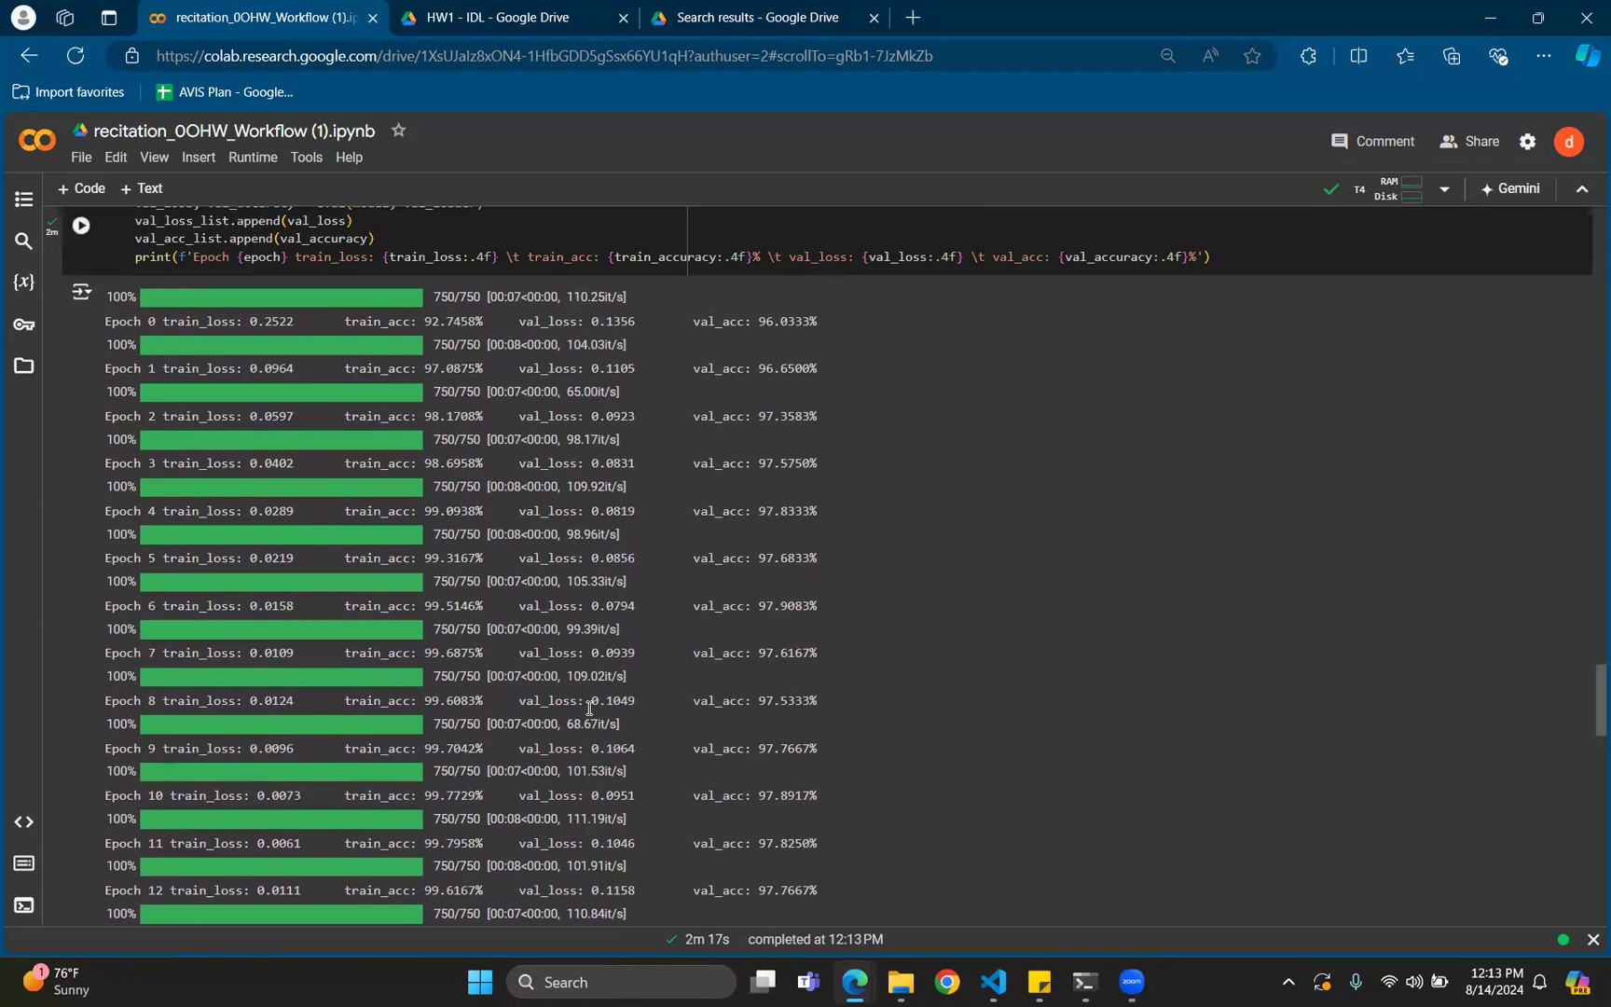
scroll(down, 3)
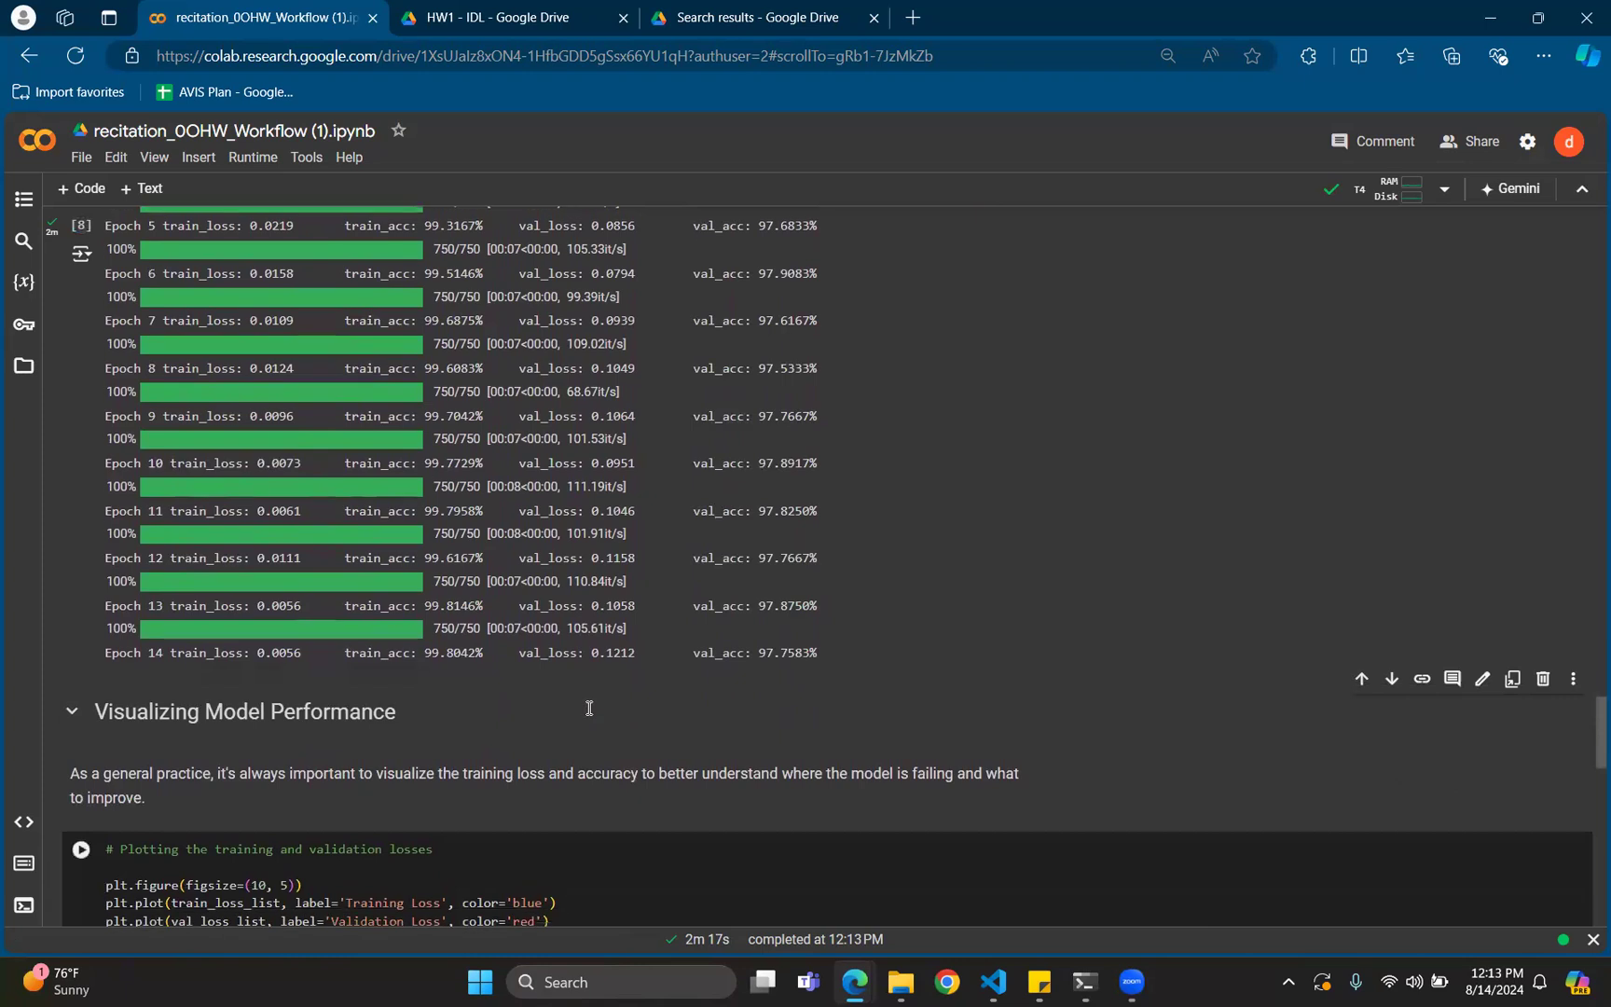
scroll(down, 3)
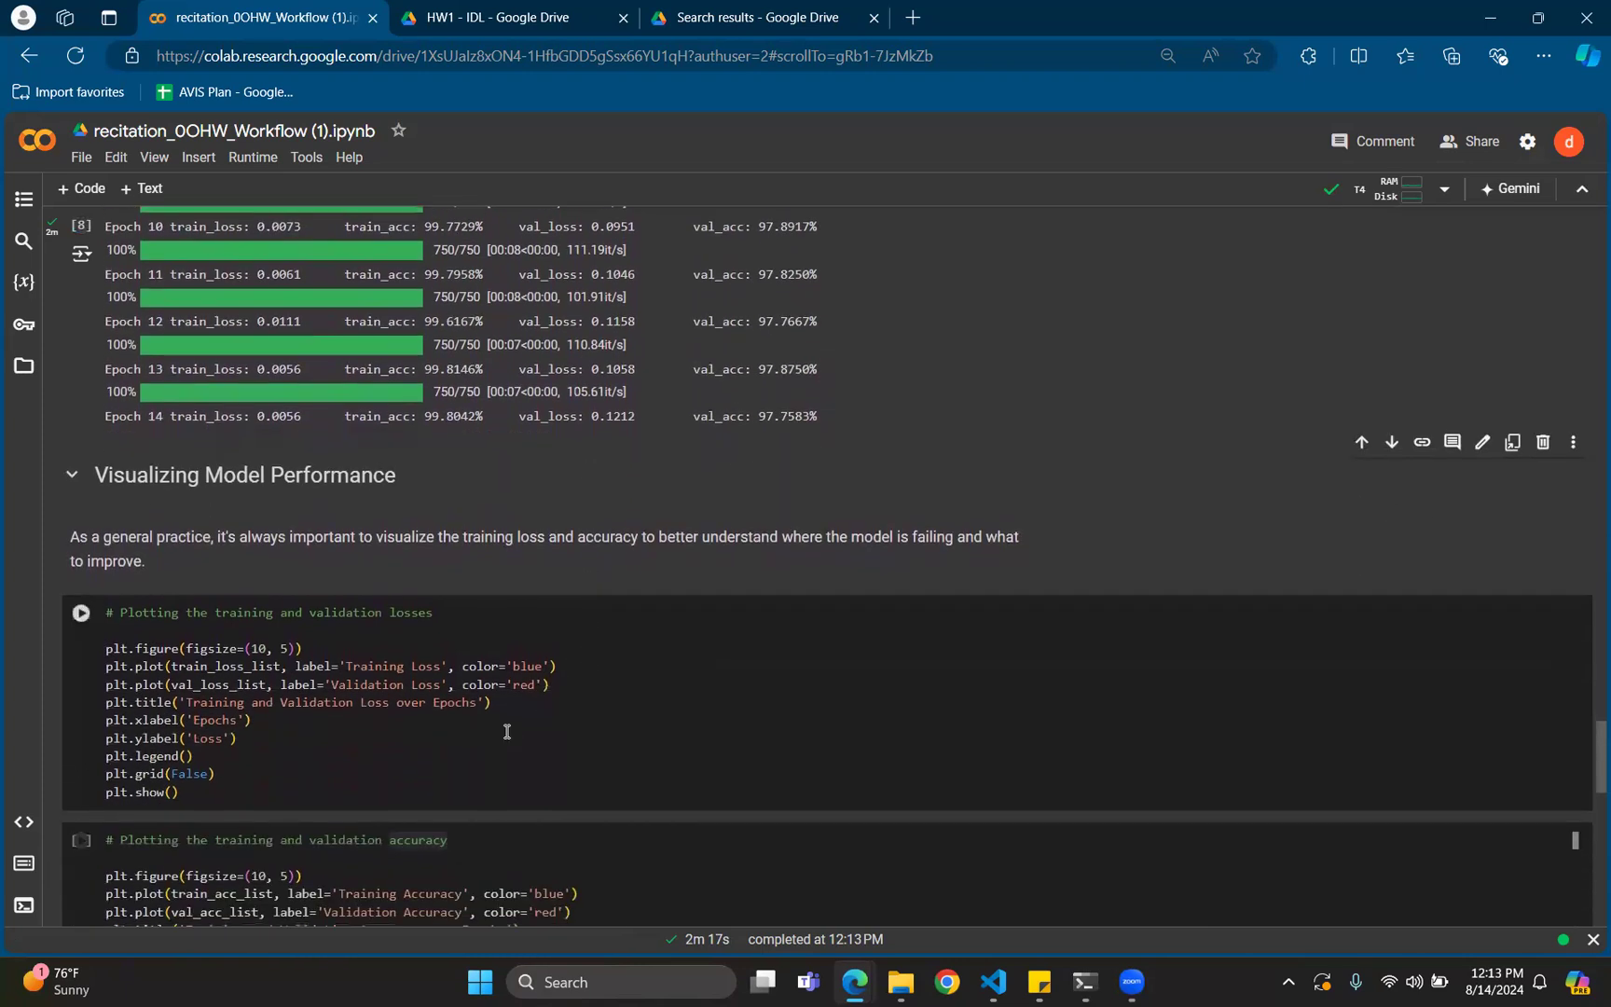
click(504, 737)
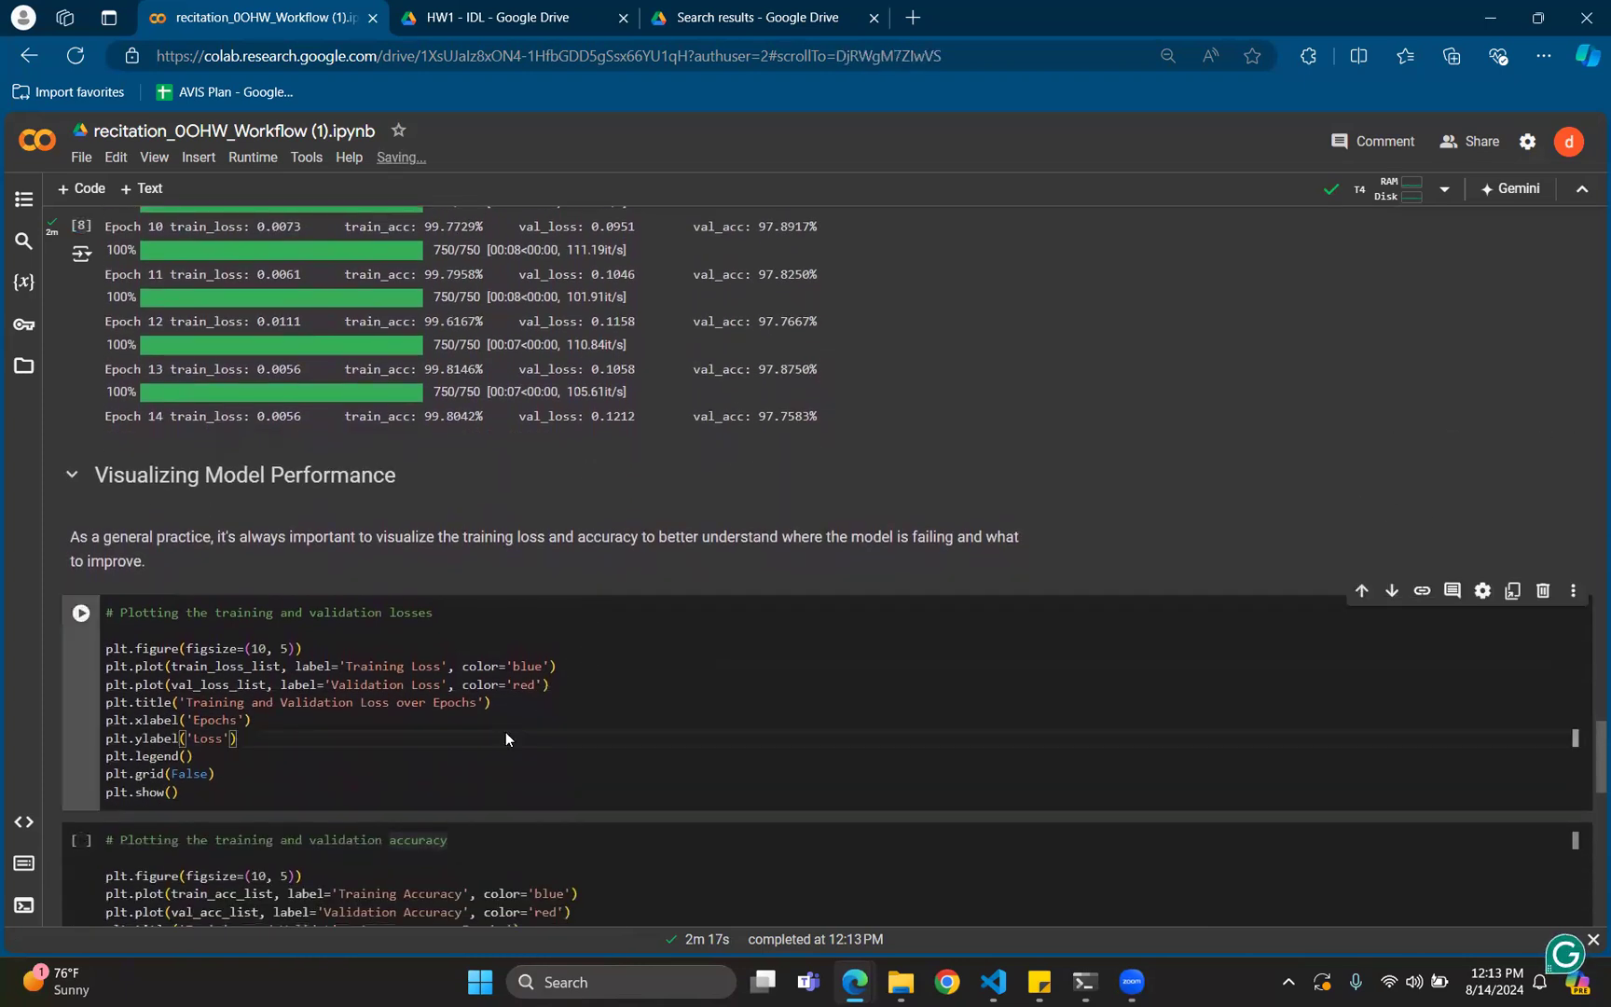
Run the accuracy-plotting cell so both loss and accuracy charts appear with the overfitting note
click(80, 612)
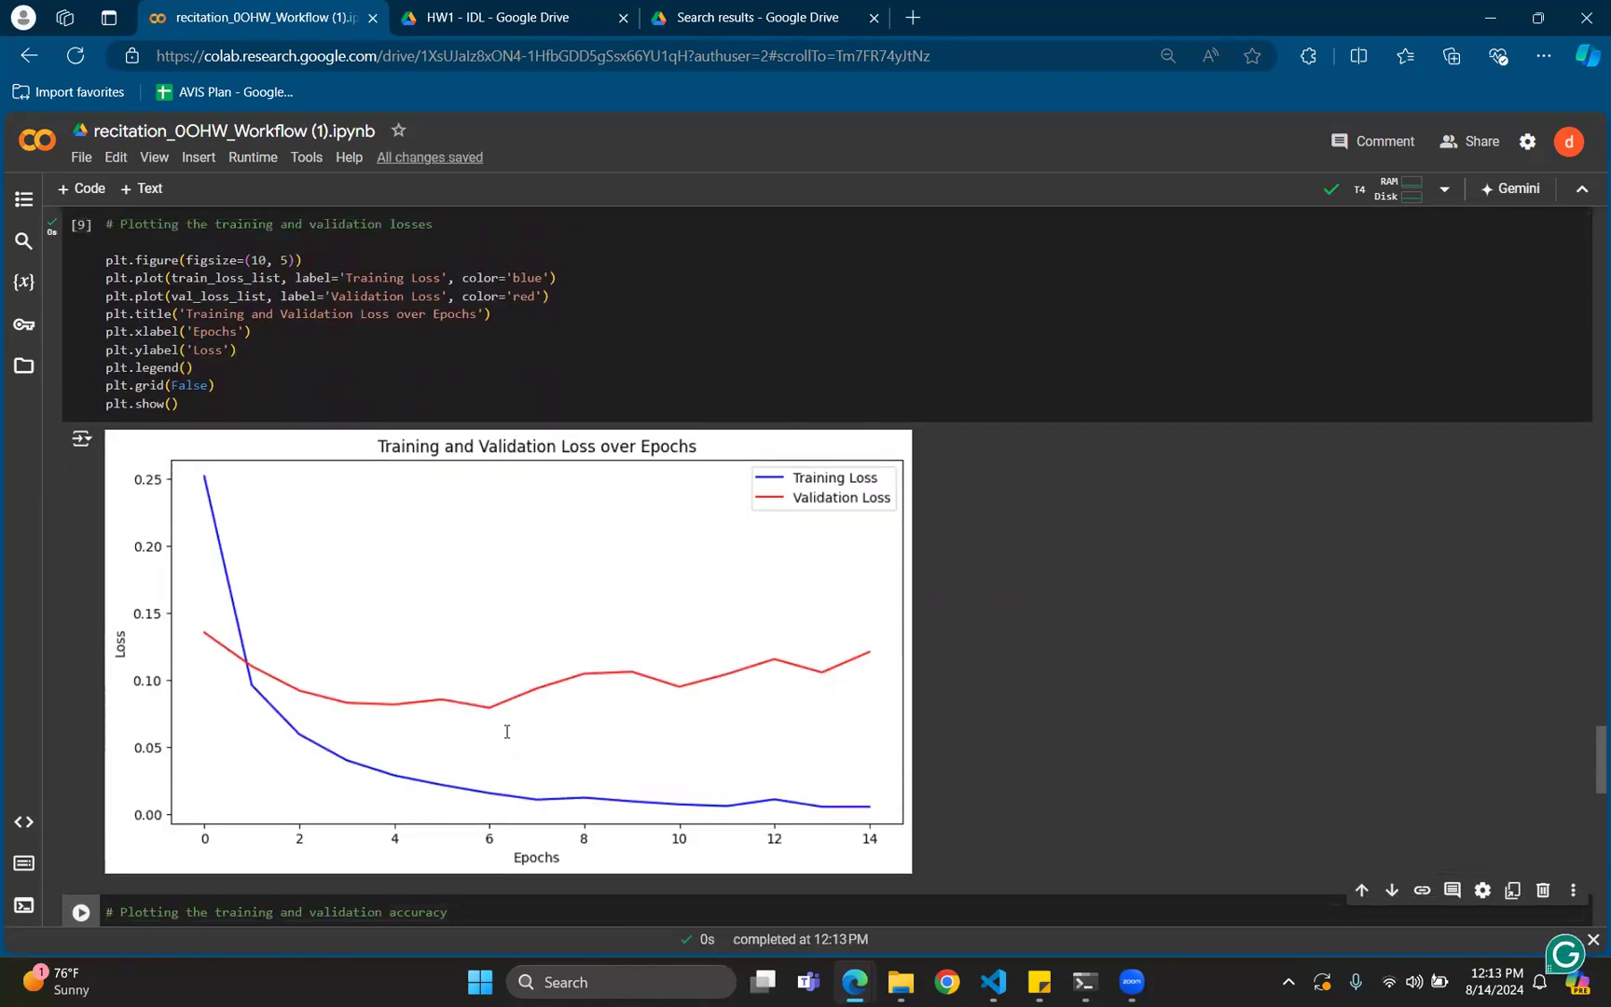
mouse_move(246, 558)
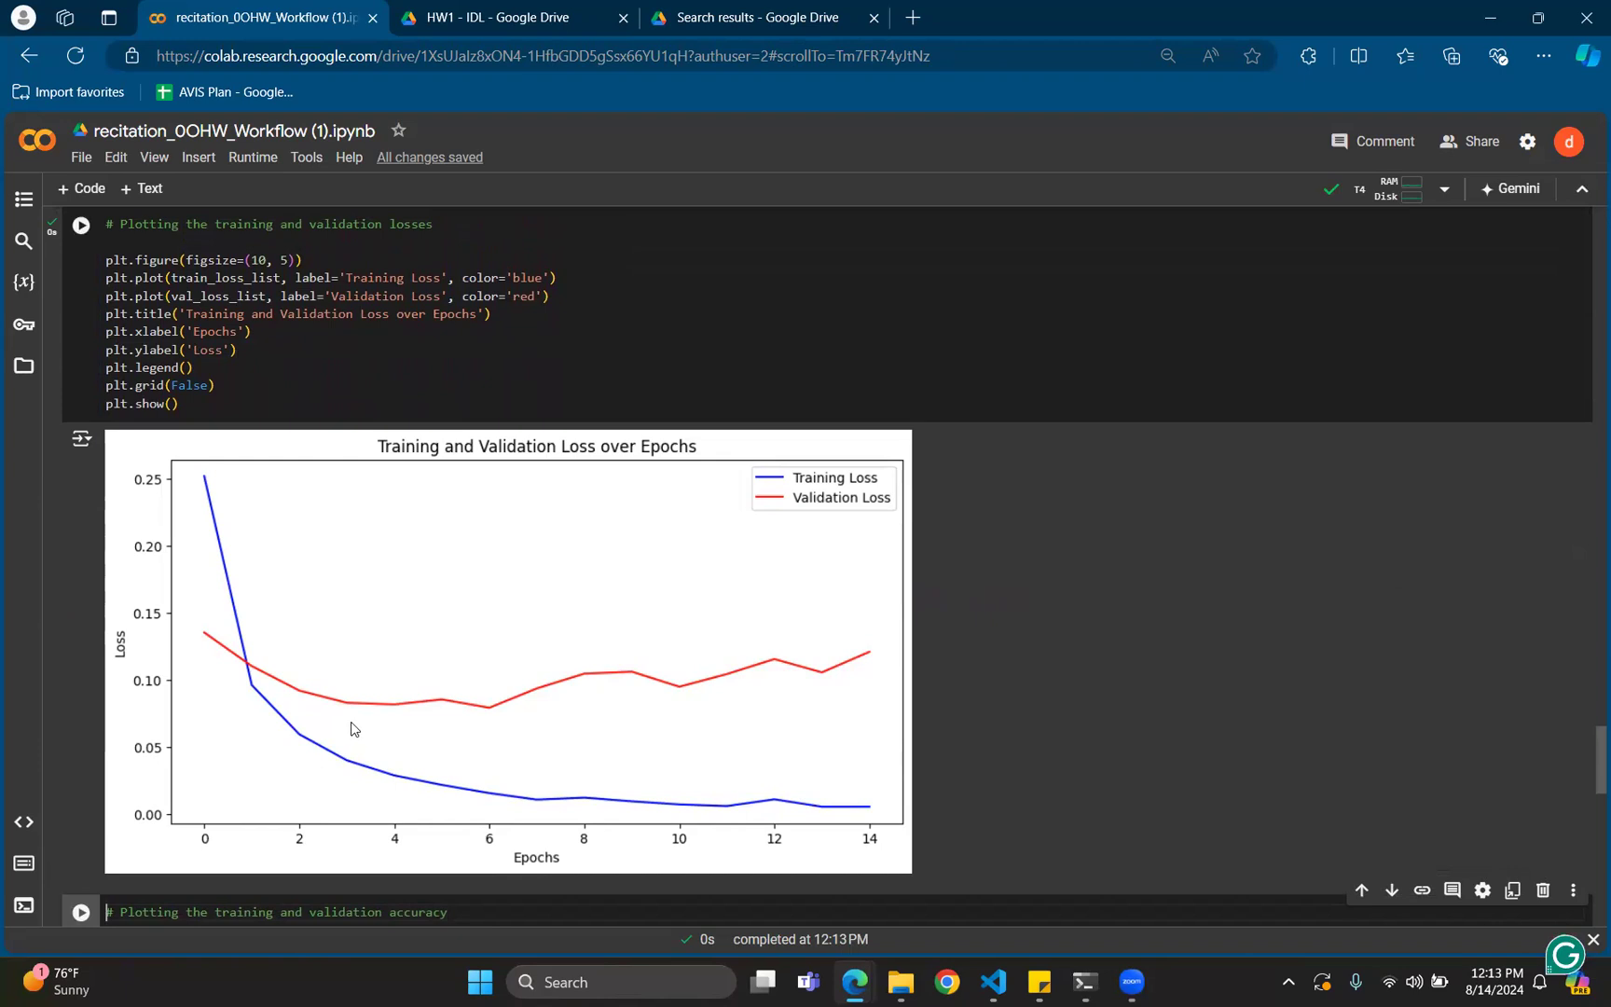
mouse_move(226, 552)
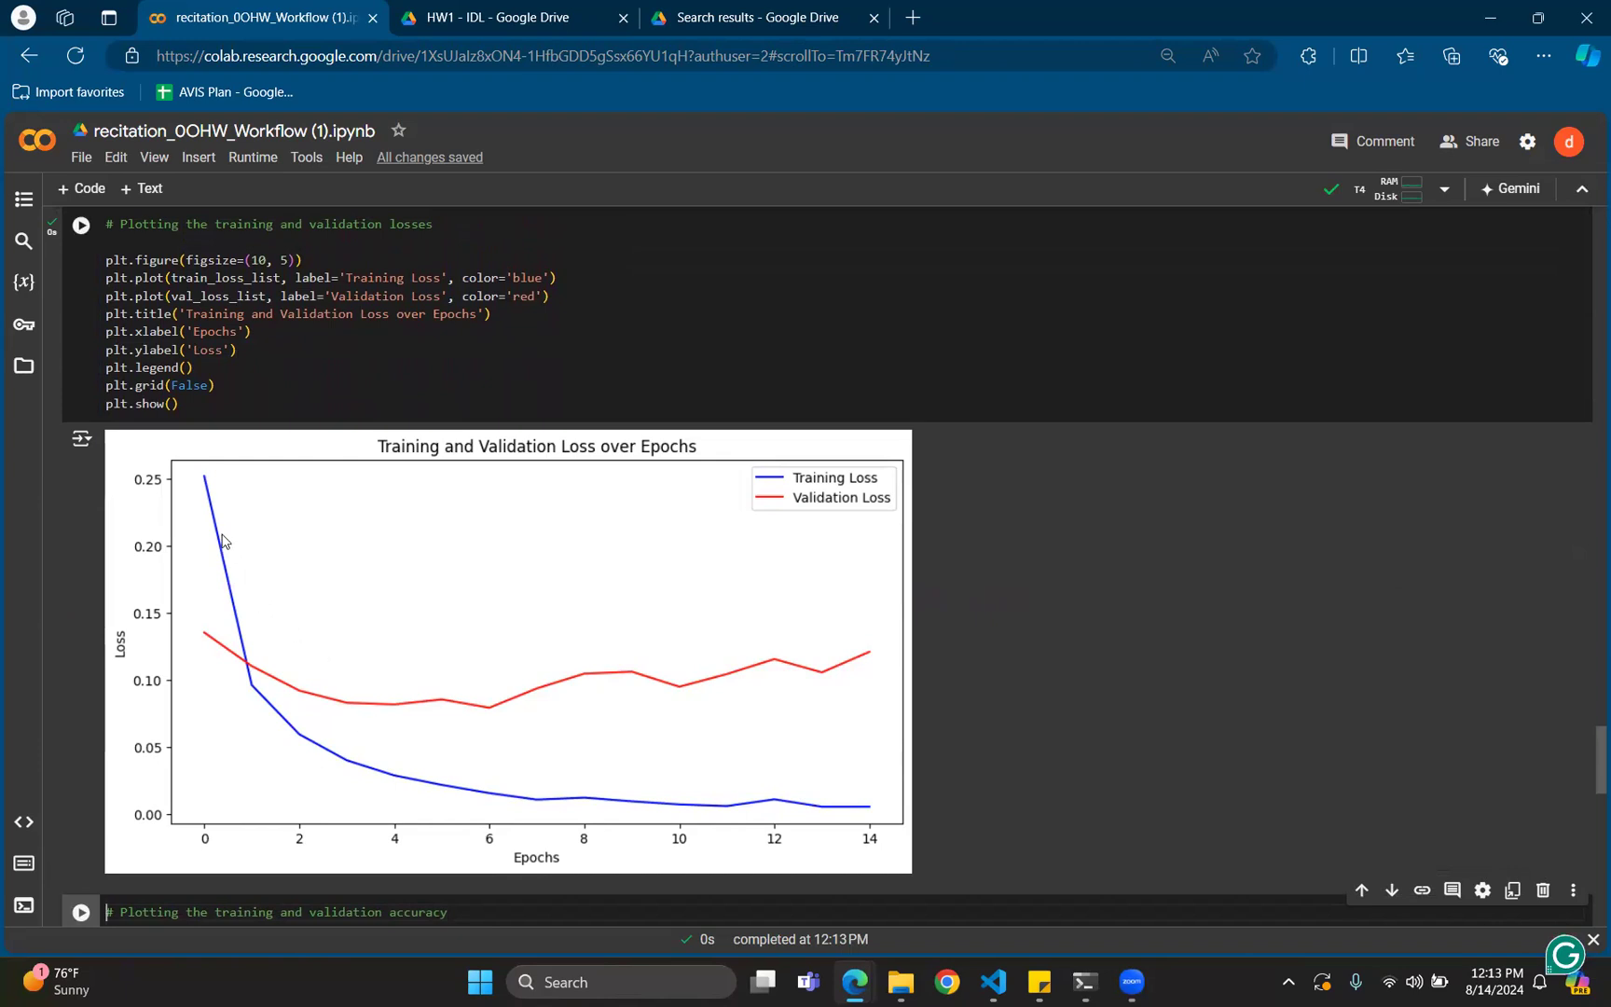
mouse_move(258, 656)
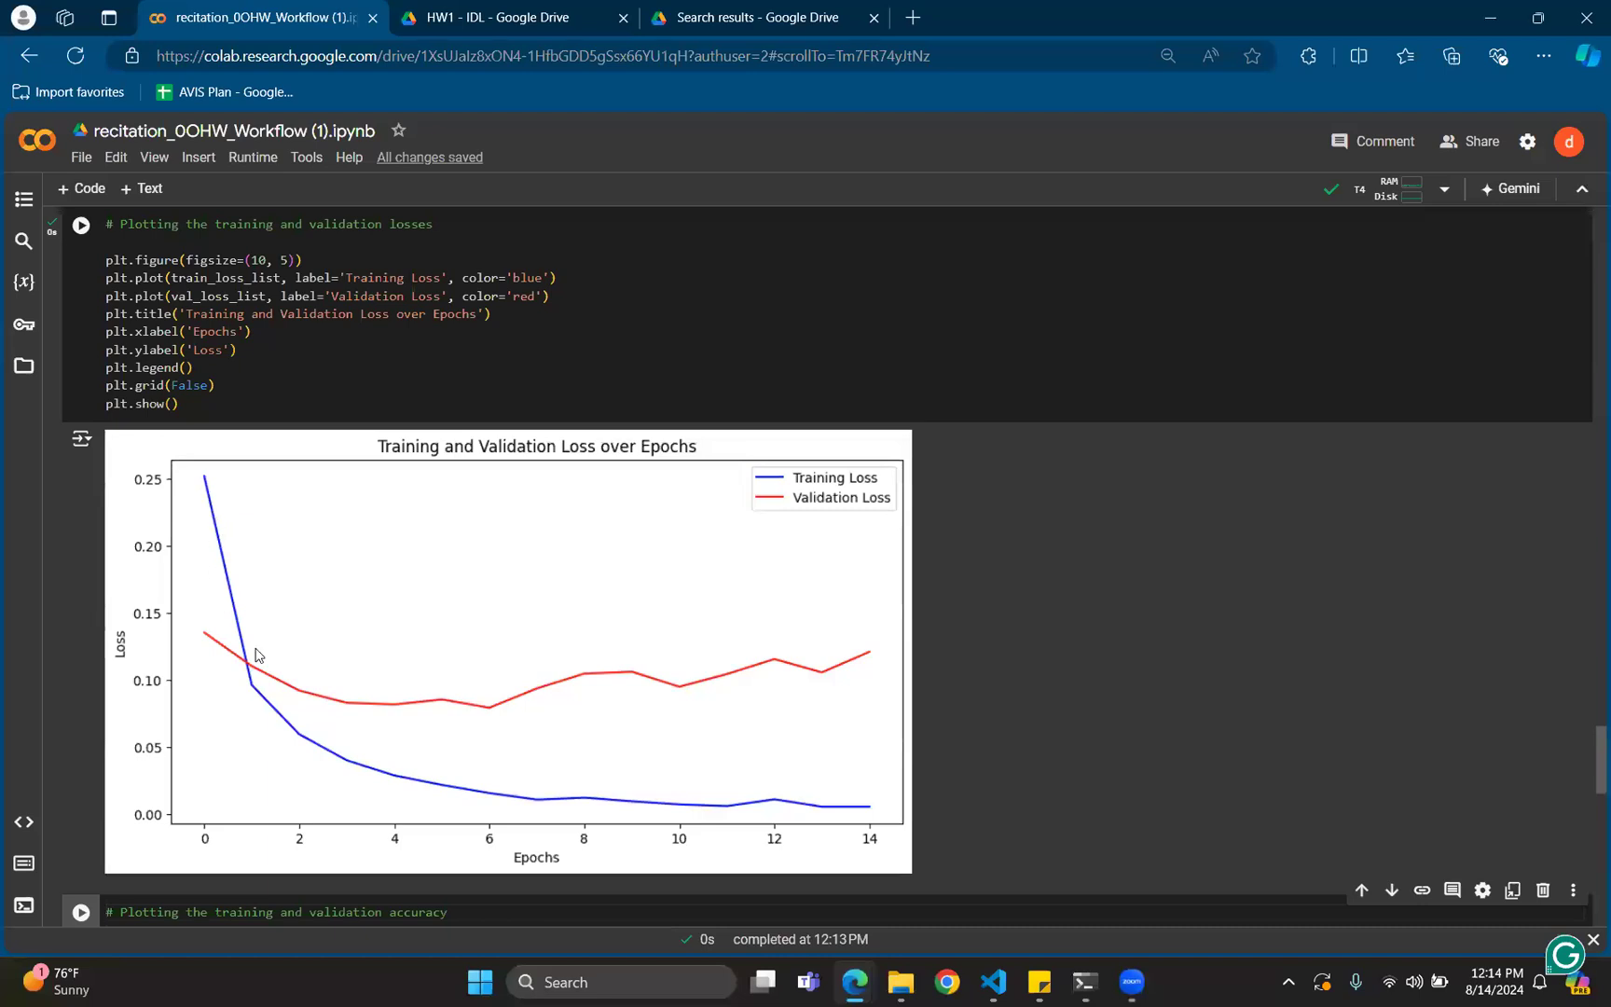
mouse_move(735, 843)
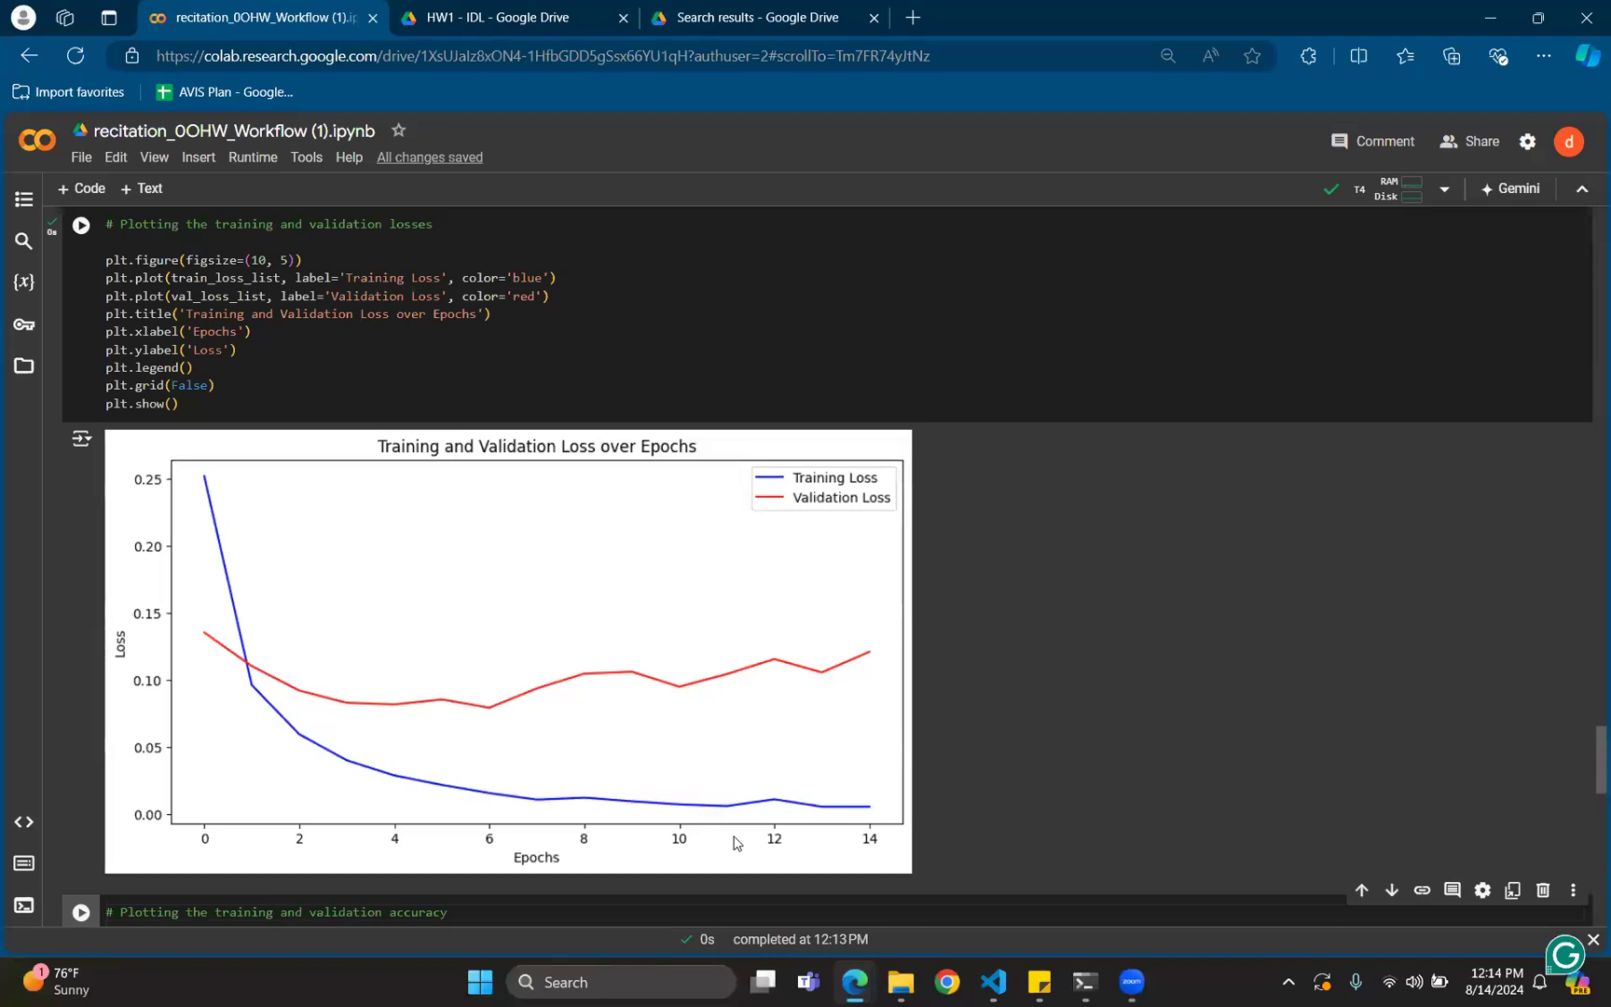
mouse_move(286, 696)
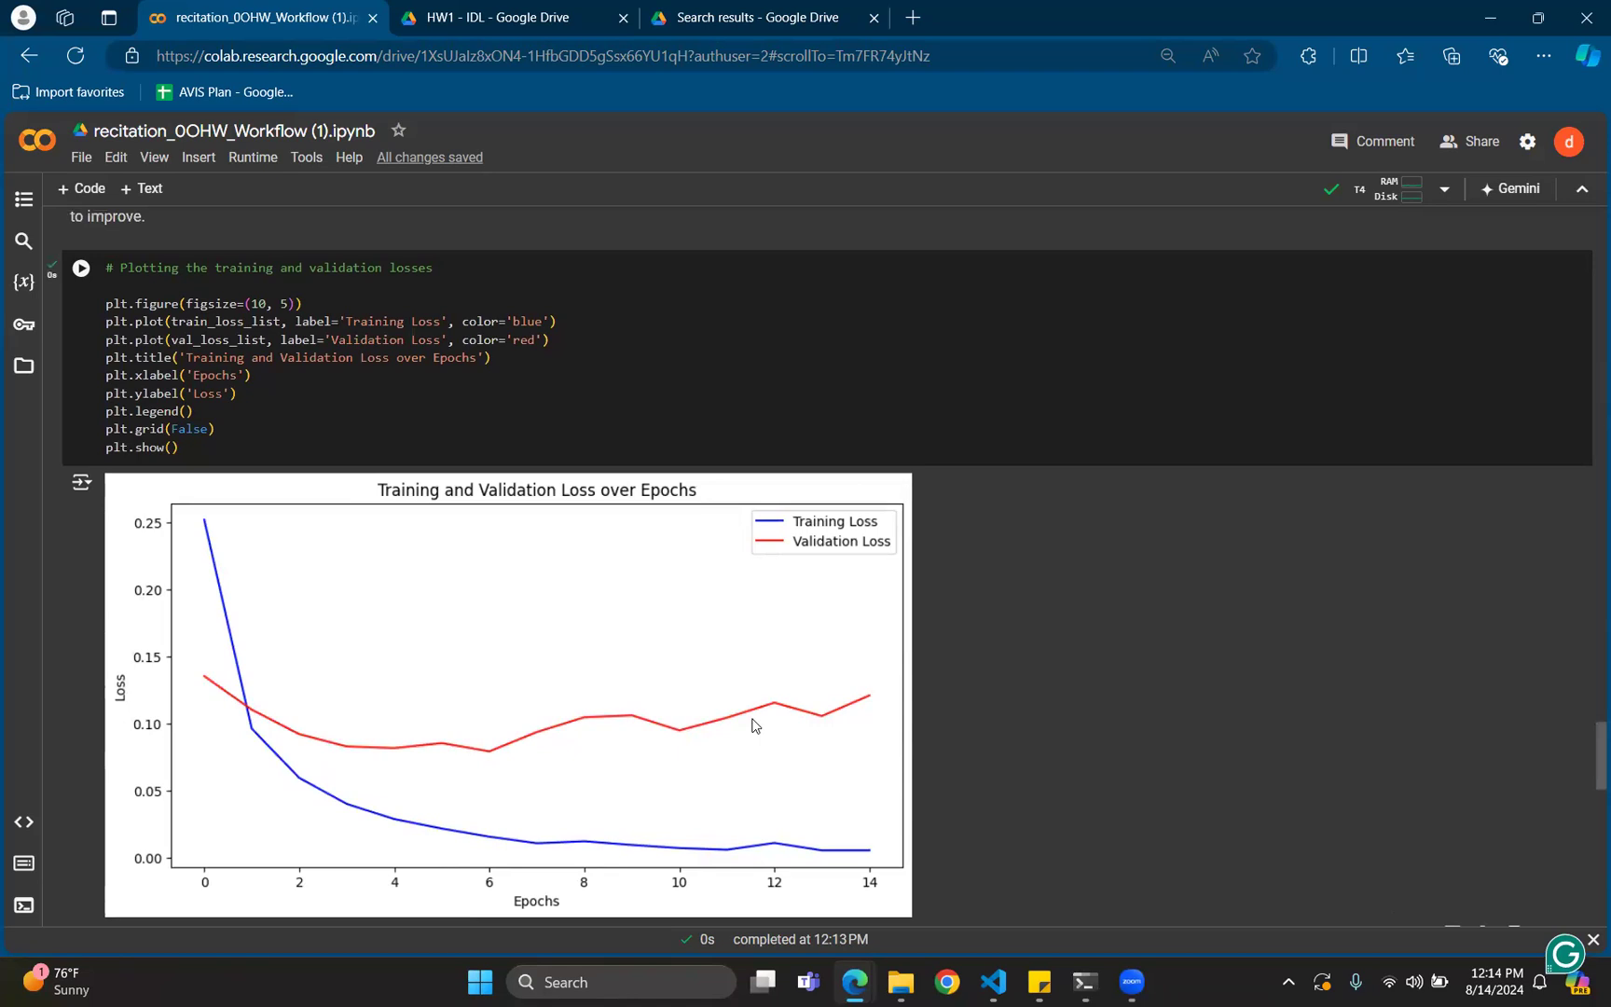
mouse_move(634, 699)
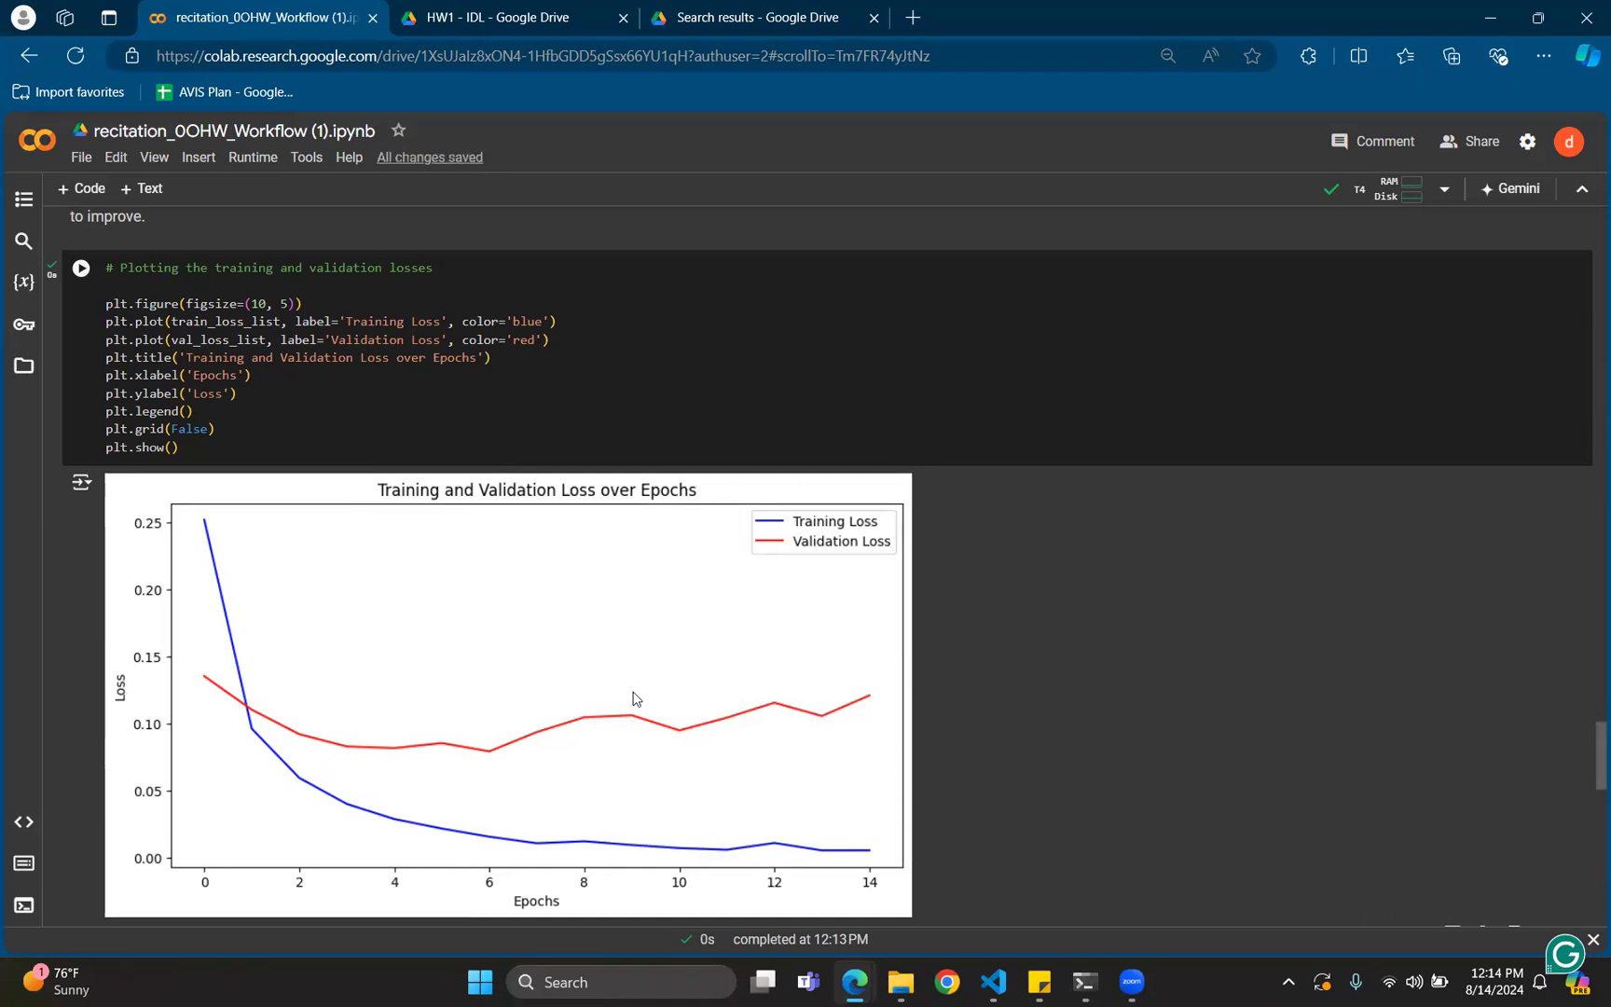
scroll(down, 3)
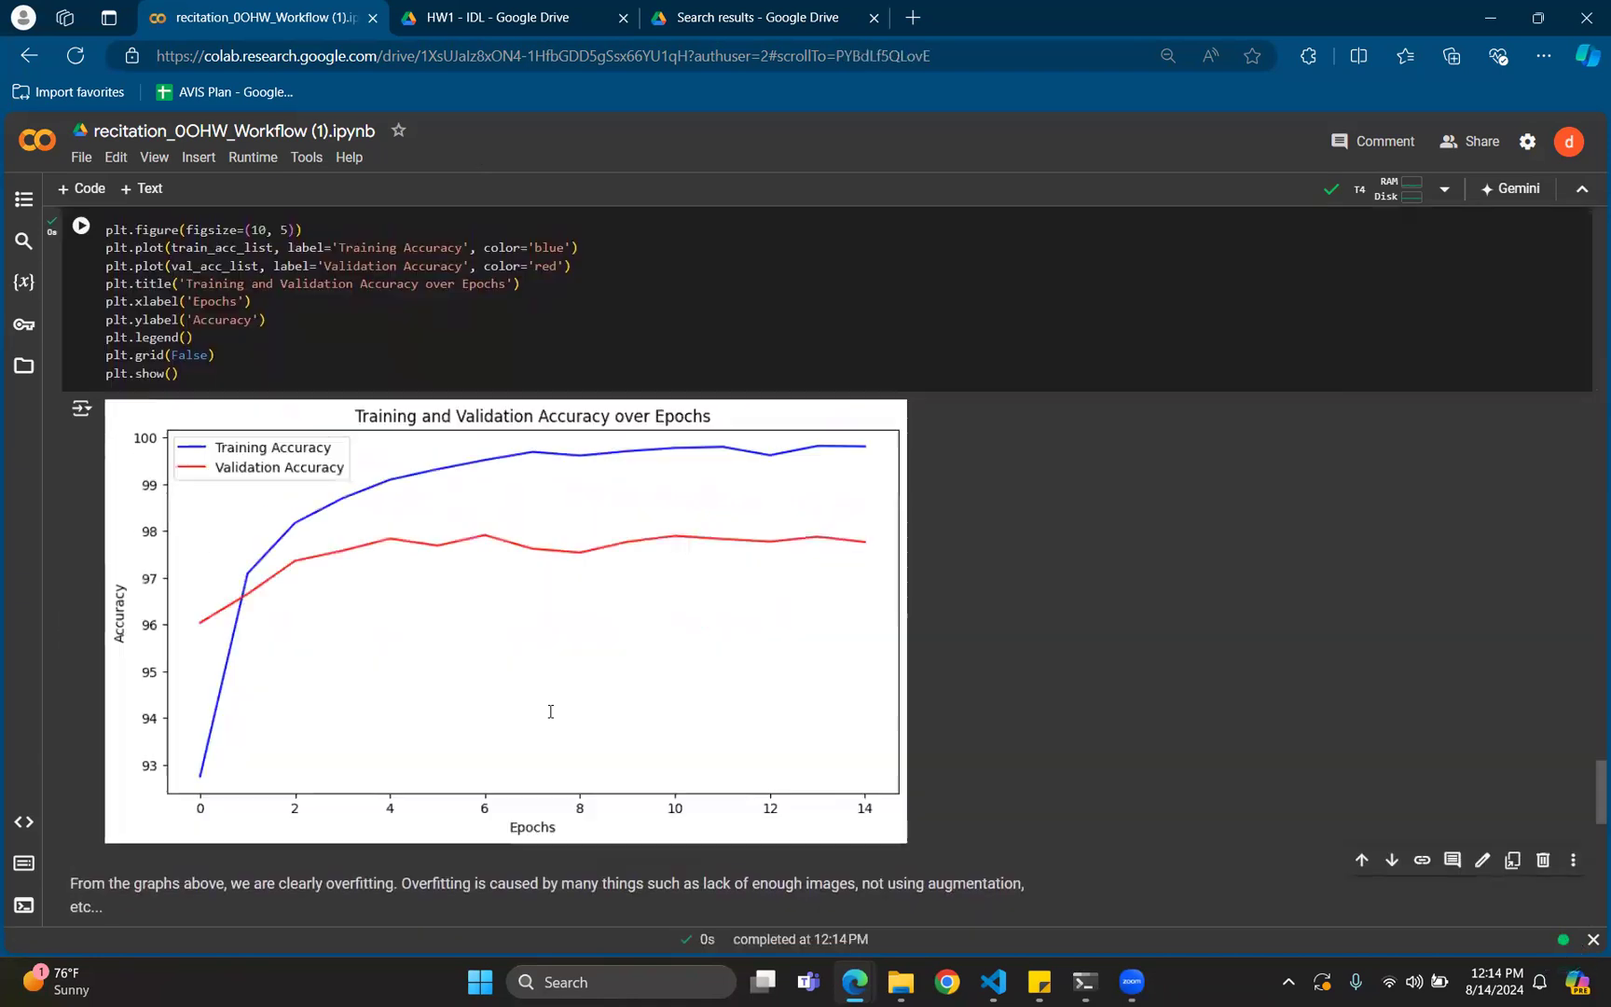
mouse_move(431, 779)
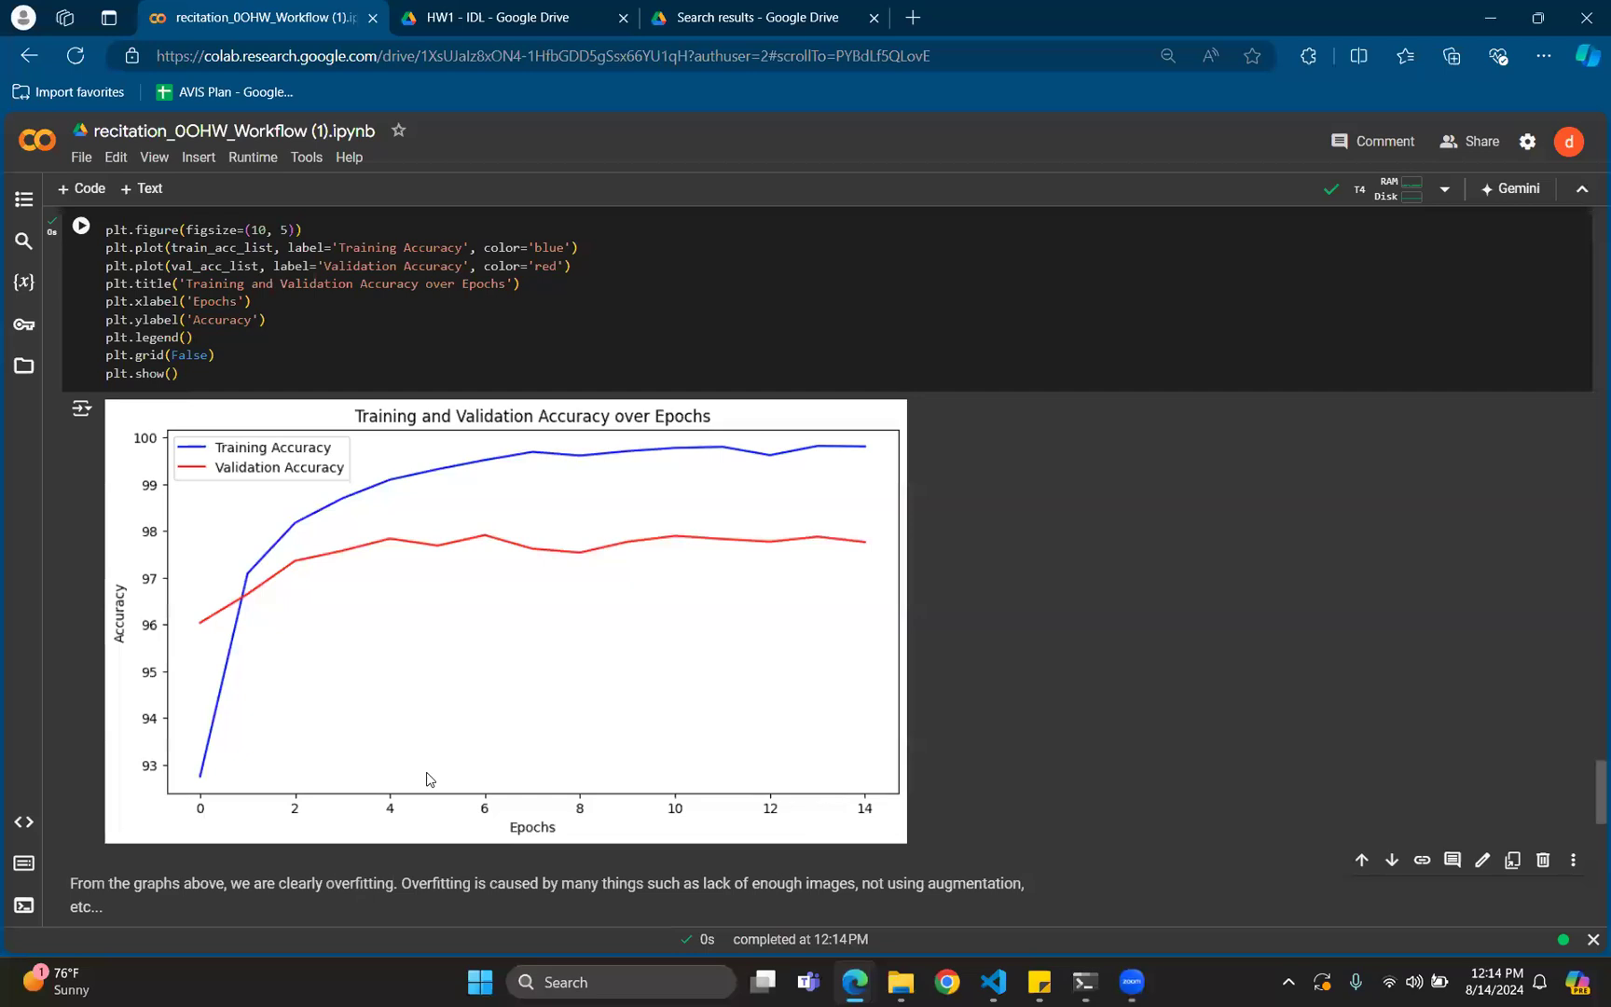
scroll(down, 3)
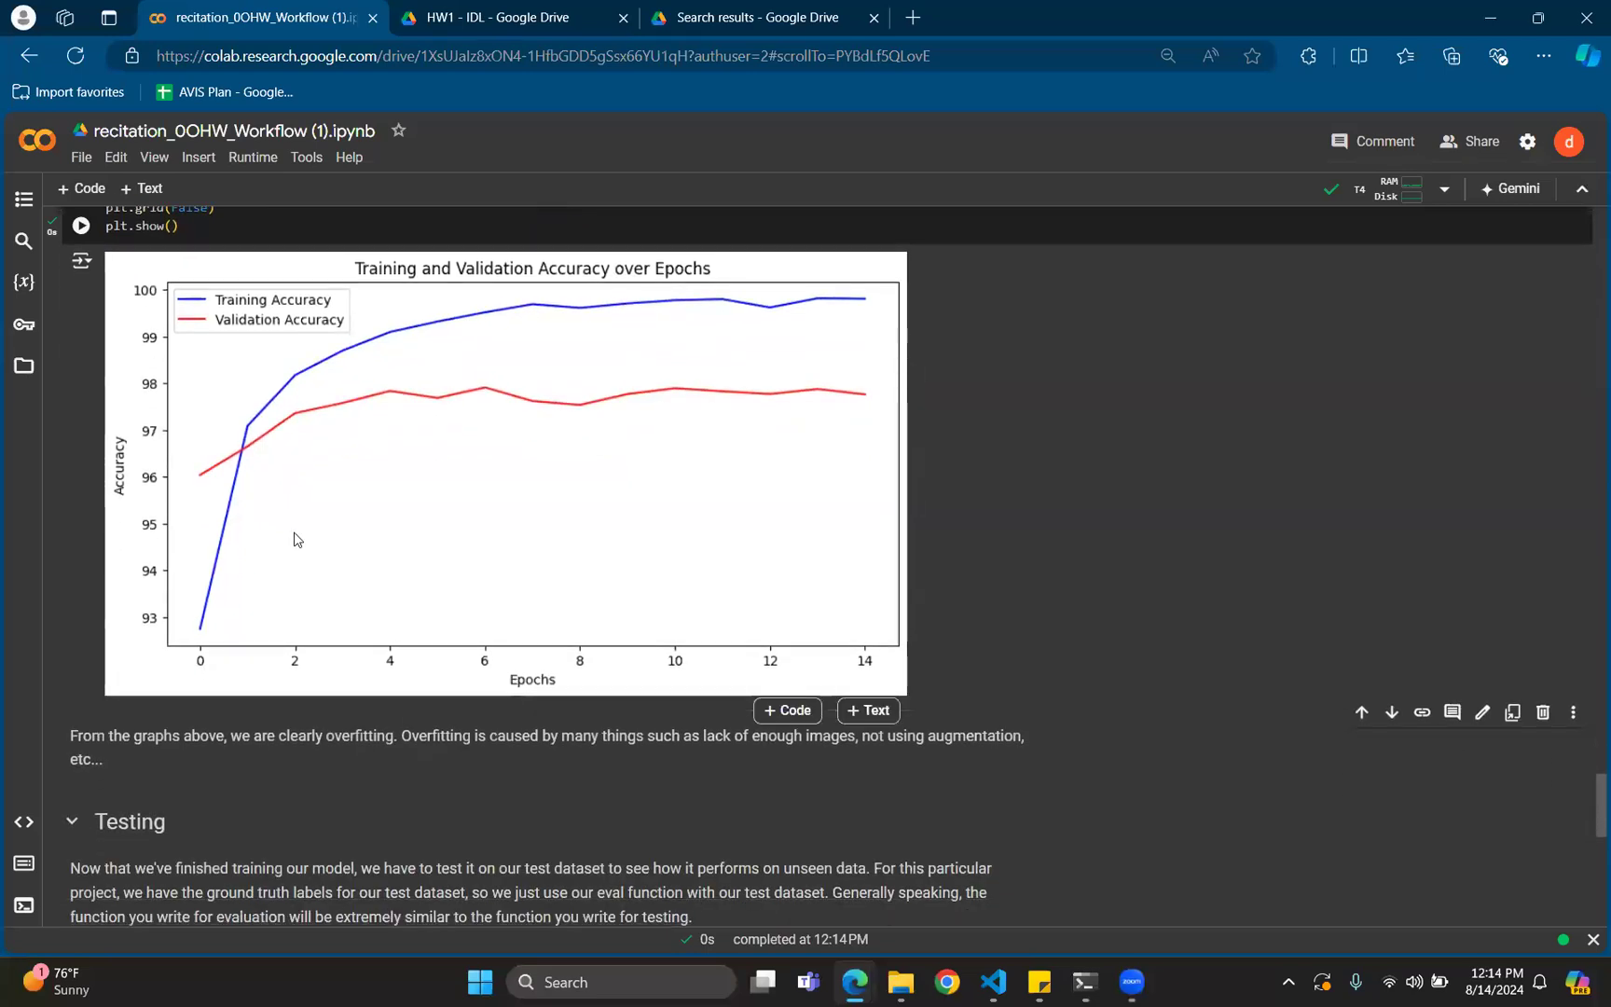
mouse_move(324, 454)
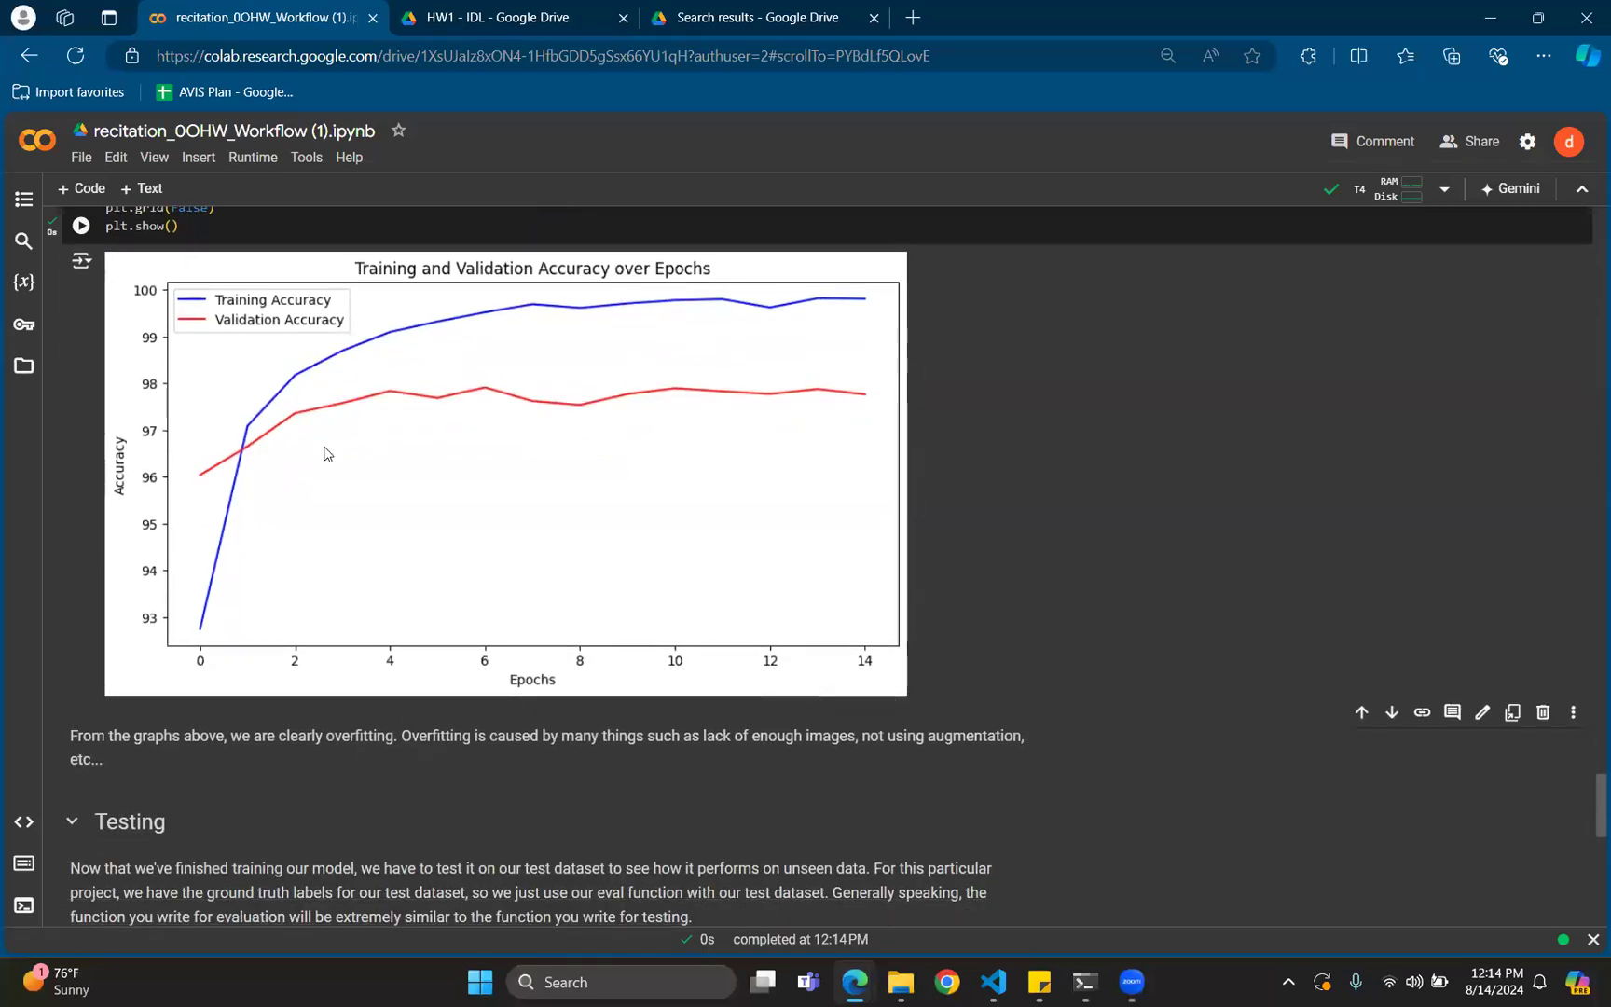
mouse_move(545, 364)
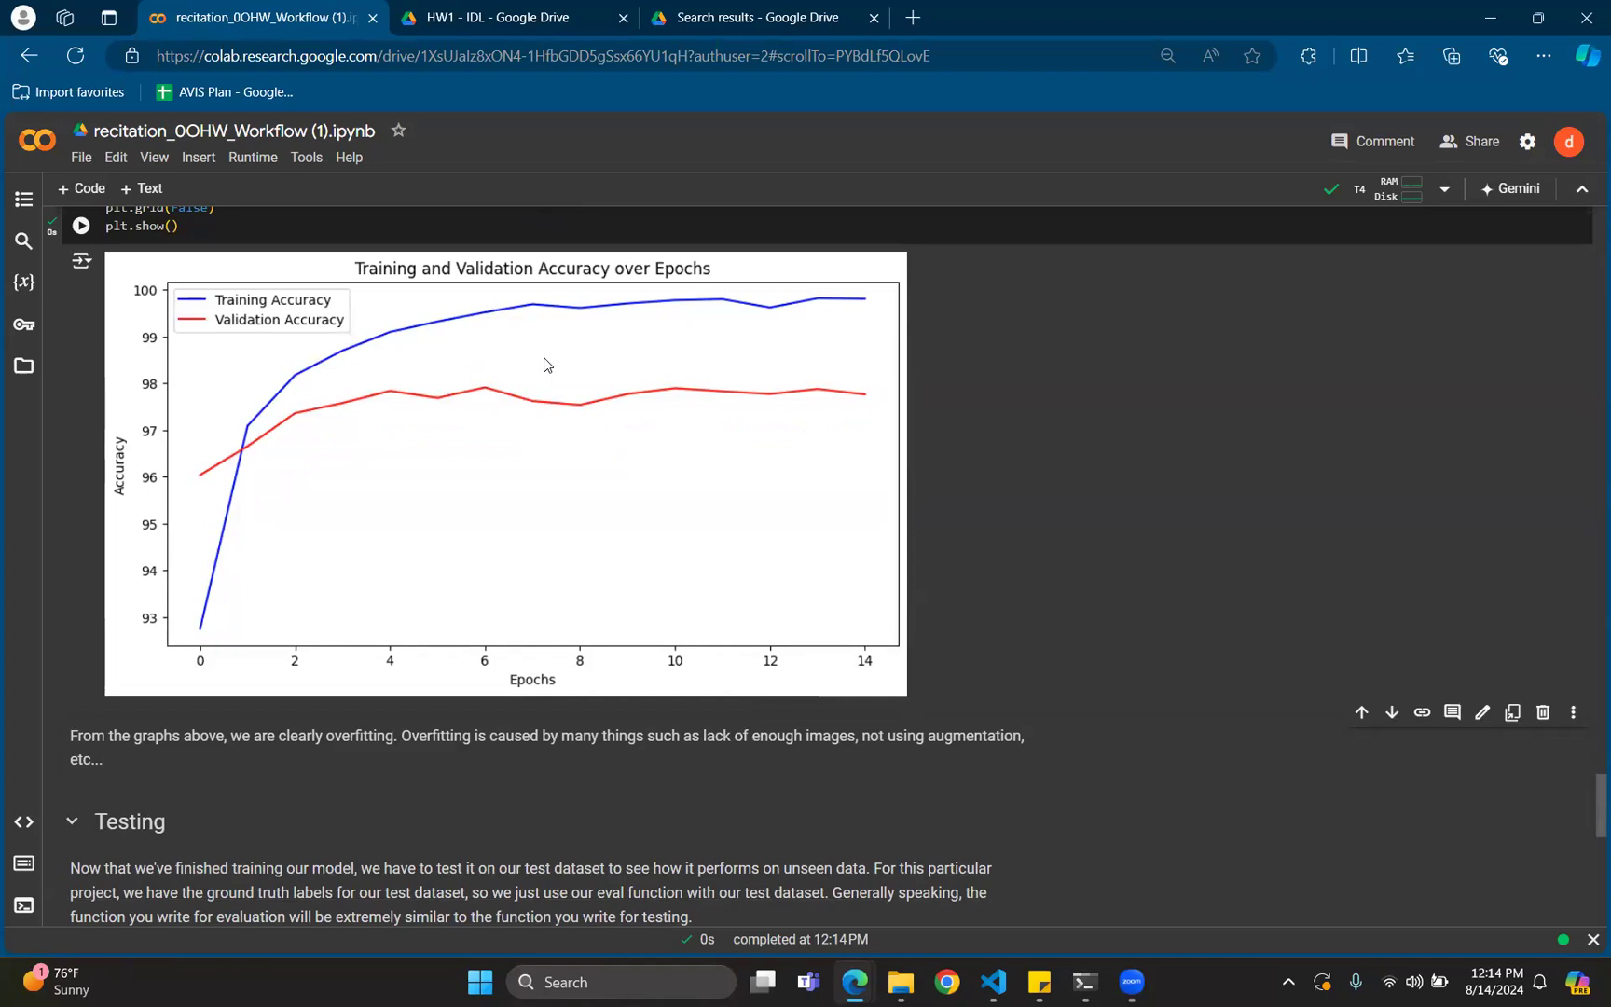
mouse_move(727, 415)
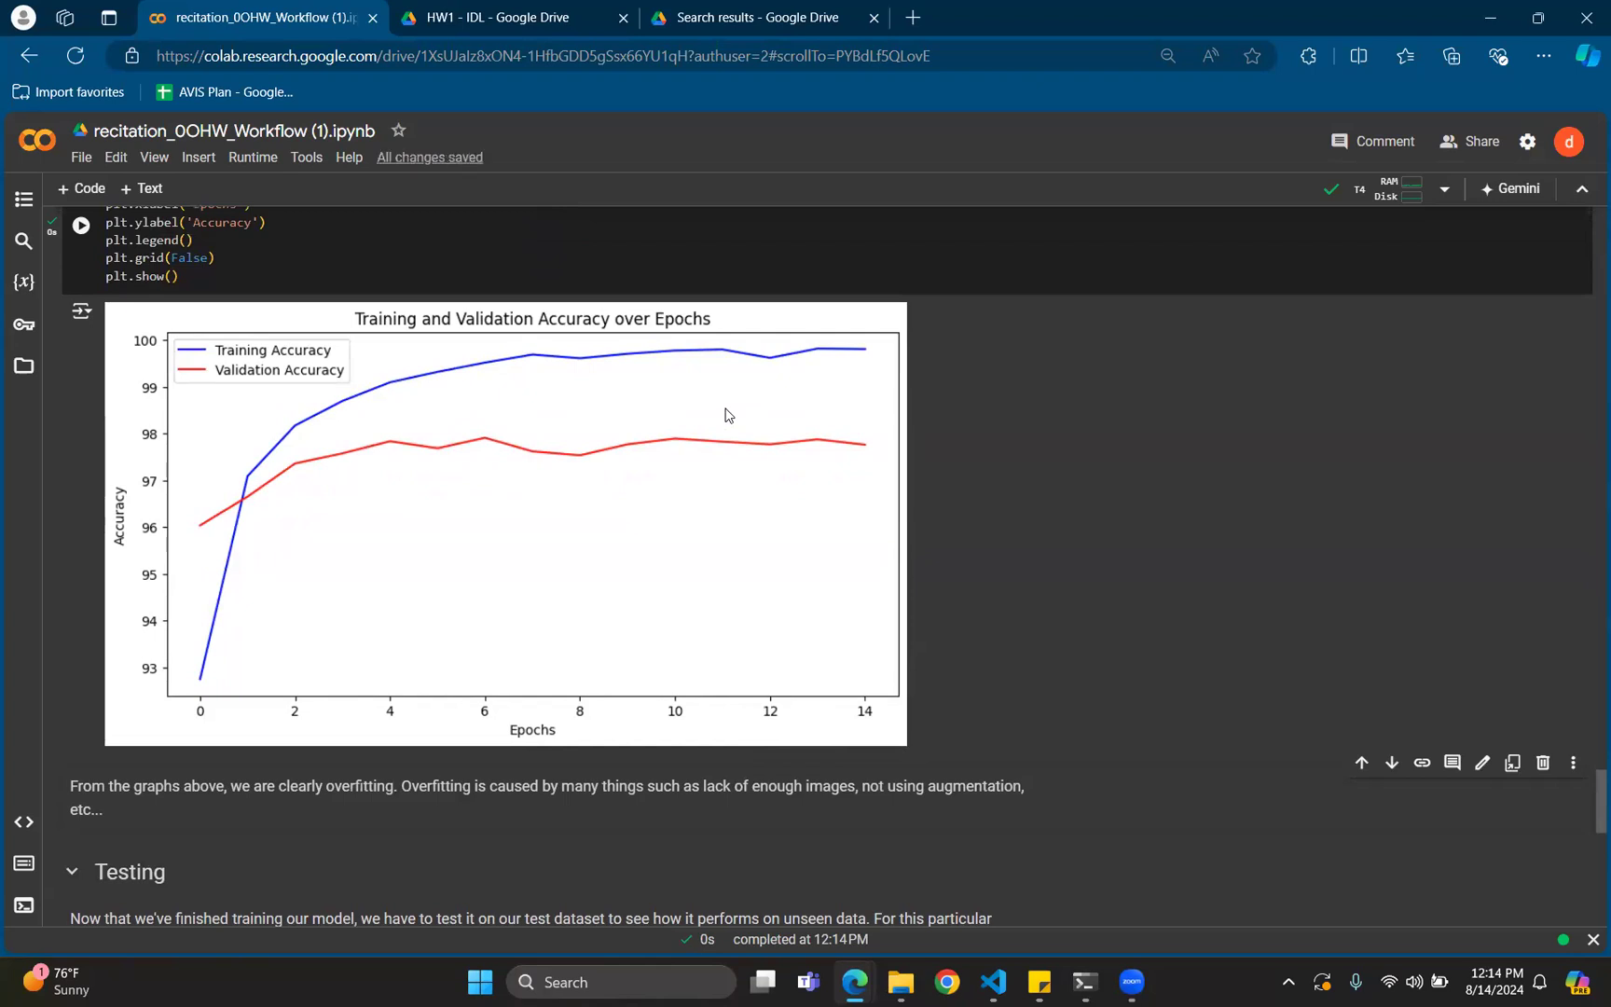
scroll(up, 3)
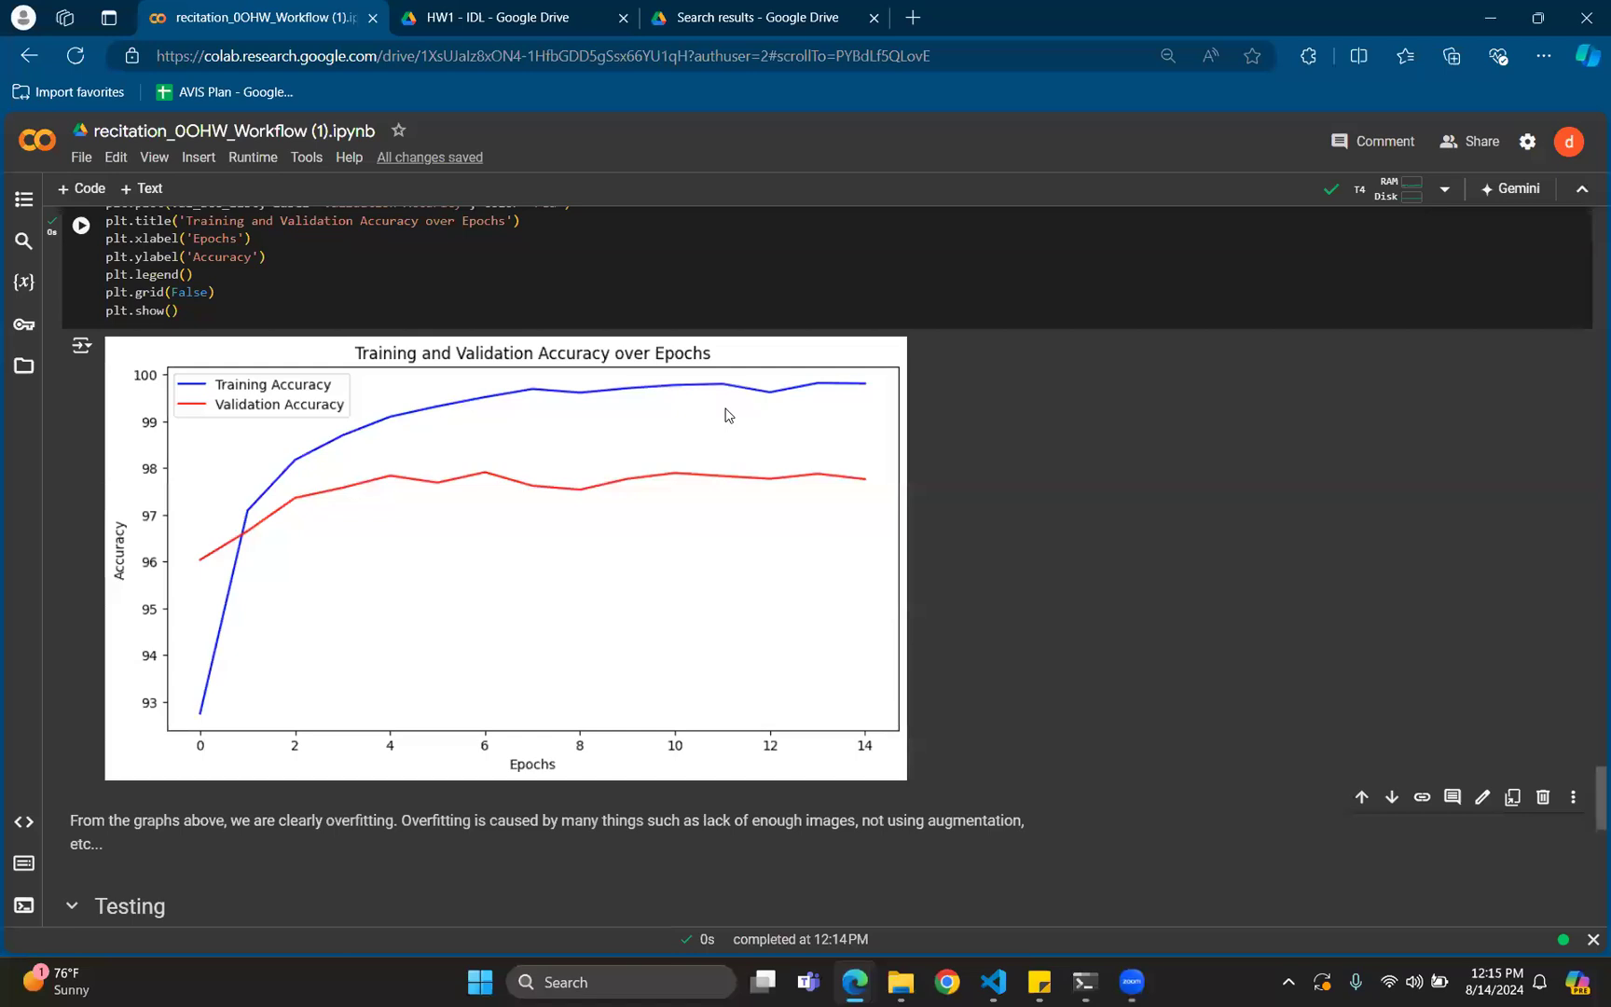
scroll(down, 3)
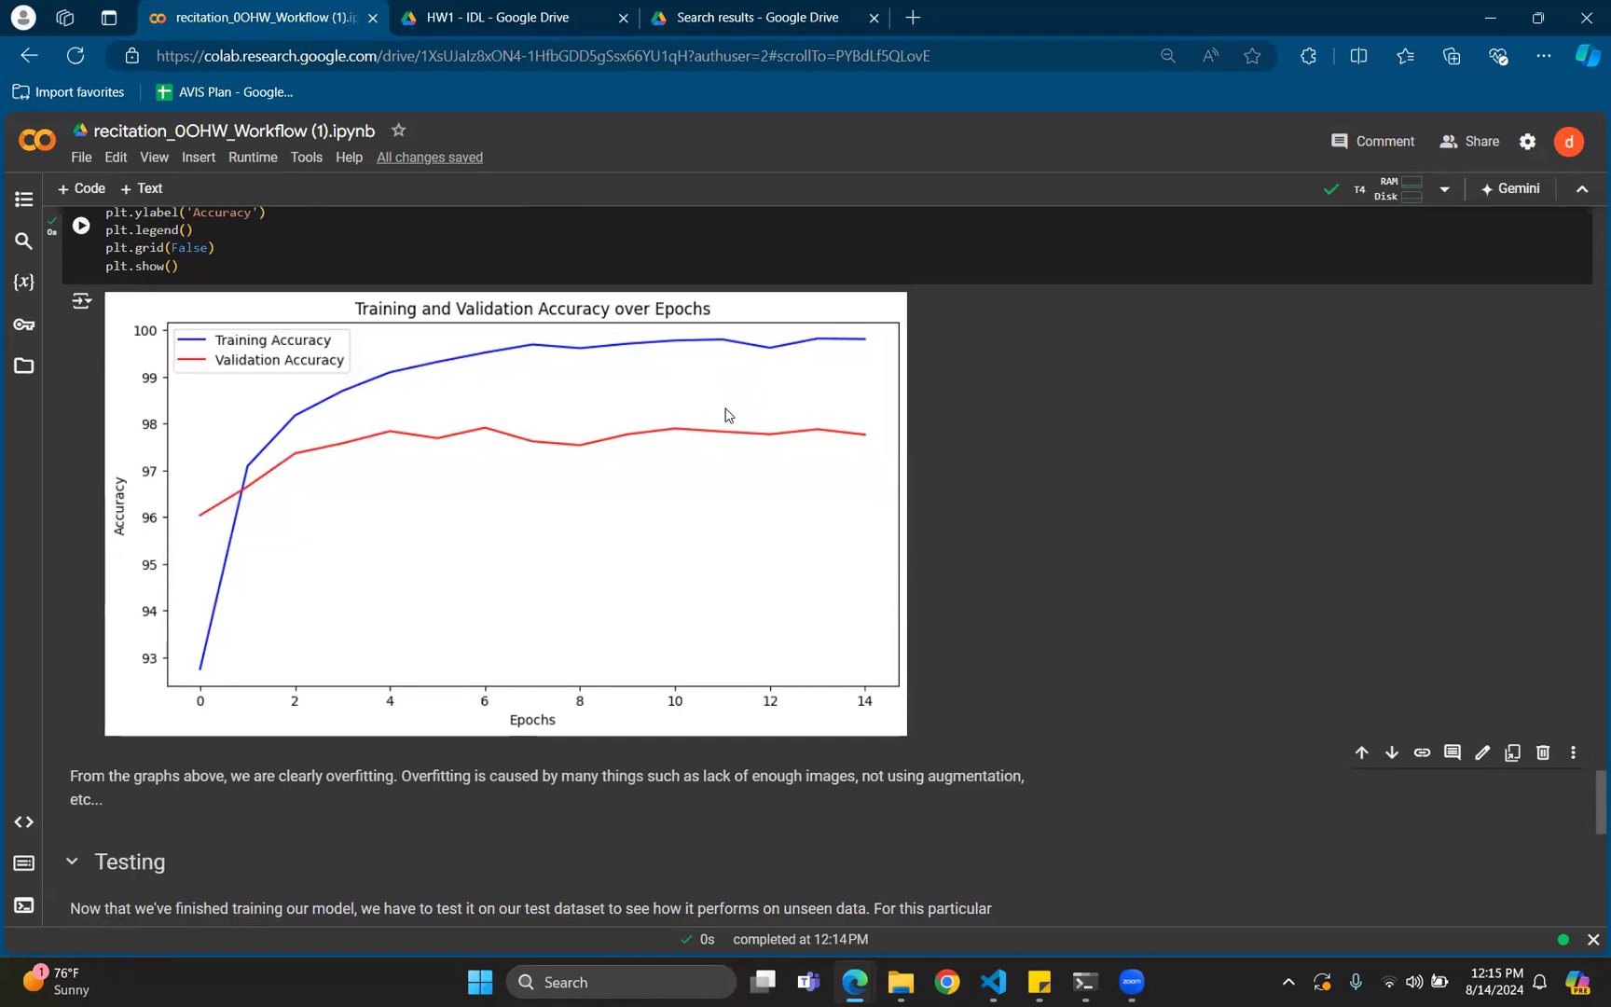
scroll(up, 3)
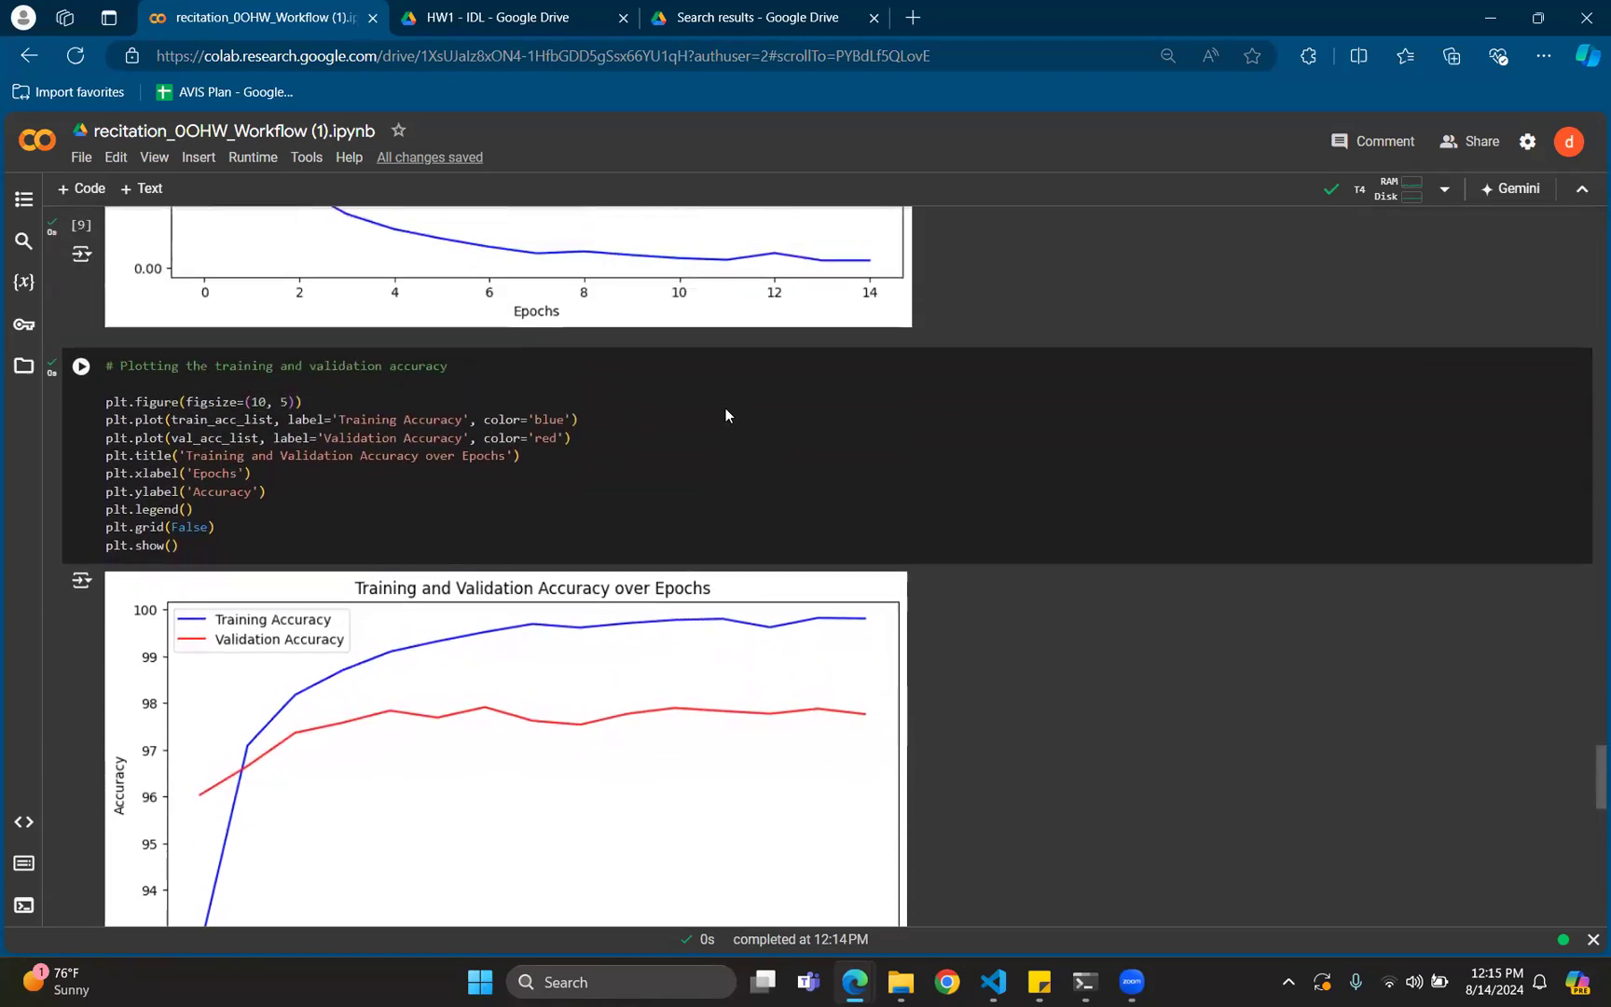
scroll(down, 3)
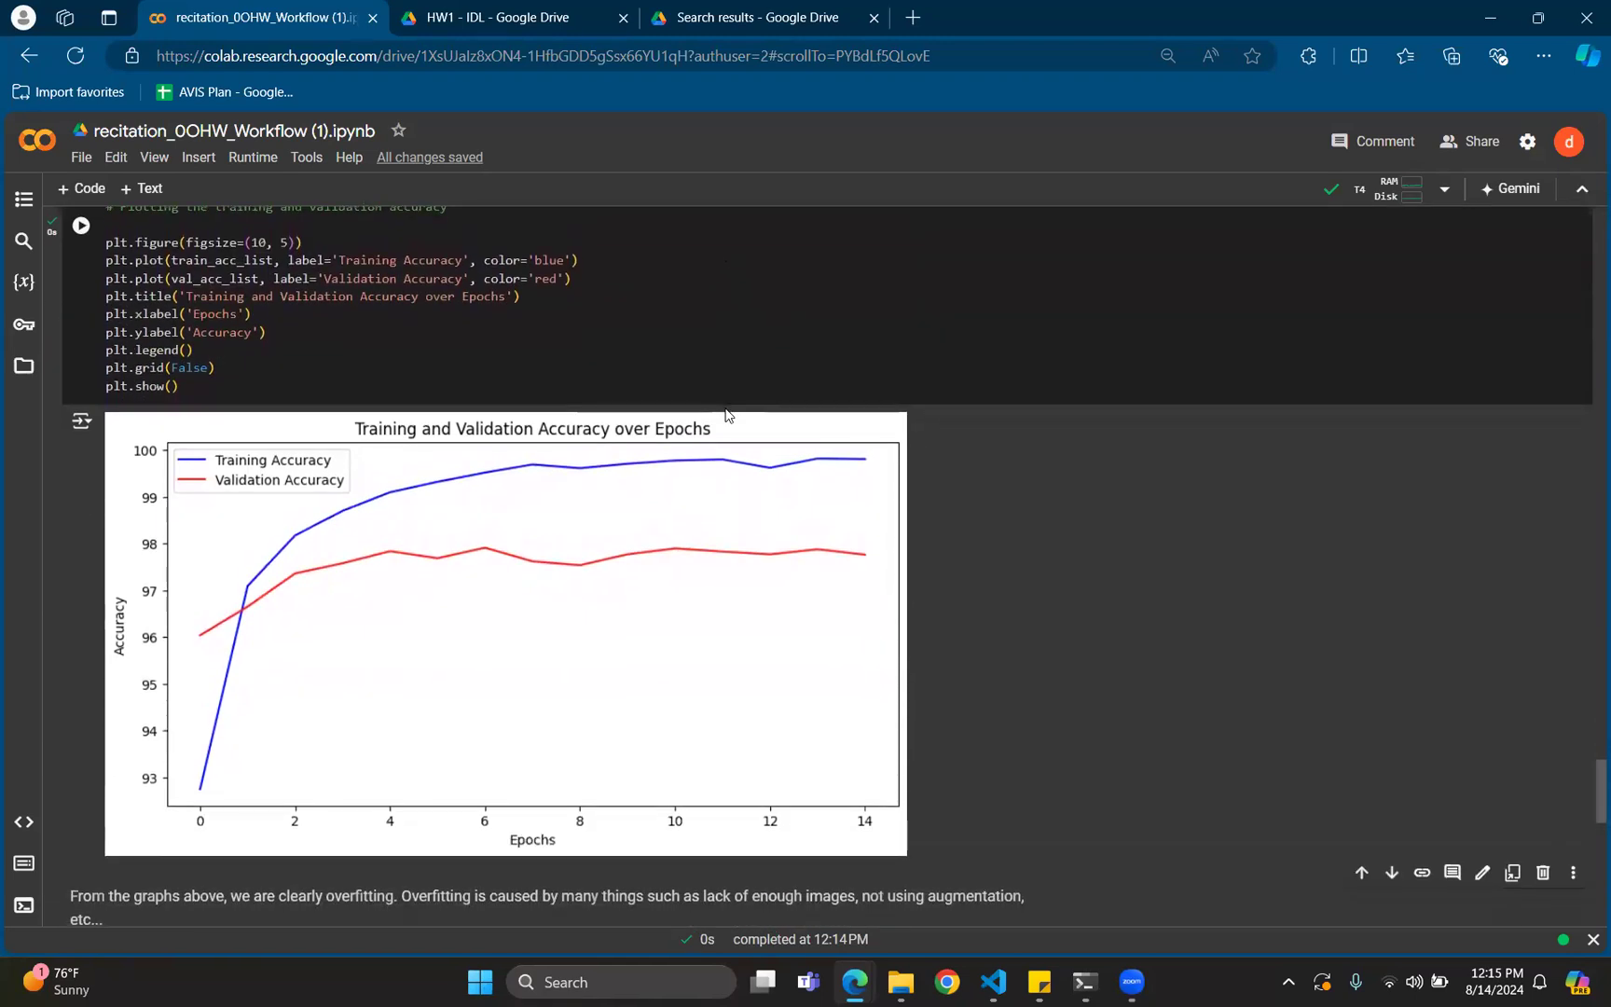
scroll(down, 3)
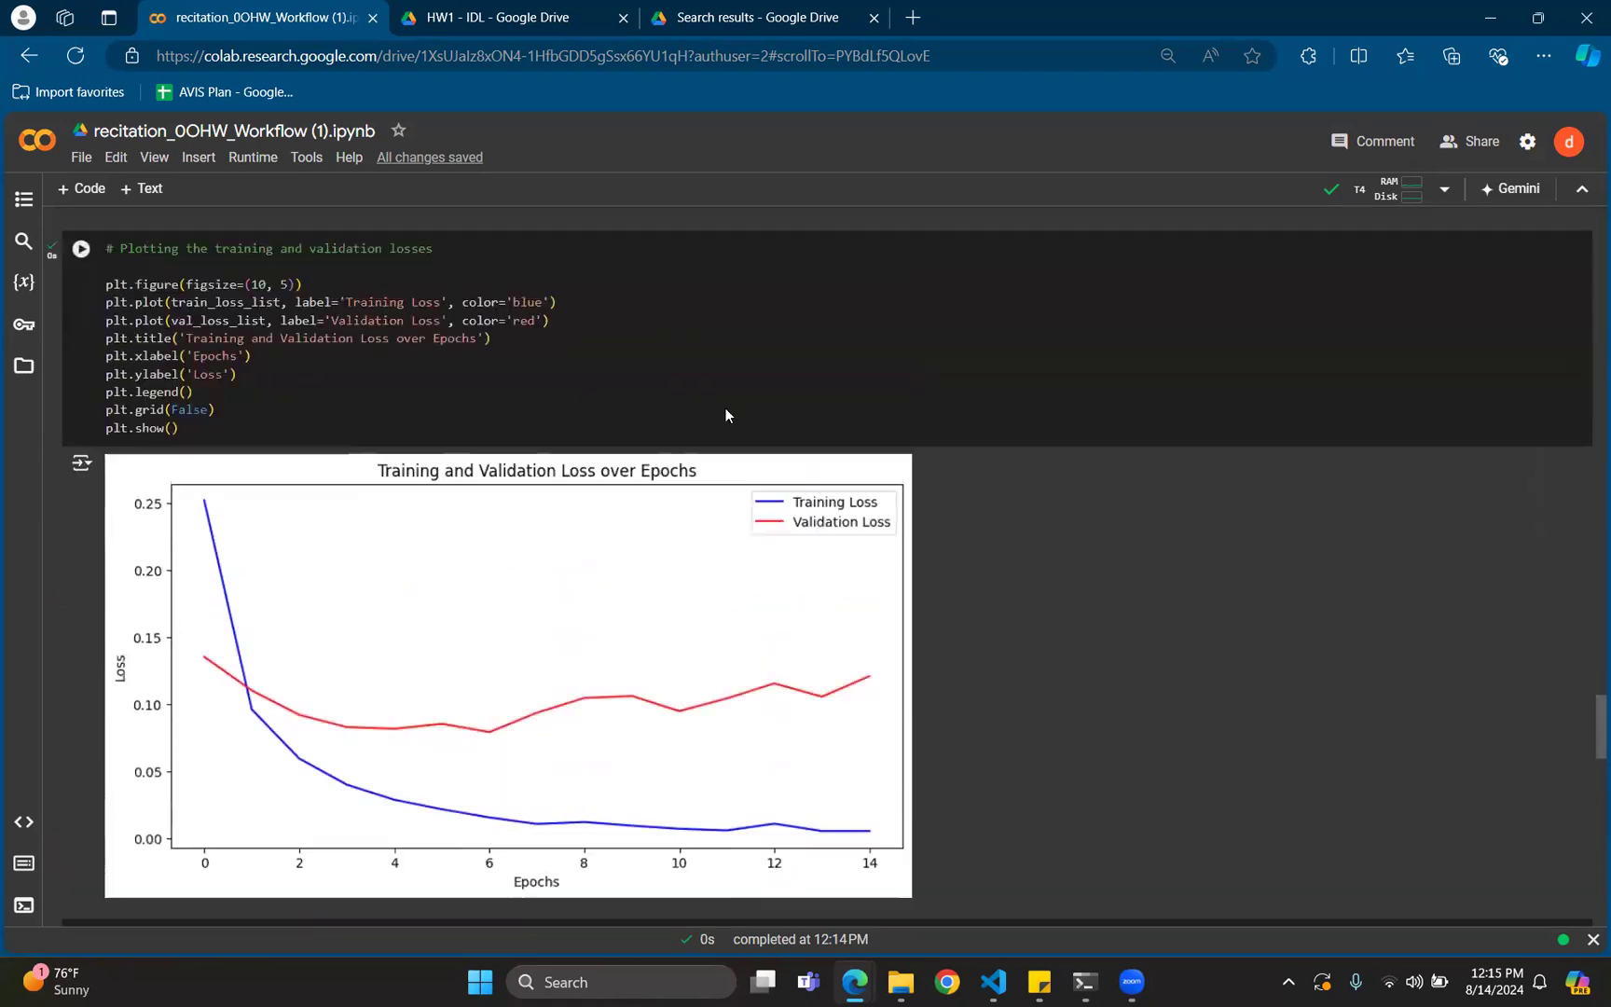
scroll(up, 3)
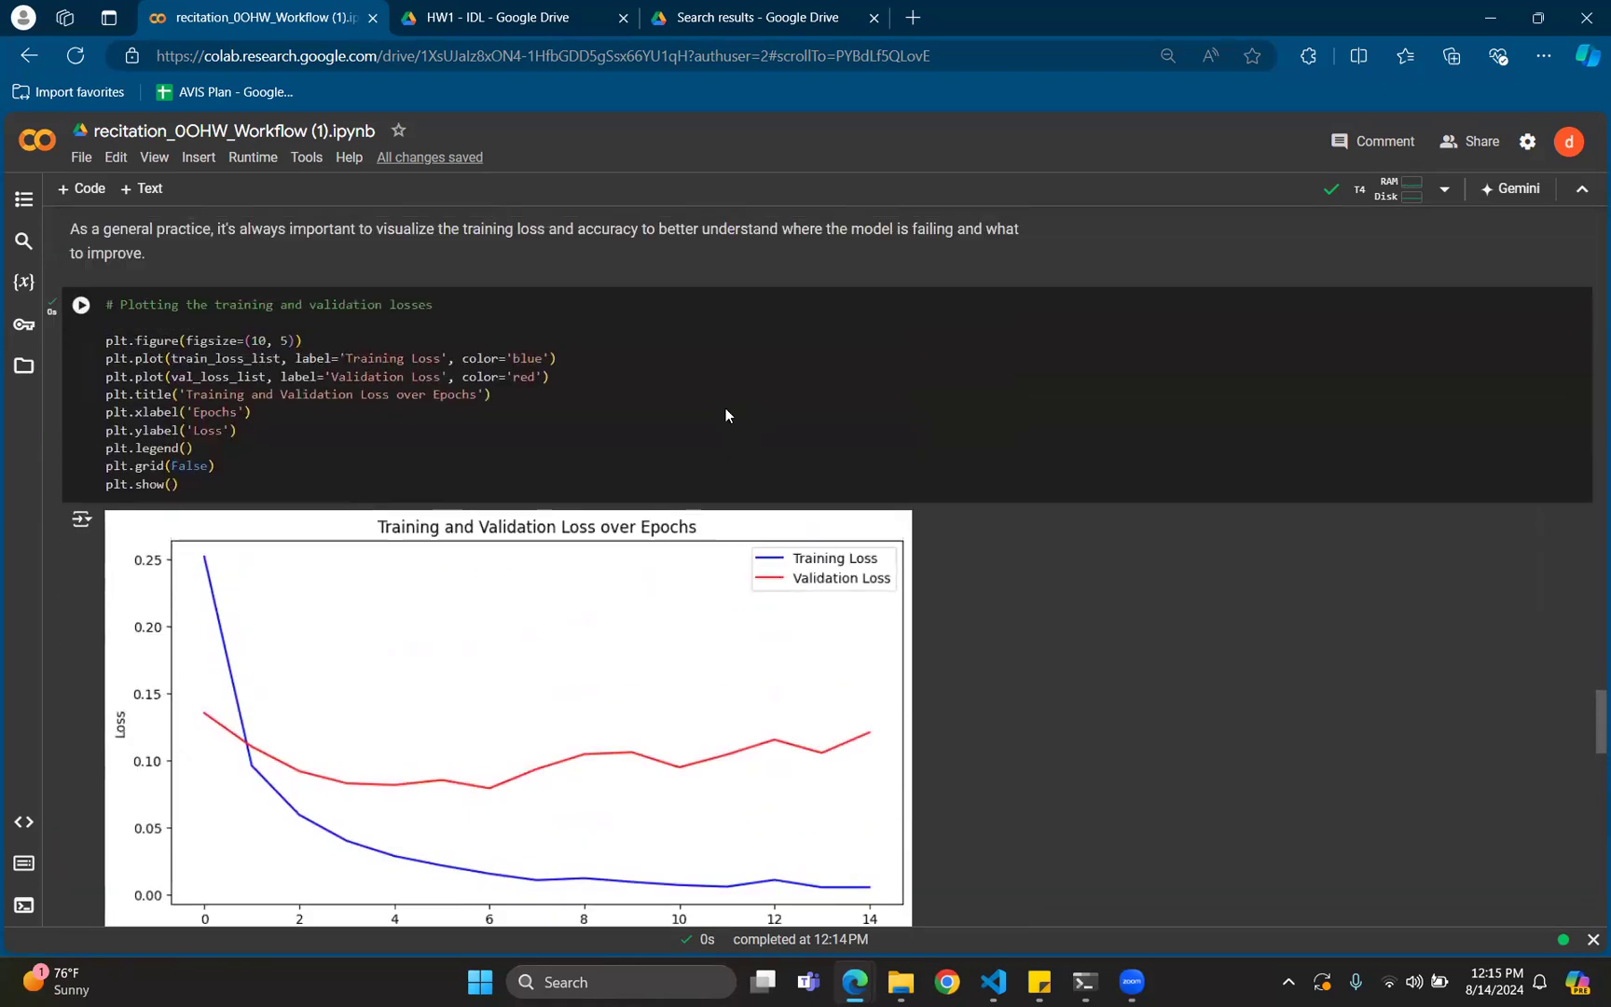
scroll(up, 3)
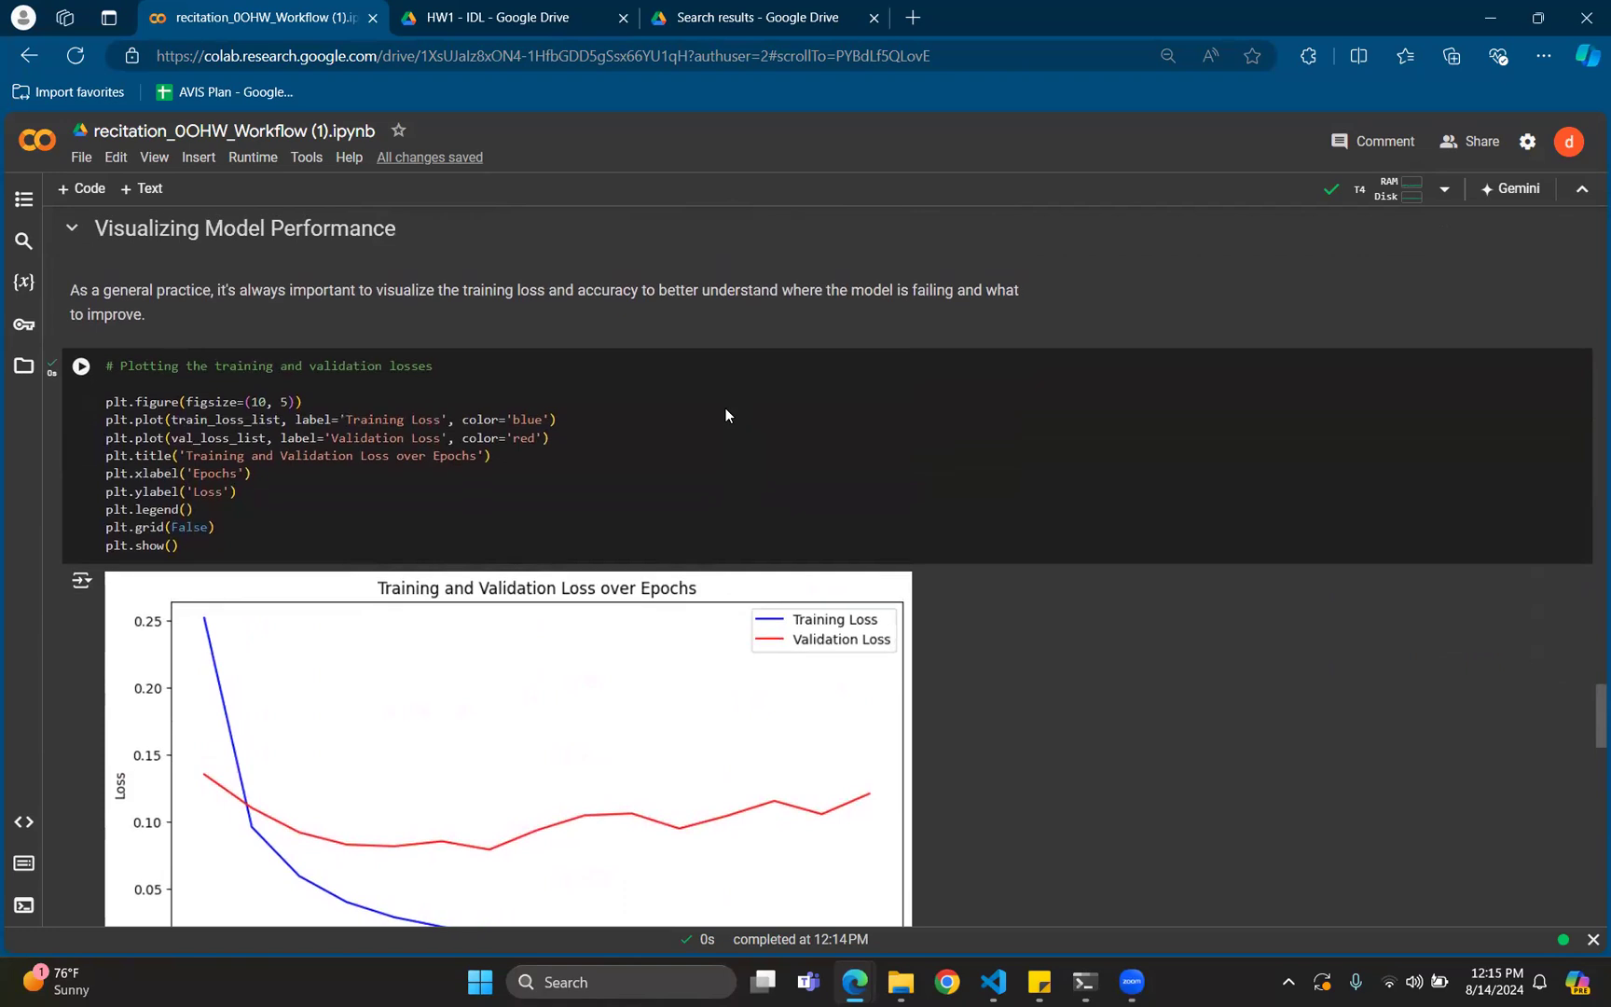
scroll(down, 3)
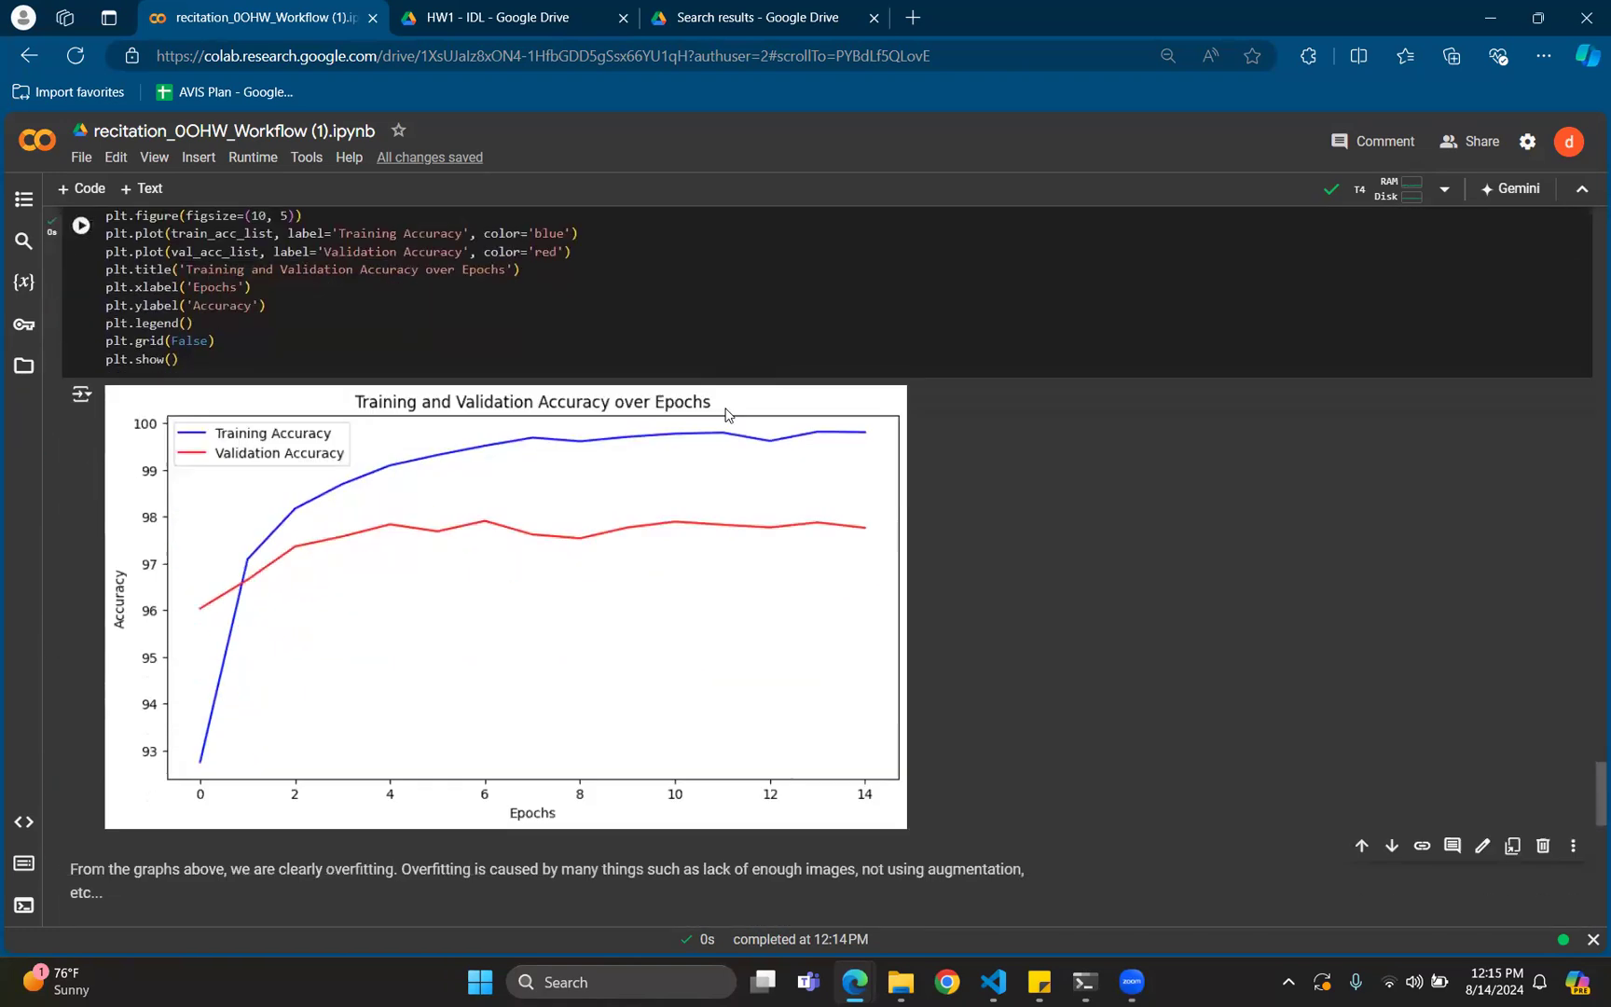
scroll(down, 3)
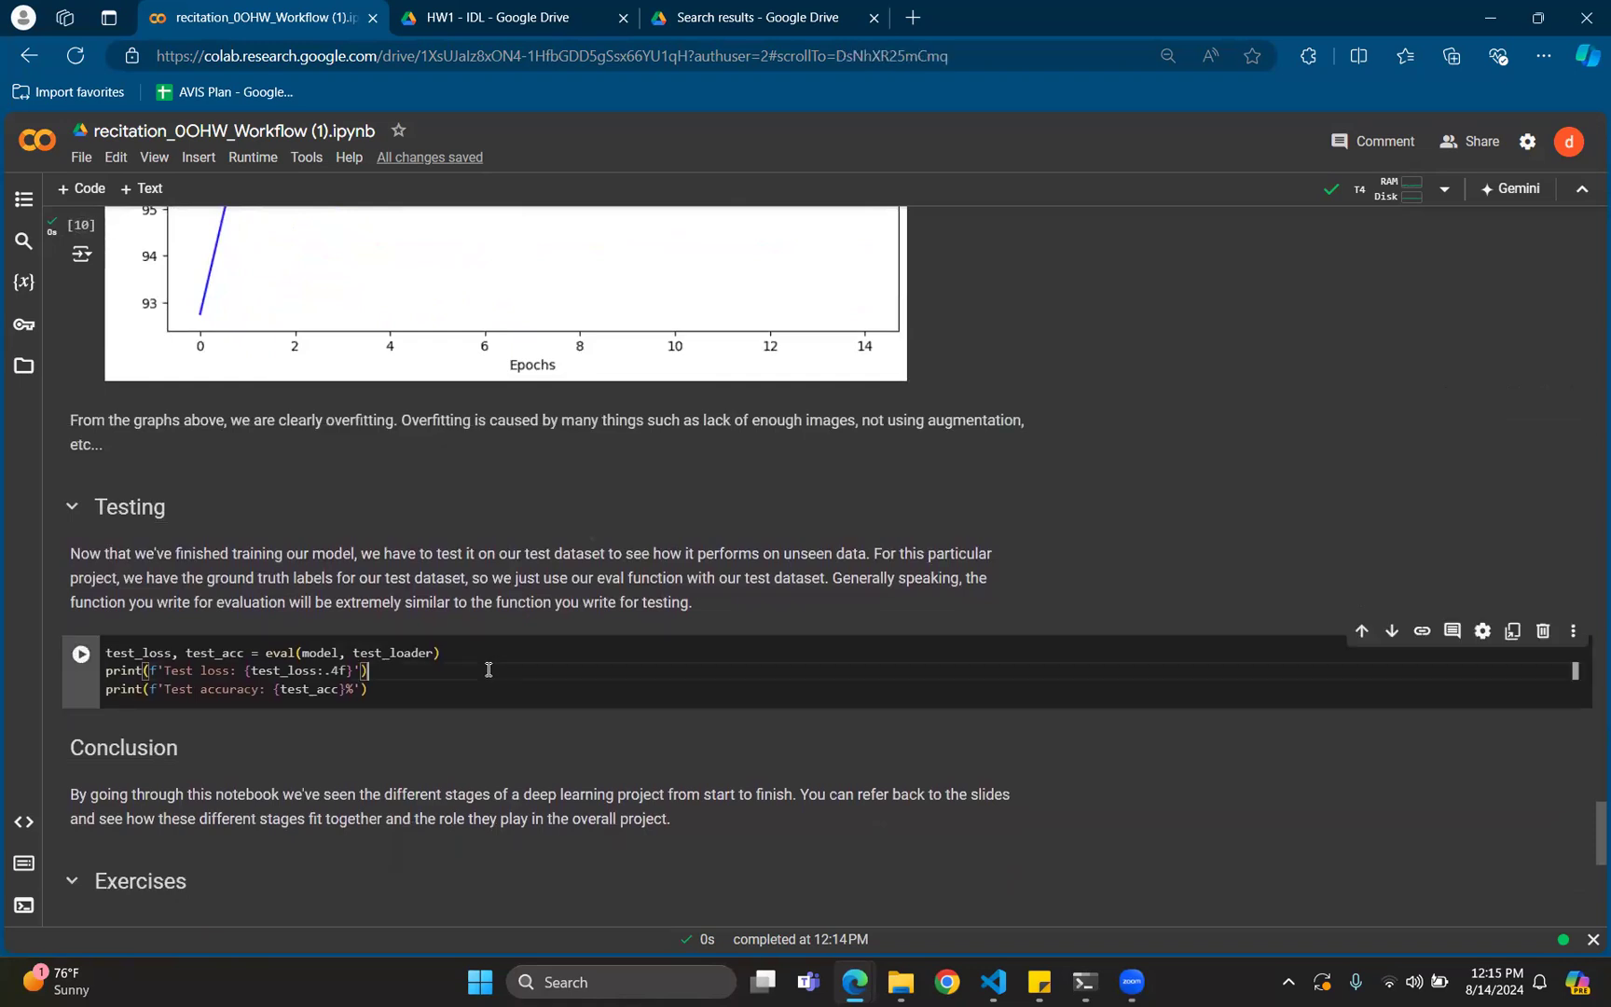
Run the Testing cell, printing test loss 0.1212 and about 97.76% accuracy, then review the Conclusion below
click(80, 654)
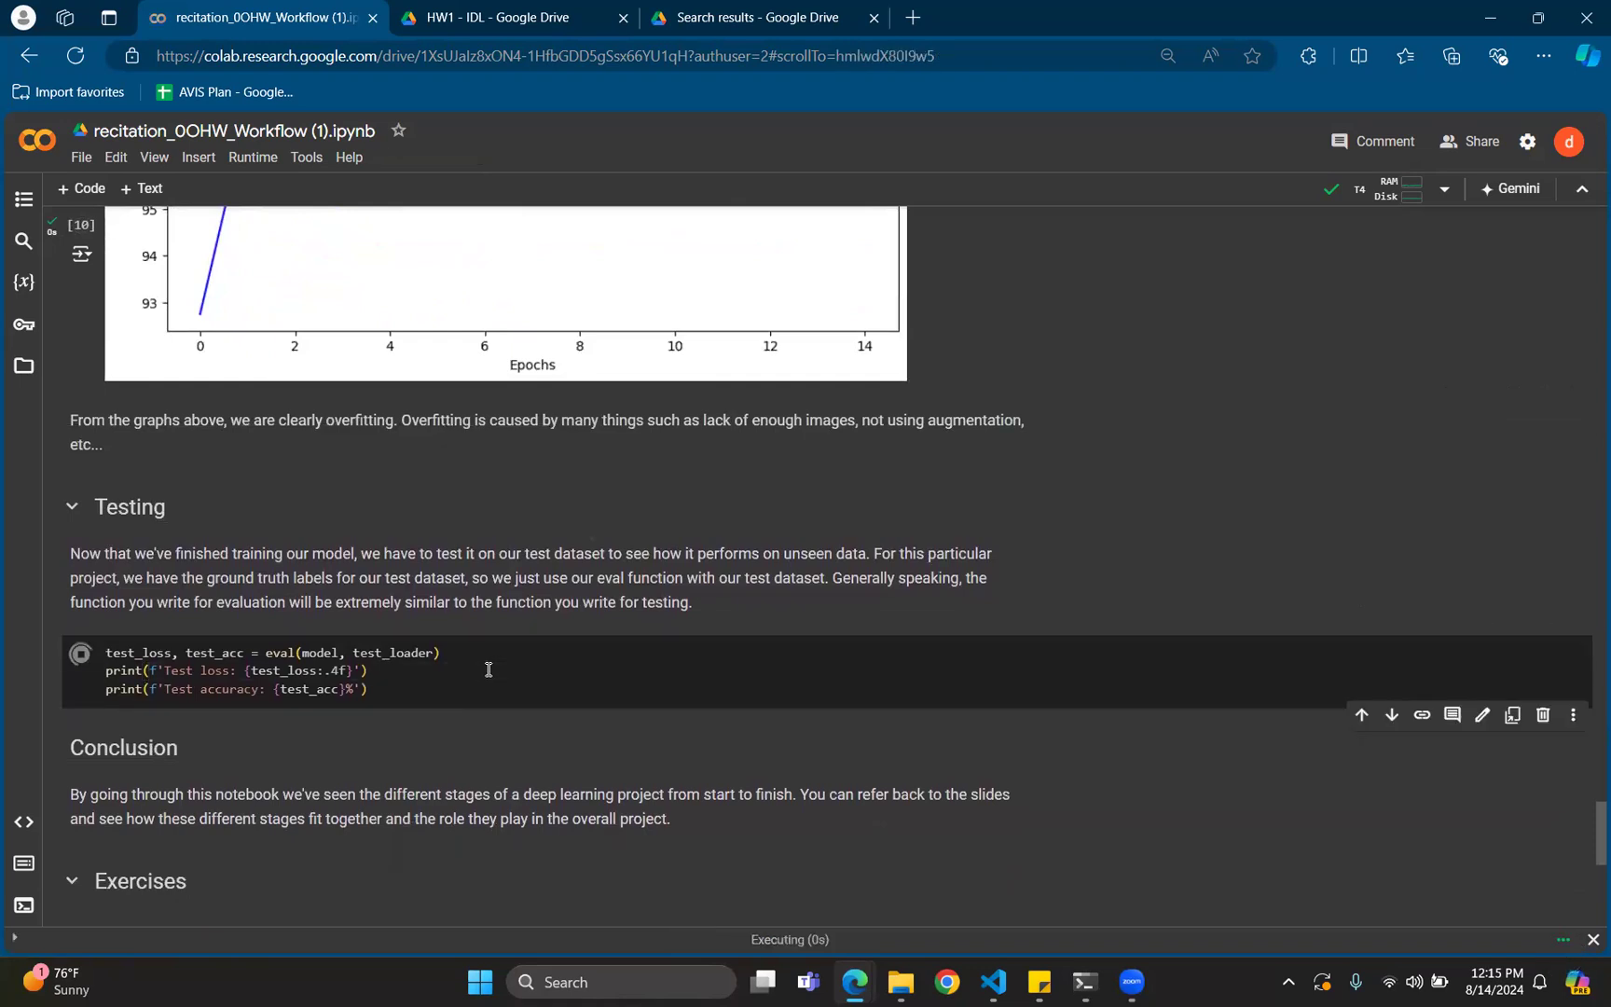
click(81, 653)
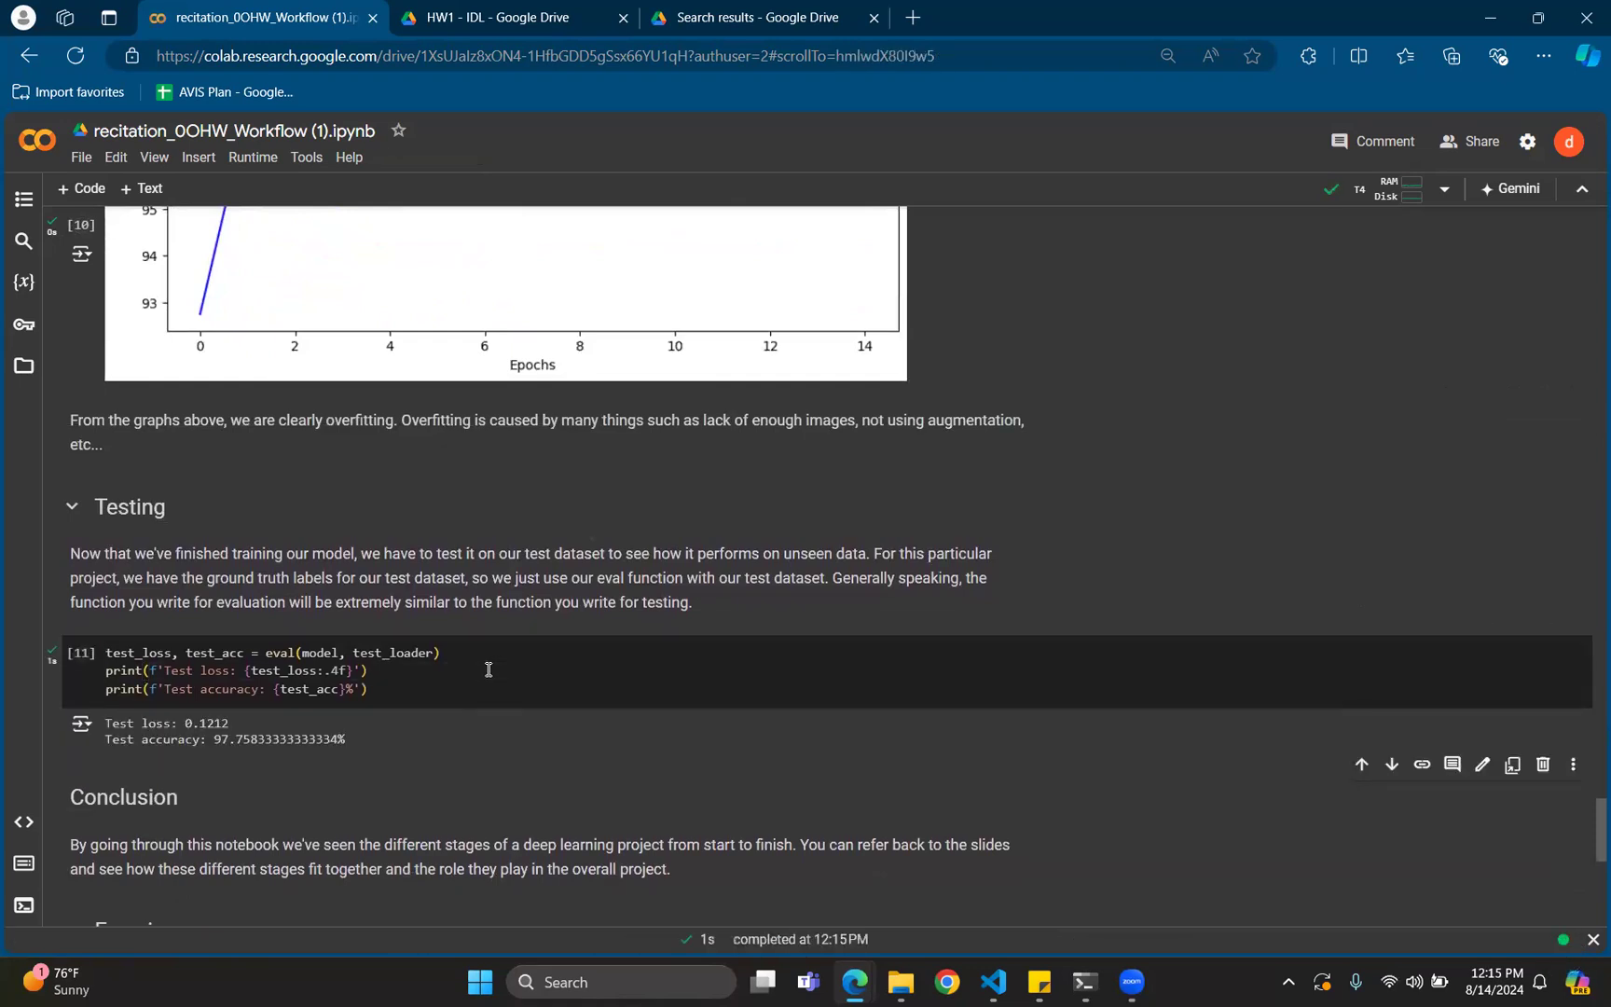
scroll(down, 3)
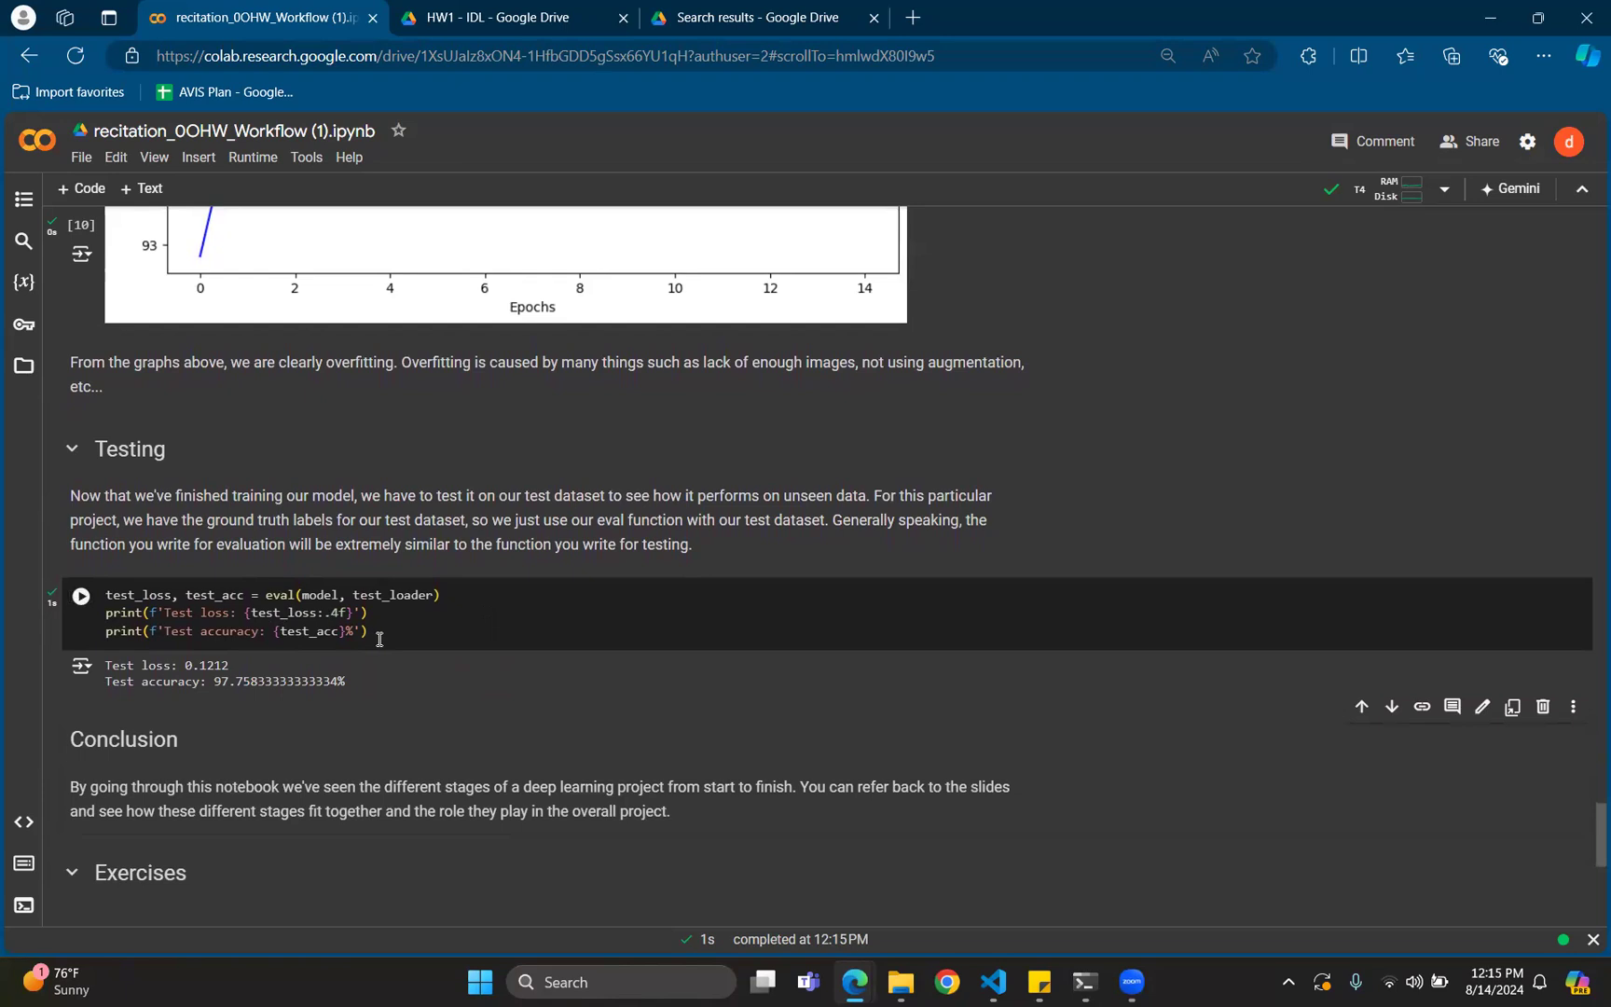
scroll(down, 3)
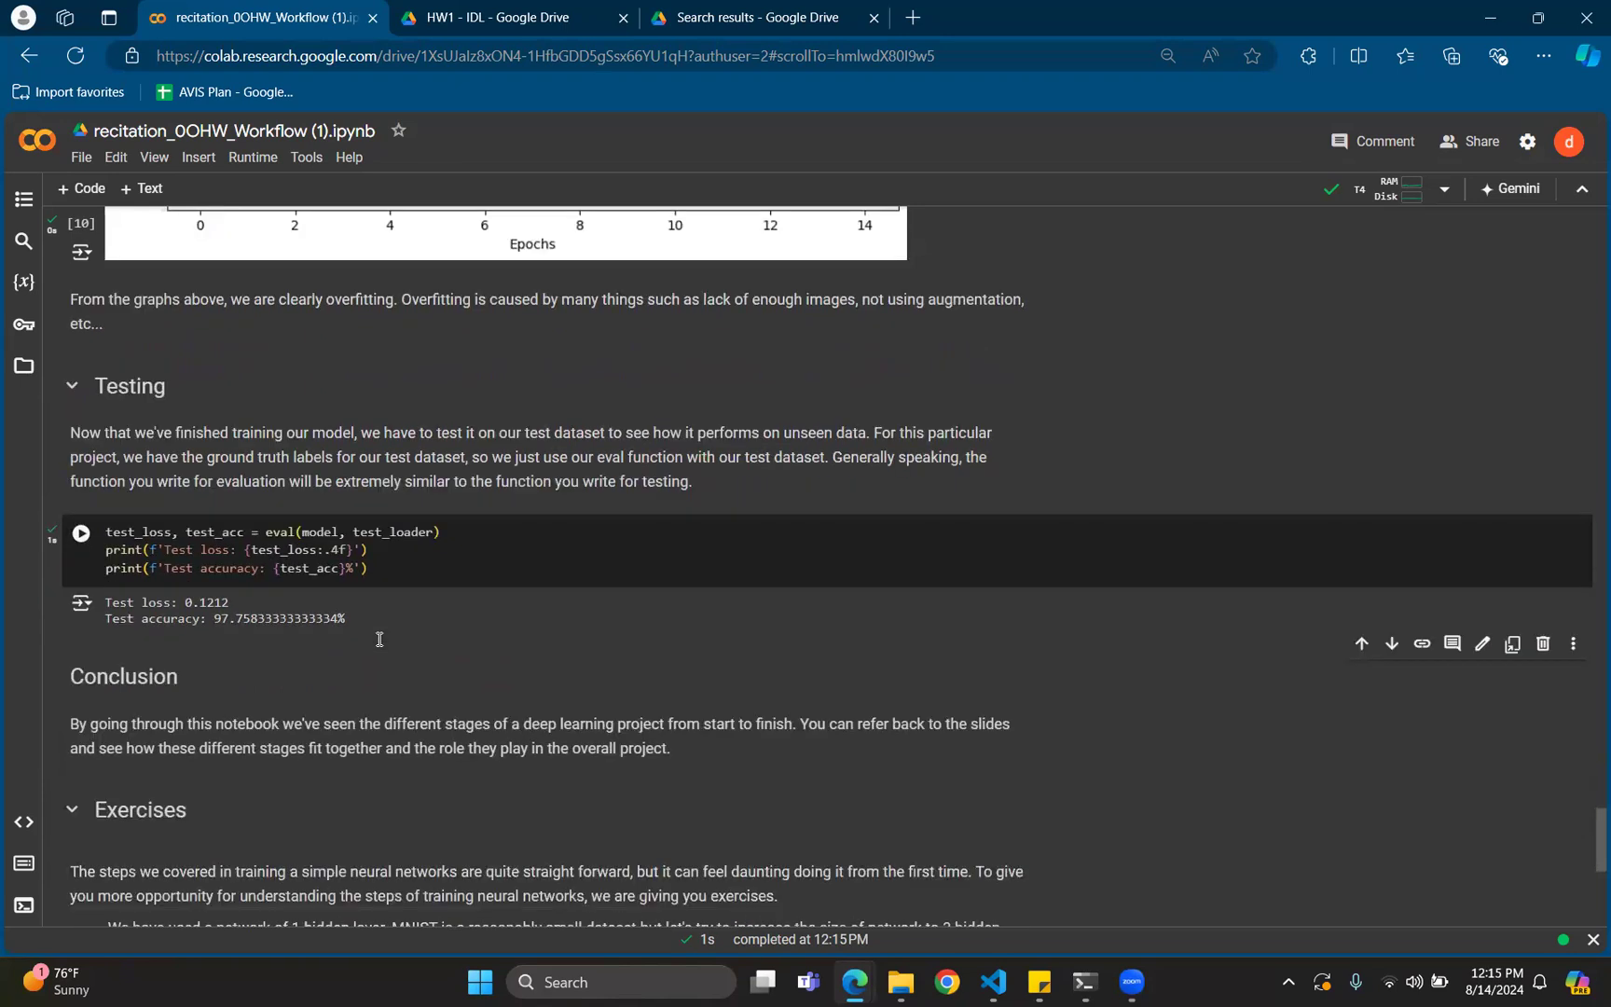
scroll(down, 3)
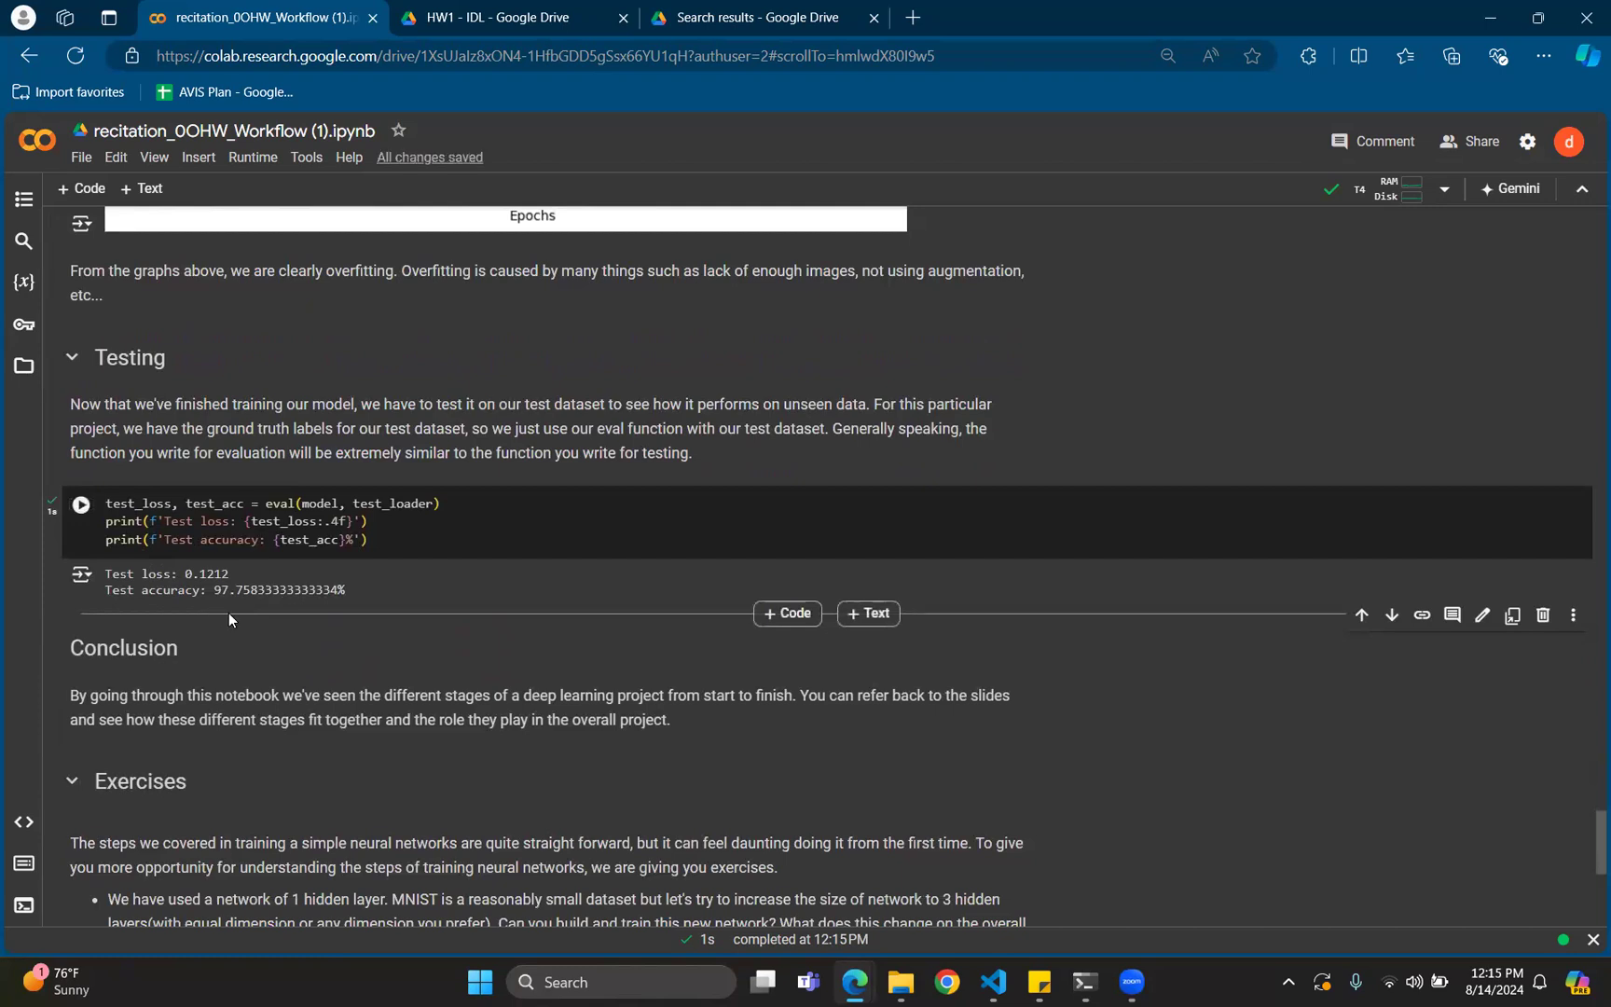
scroll(down, 3)
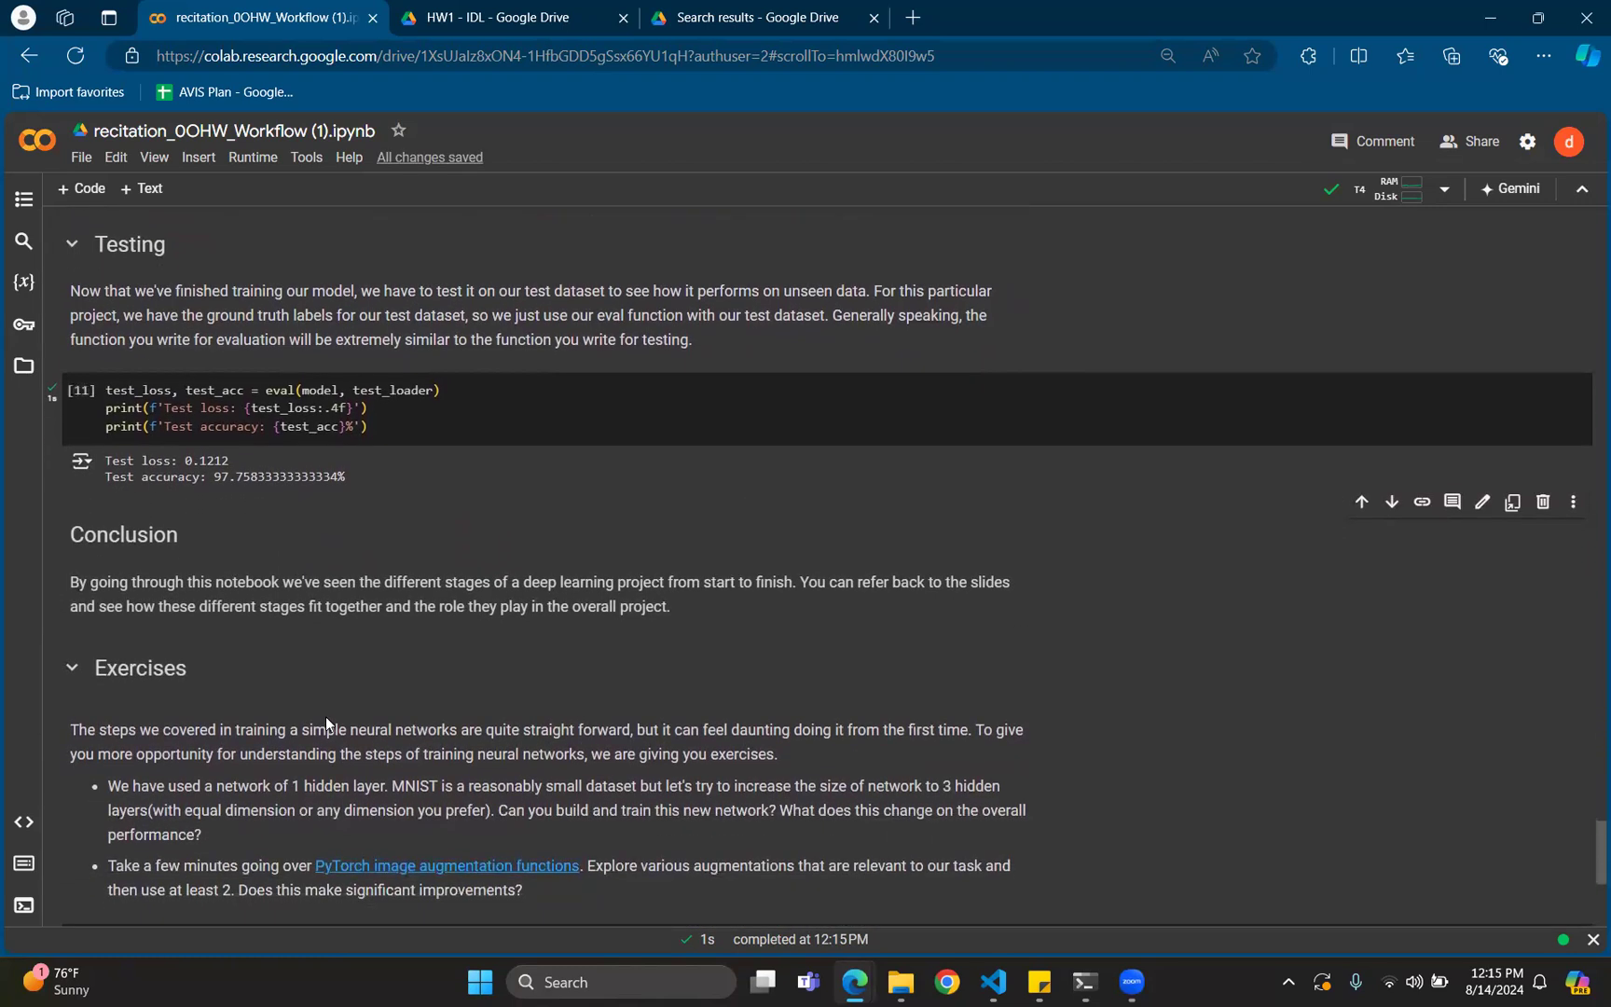
scroll(down, 3)
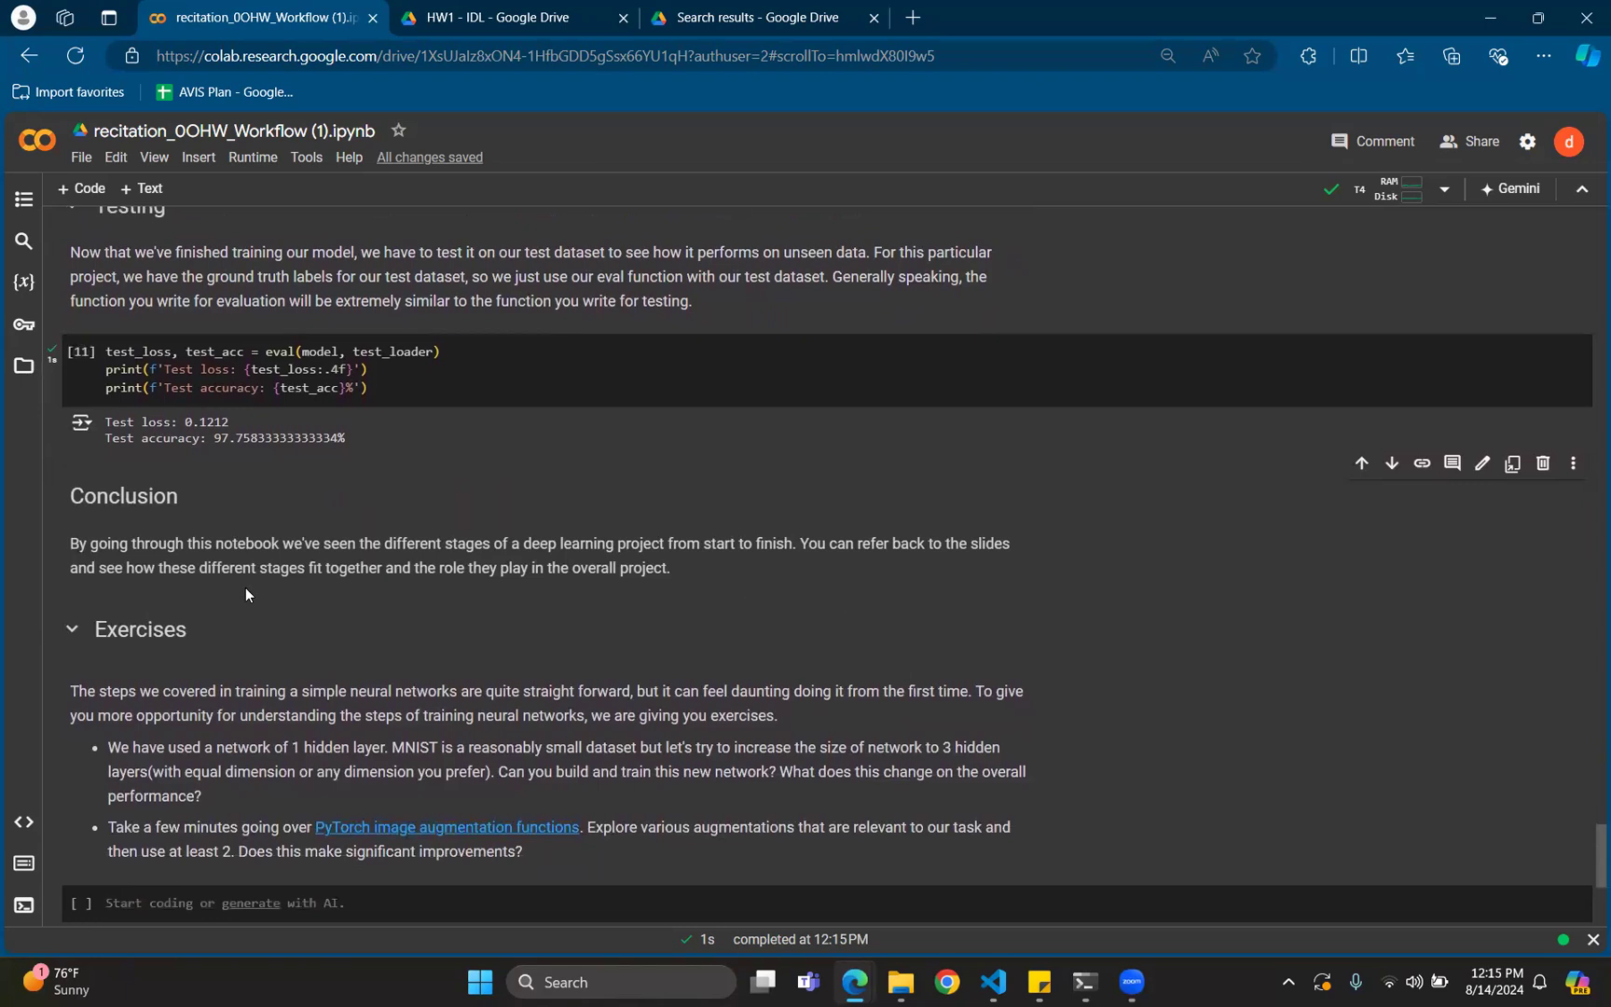
mouse_move(456, 595)
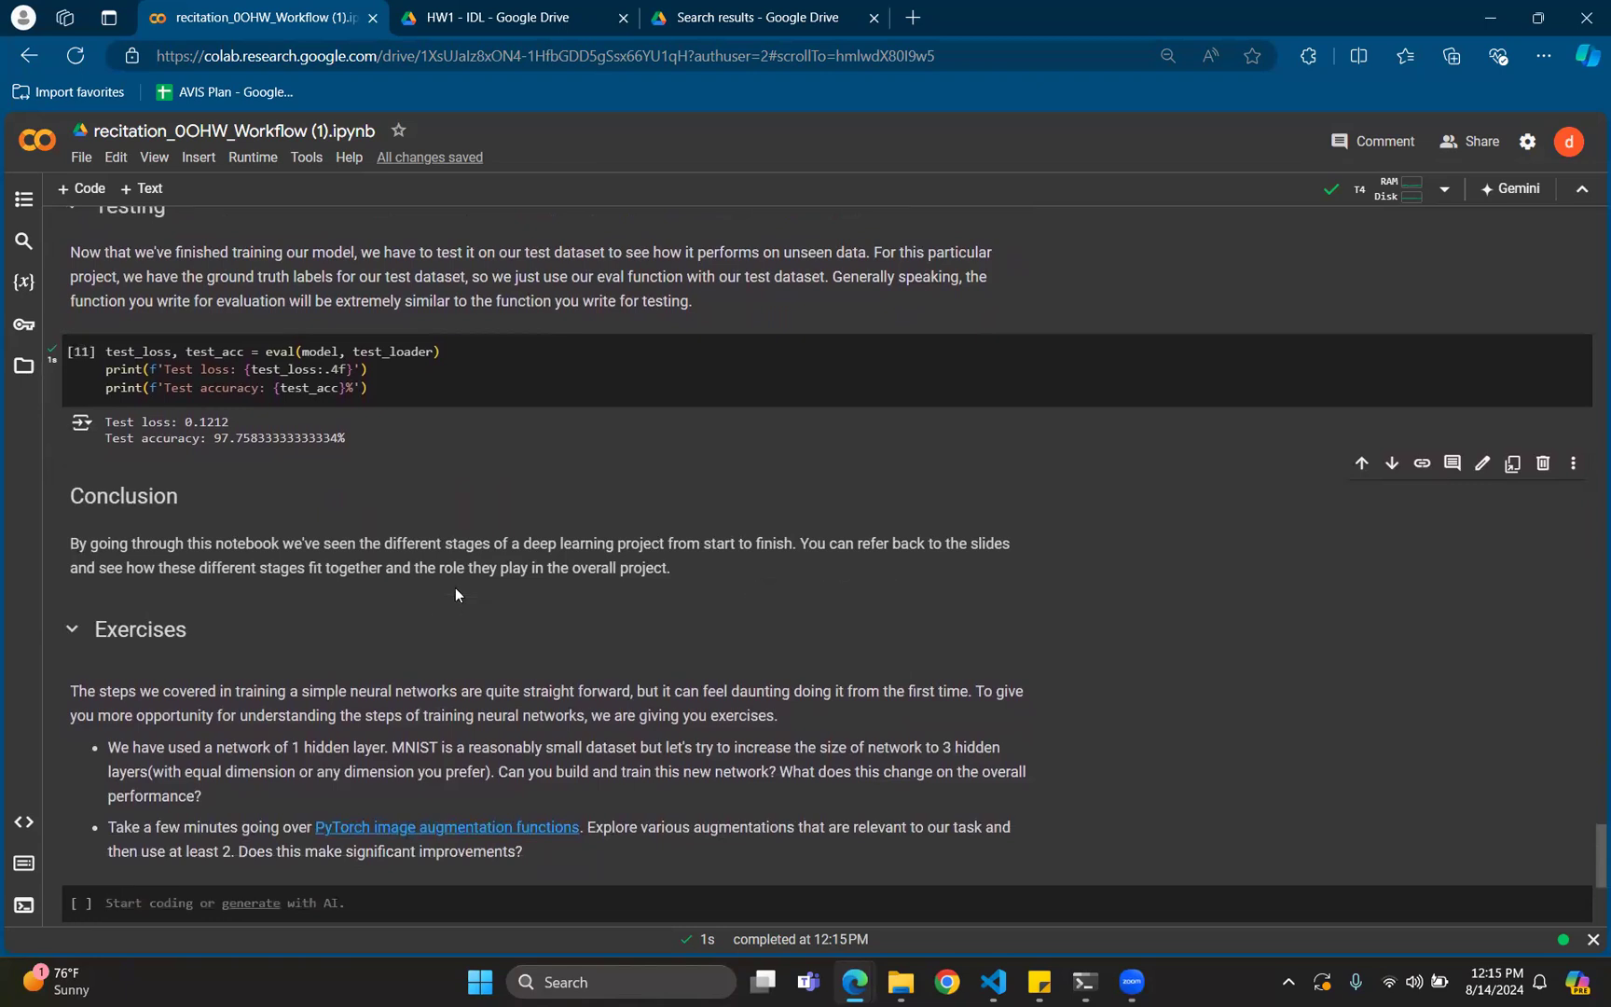
mouse_move(786, 595)
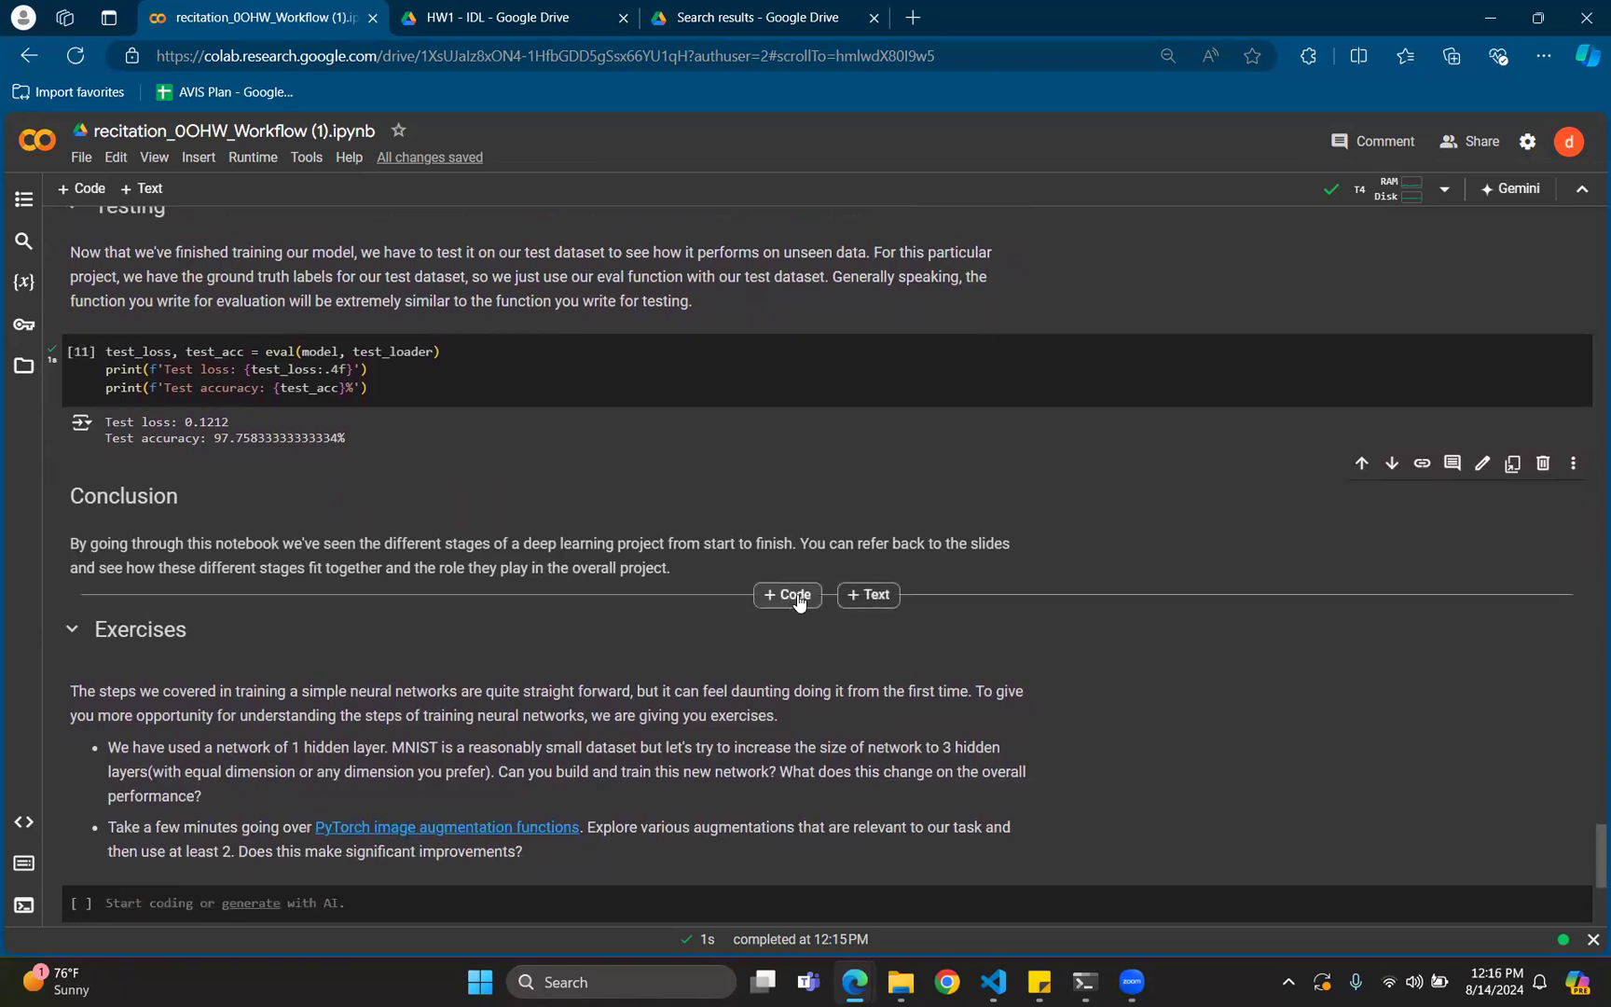
mouse_move(676, 676)
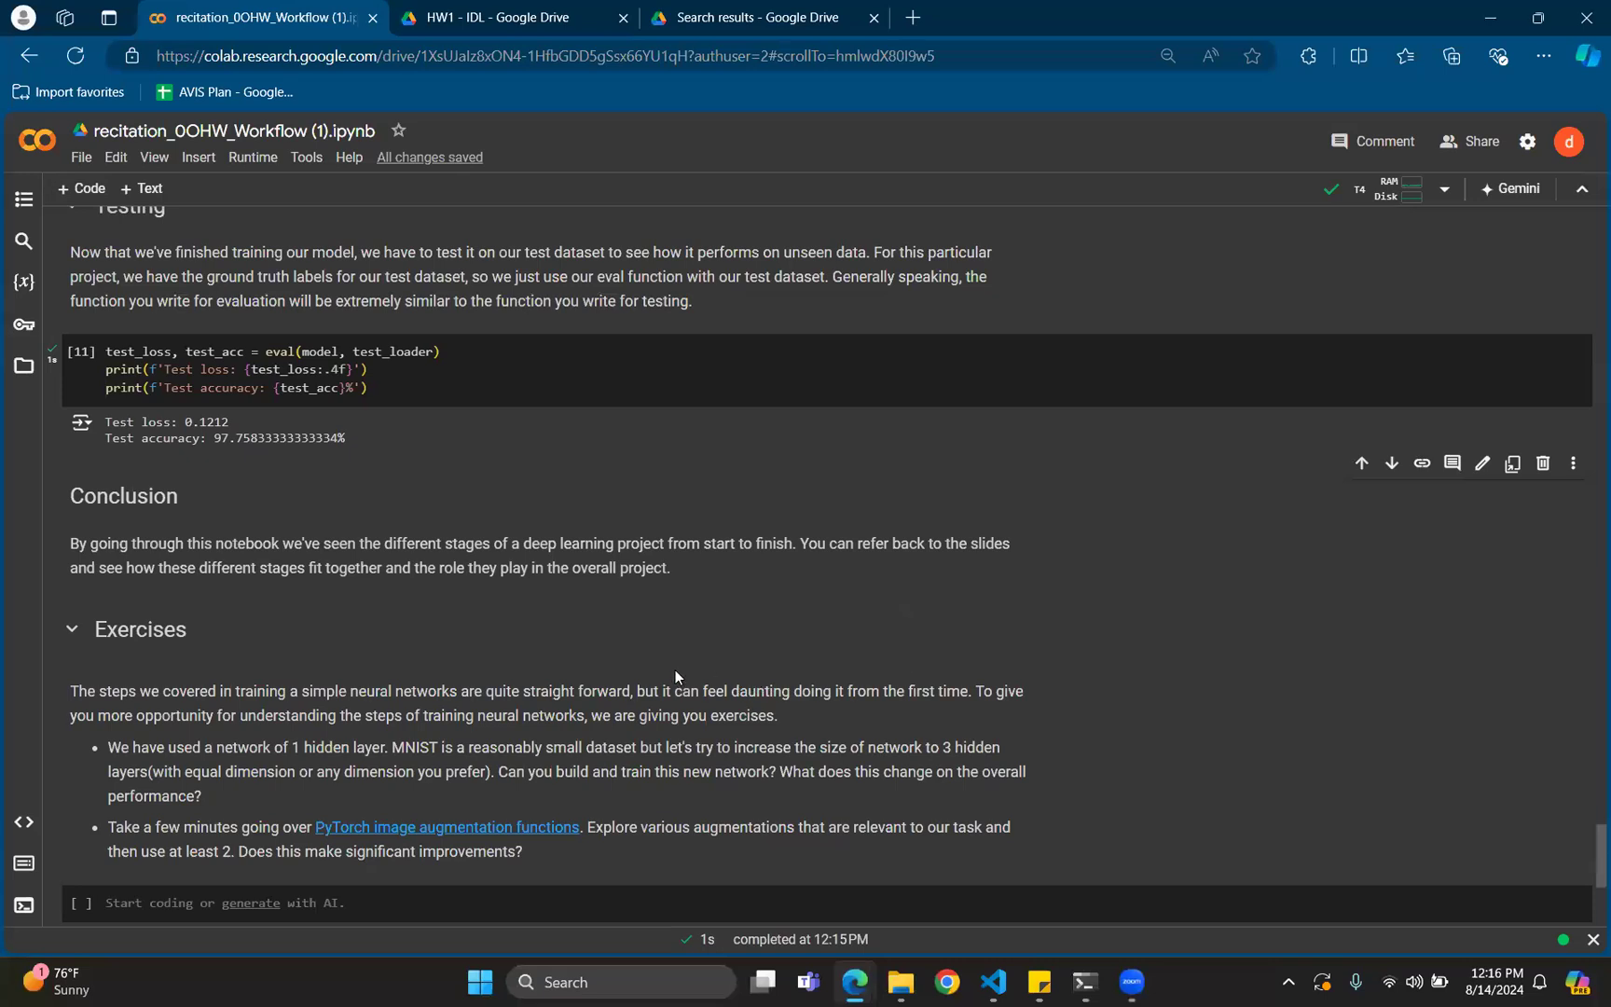
mouse_move(671, 645)
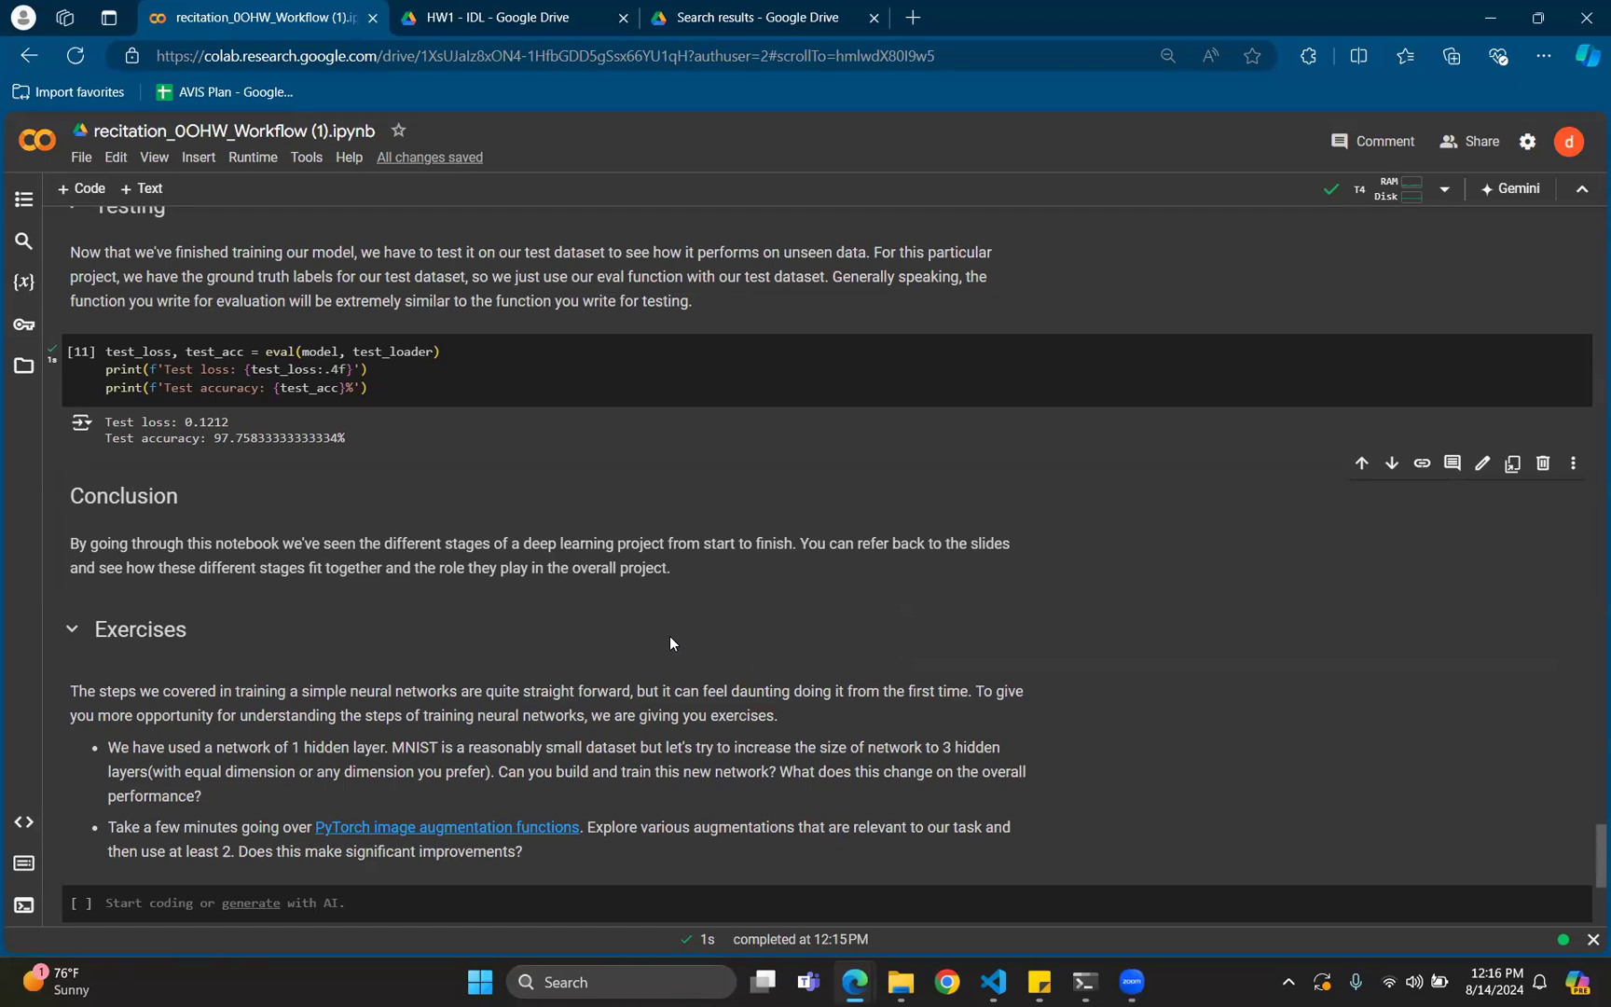
scroll(down, 3)
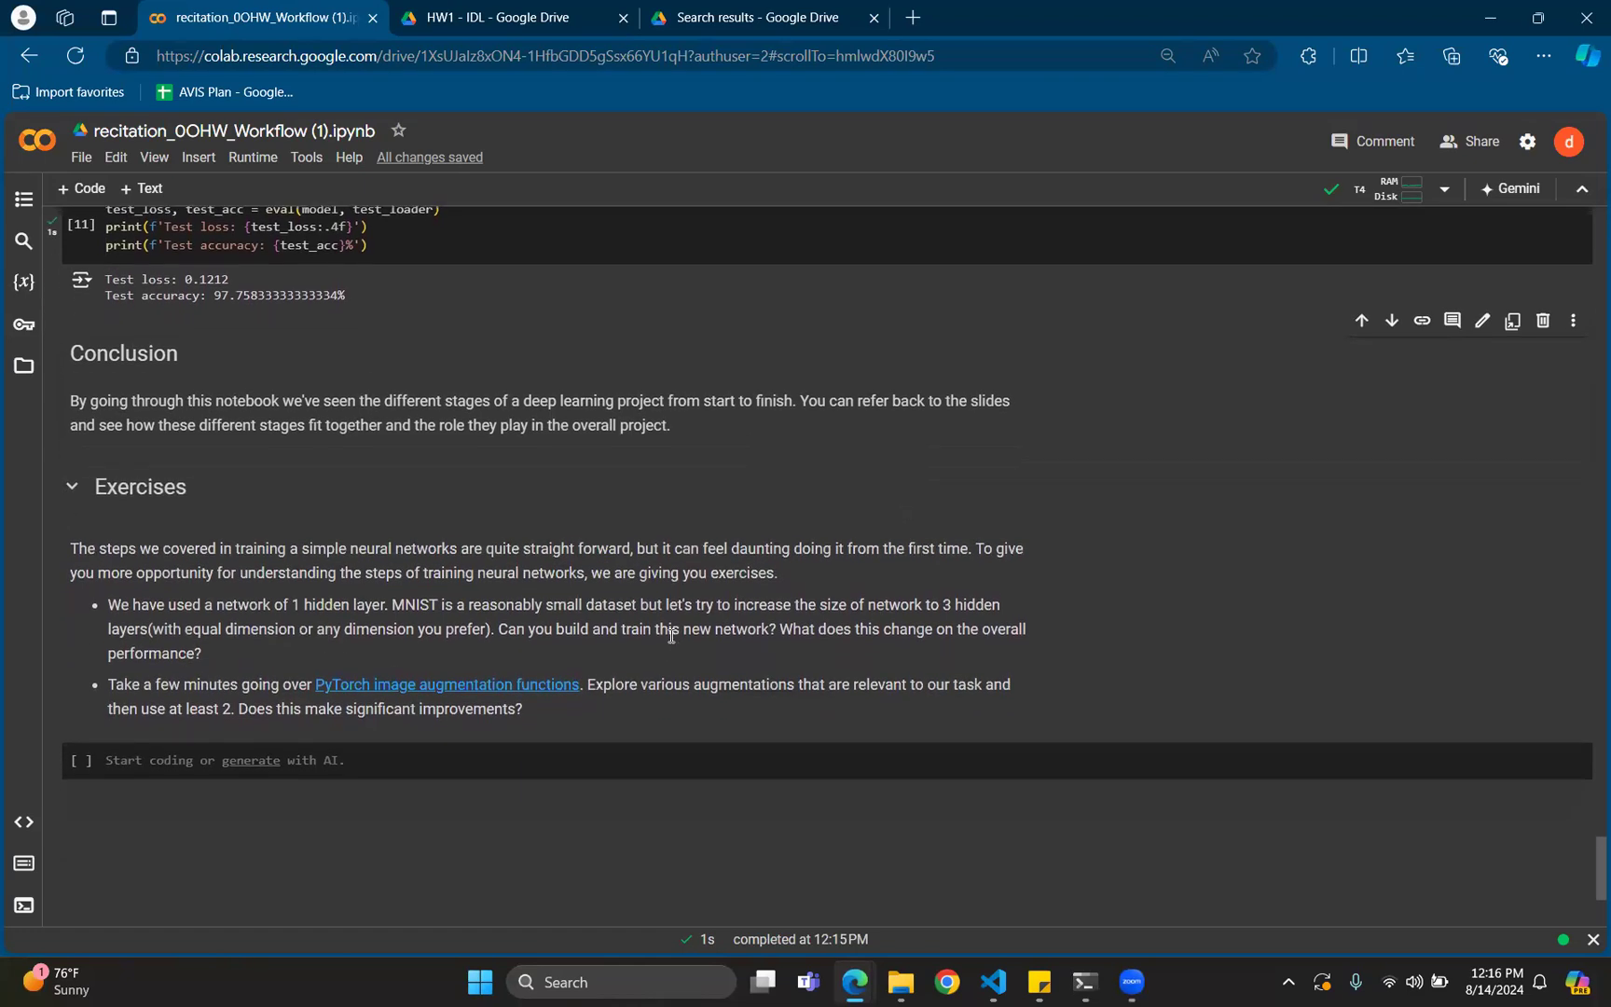
mouse_move(347, 582)
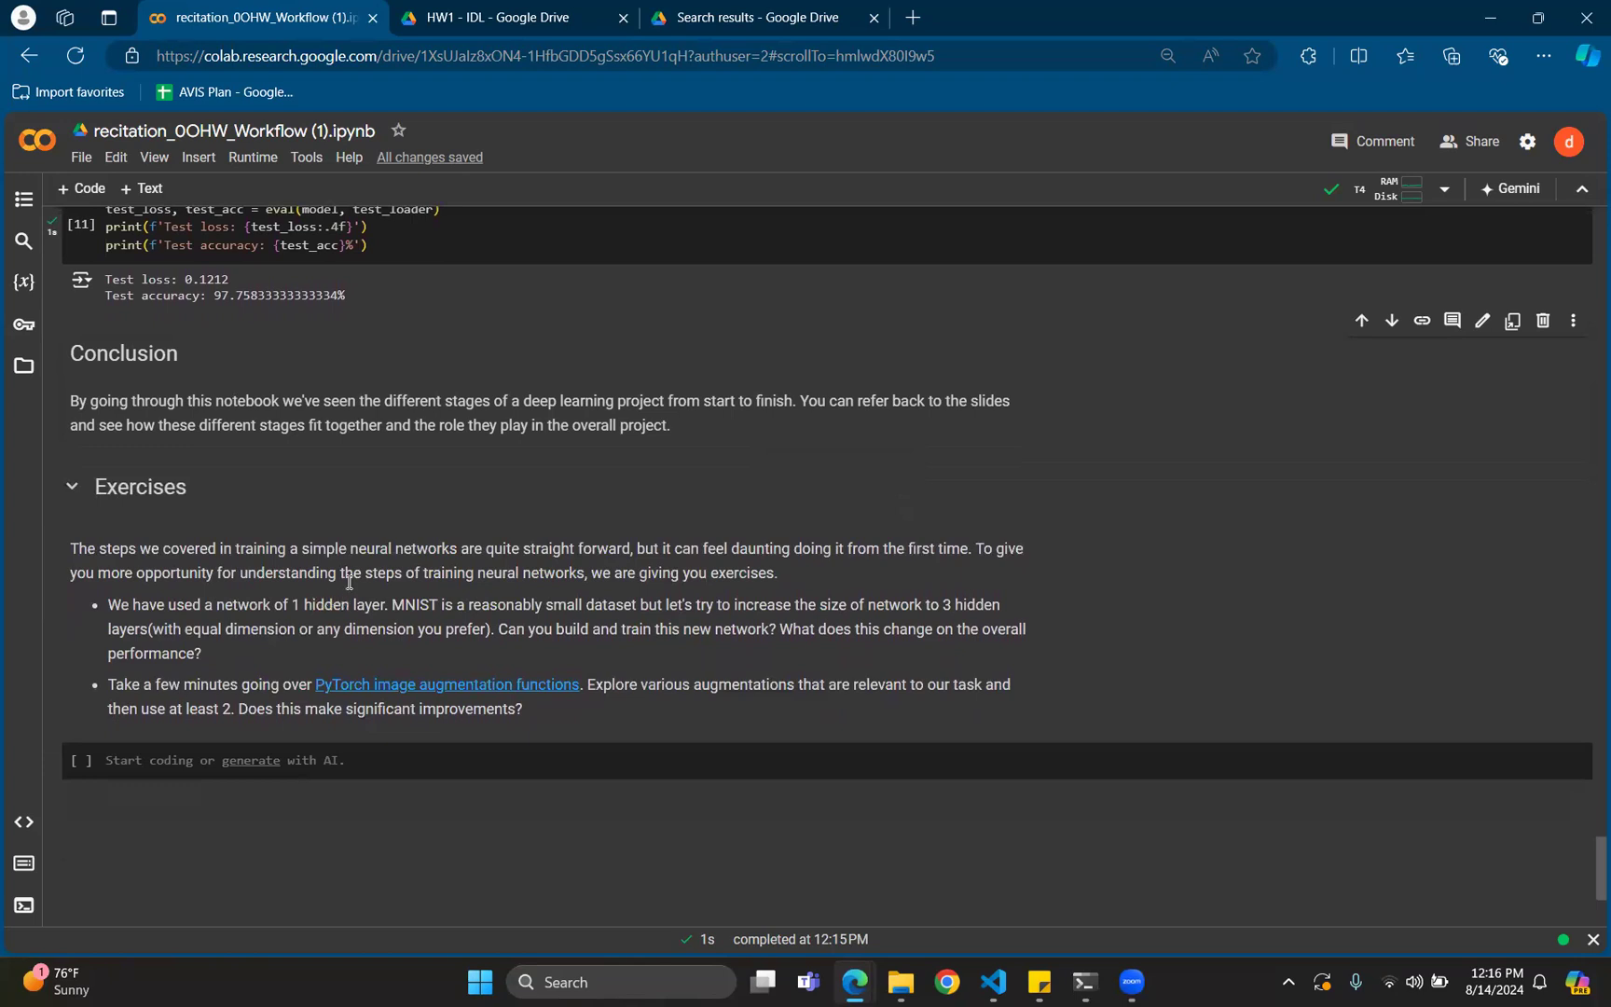
mouse_move(638, 572)
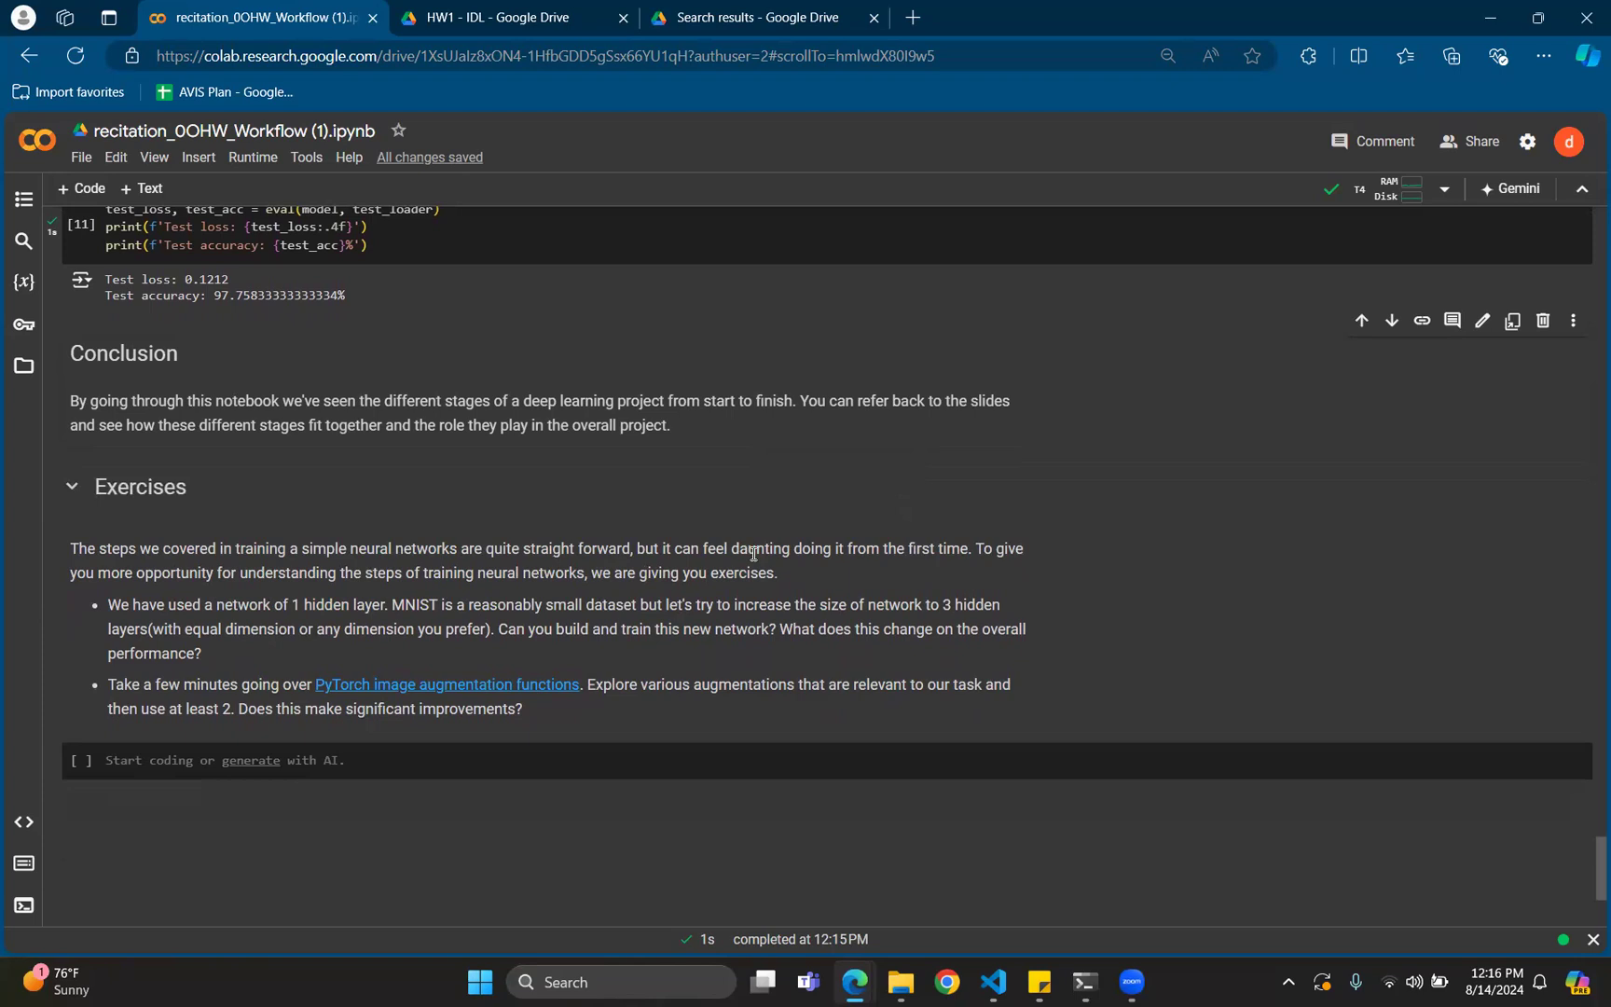
mouse_move(742, 517)
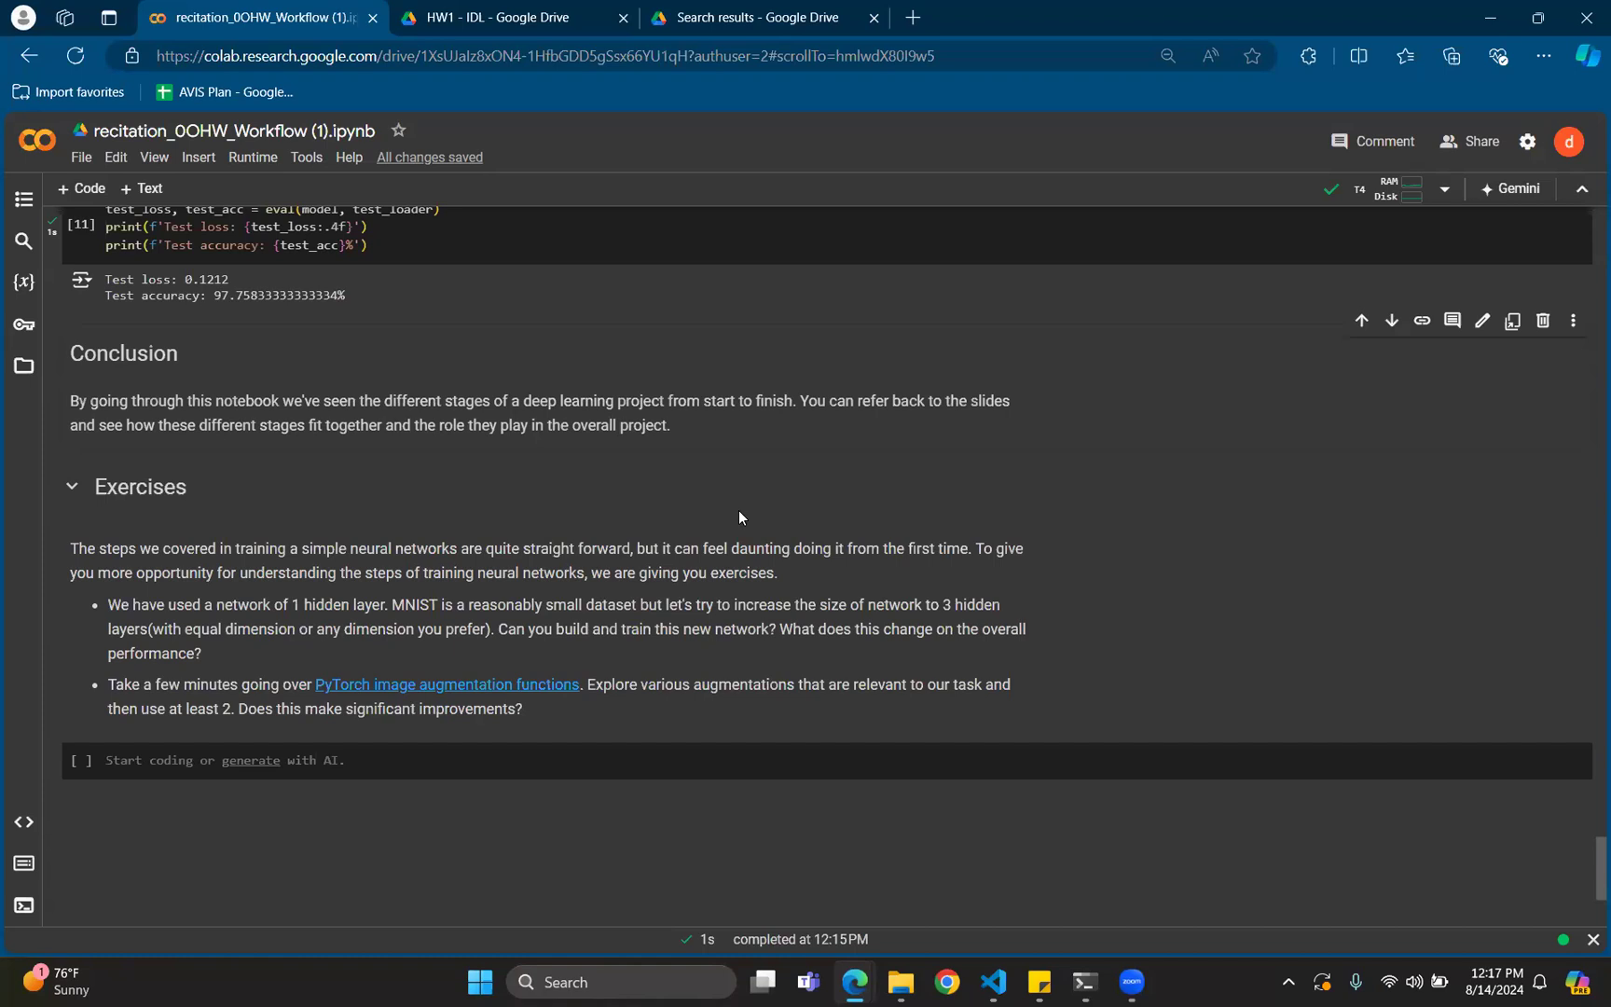
mouse_move(1235, 159)
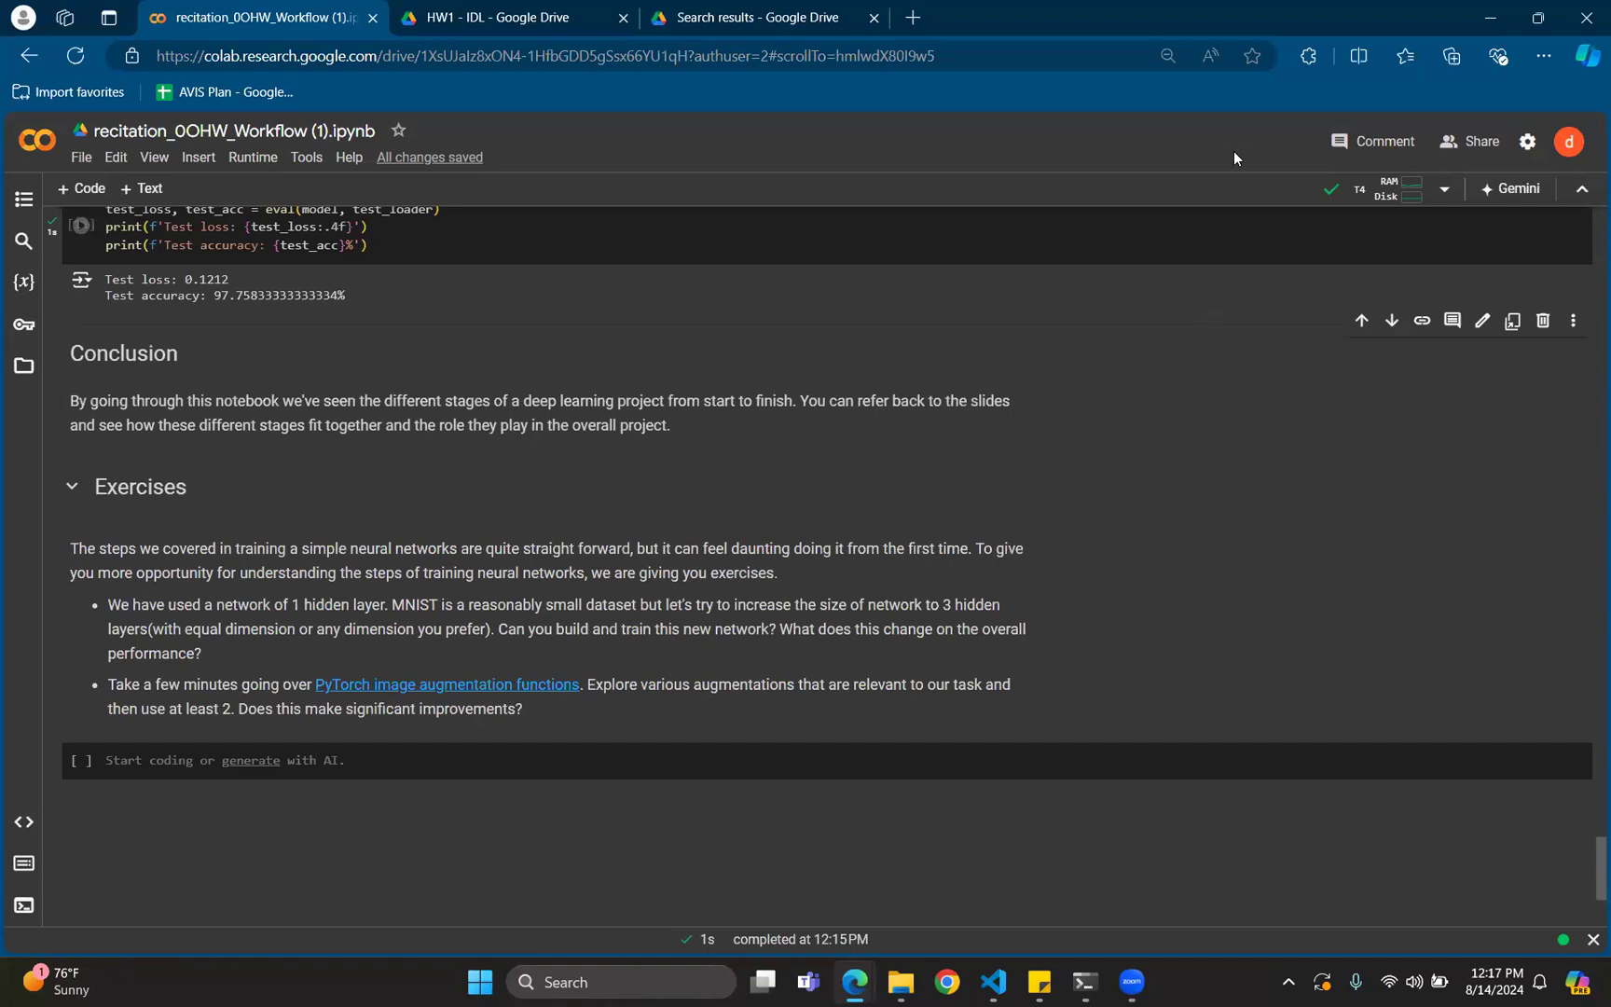